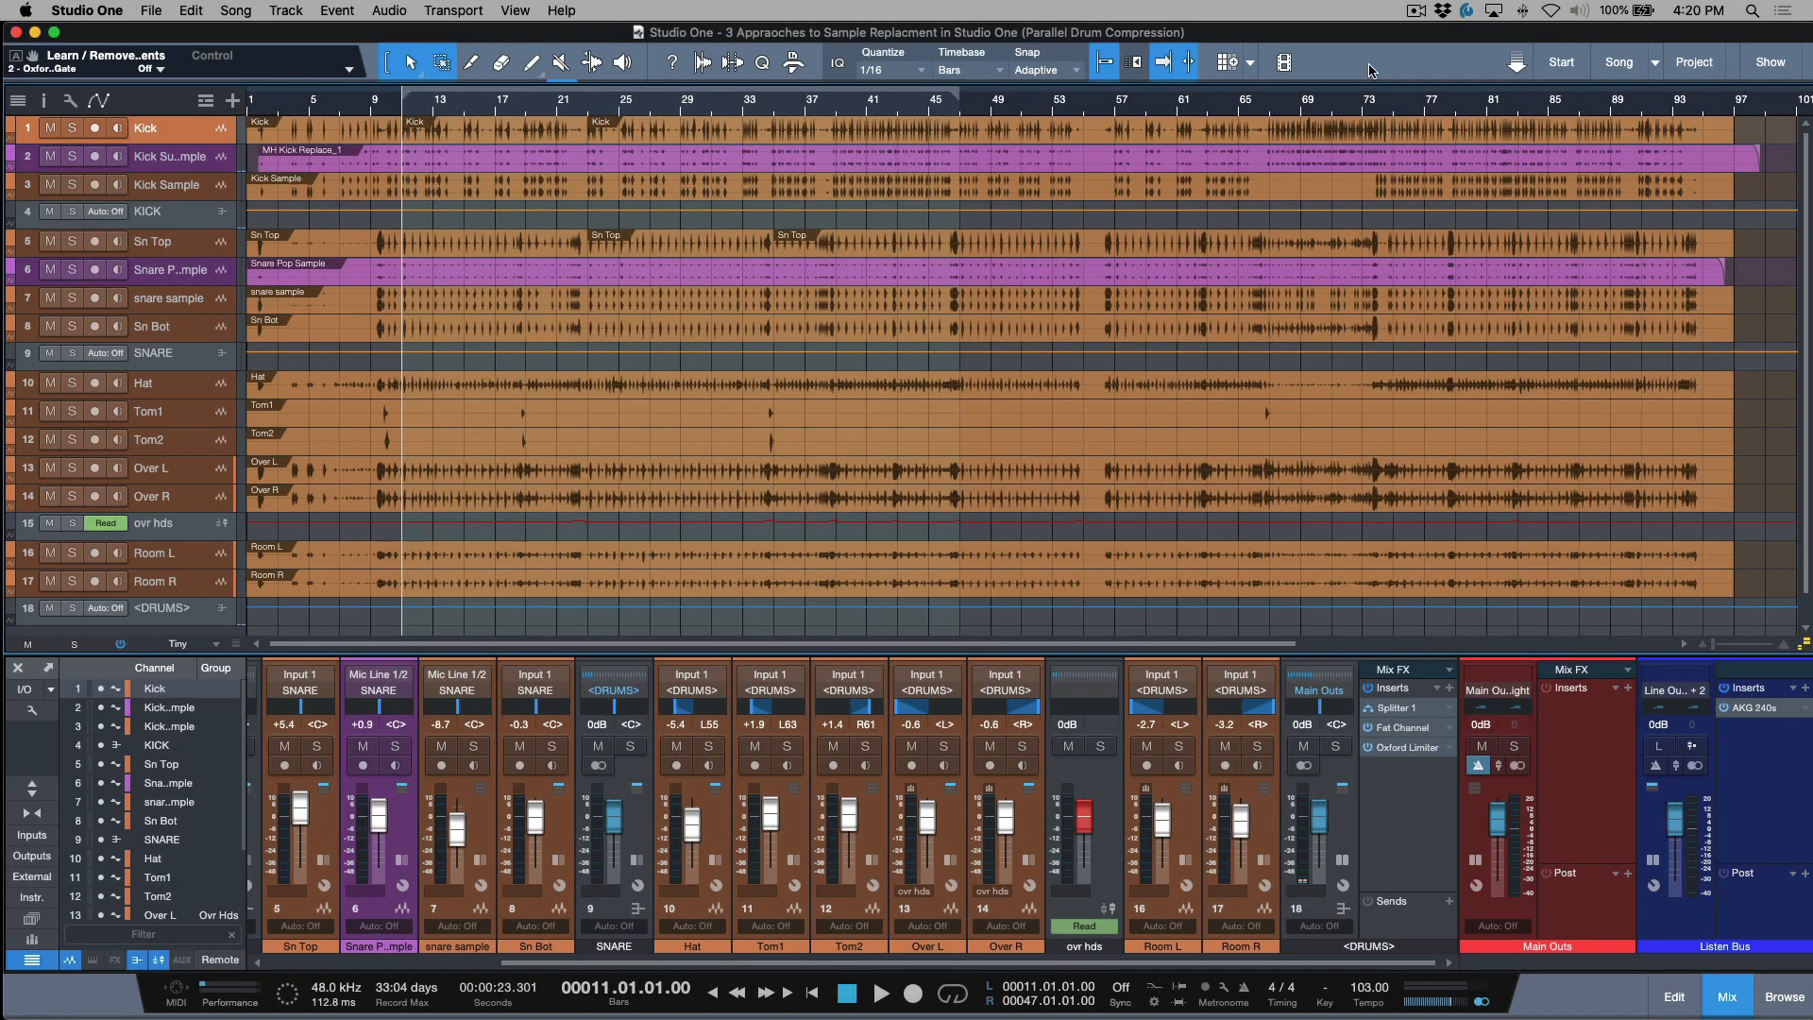
mouse_move(1405, 394)
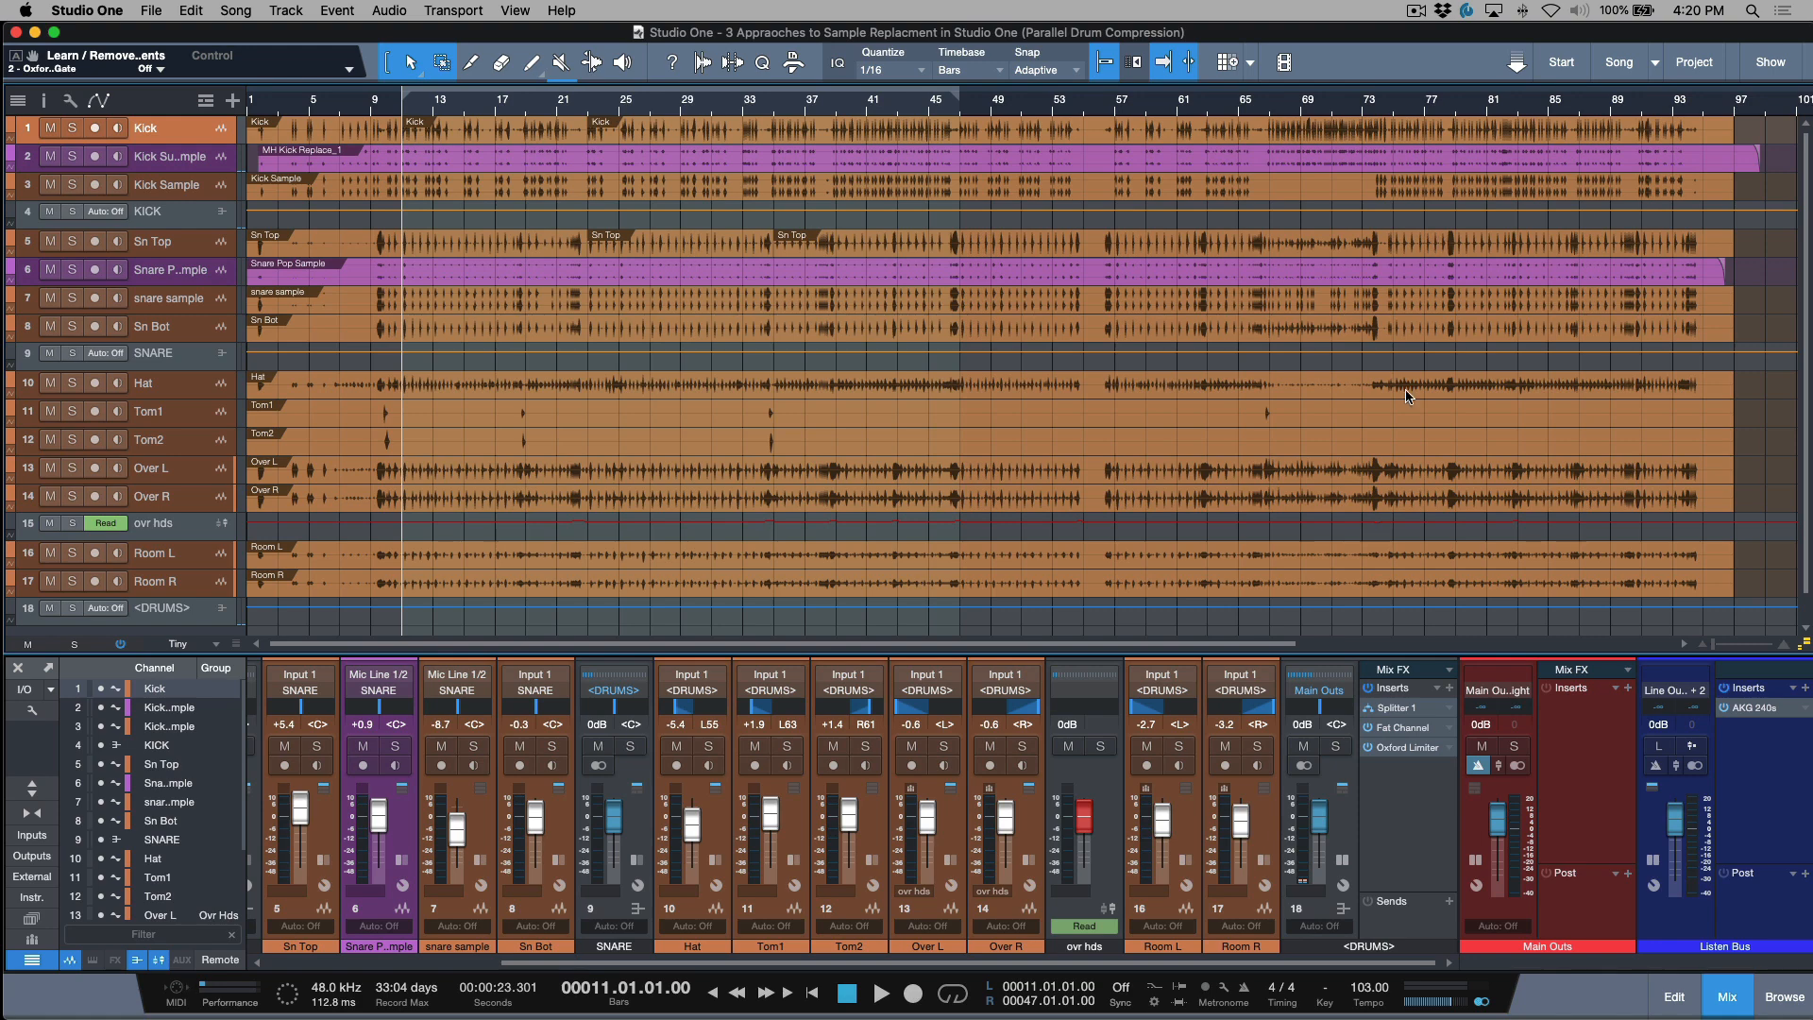
mouse_move(1408, 738)
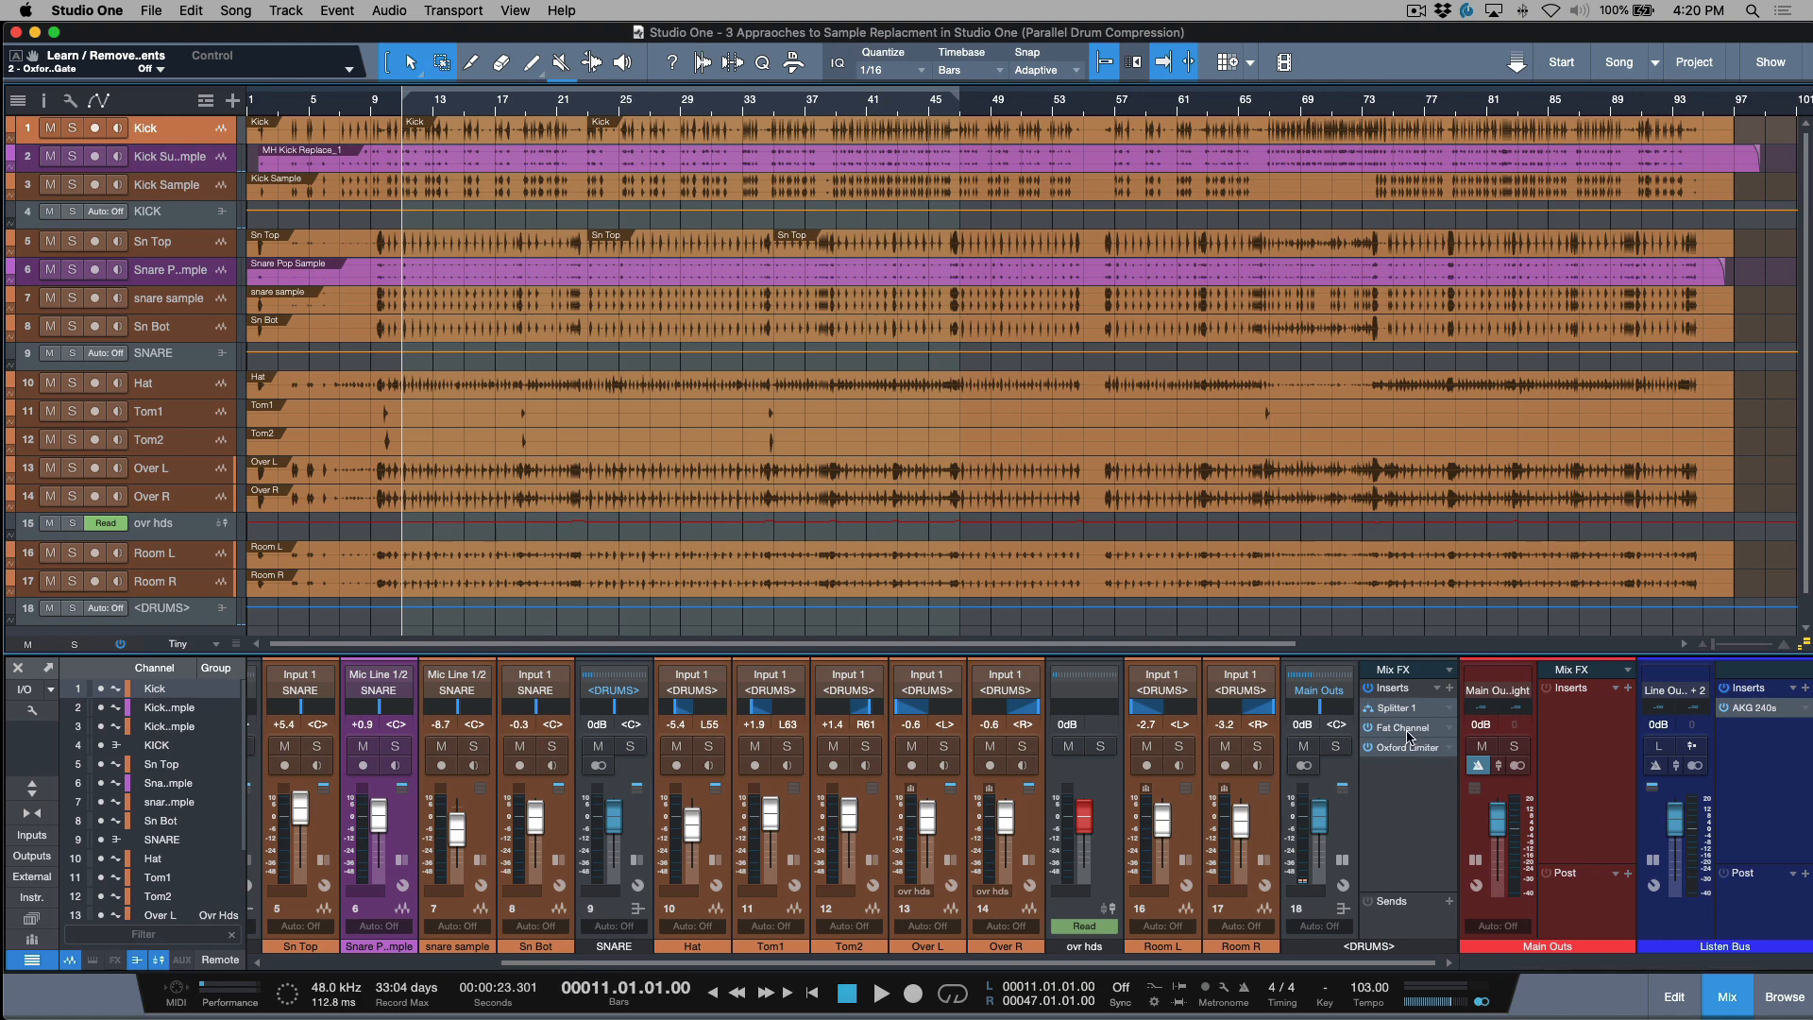
mouse_move(1407, 712)
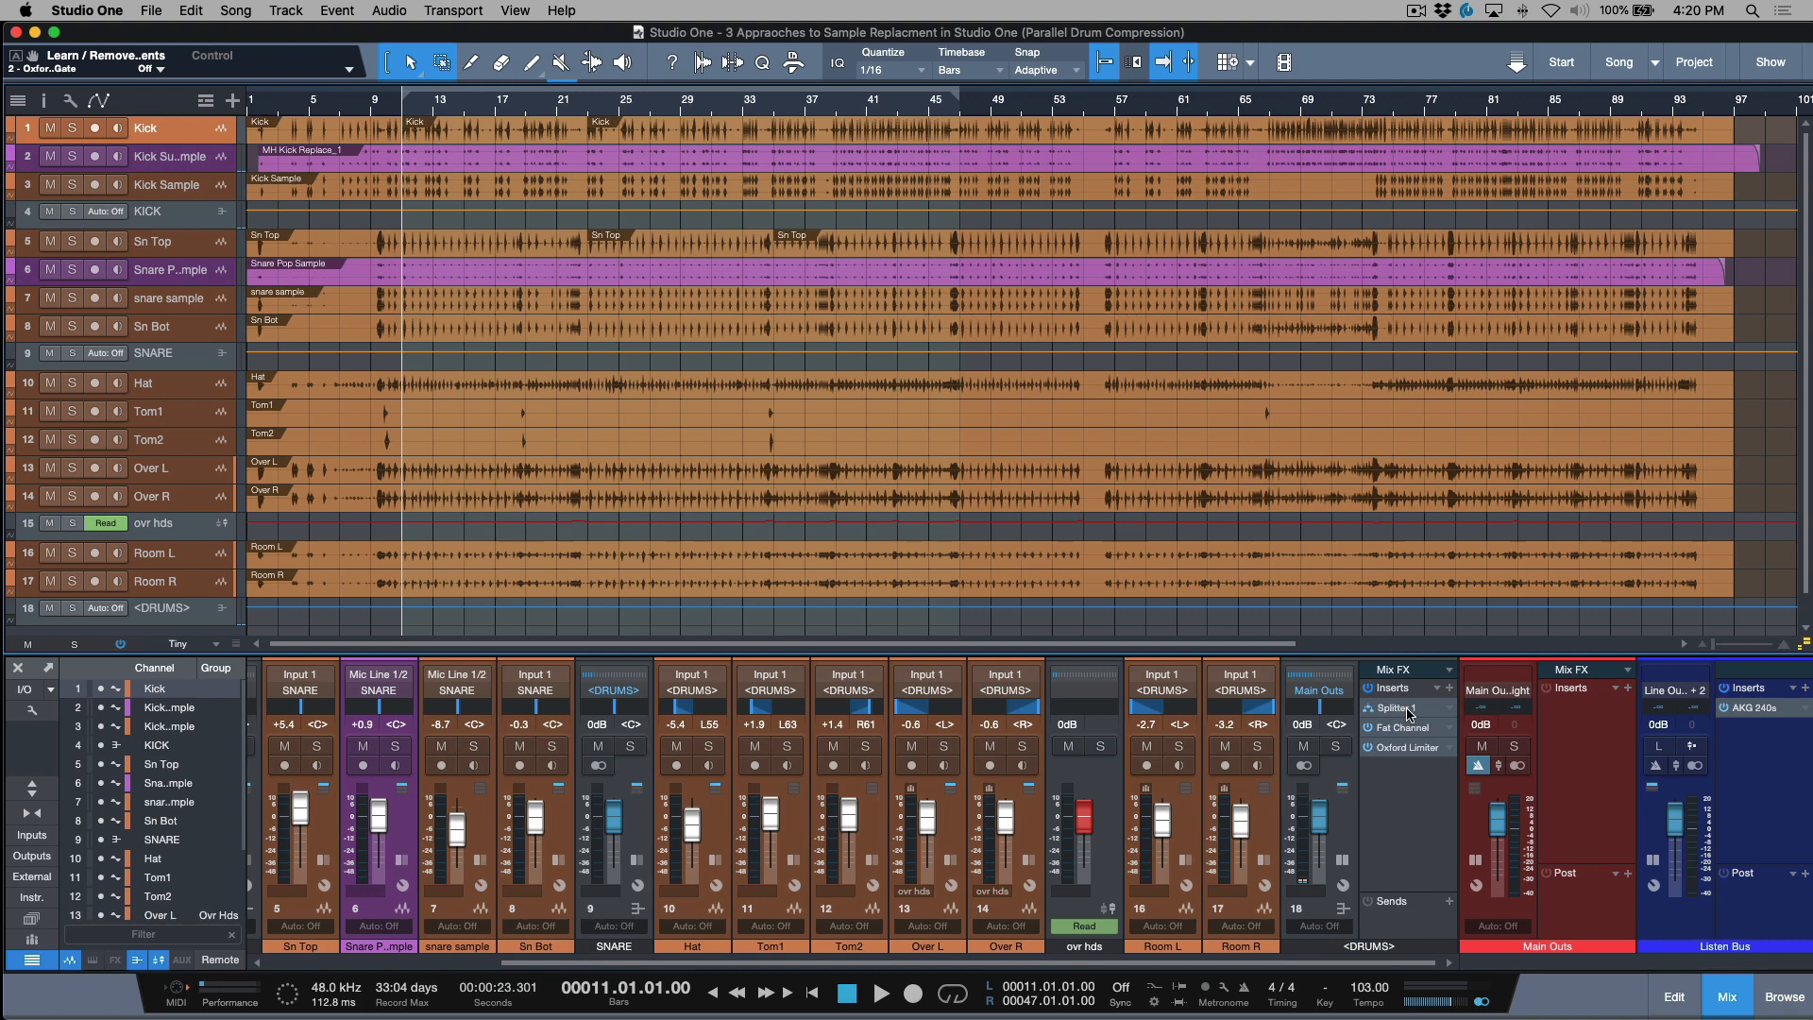
Step: Expand Splitter 1 in the DRUMS bus inserts to show its +6.0 dB and -12.9 dB split levels
left_click(1392, 707)
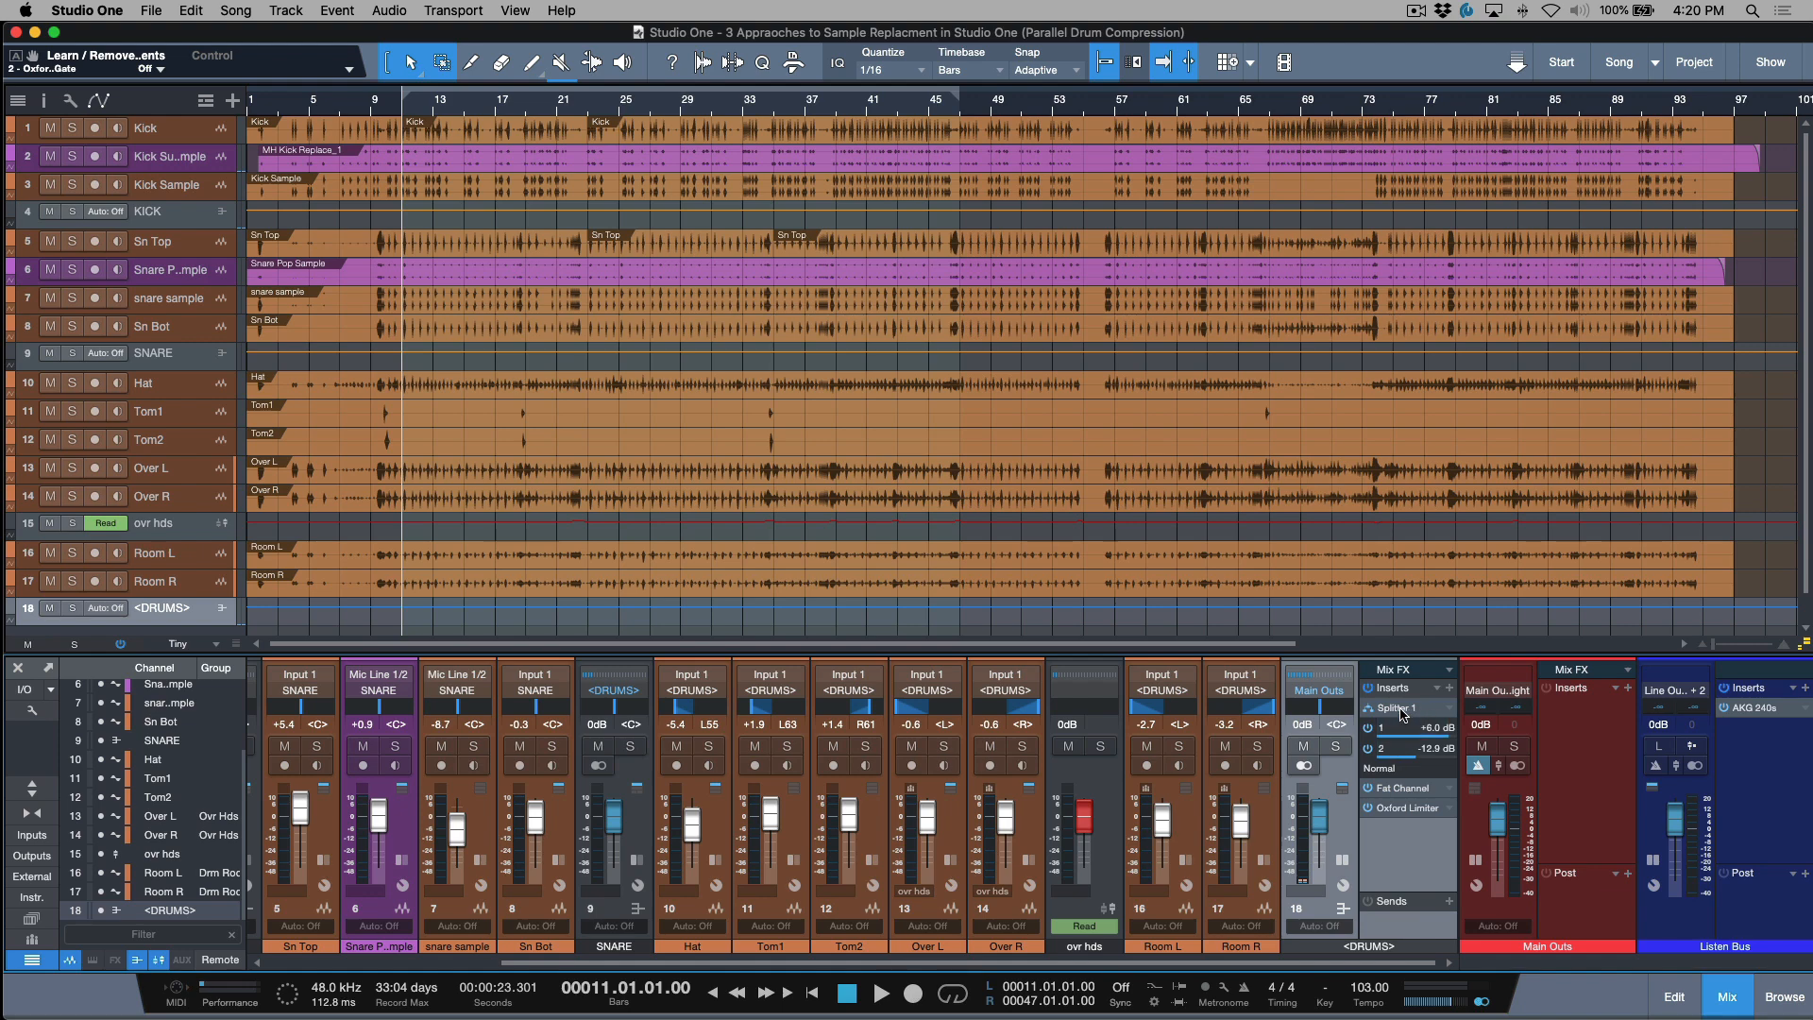
left_click(1403, 706)
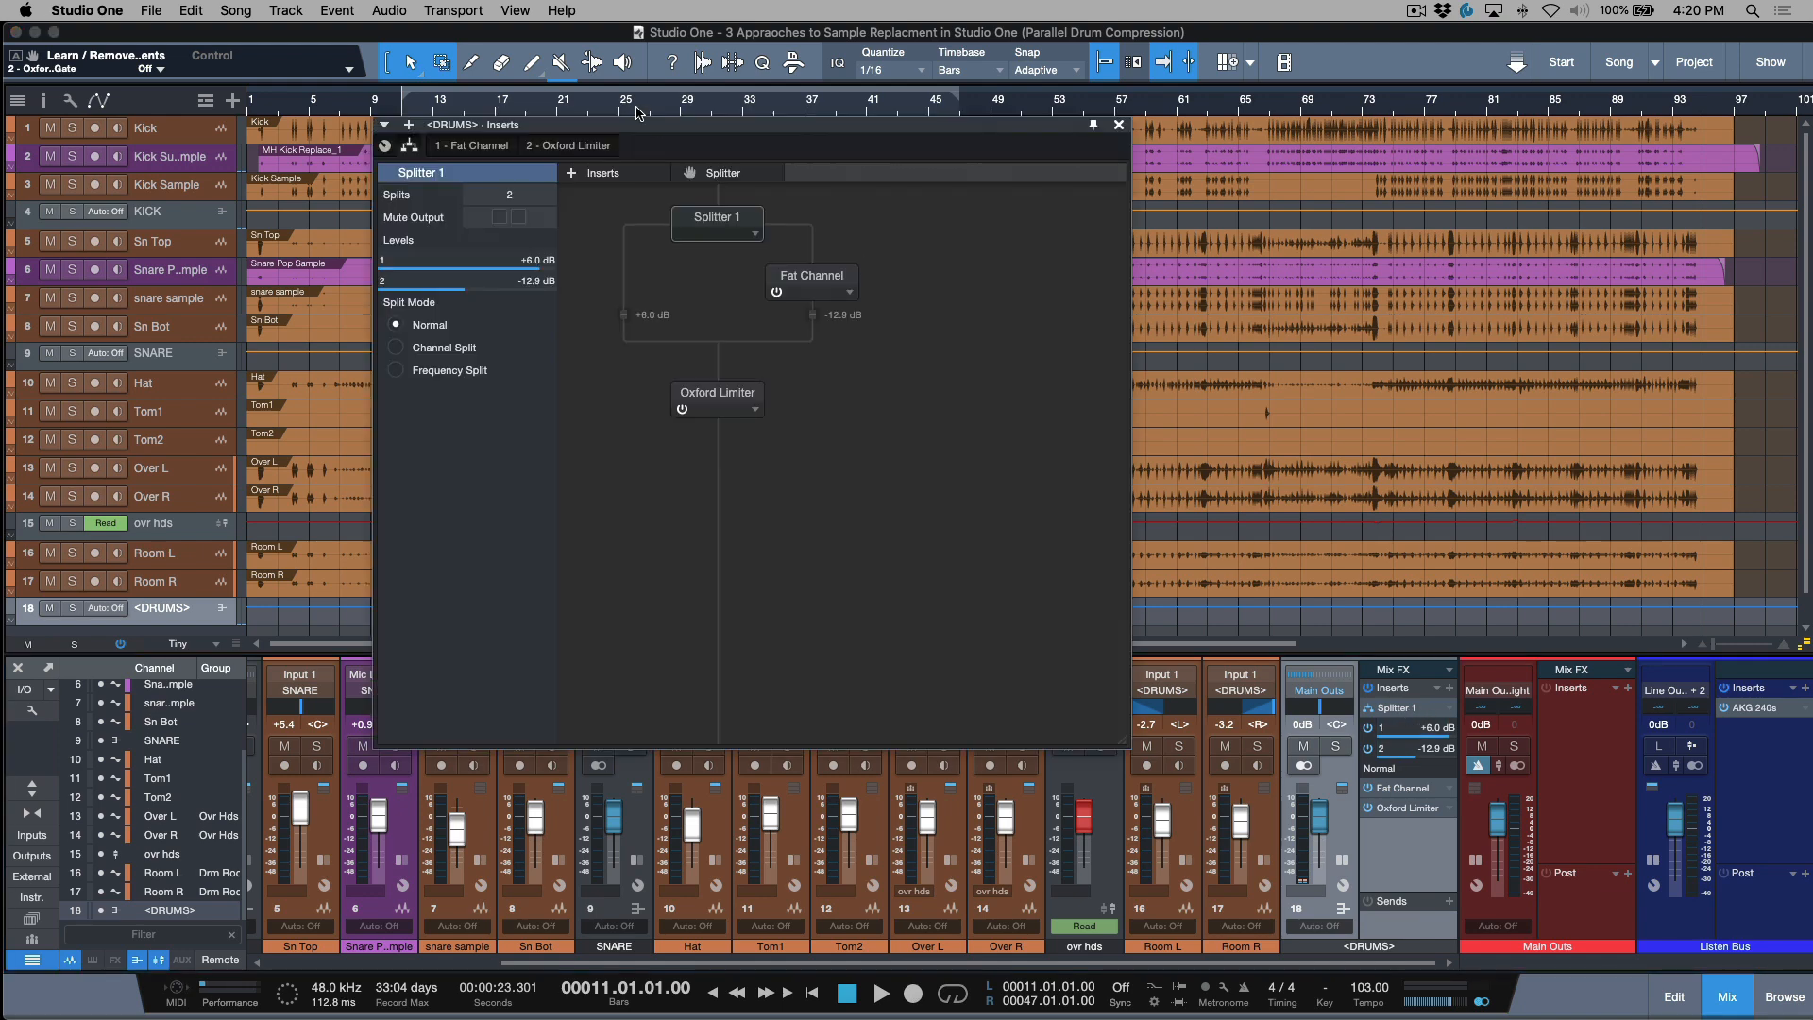
mouse_move(691, 177)
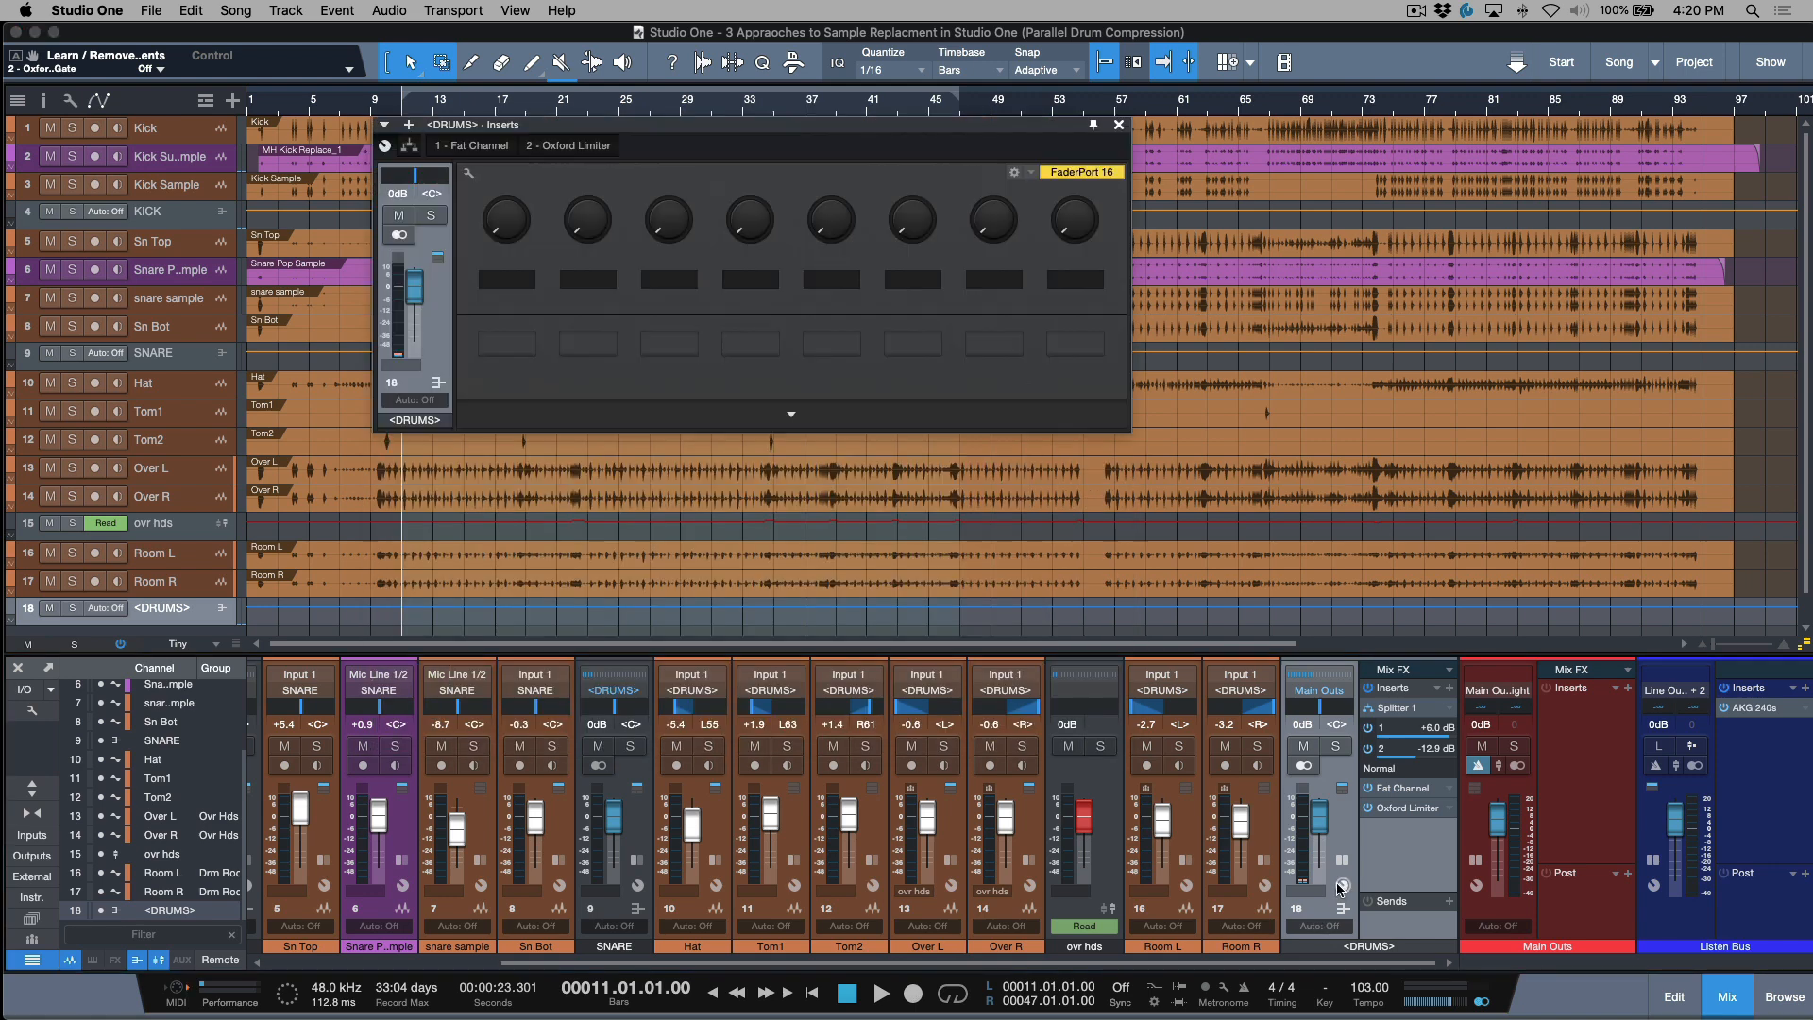
mouse_move(659, 202)
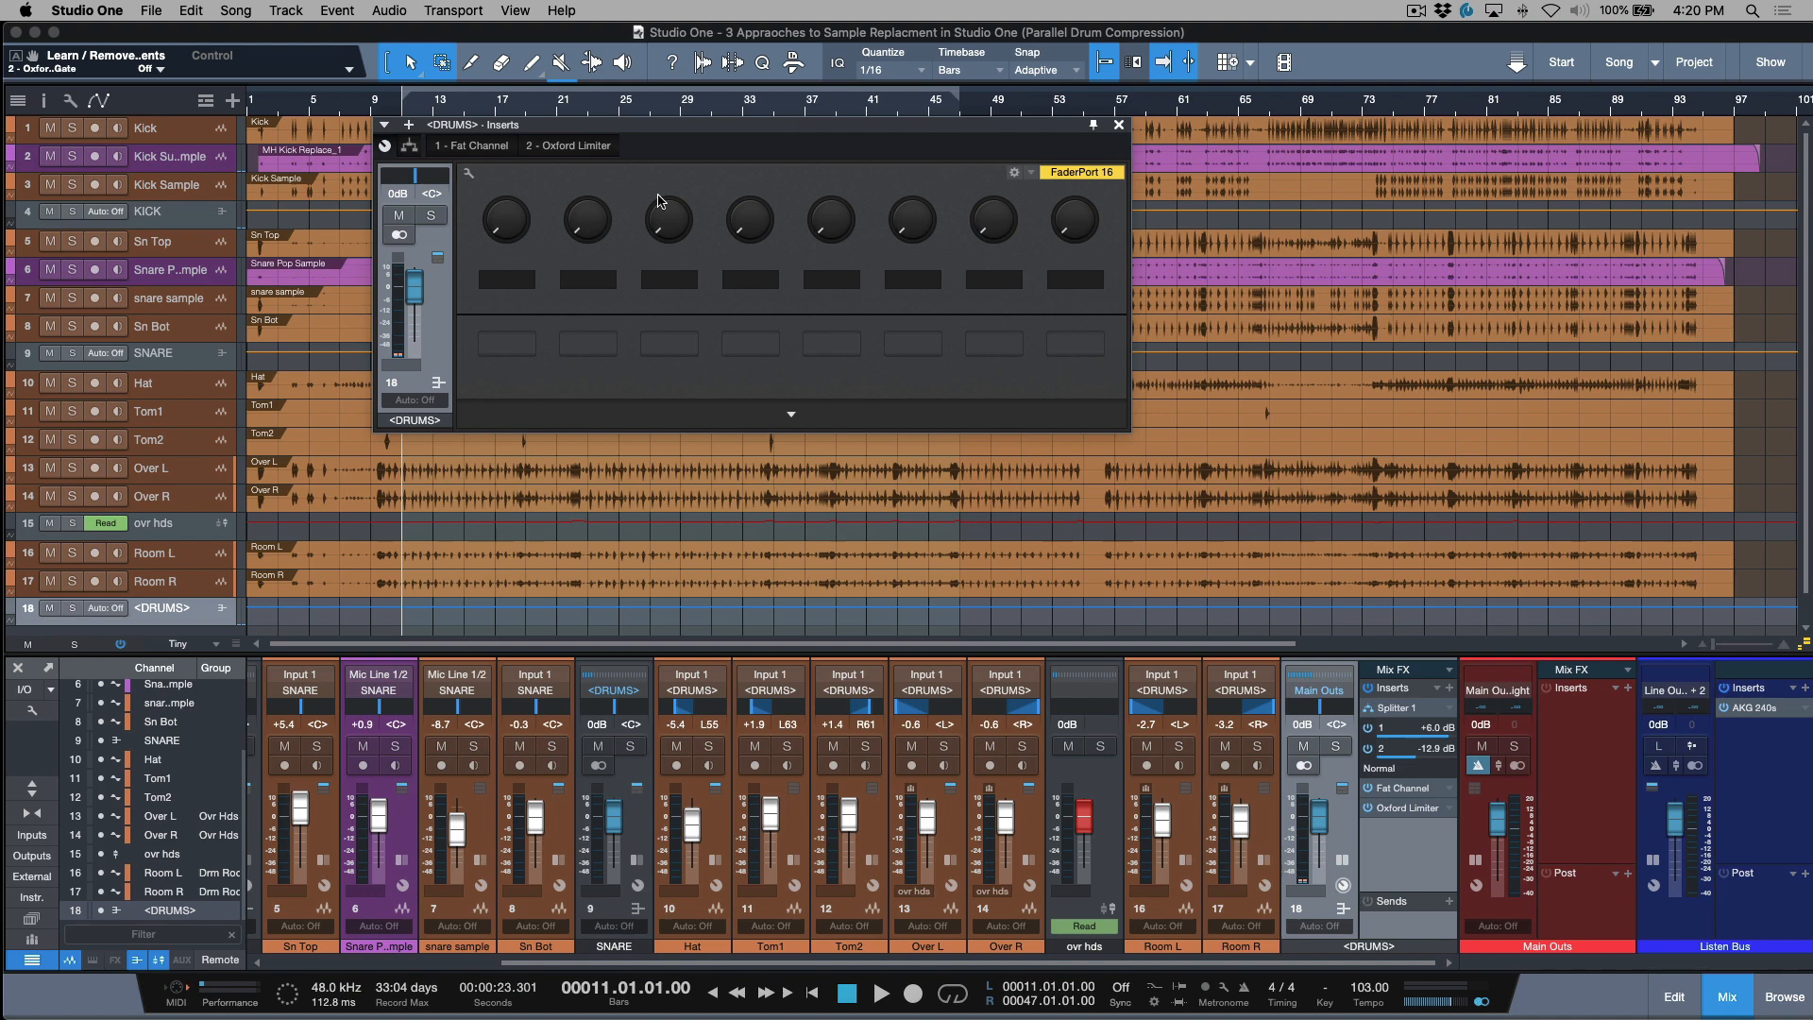
mouse_move(410, 147)
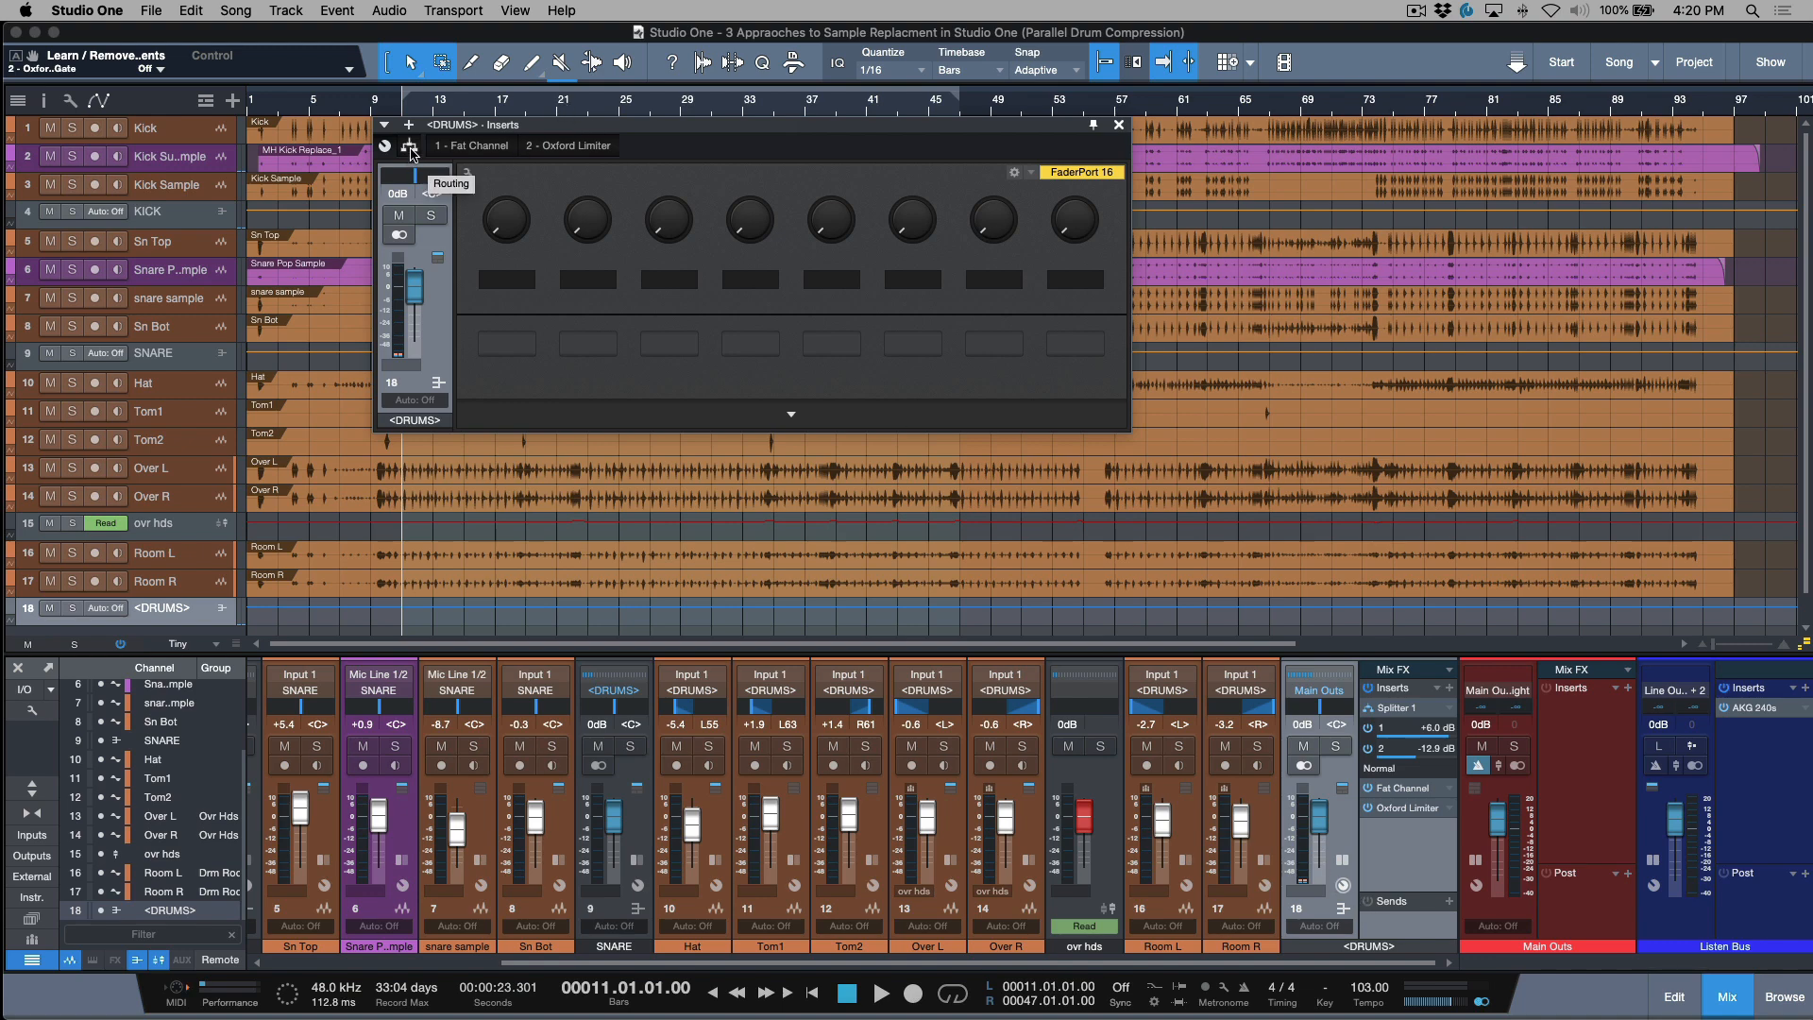
left_click(408, 148)
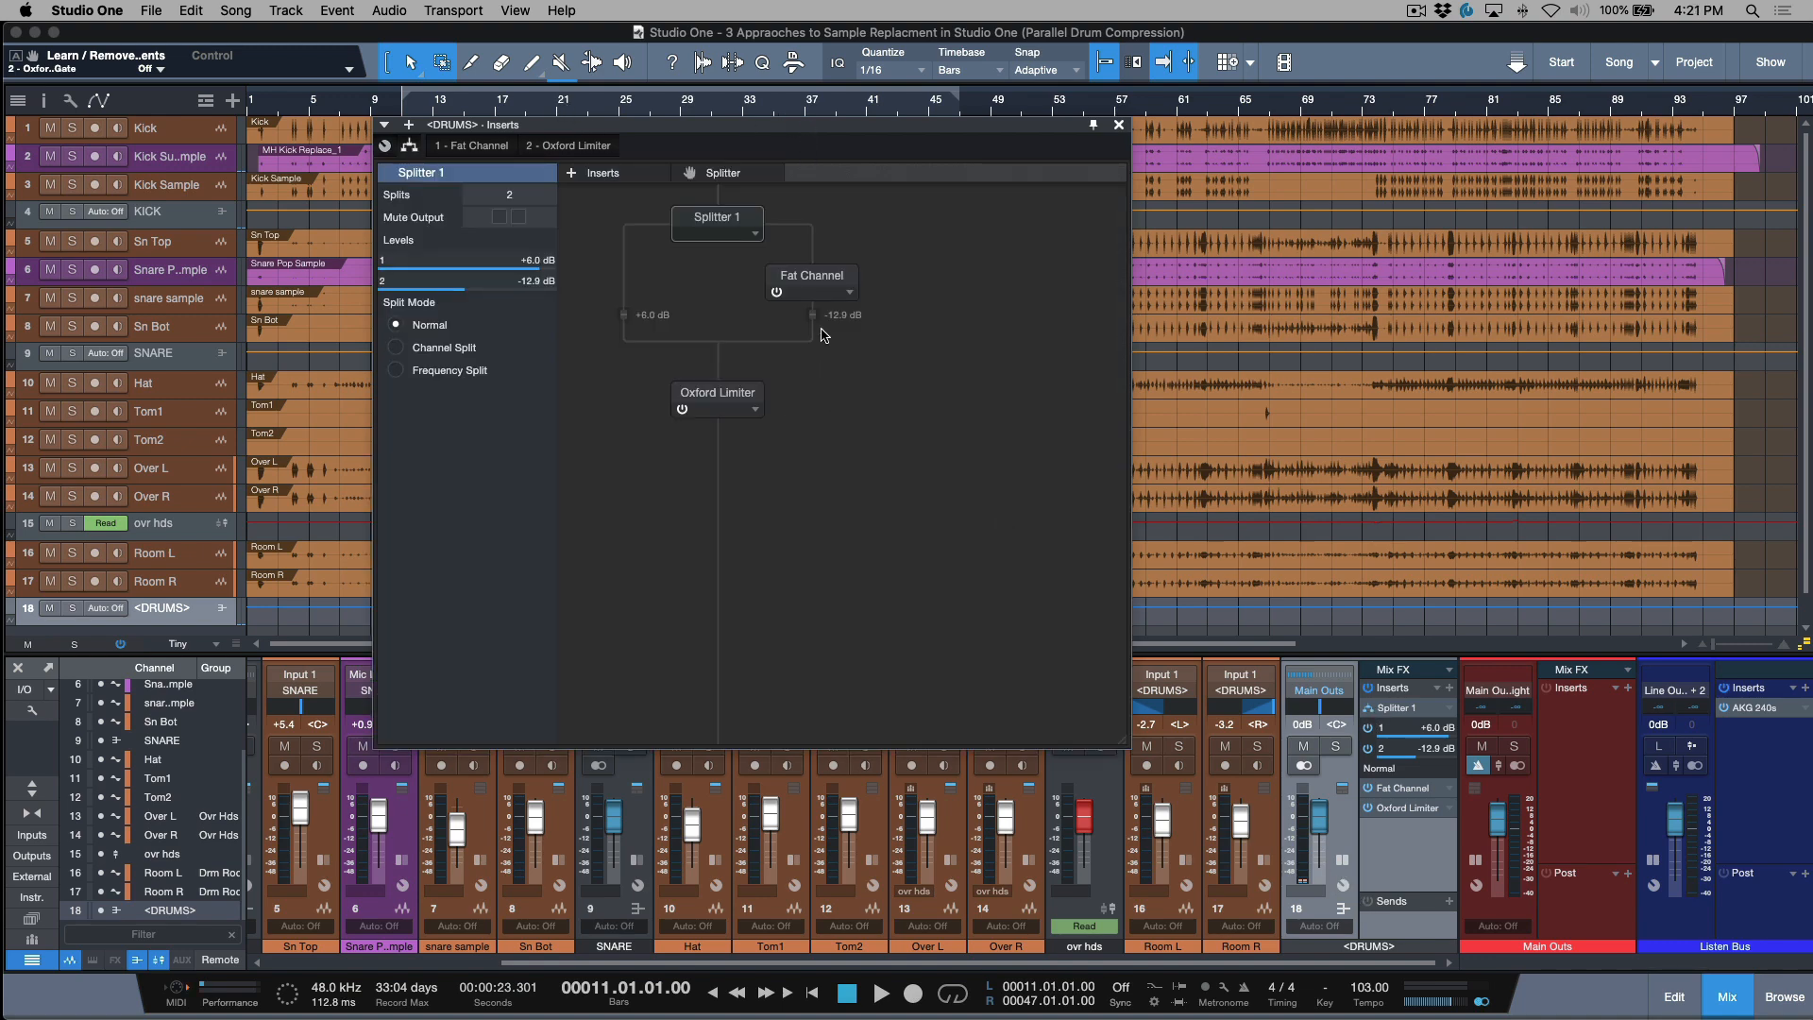
mouse_move(786, 130)
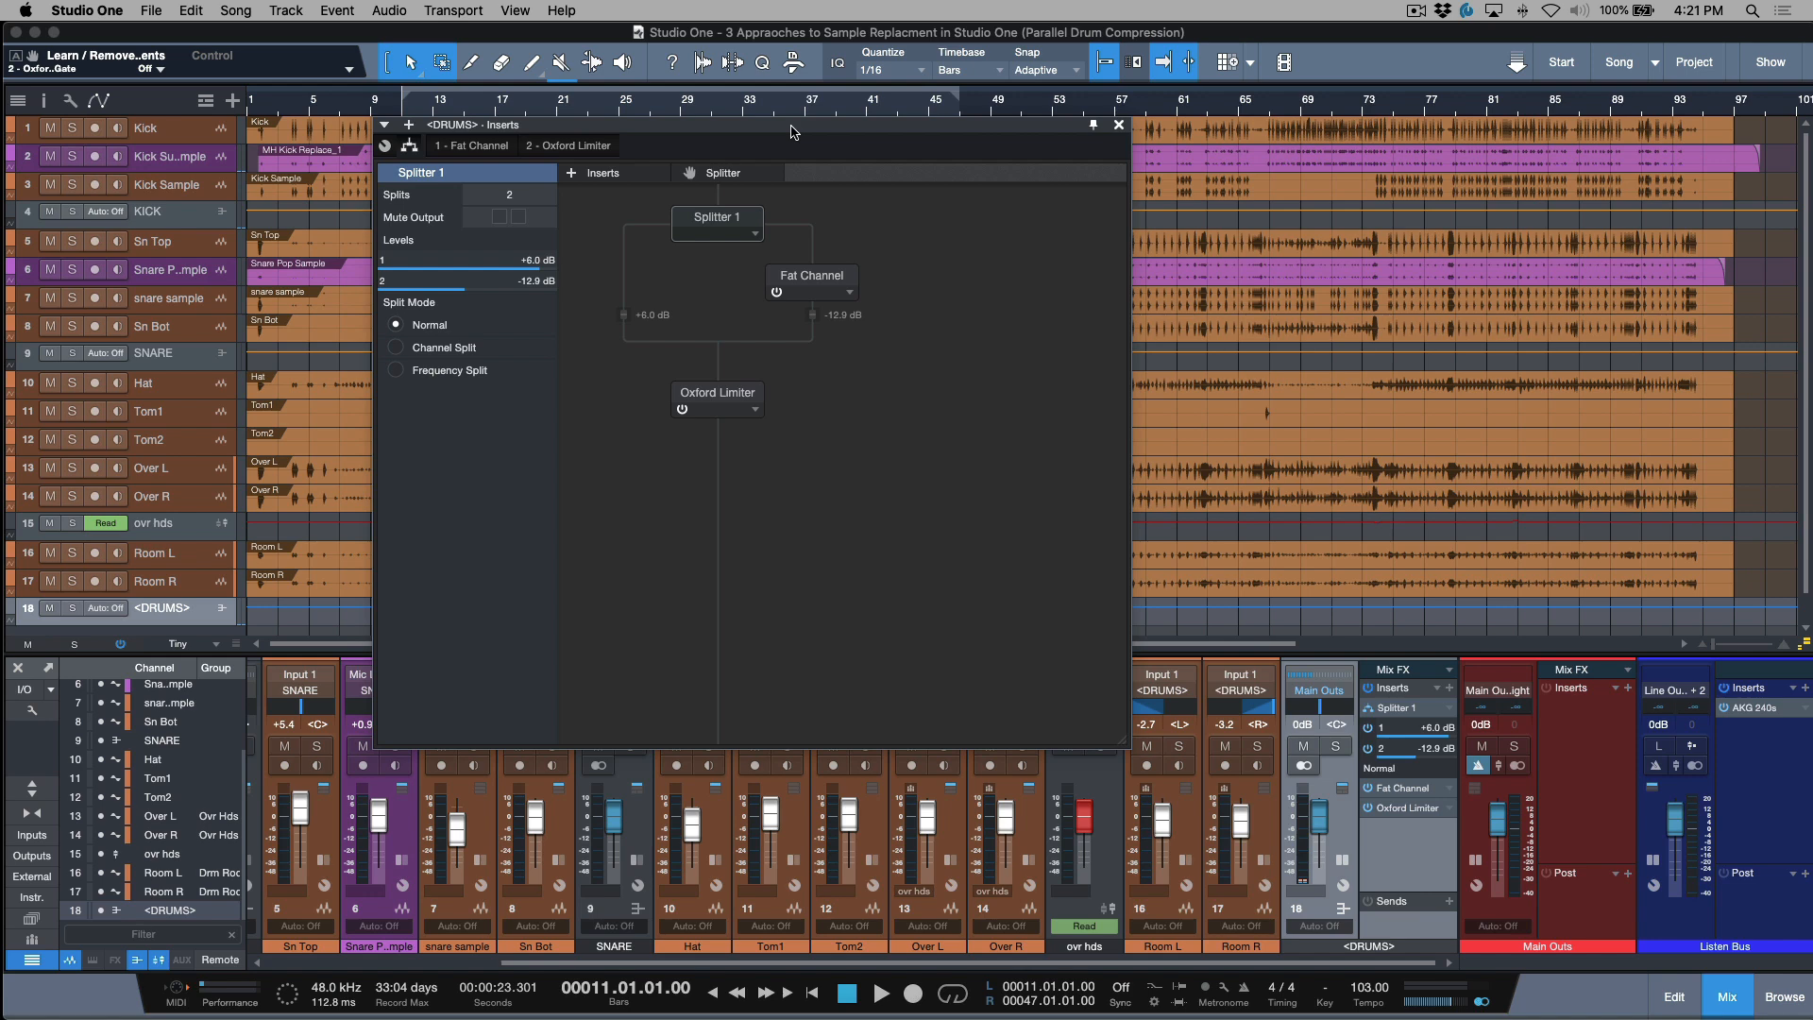
left_click(1116, 125)
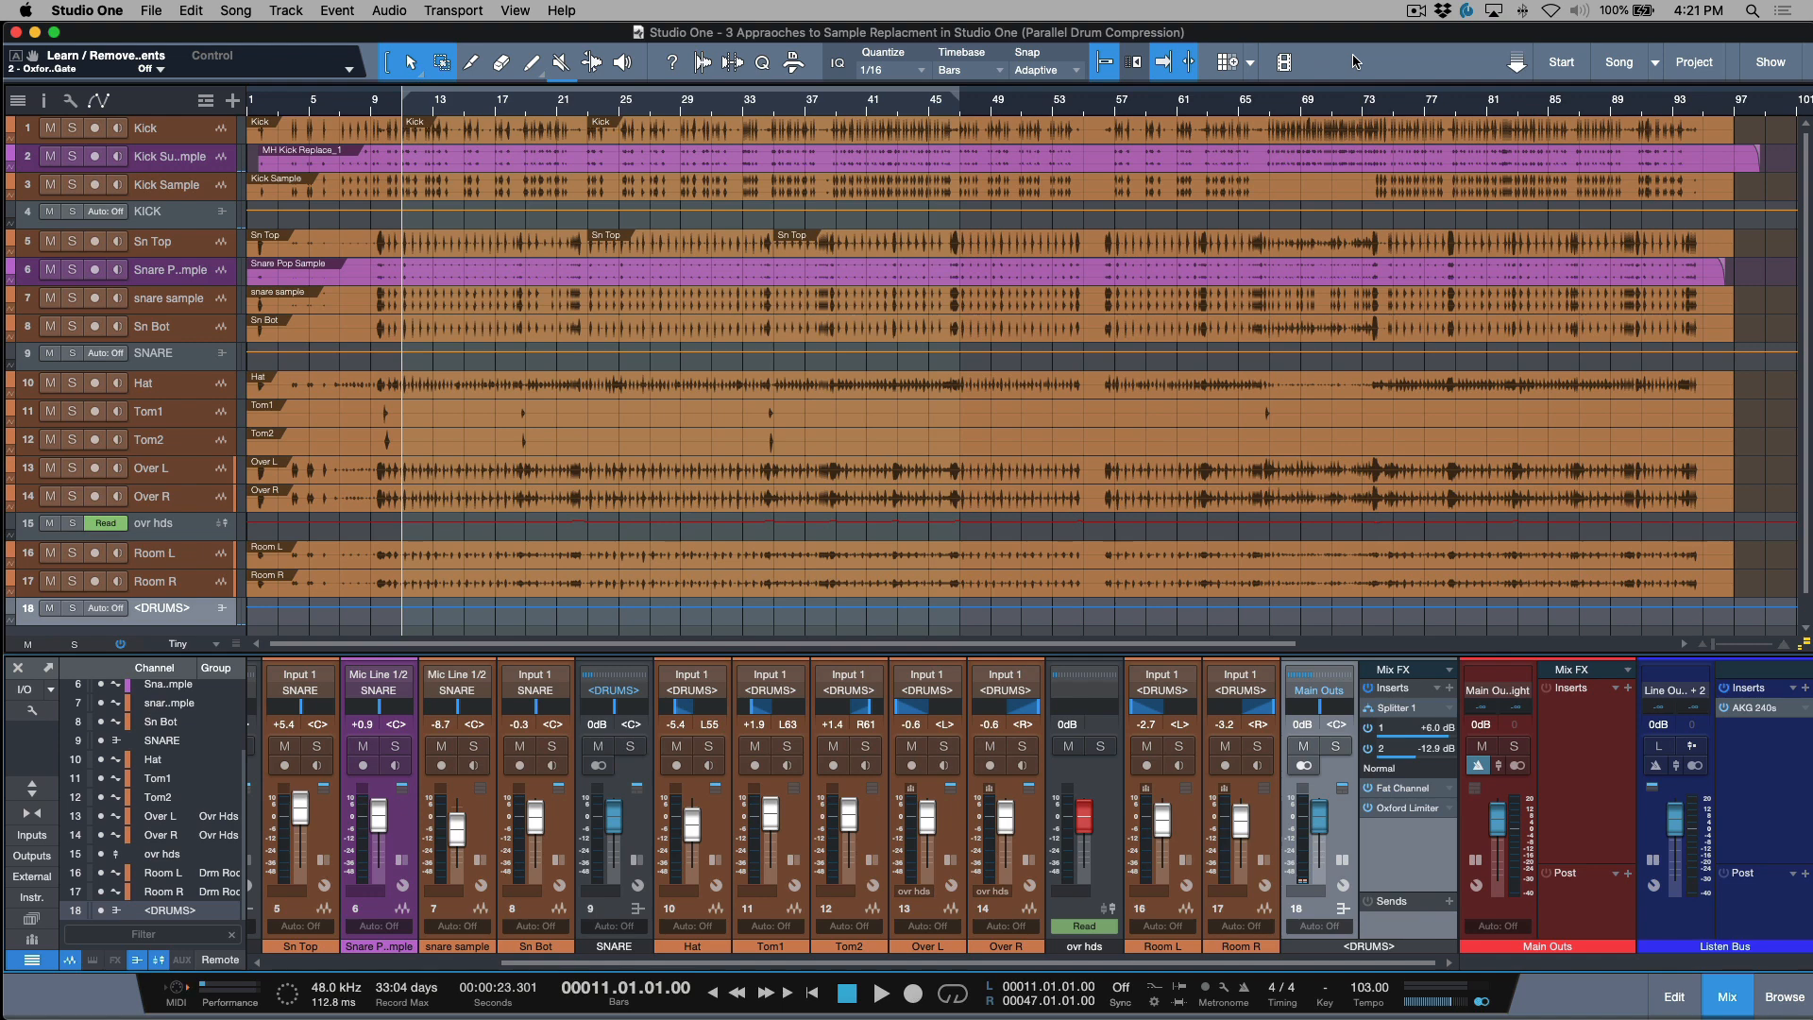
mouse_move(1193, 206)
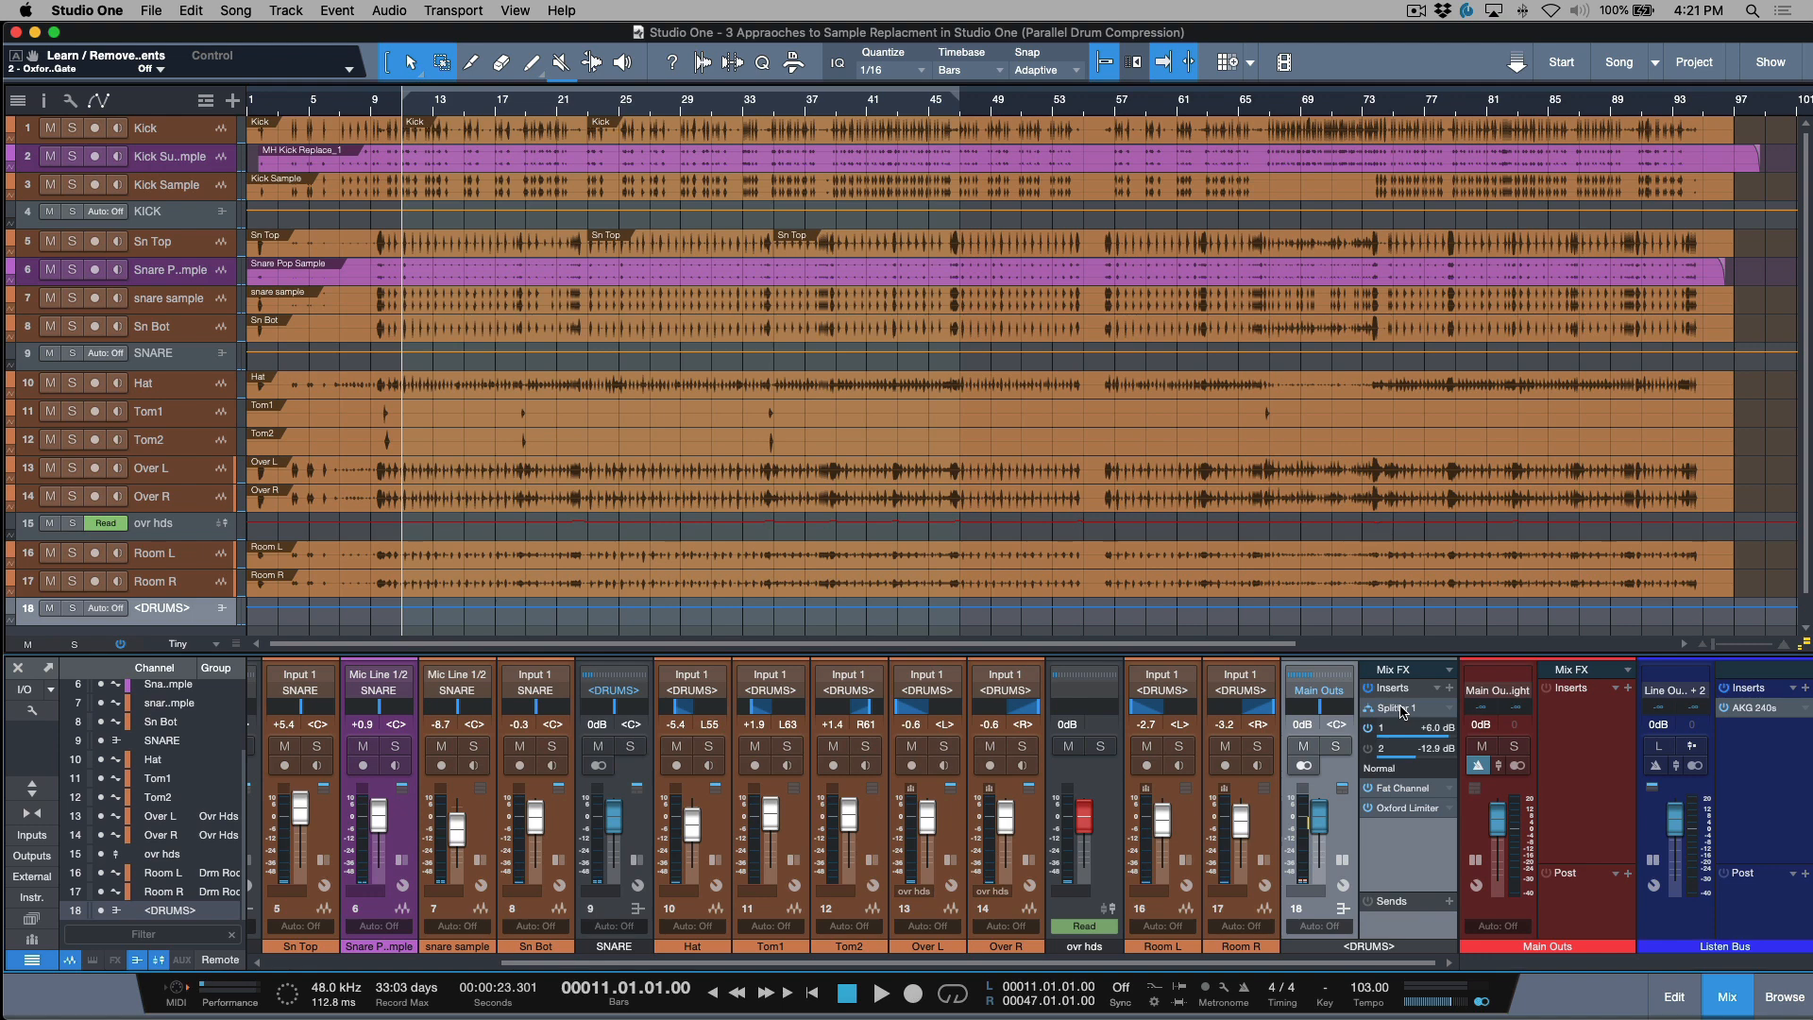
mouse_move(270, 300)
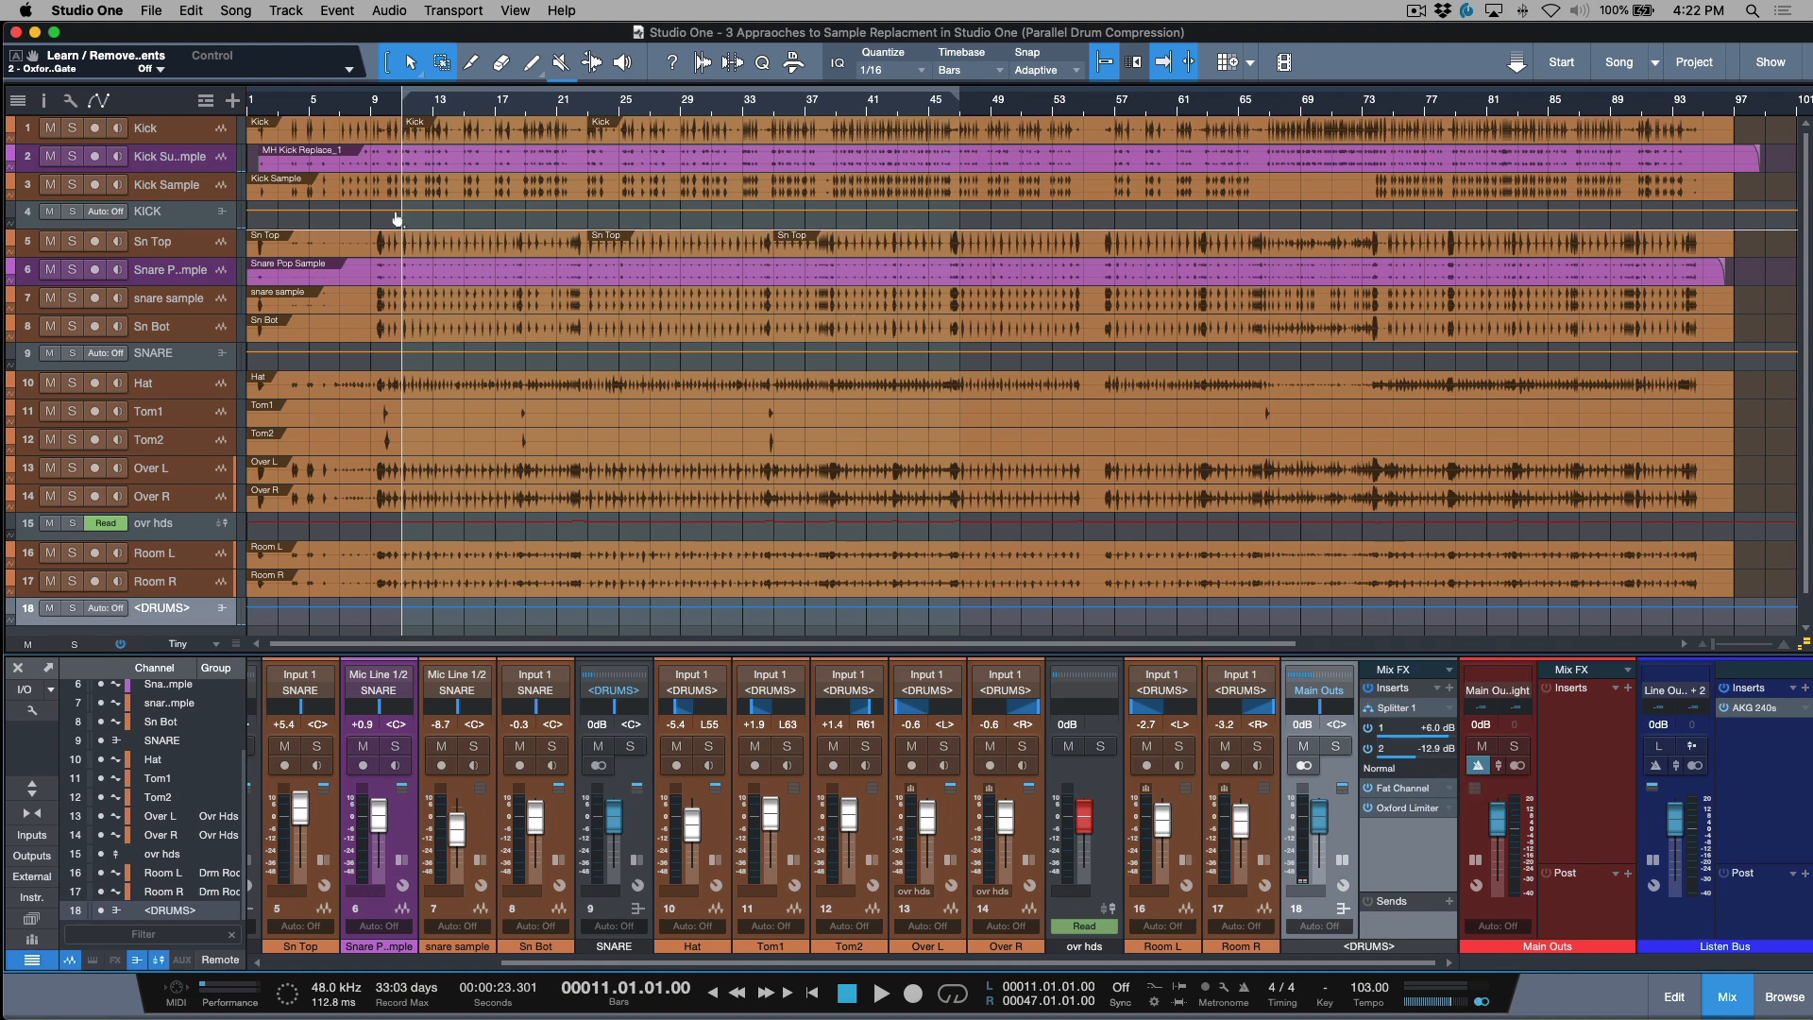
mouse_move(642, 859)
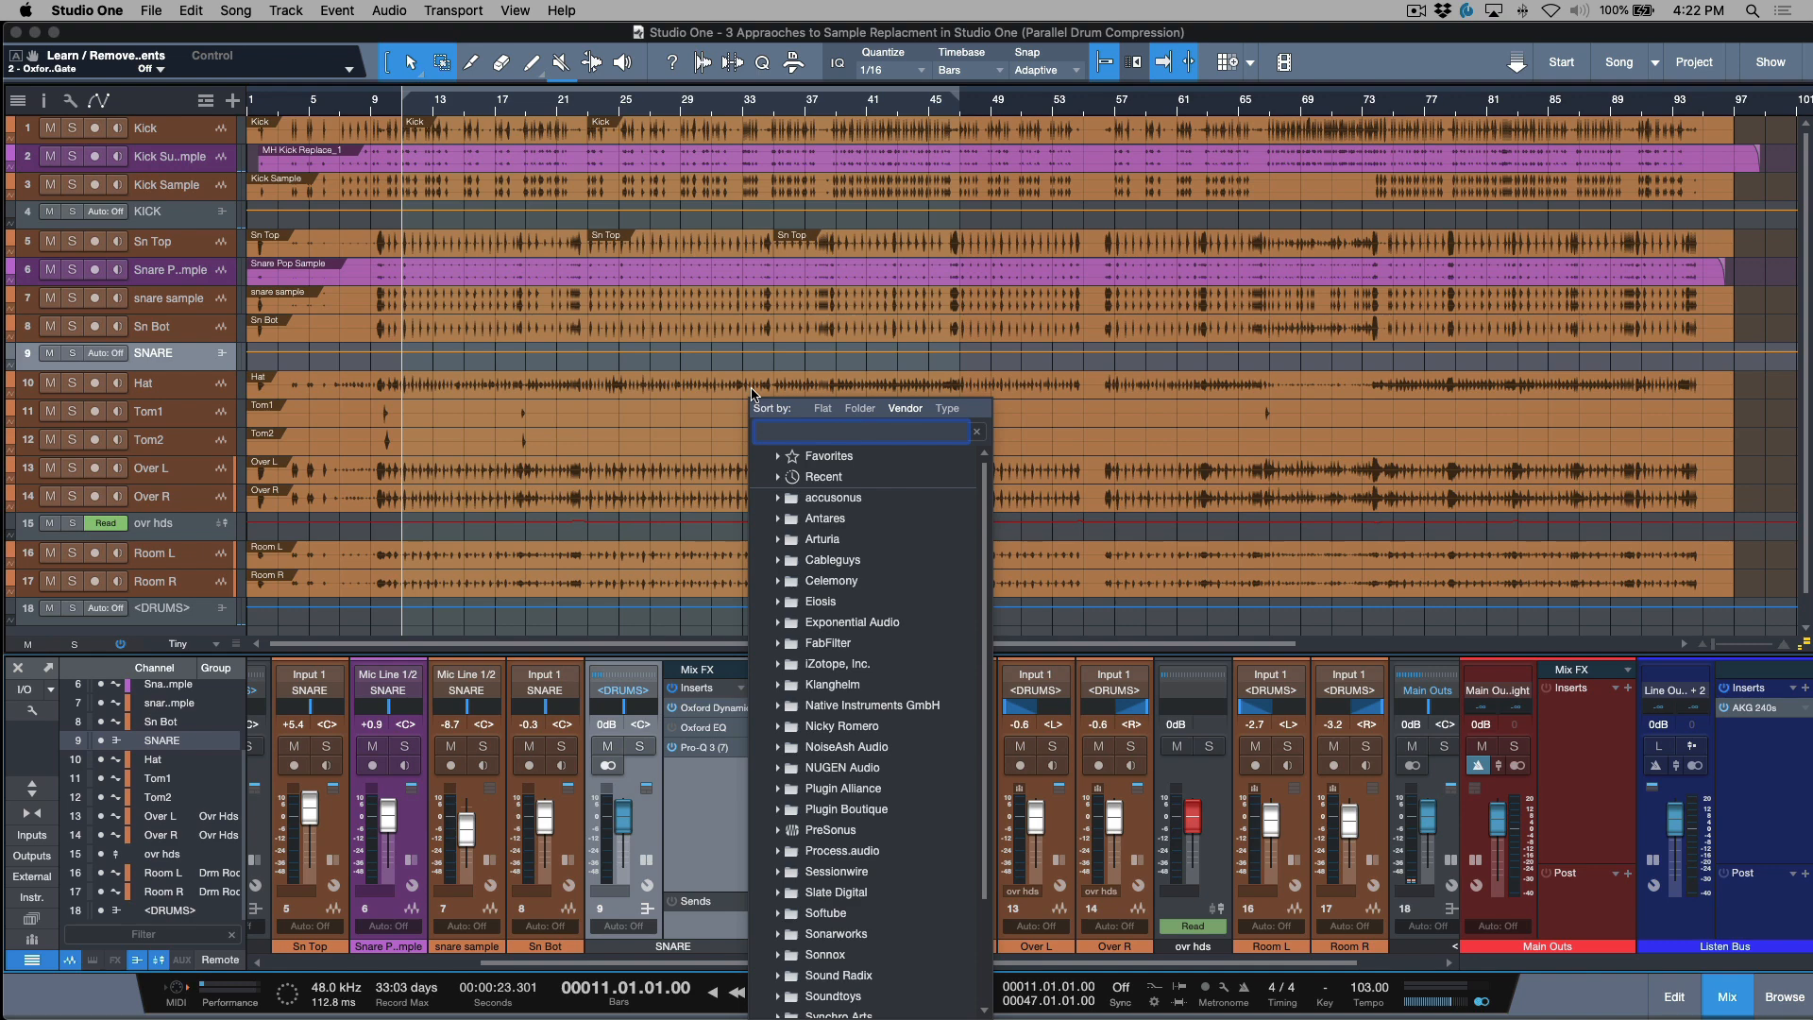
Step: Search 'spl' in the plug-in browser to find the Splitter for the SNARE channel
type("sp")
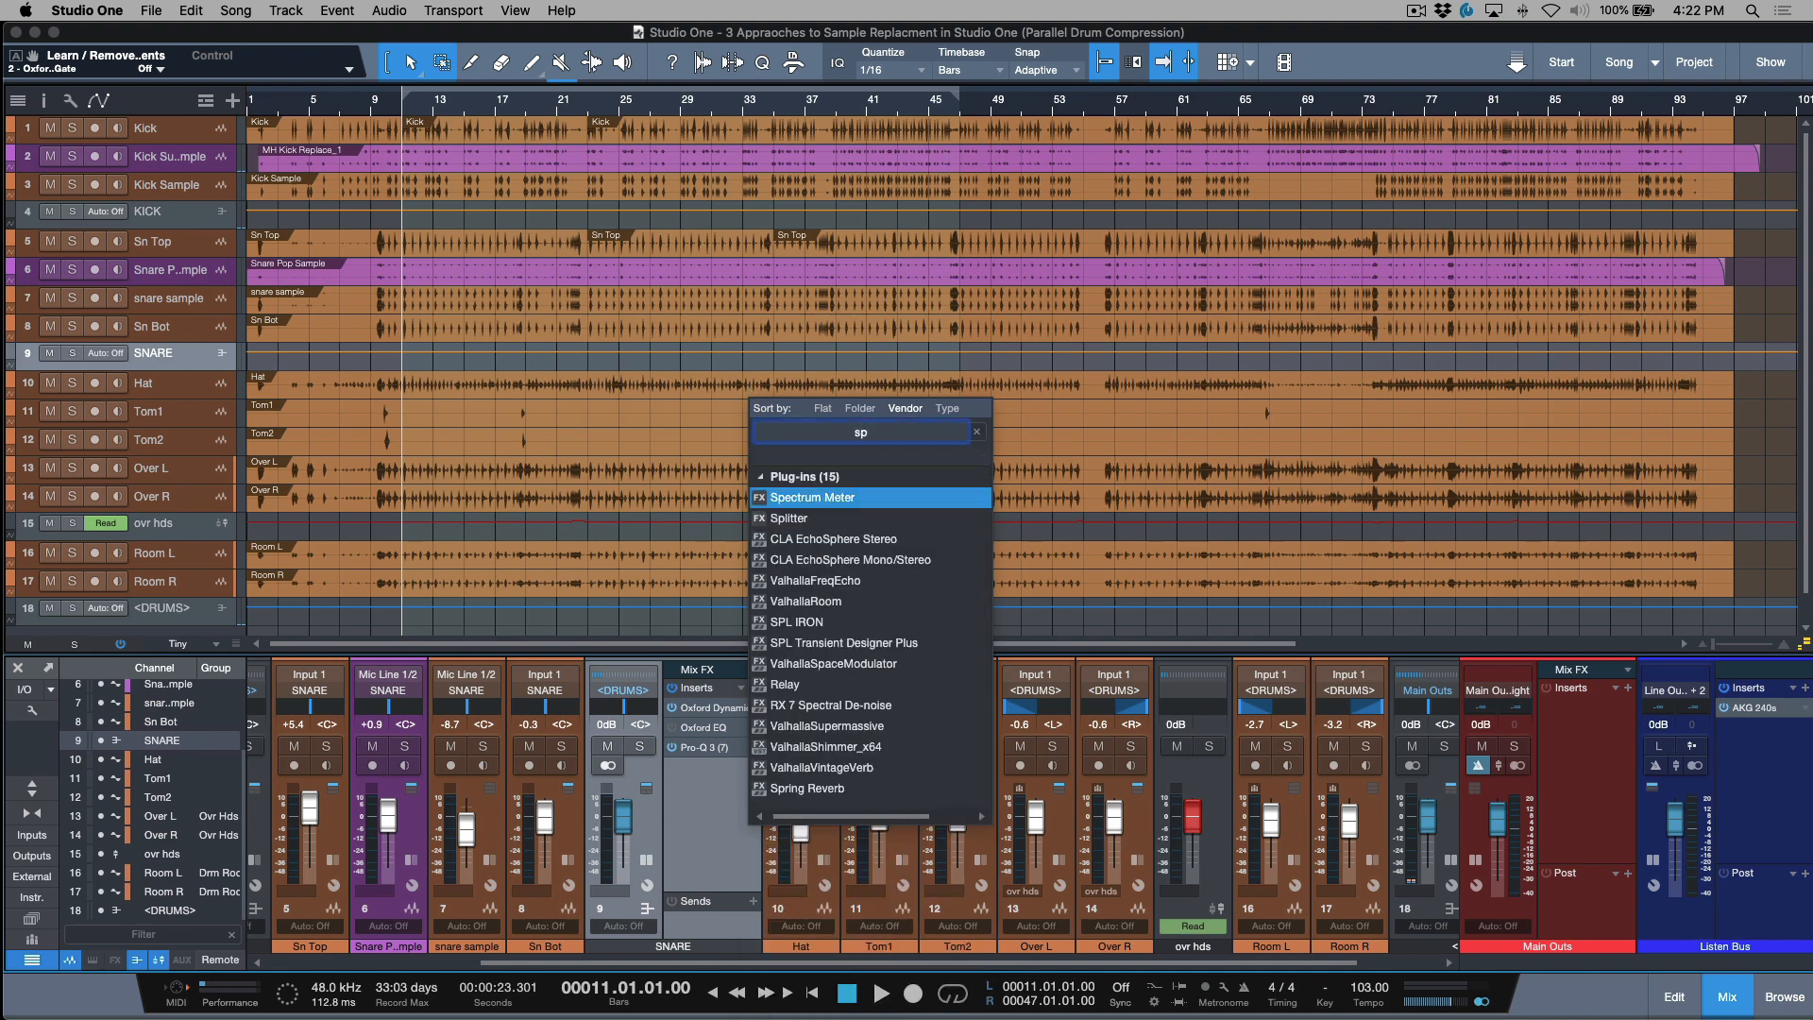
type("l")
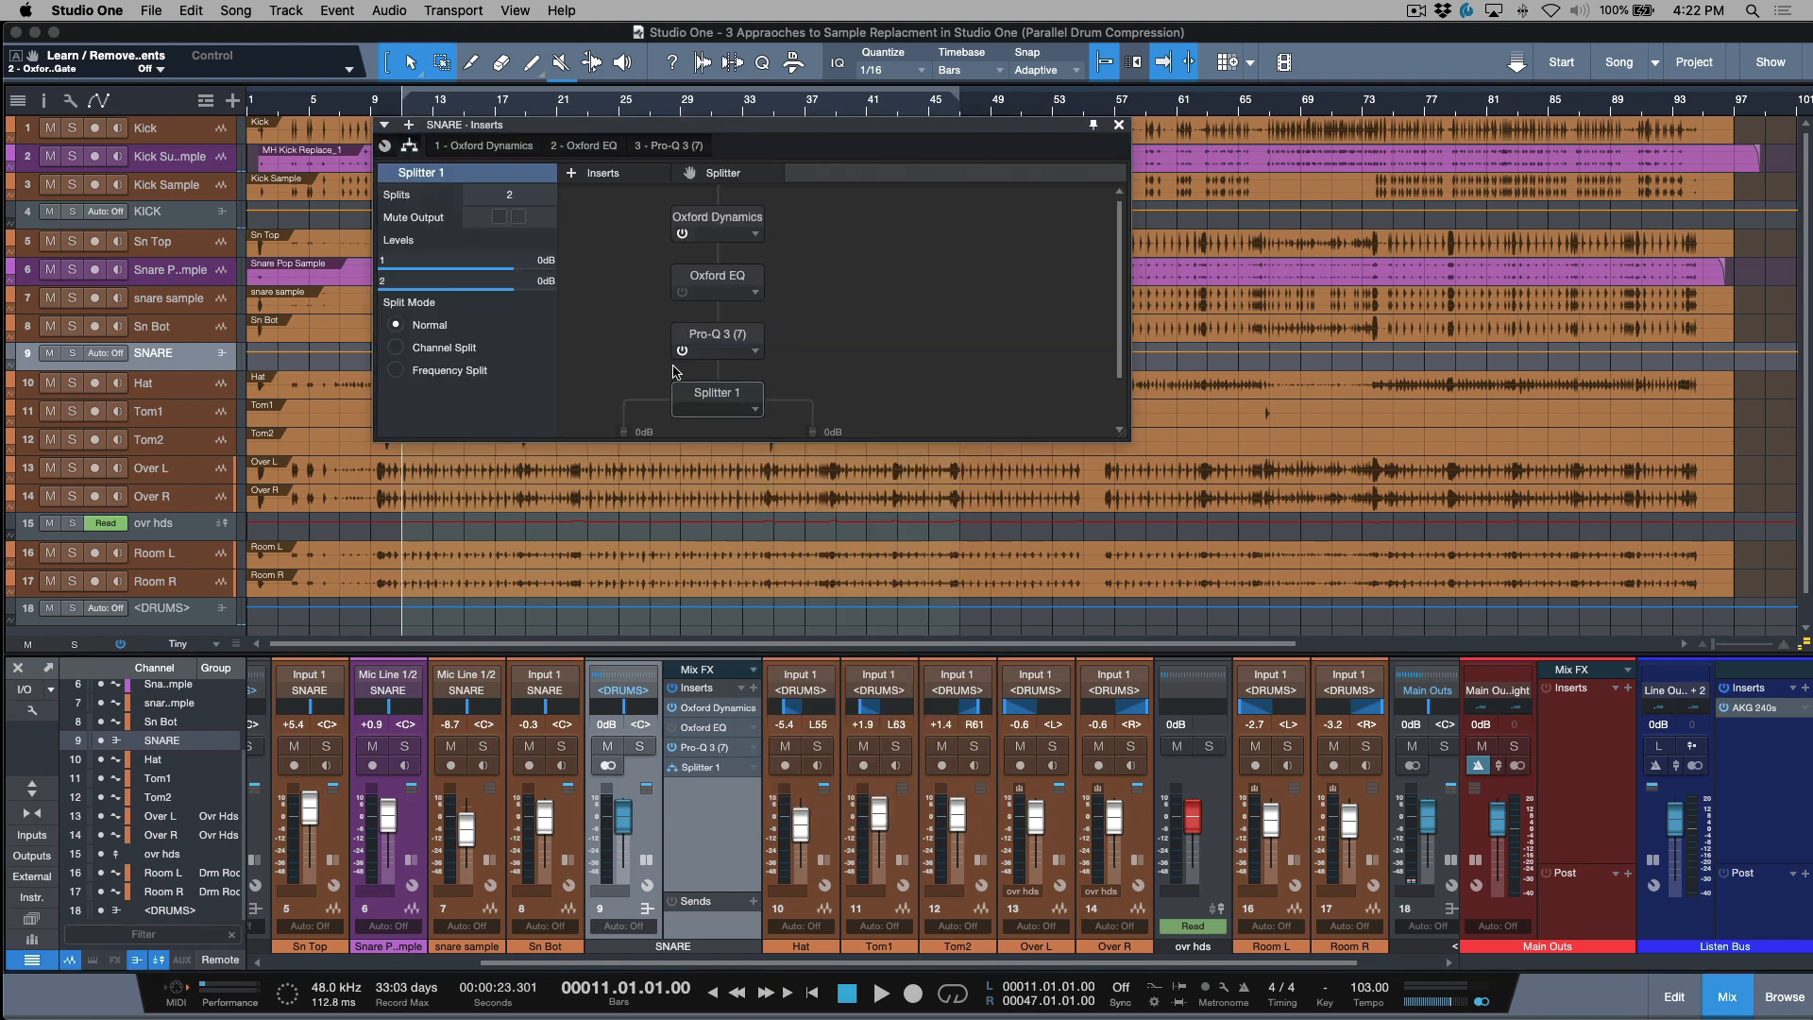
mouse_move(761, 130)
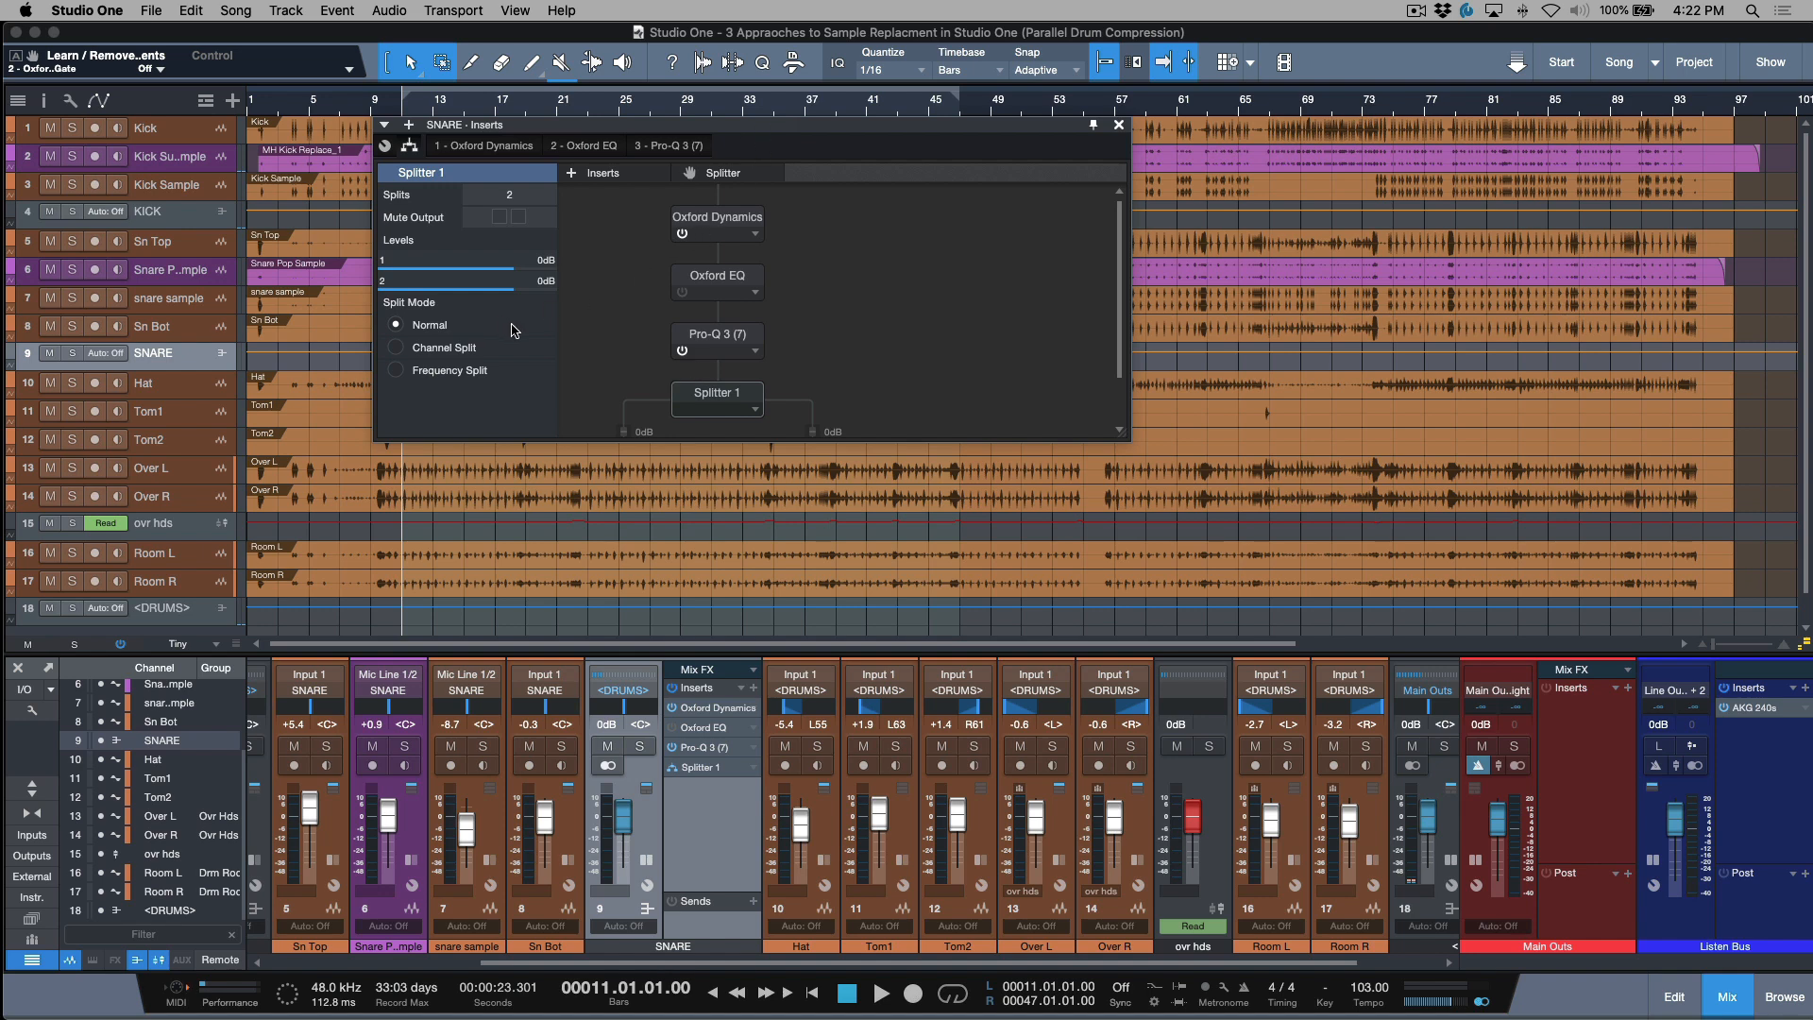
mouse_move(506, 336)
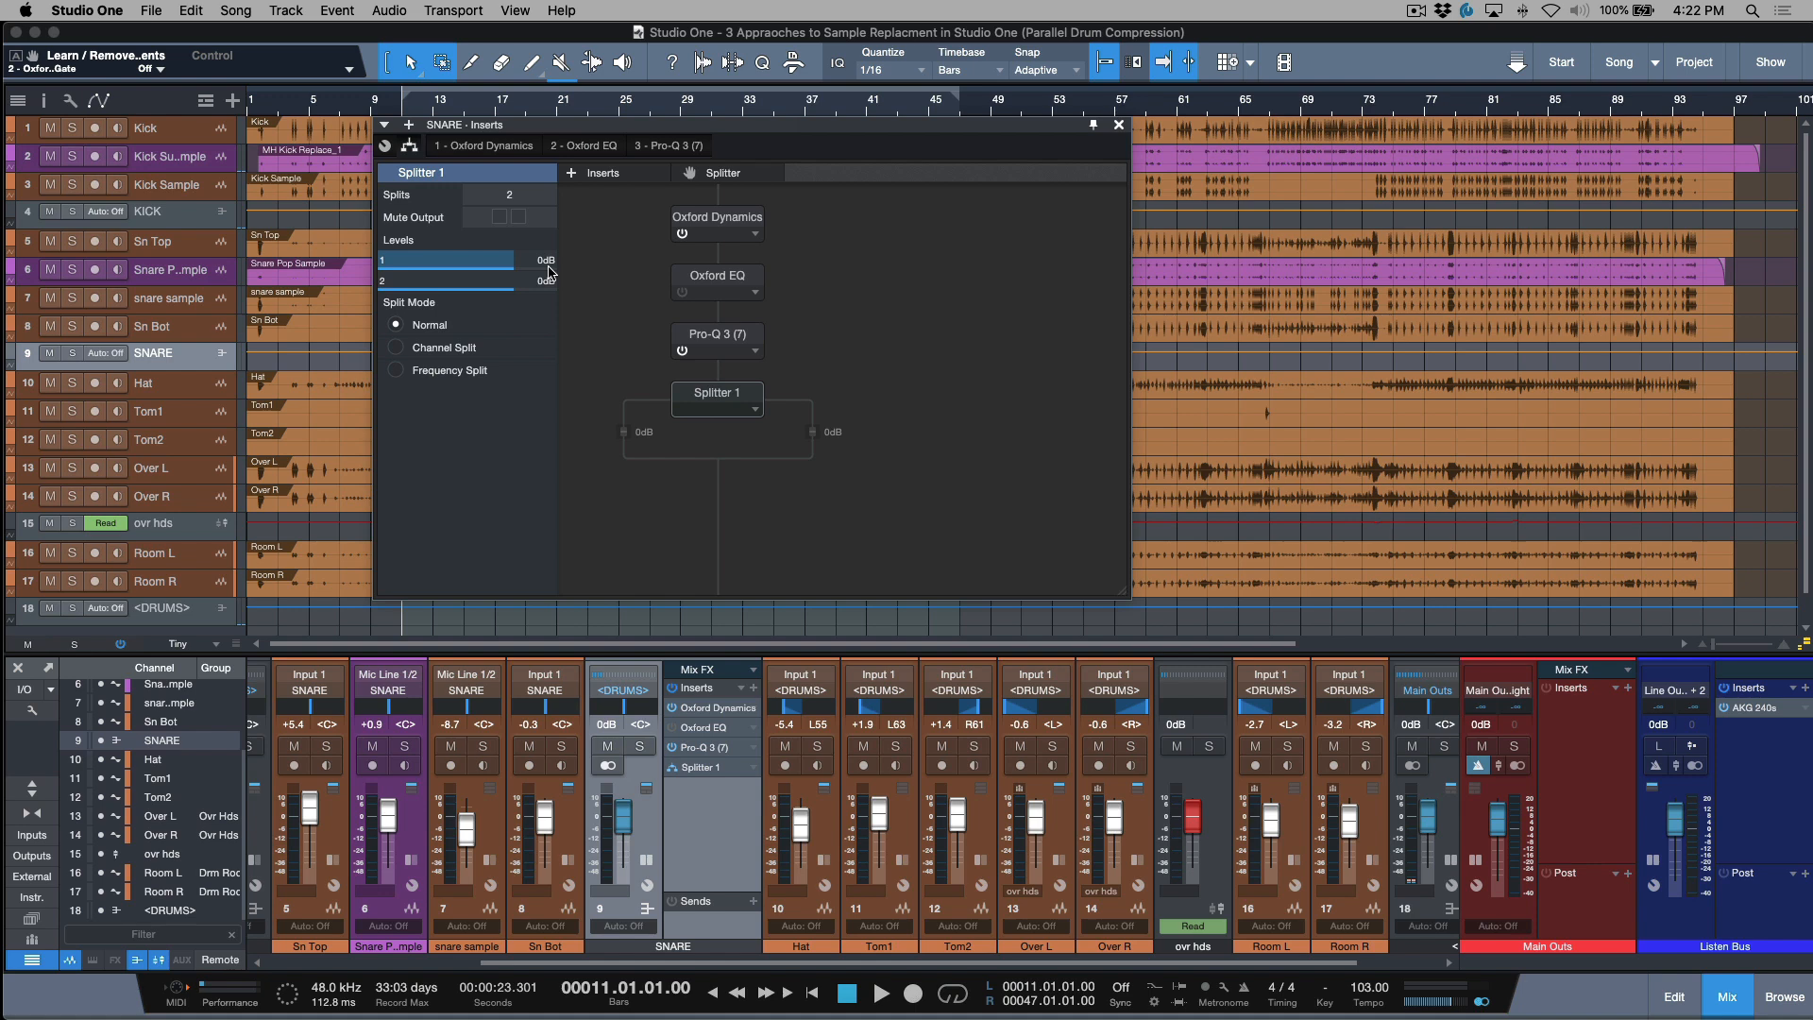
mouse_move(547, 266)
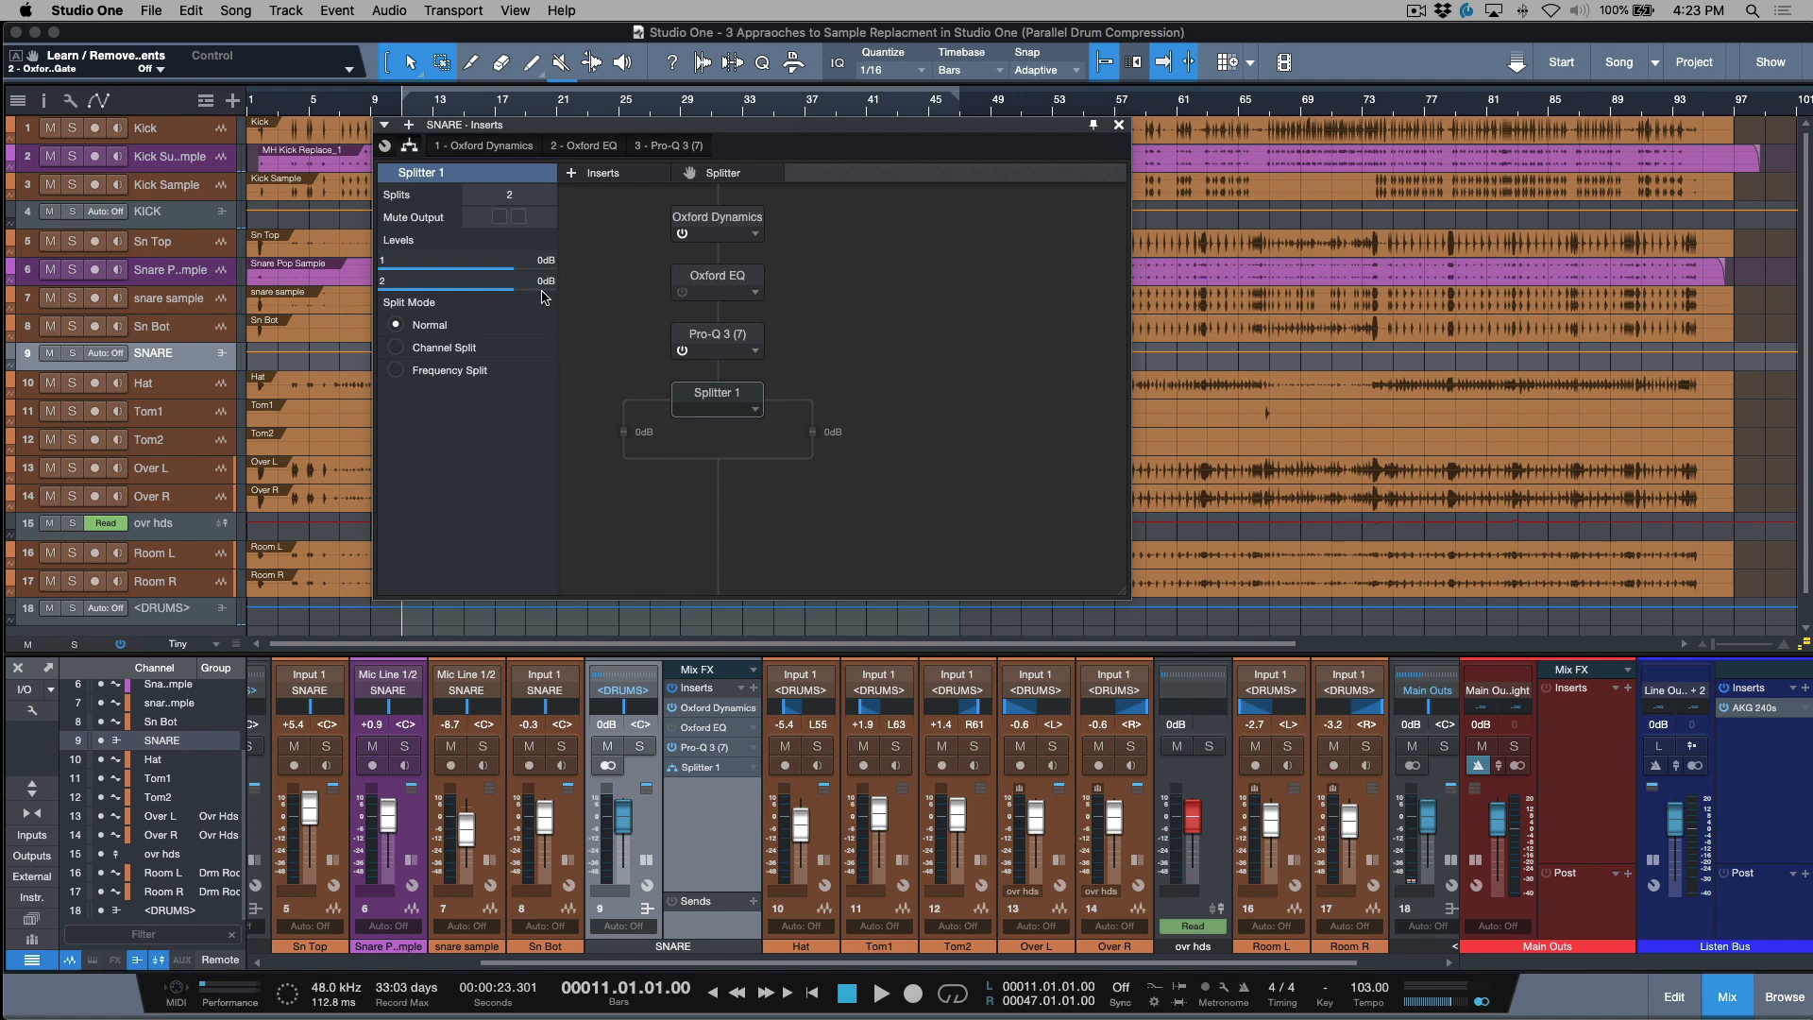
Step: Set SNARE Splitter split 1 to +6.0 dB and split 2 down to -∞ dB
double_click(538, 259)
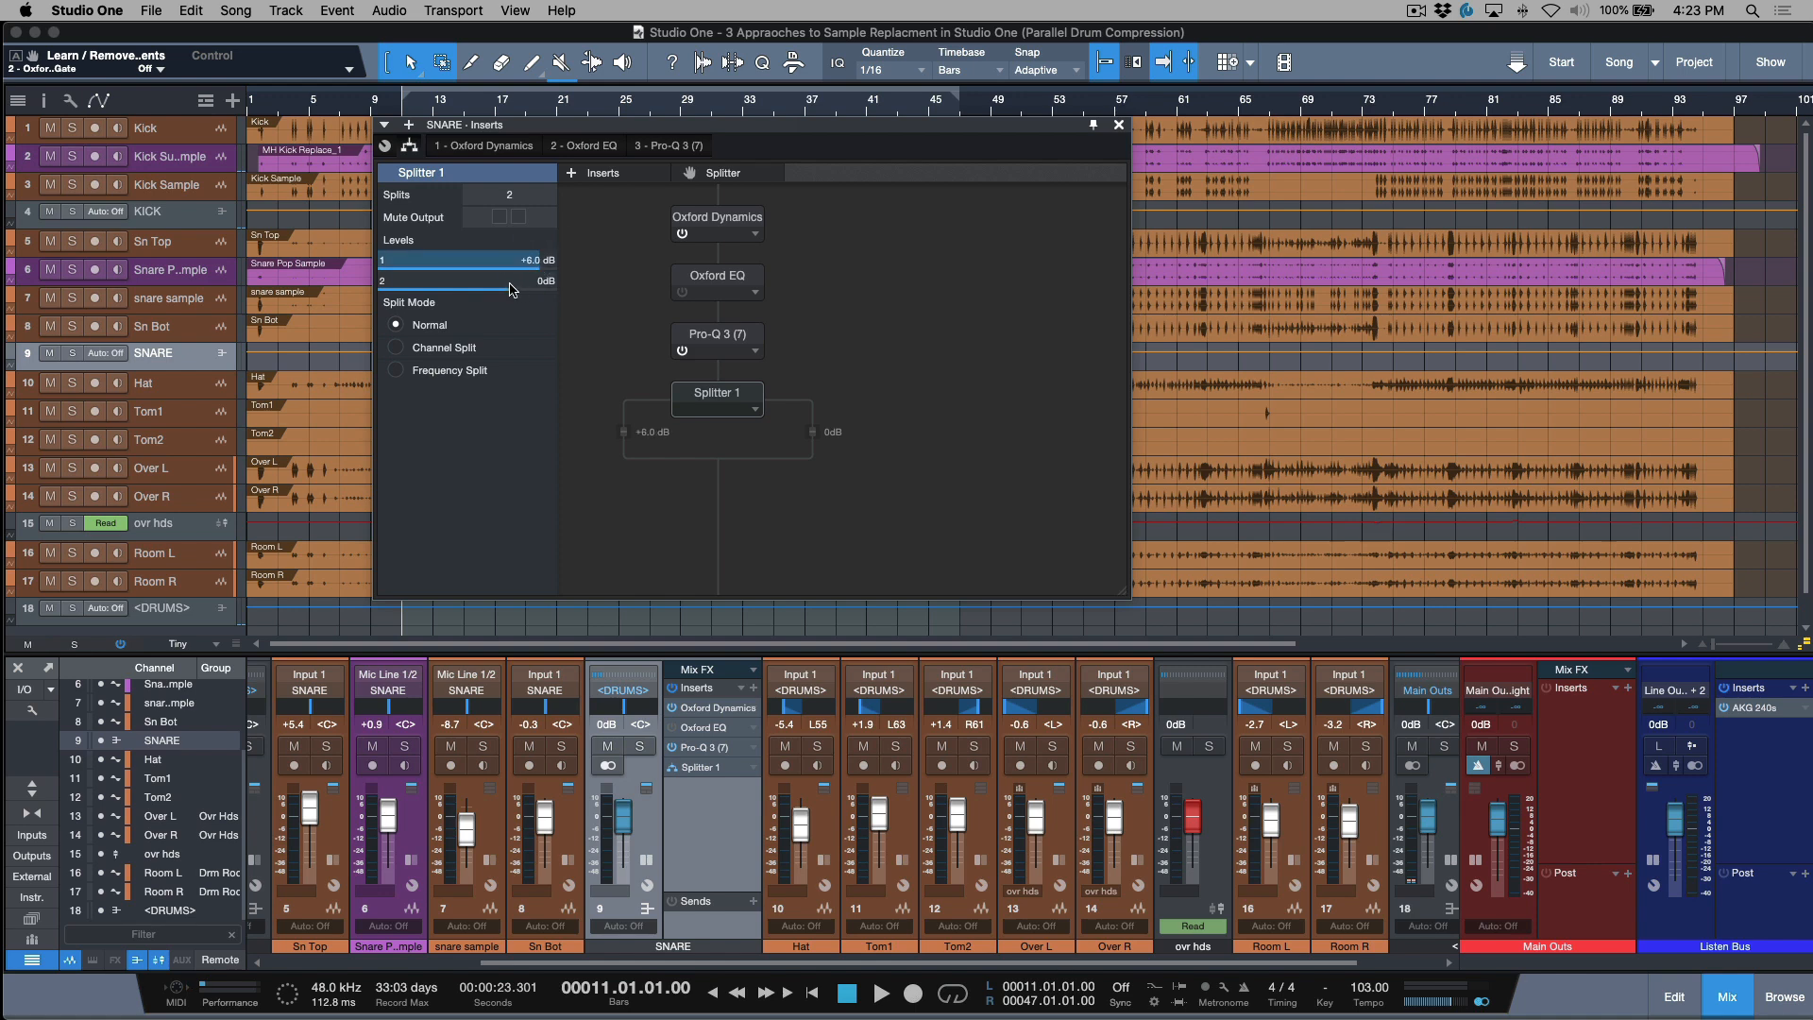
left_click_drag(507, 281, 378, 281)
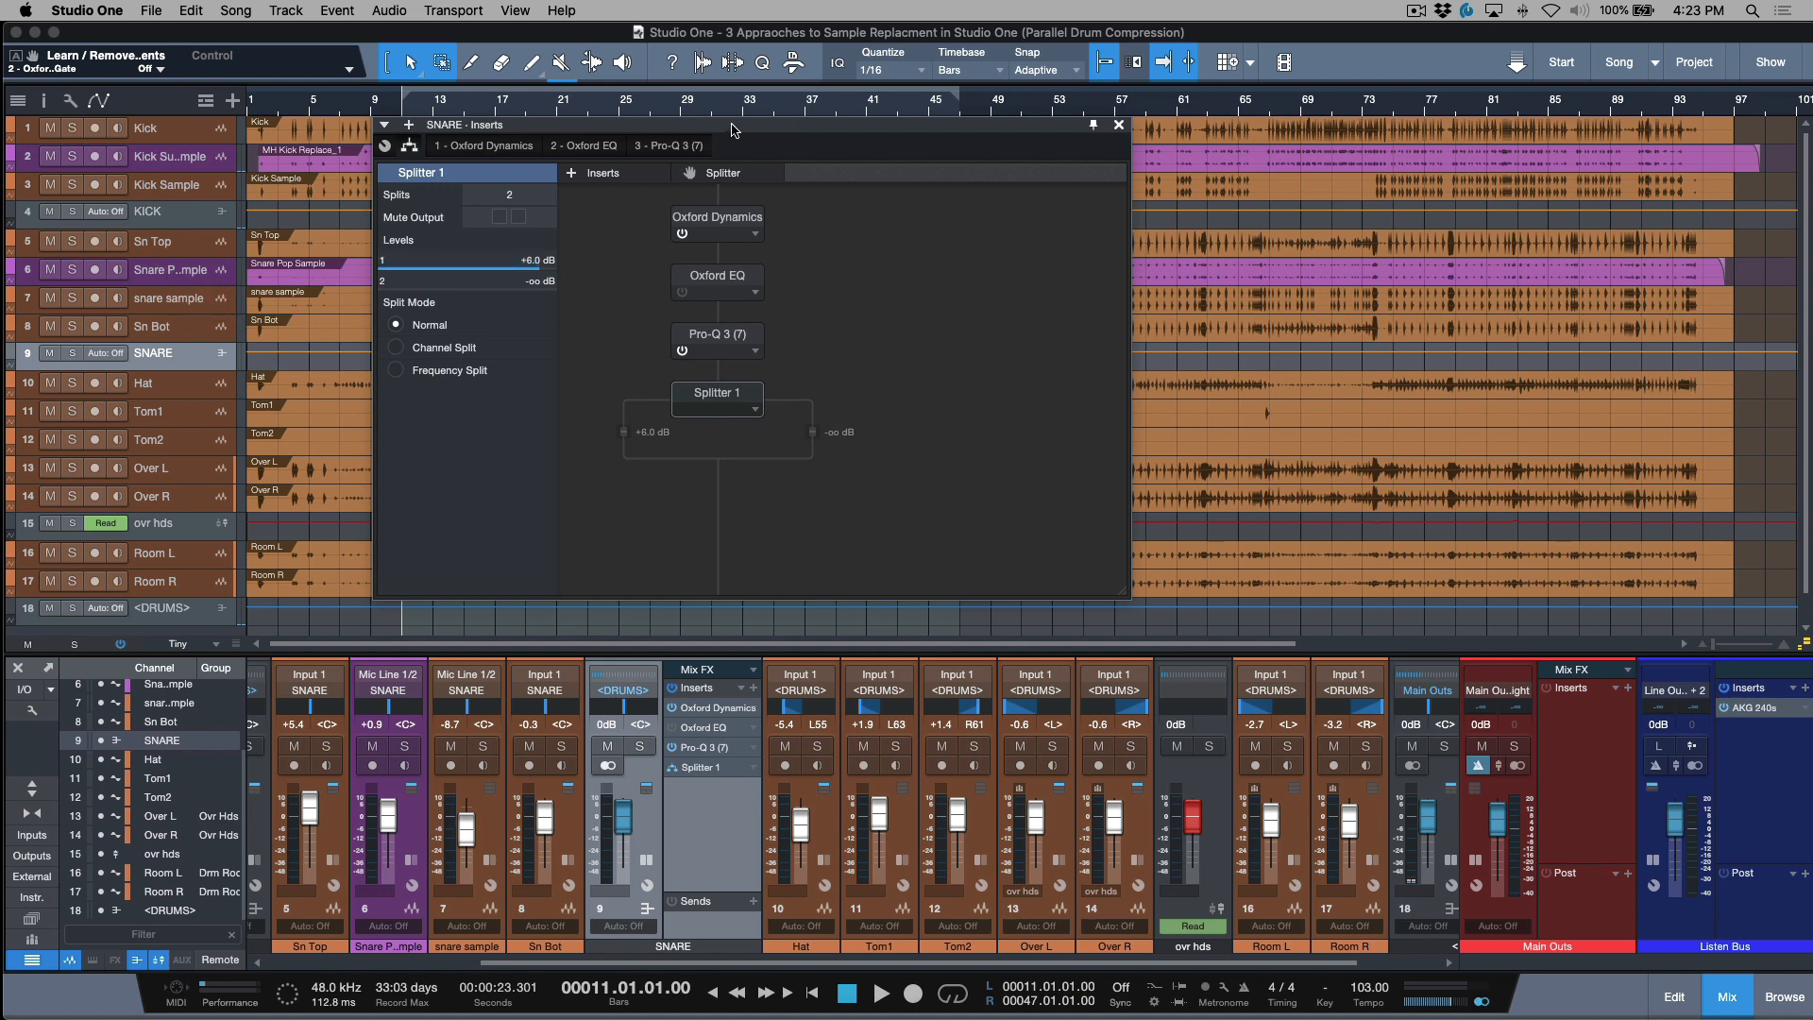
mouse_move(544, 577)
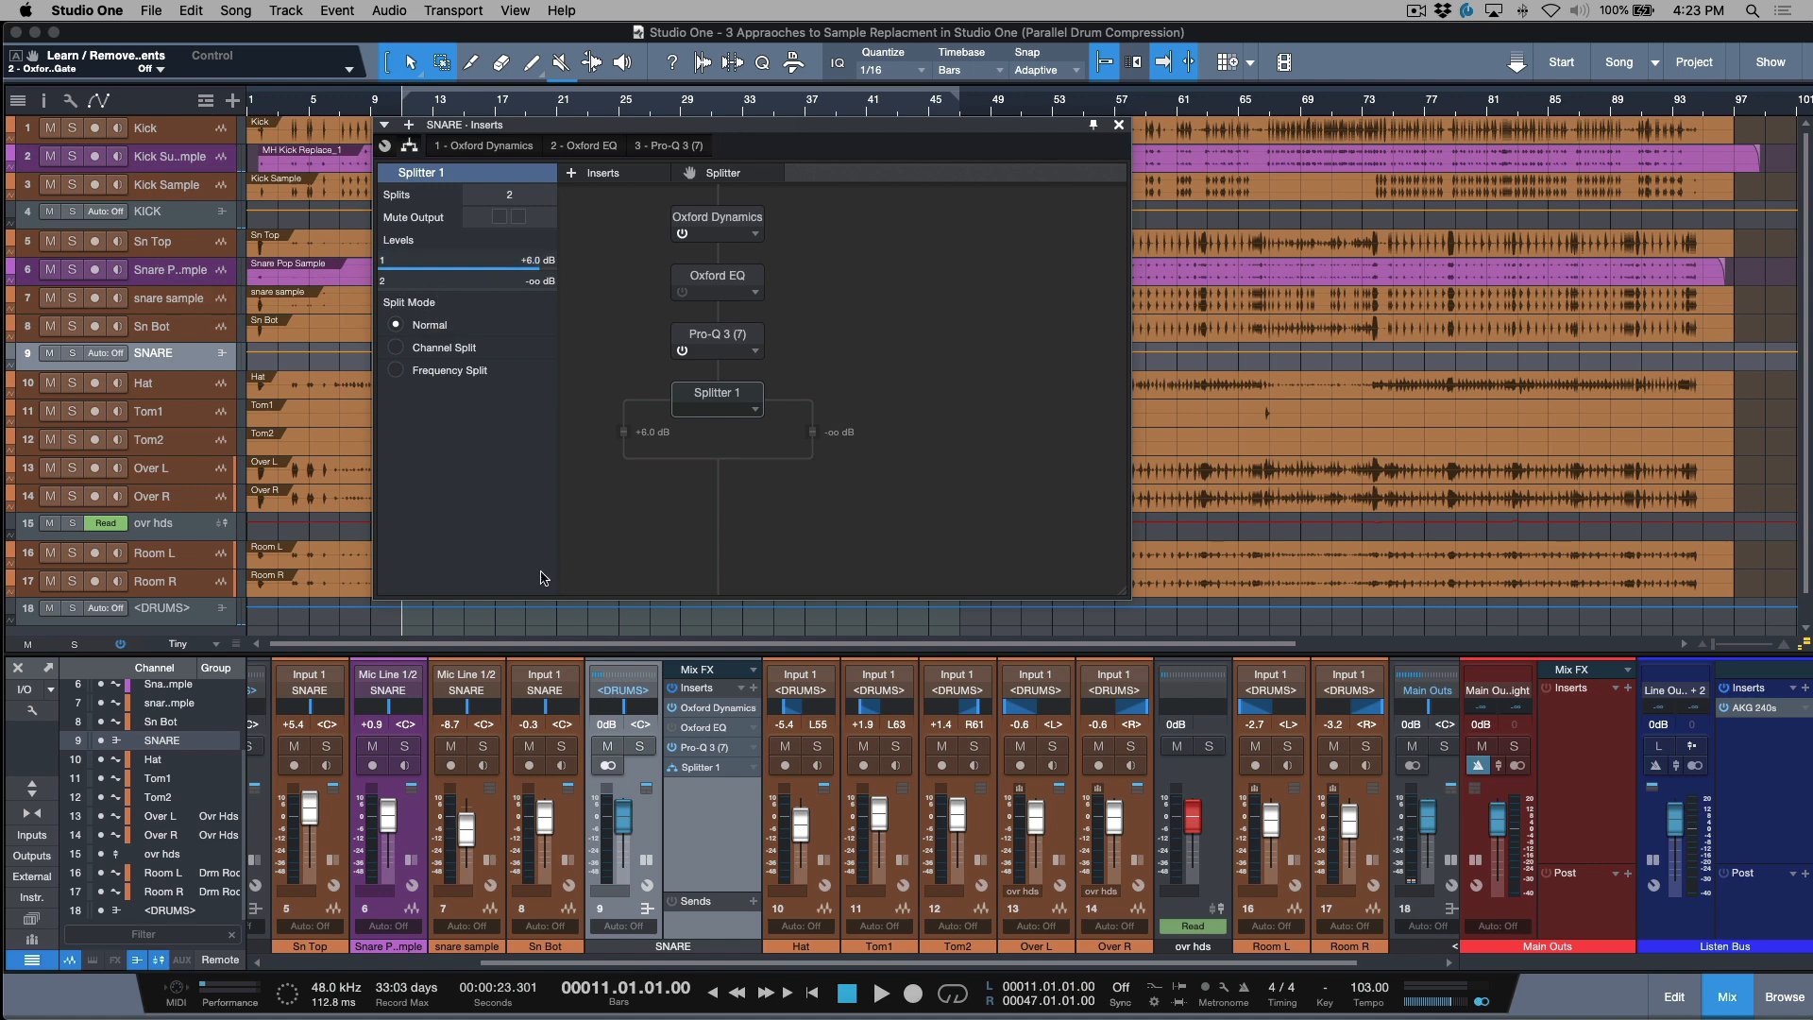
left_click(517, 217)
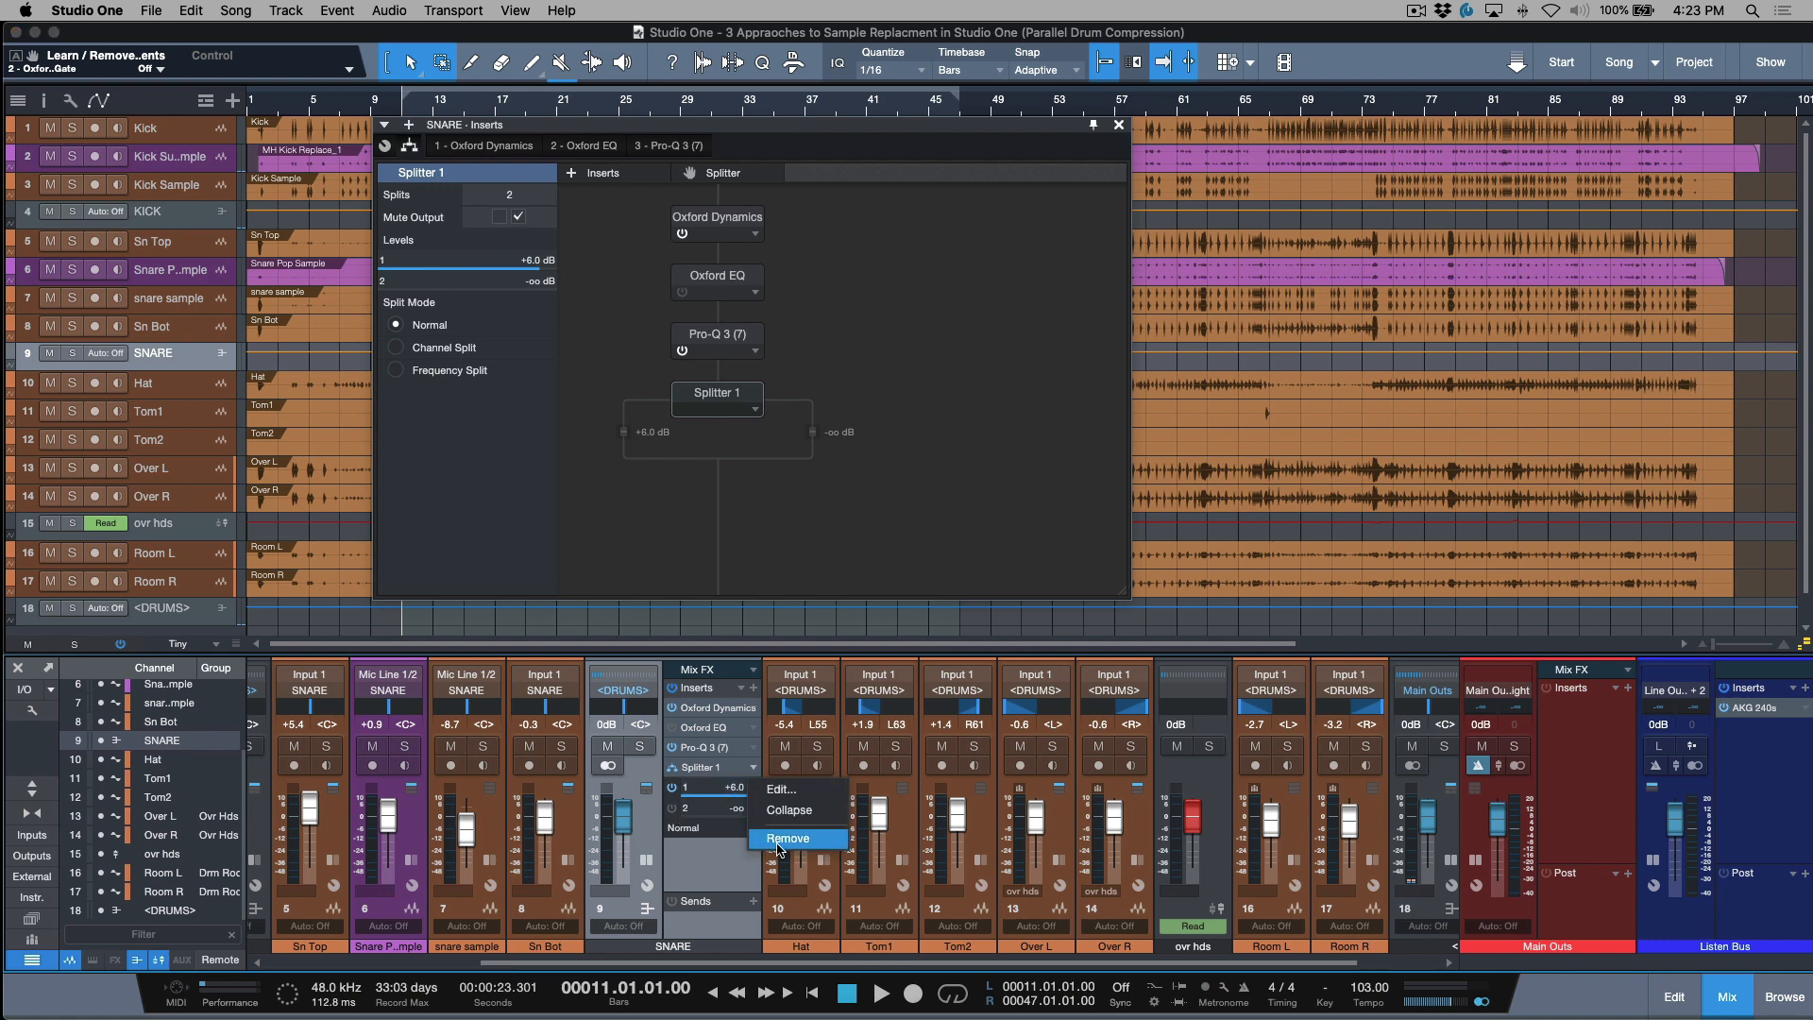
Step: Remove the Splitter from the SNARE inserts and lower the DRUMS Splitter level 2 to -12.9 dB
left_click(790, 836)
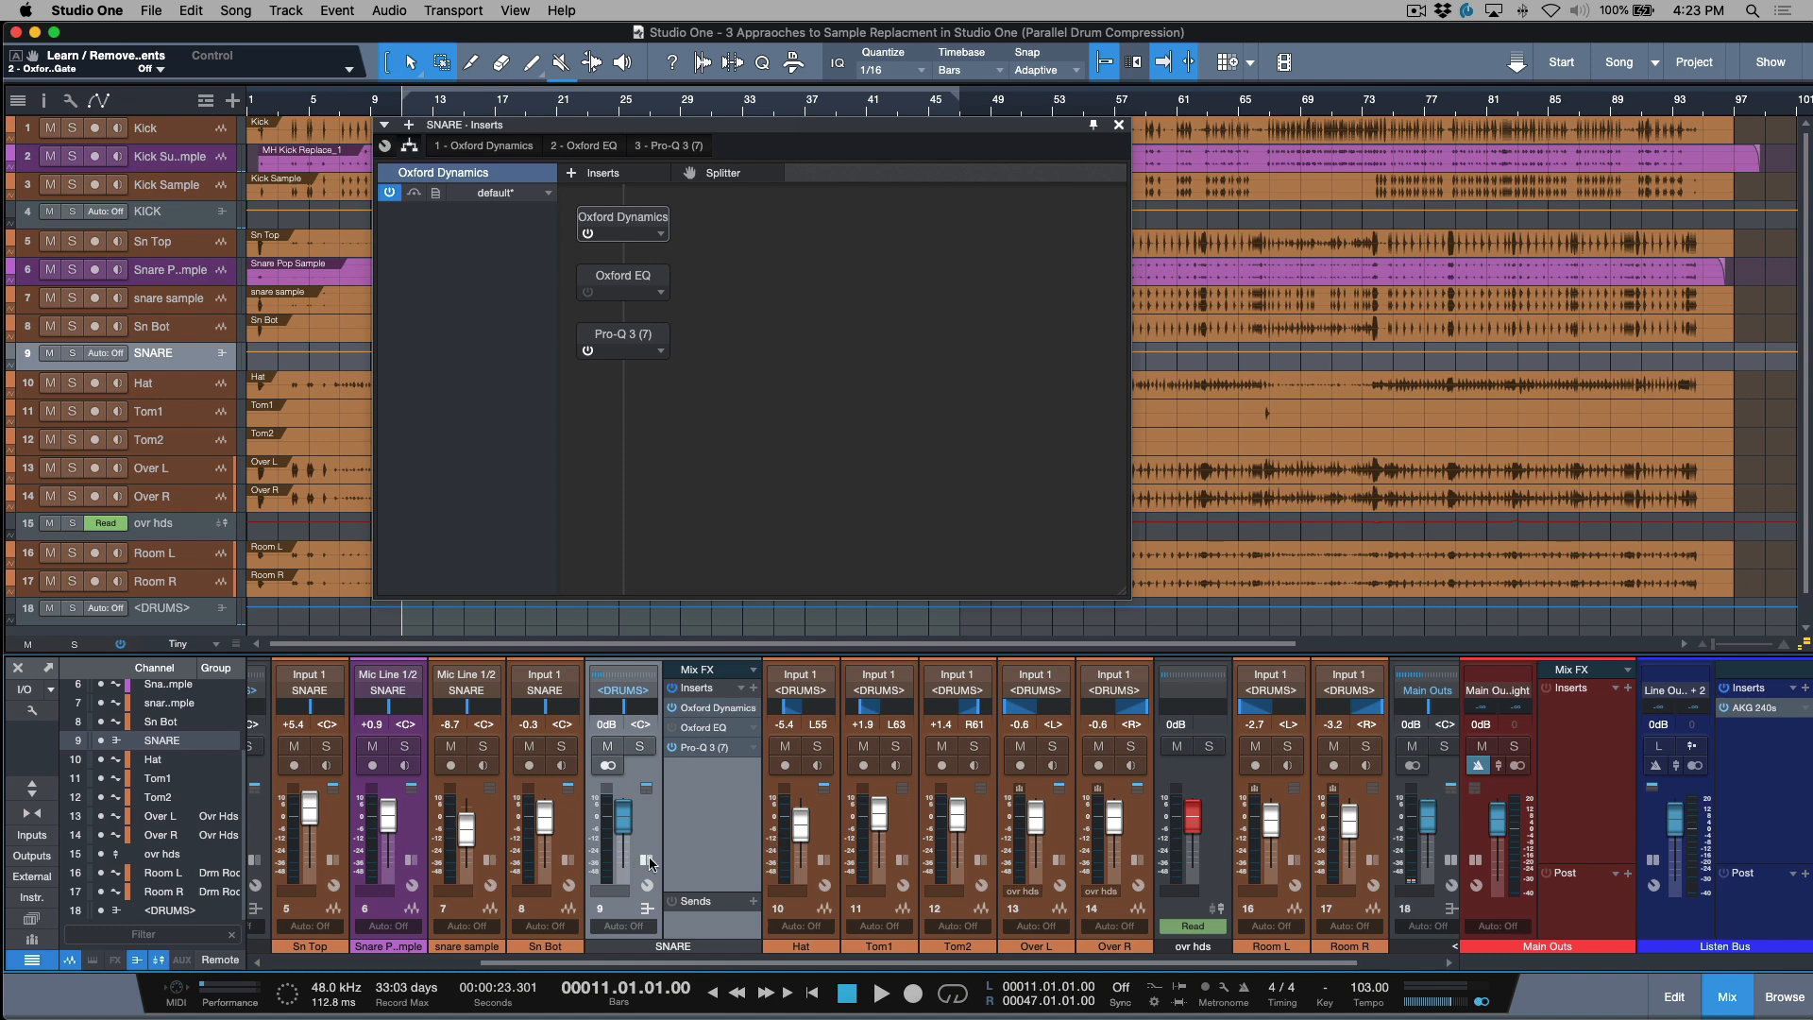
left_click(1116, 124)
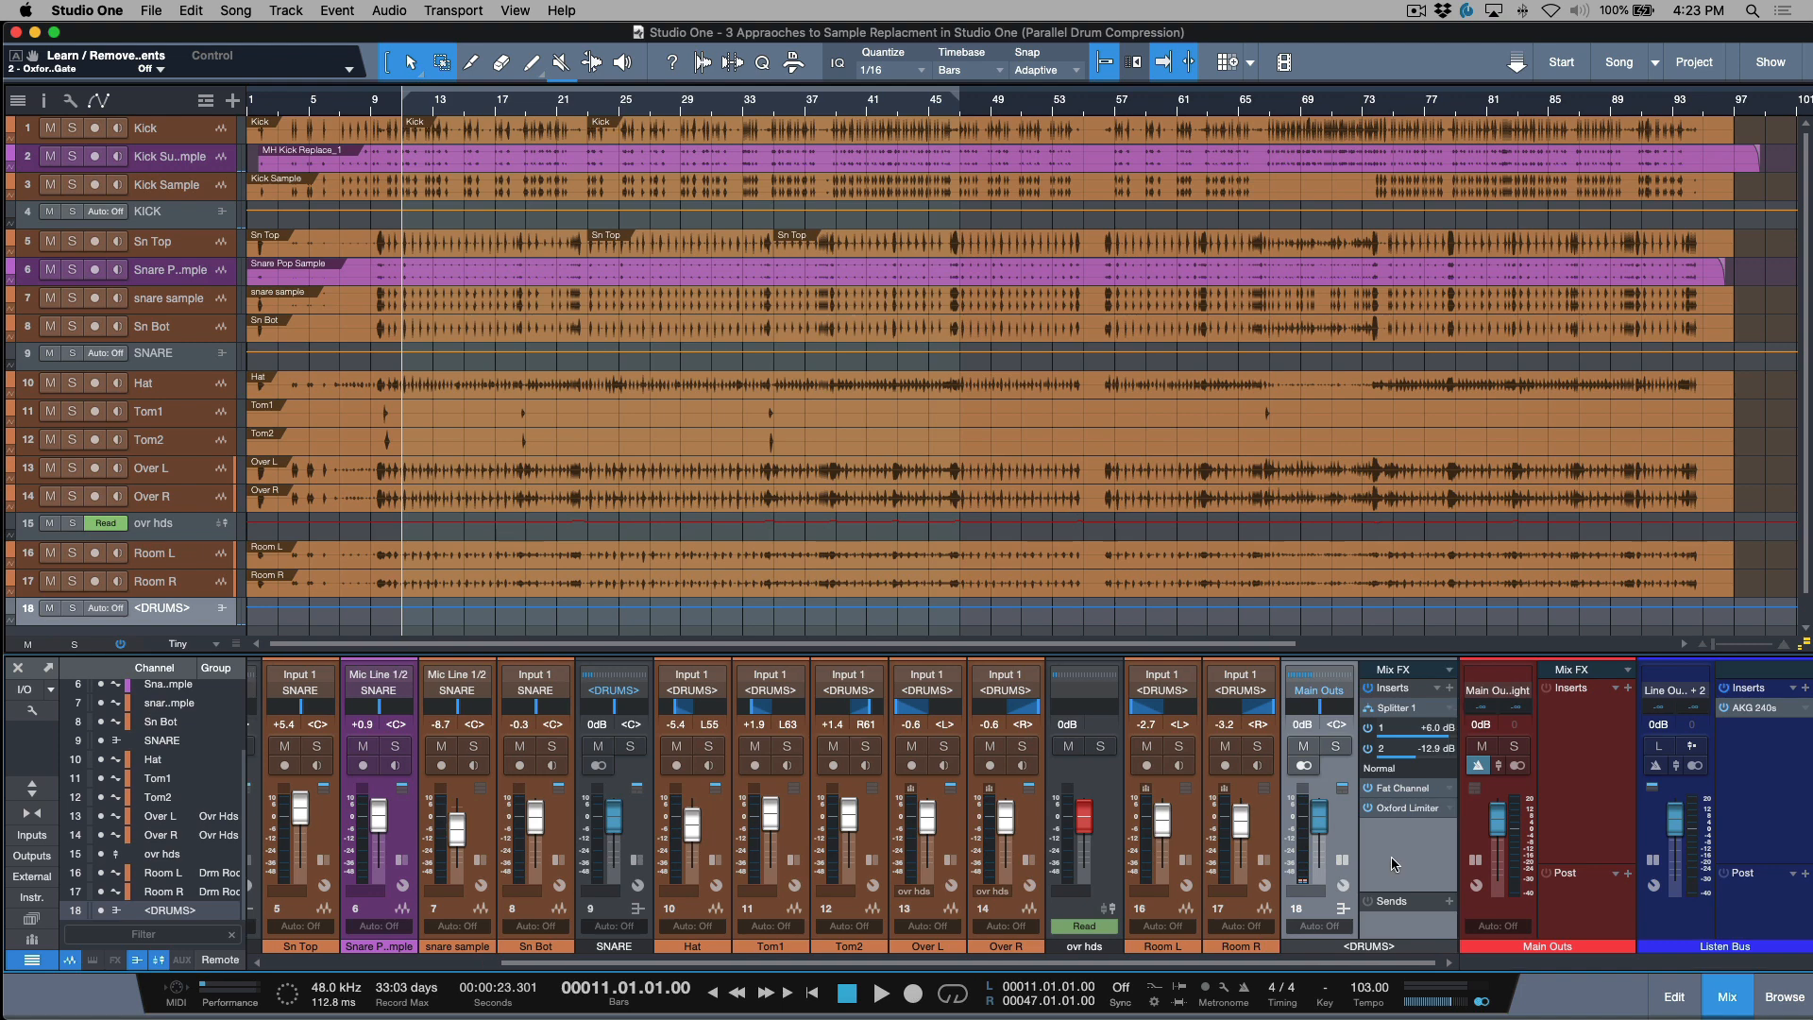
mouse_move(1411, 795)
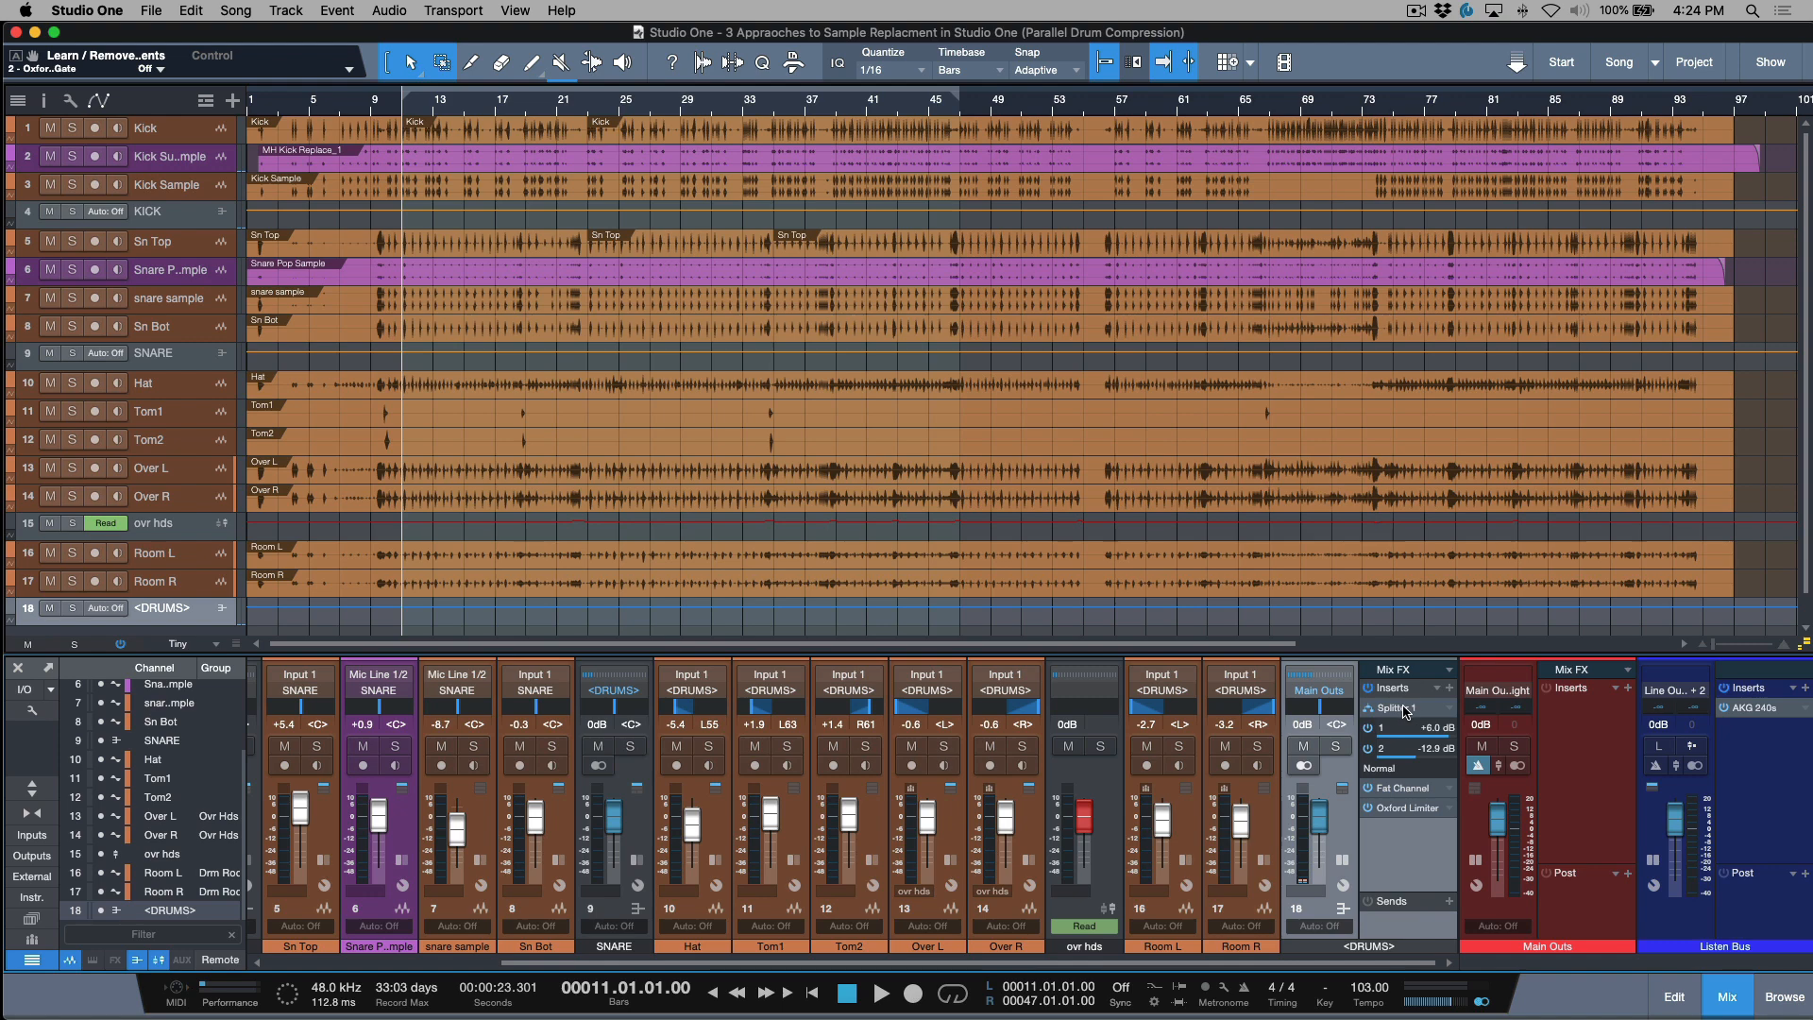
left_click(1395, 748)
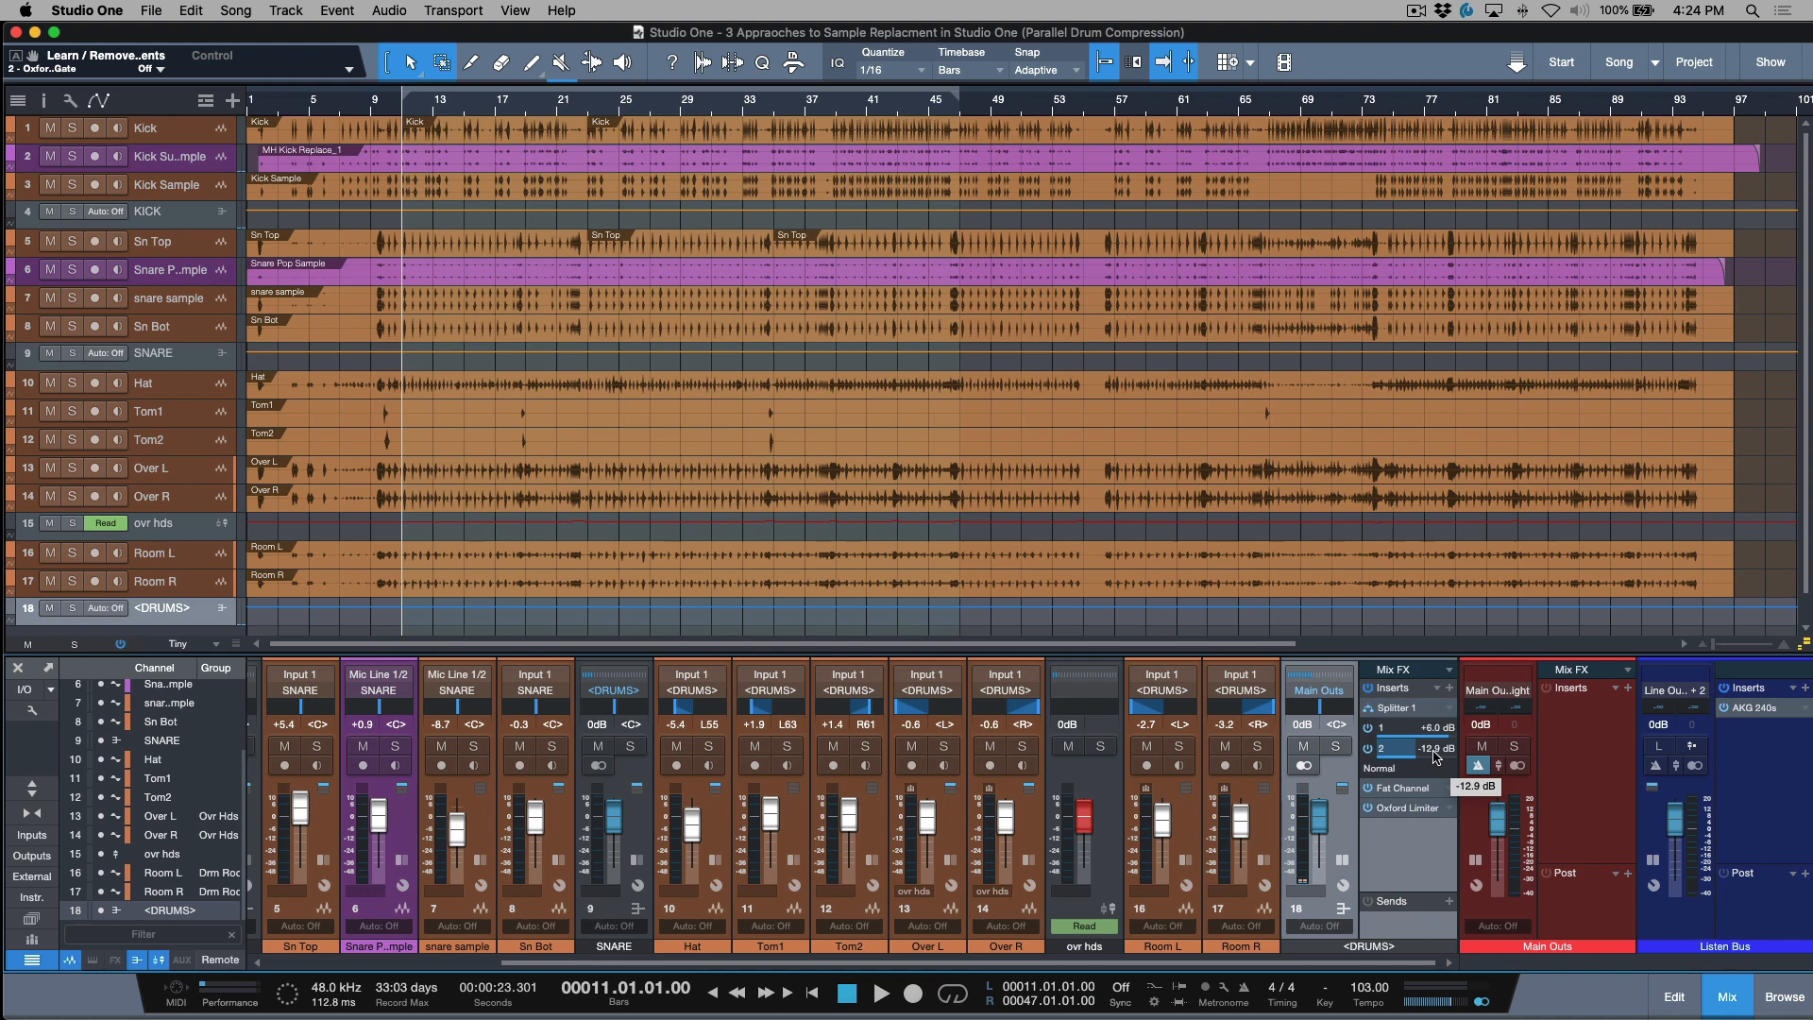
mouse_move(1433, 757)
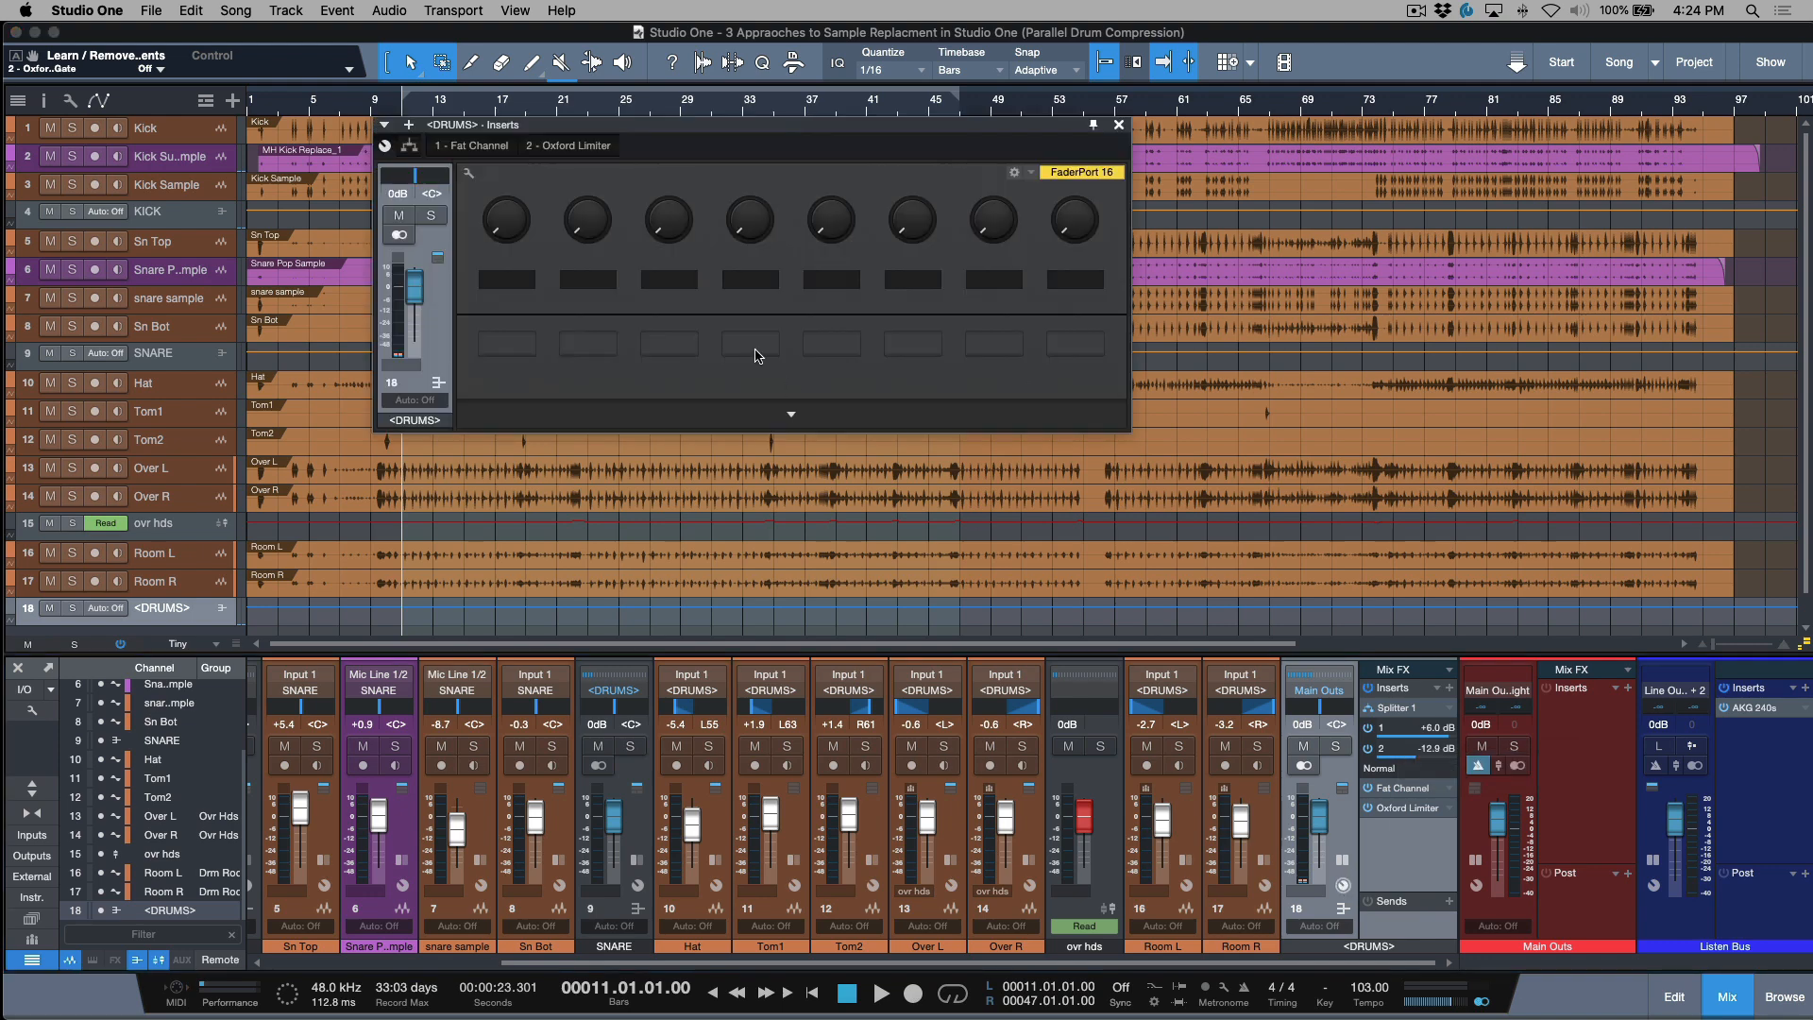
mouse_move(850, 151)
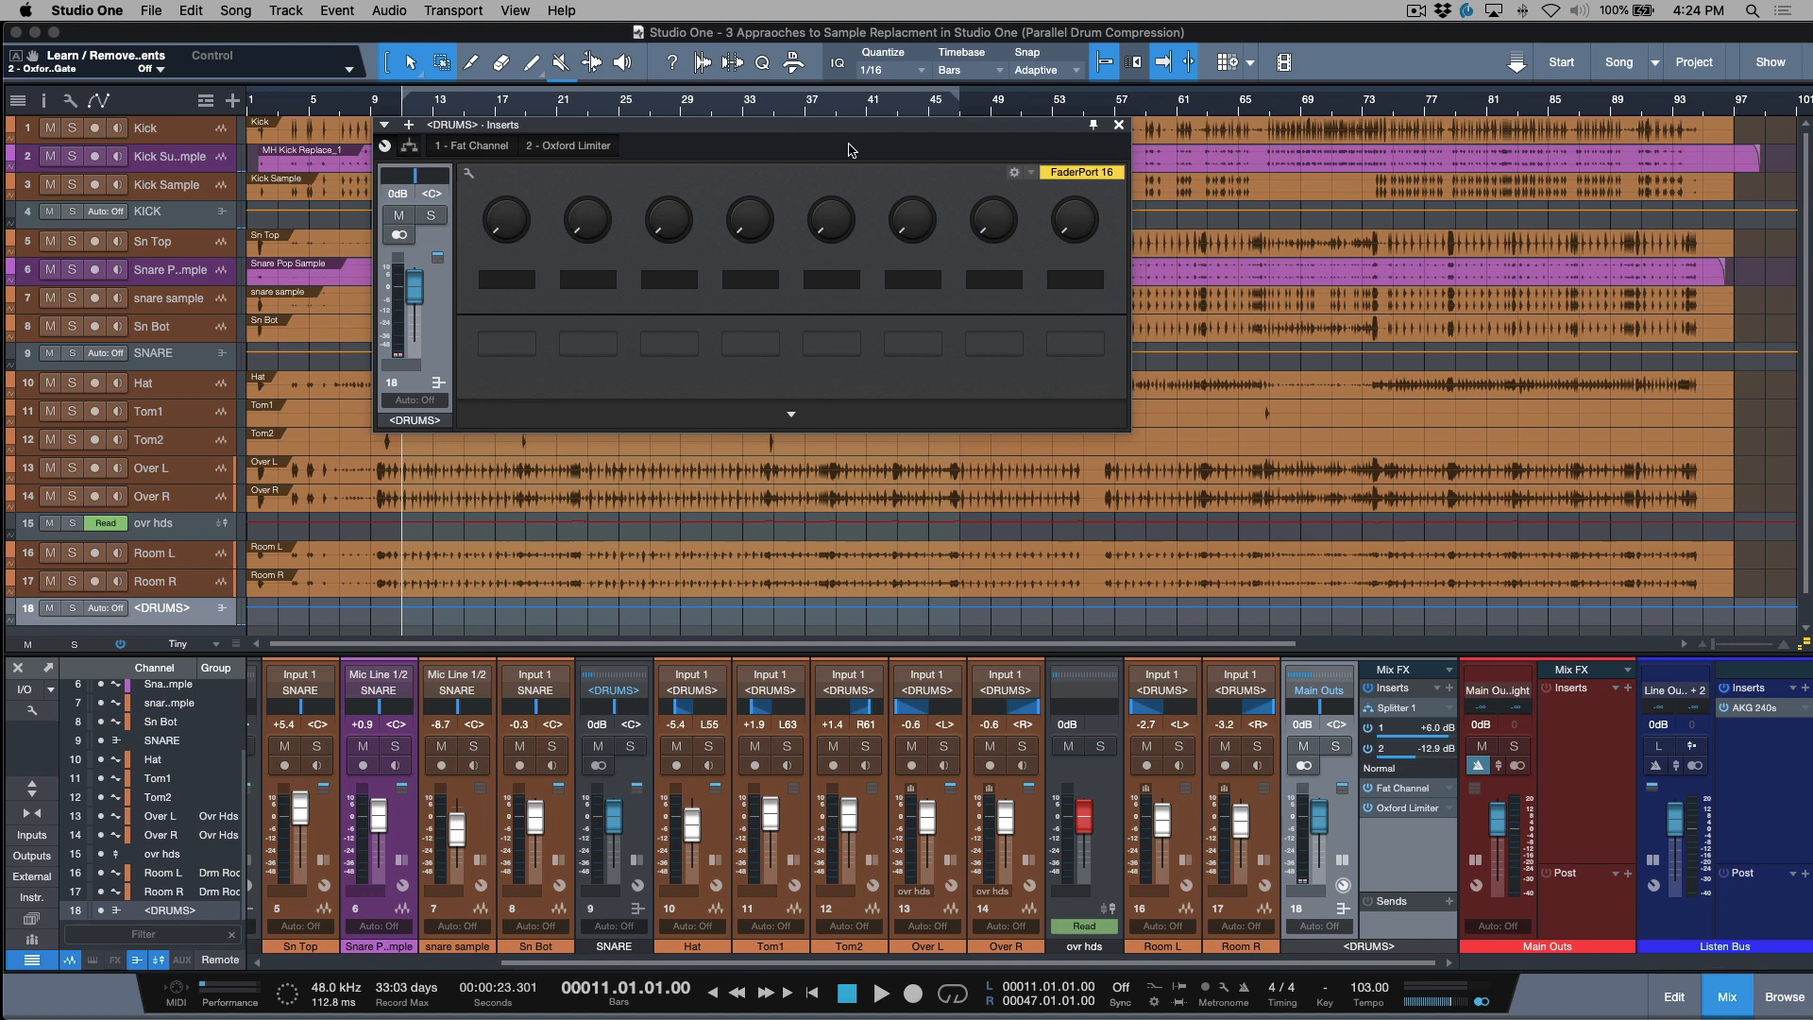
left_click(1116, 125)
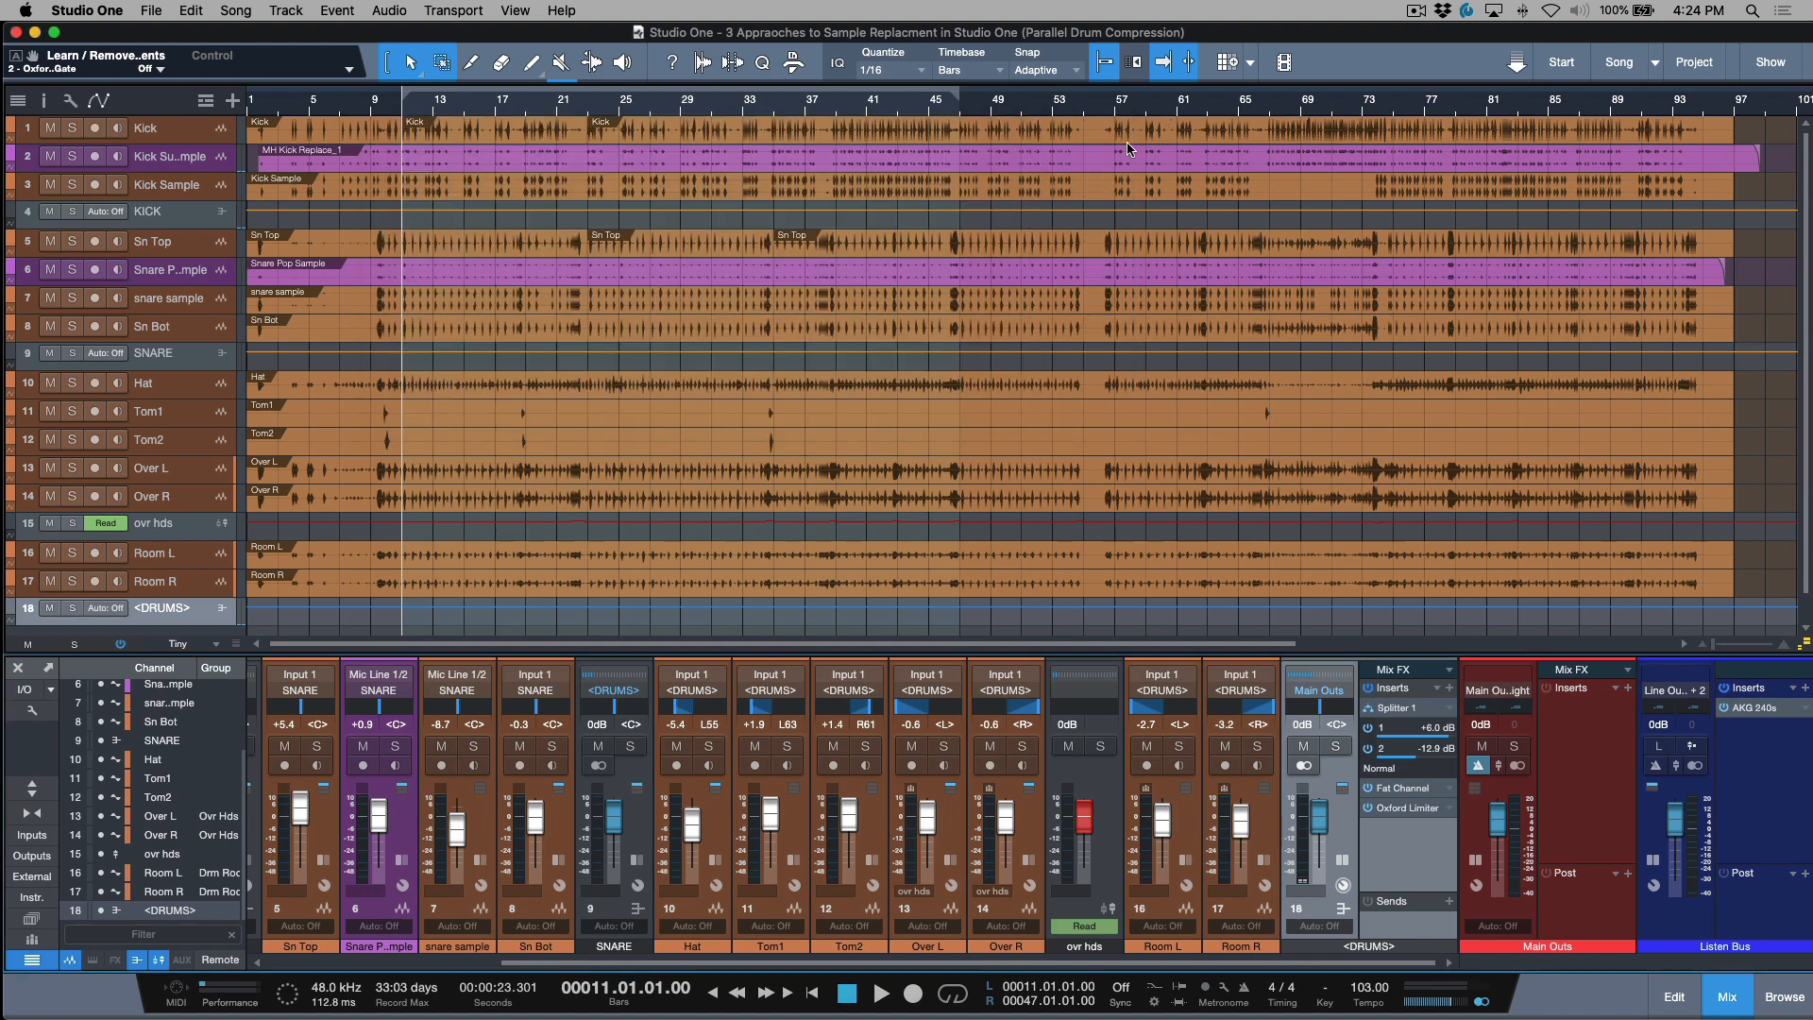
mouse_move(1344, 838)
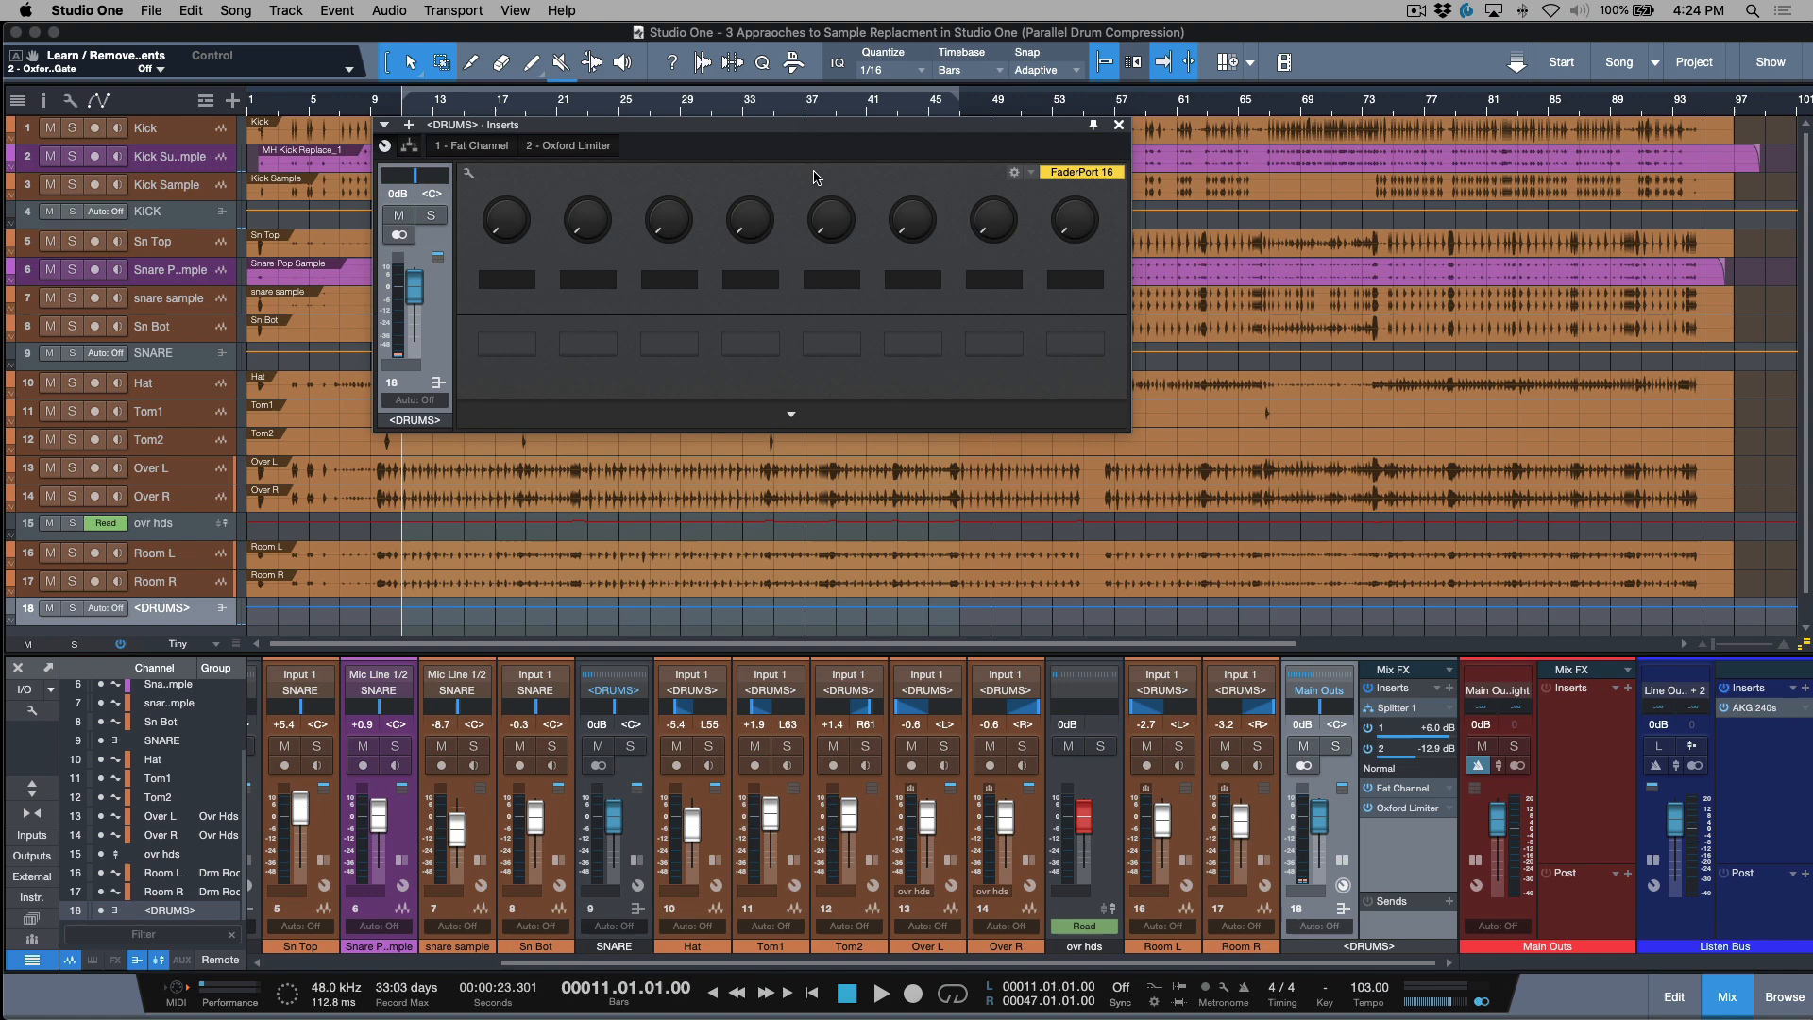
mouse_move(1069, 230)
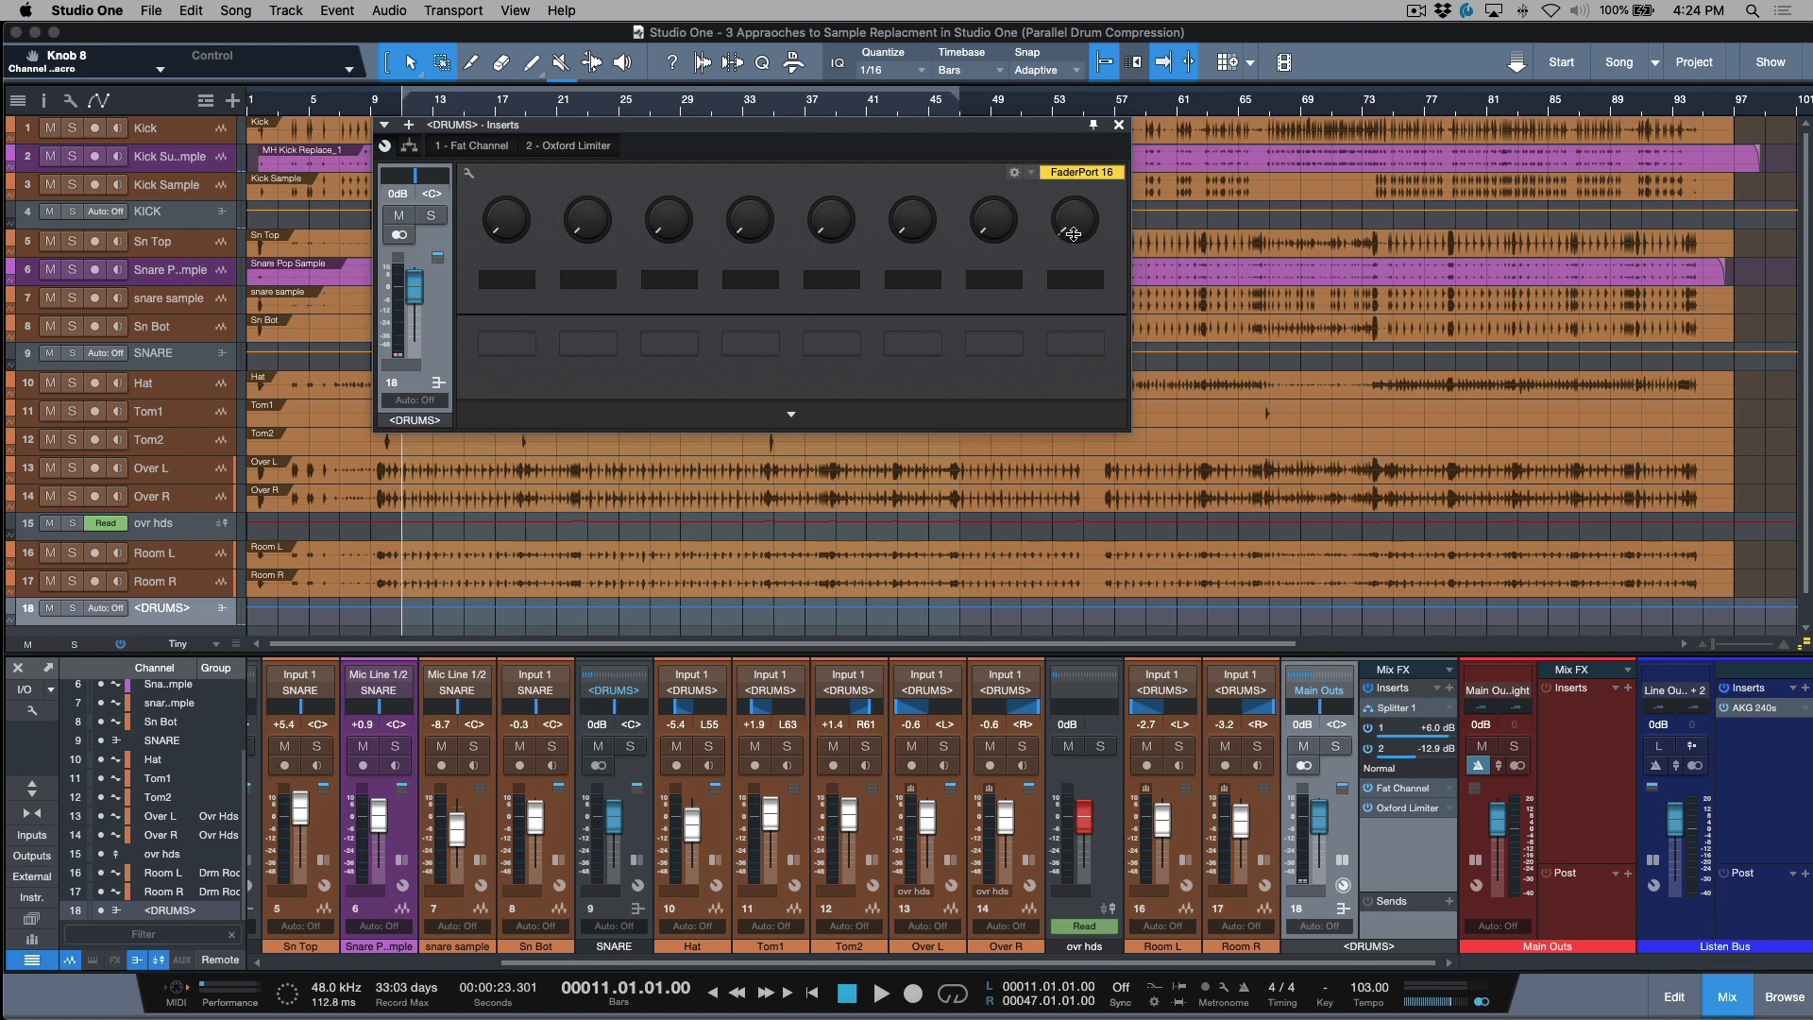
mouse_move(1065, 246)
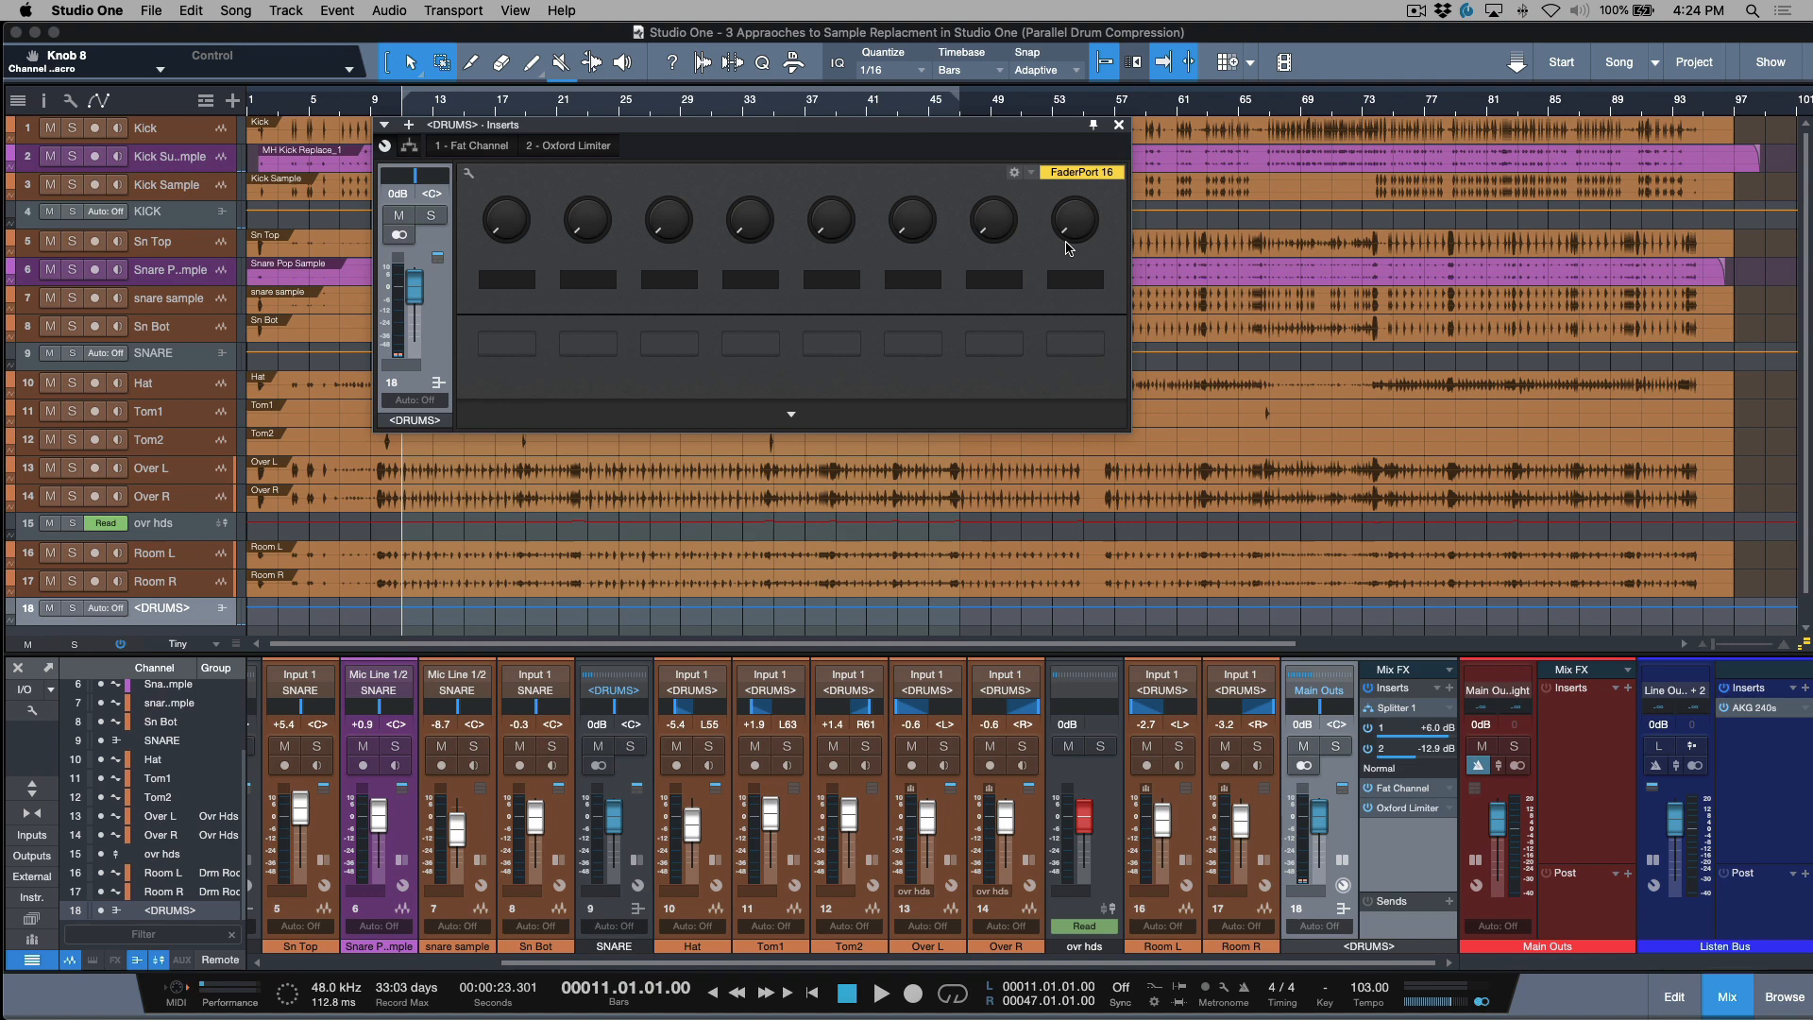
left_click(1116, 125)
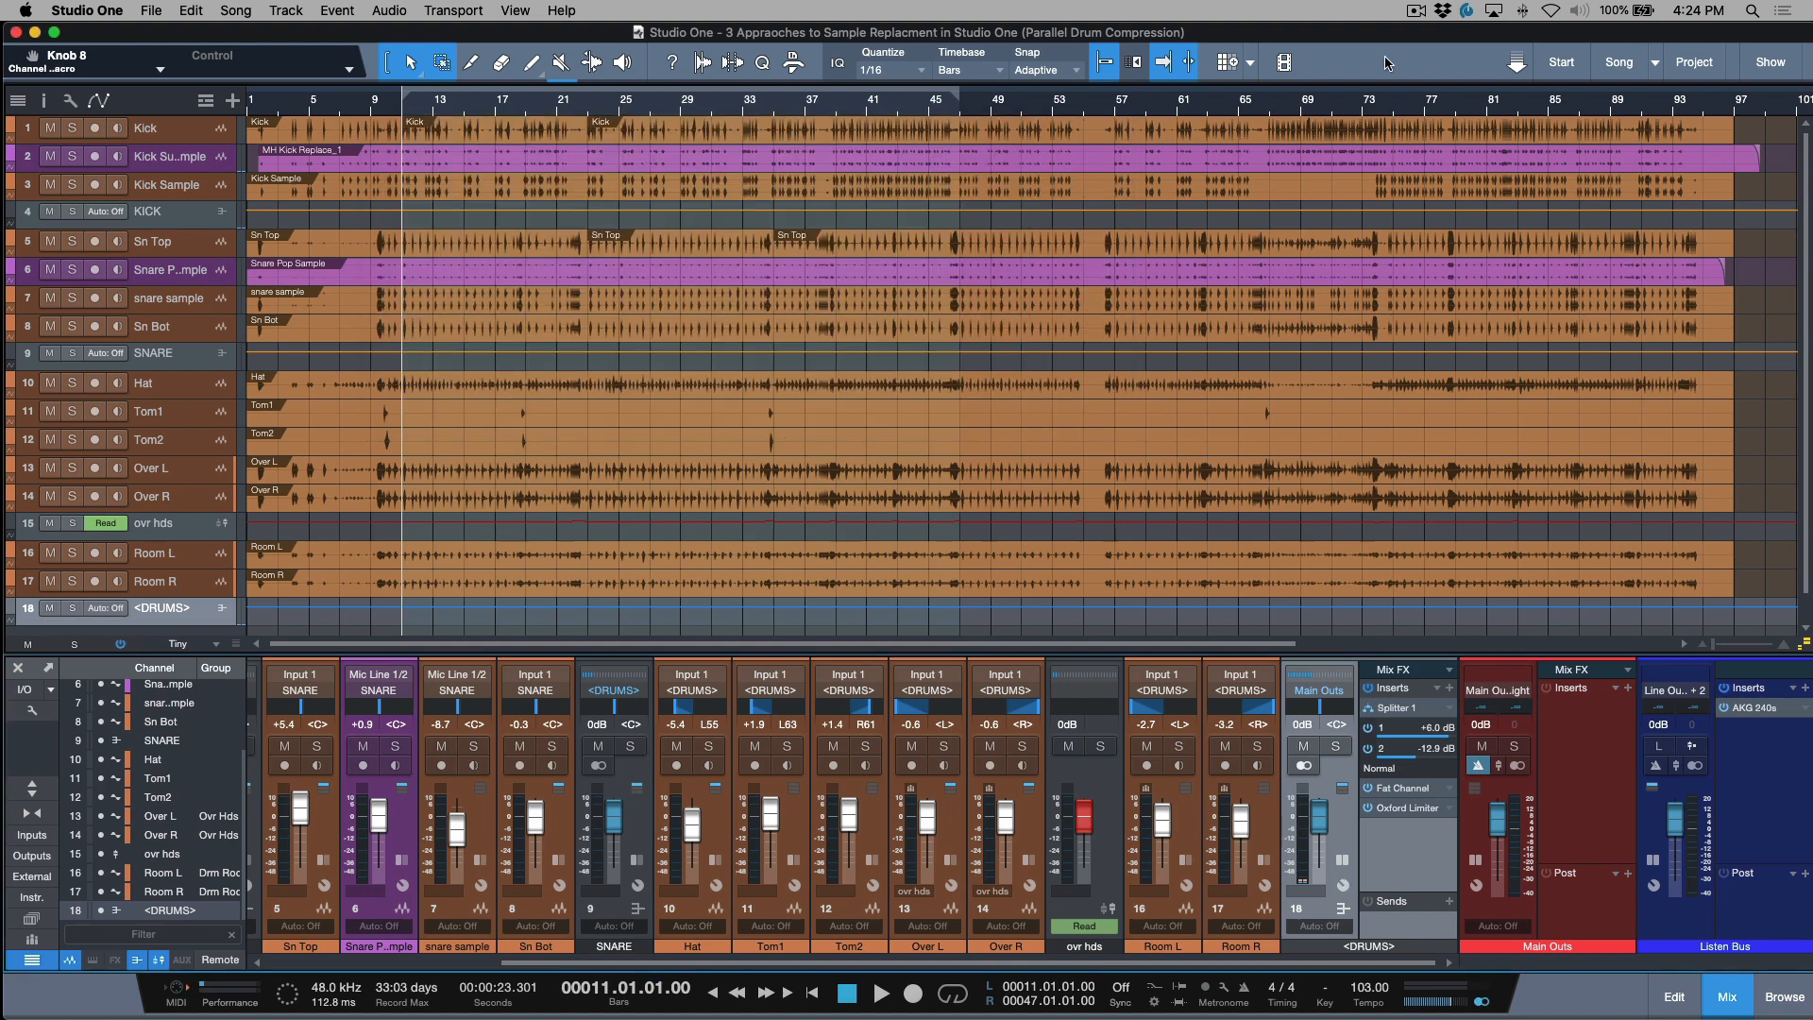
mouse_move(1384, 553)
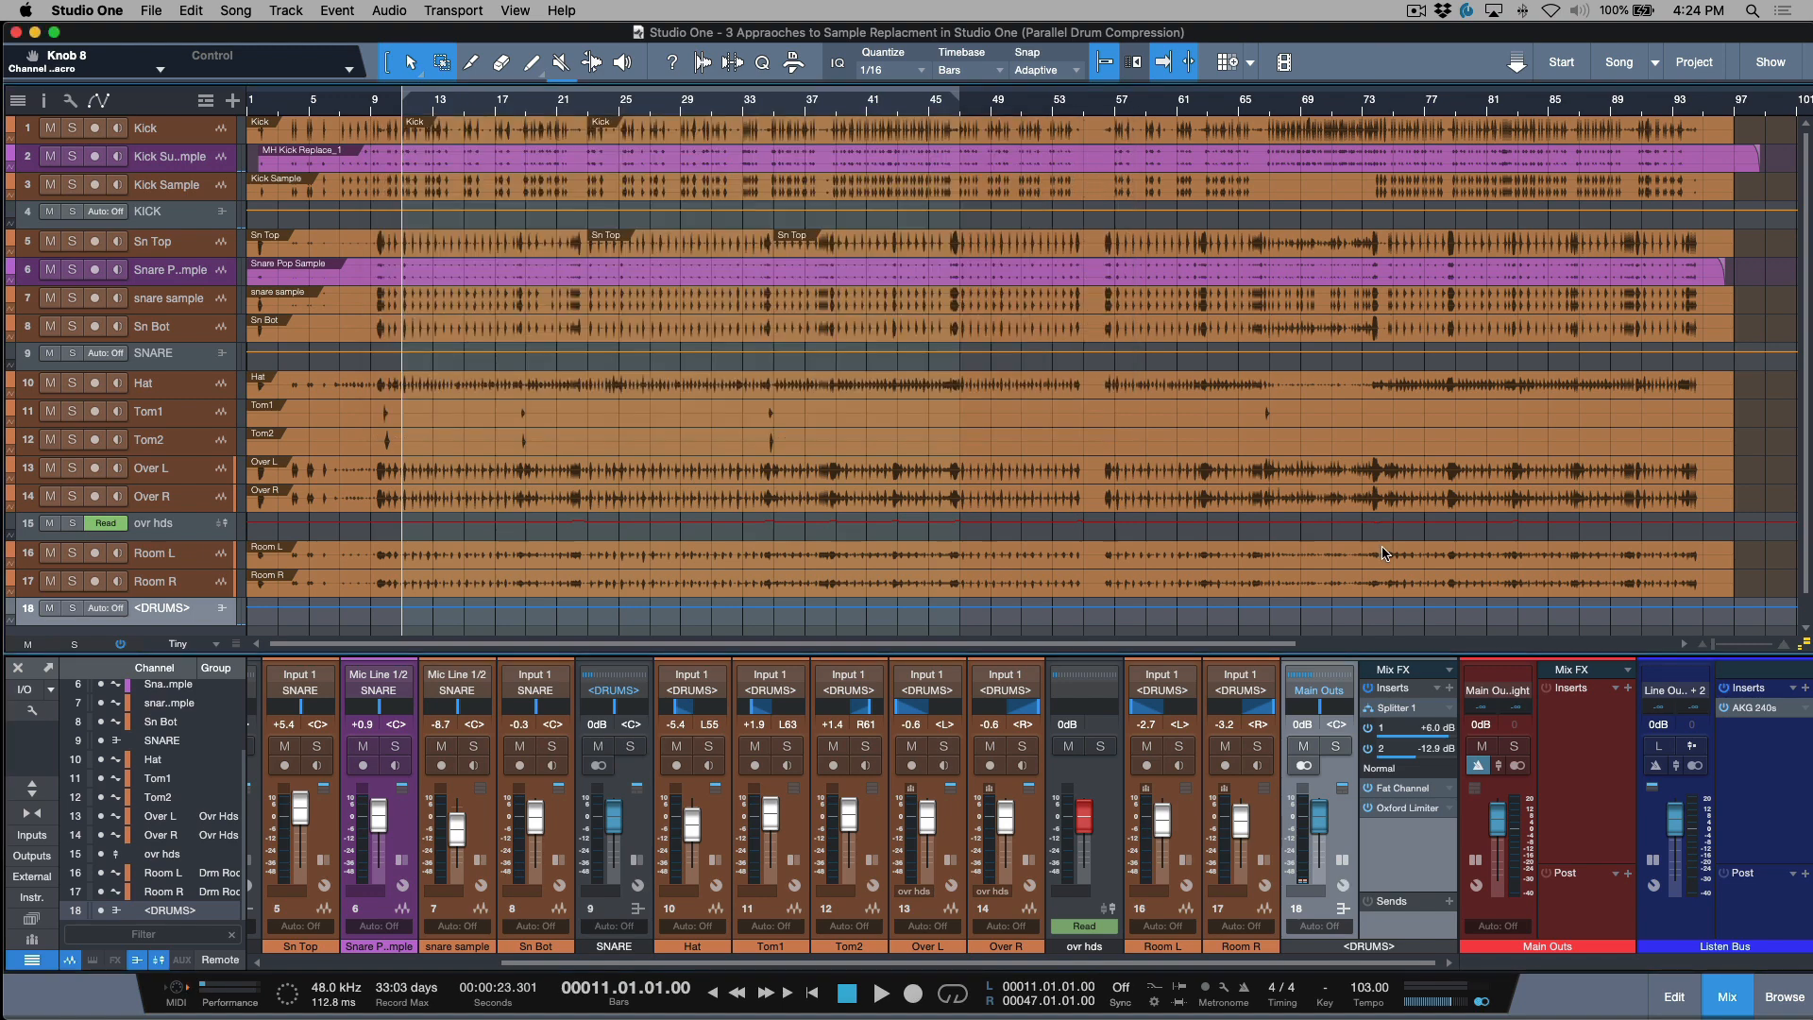
mouse_move(1413, 766)
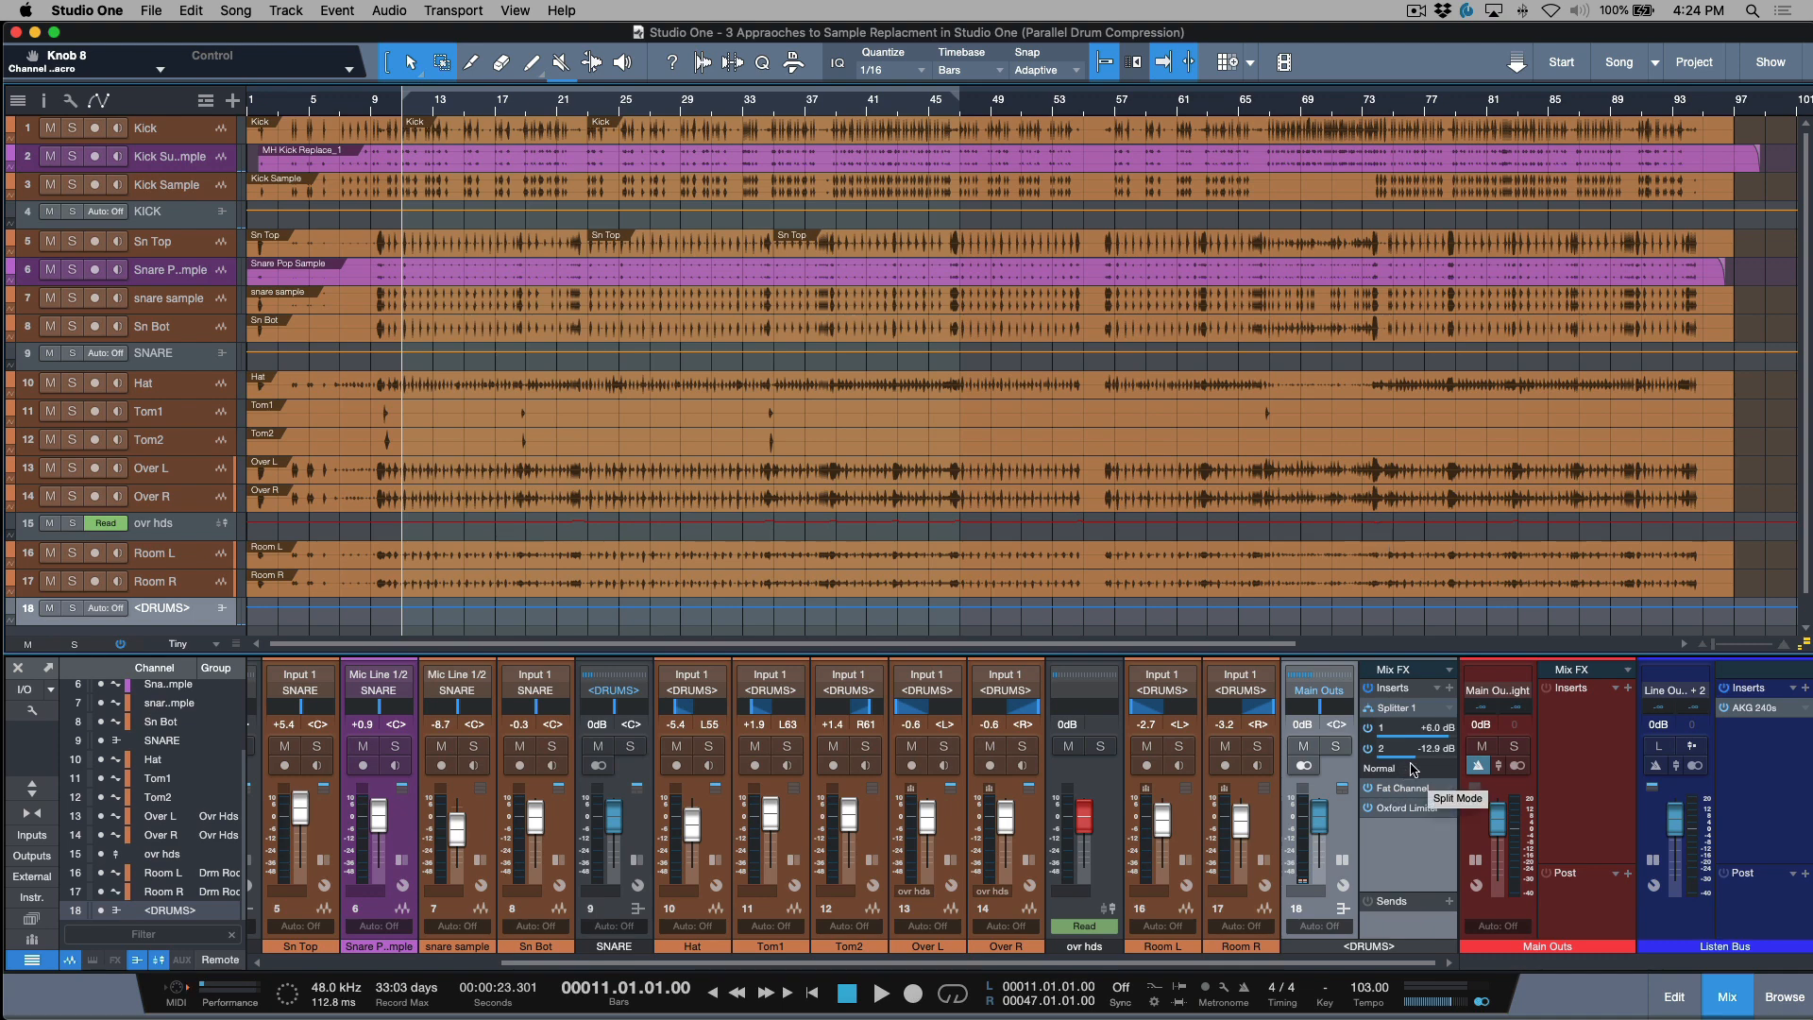
Step: Insert a Mixtool after Fat Channel on the DRUMS Splitter's -12.9 dB branch via a 'mix' search
left_click(1407, 688)
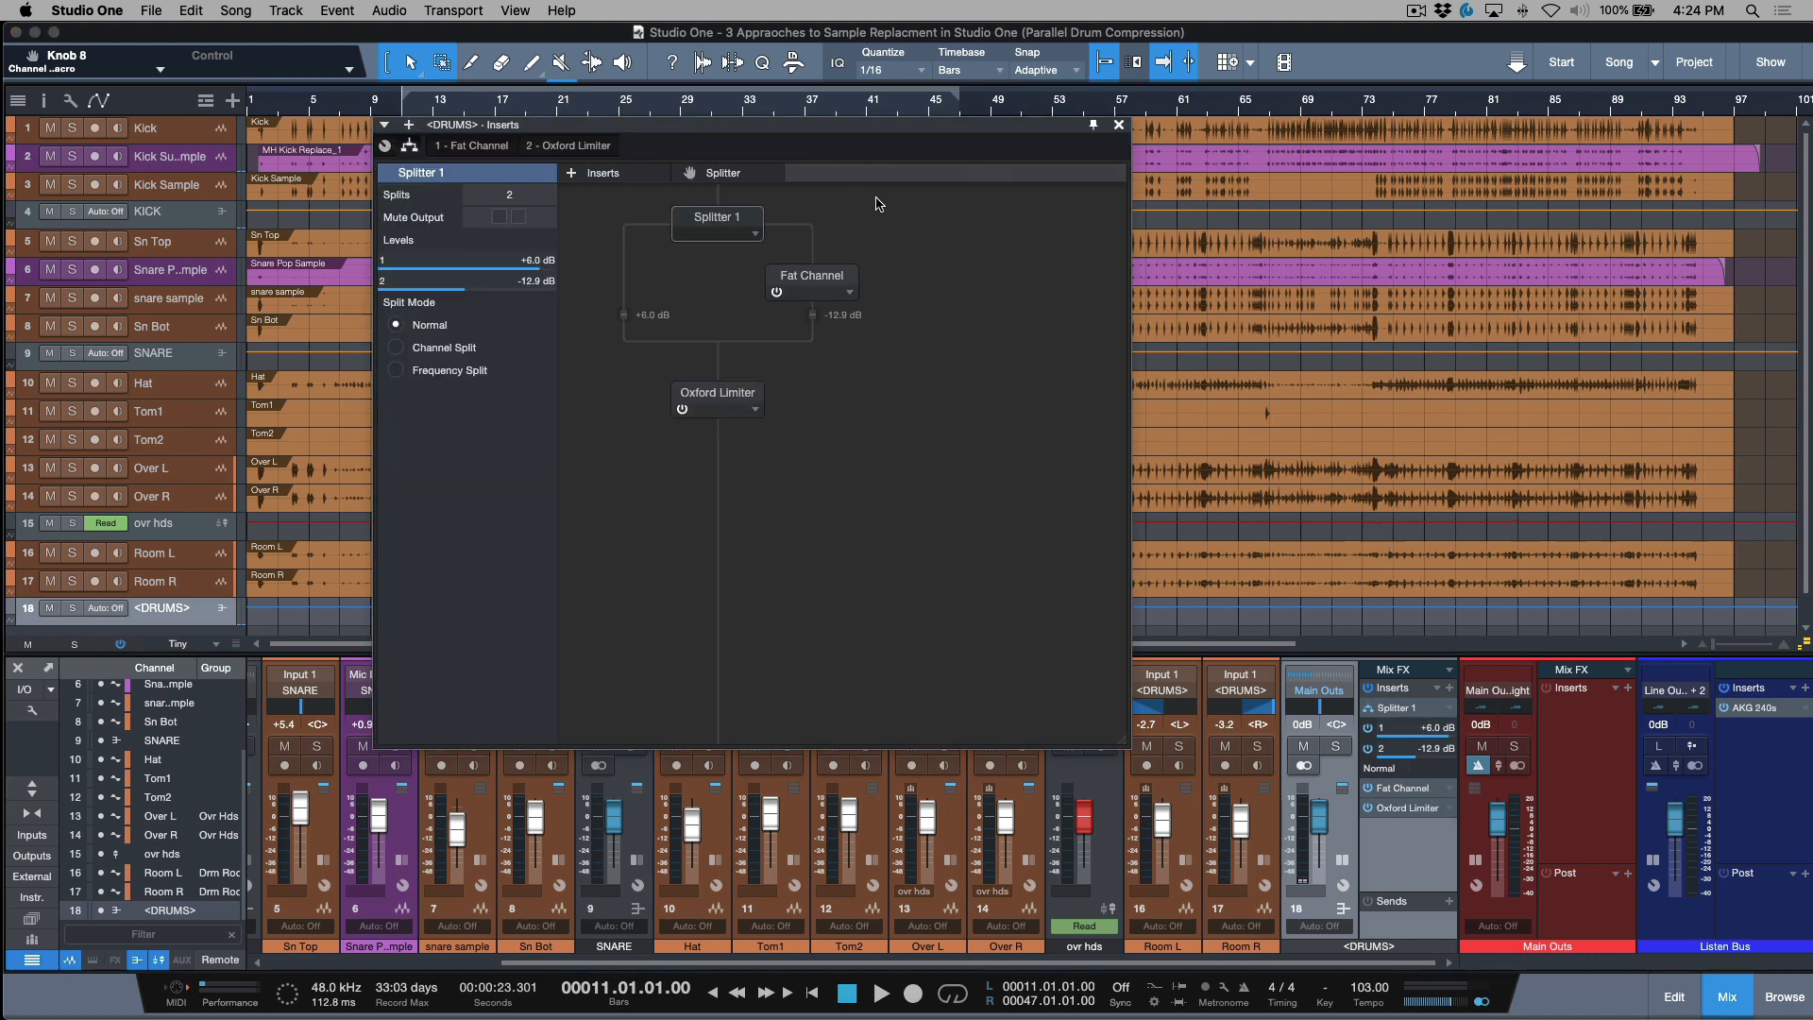
left_click(570, 174)
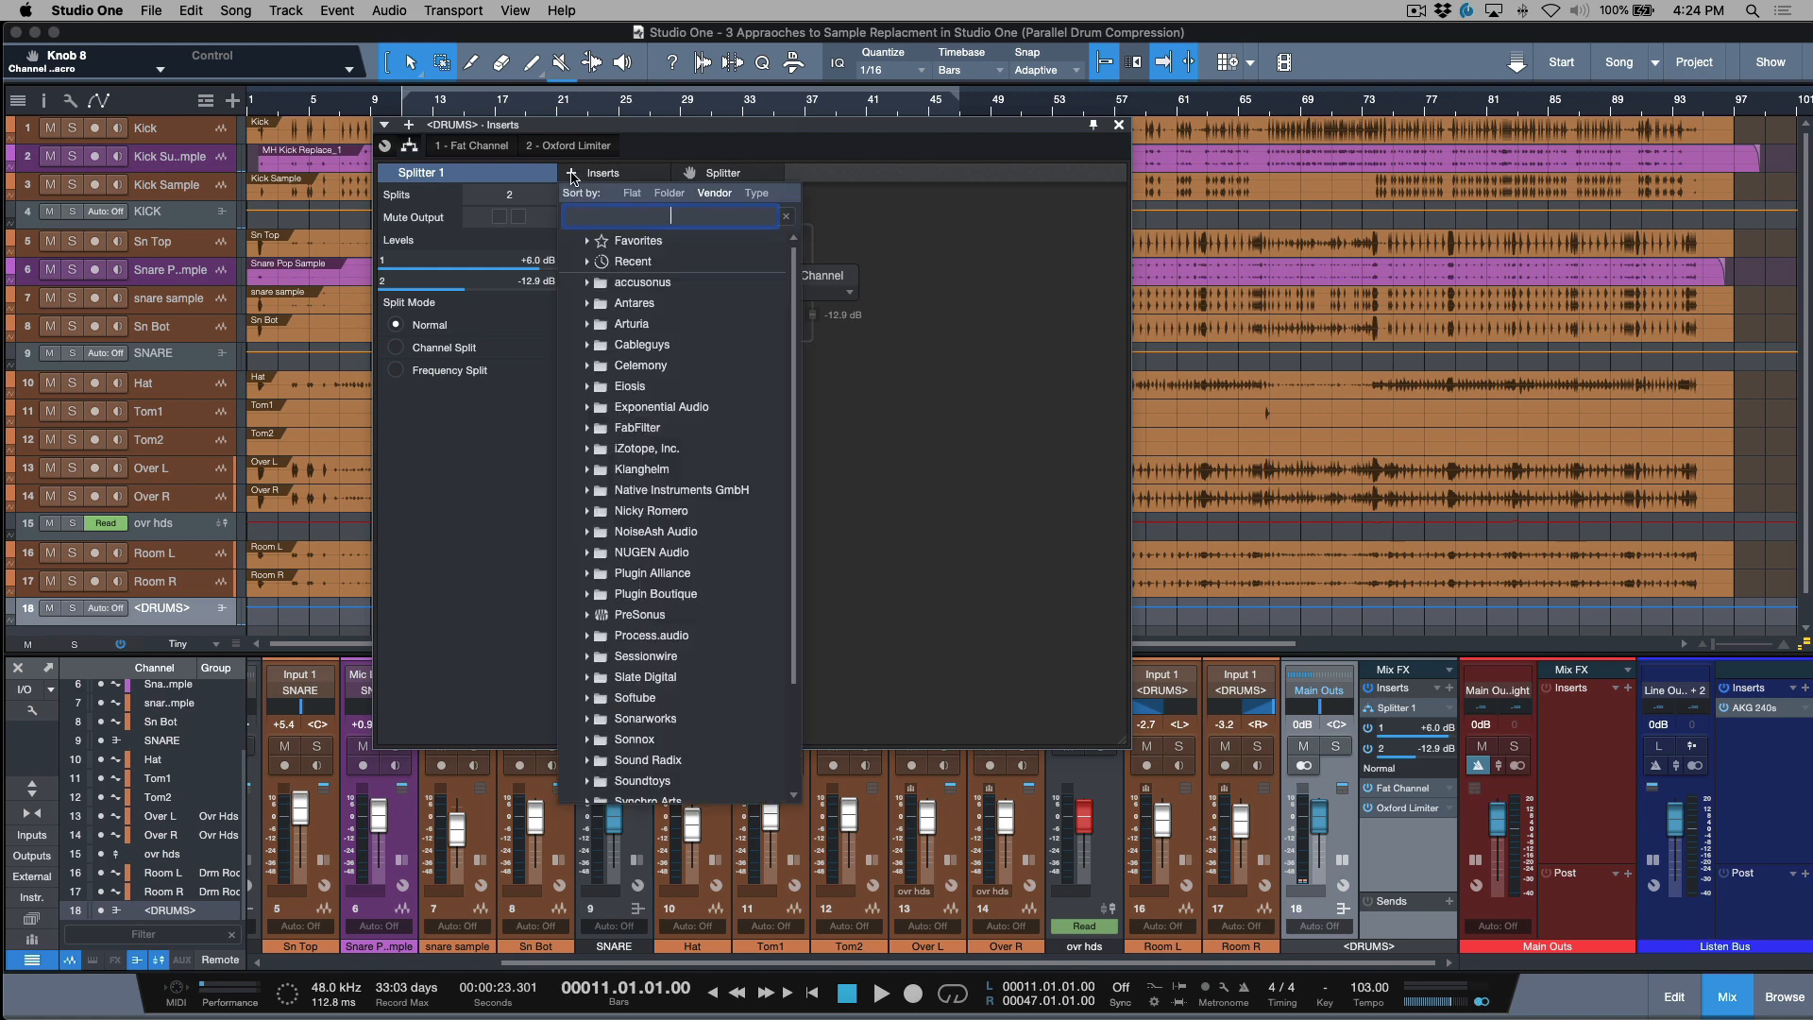
type("mix")
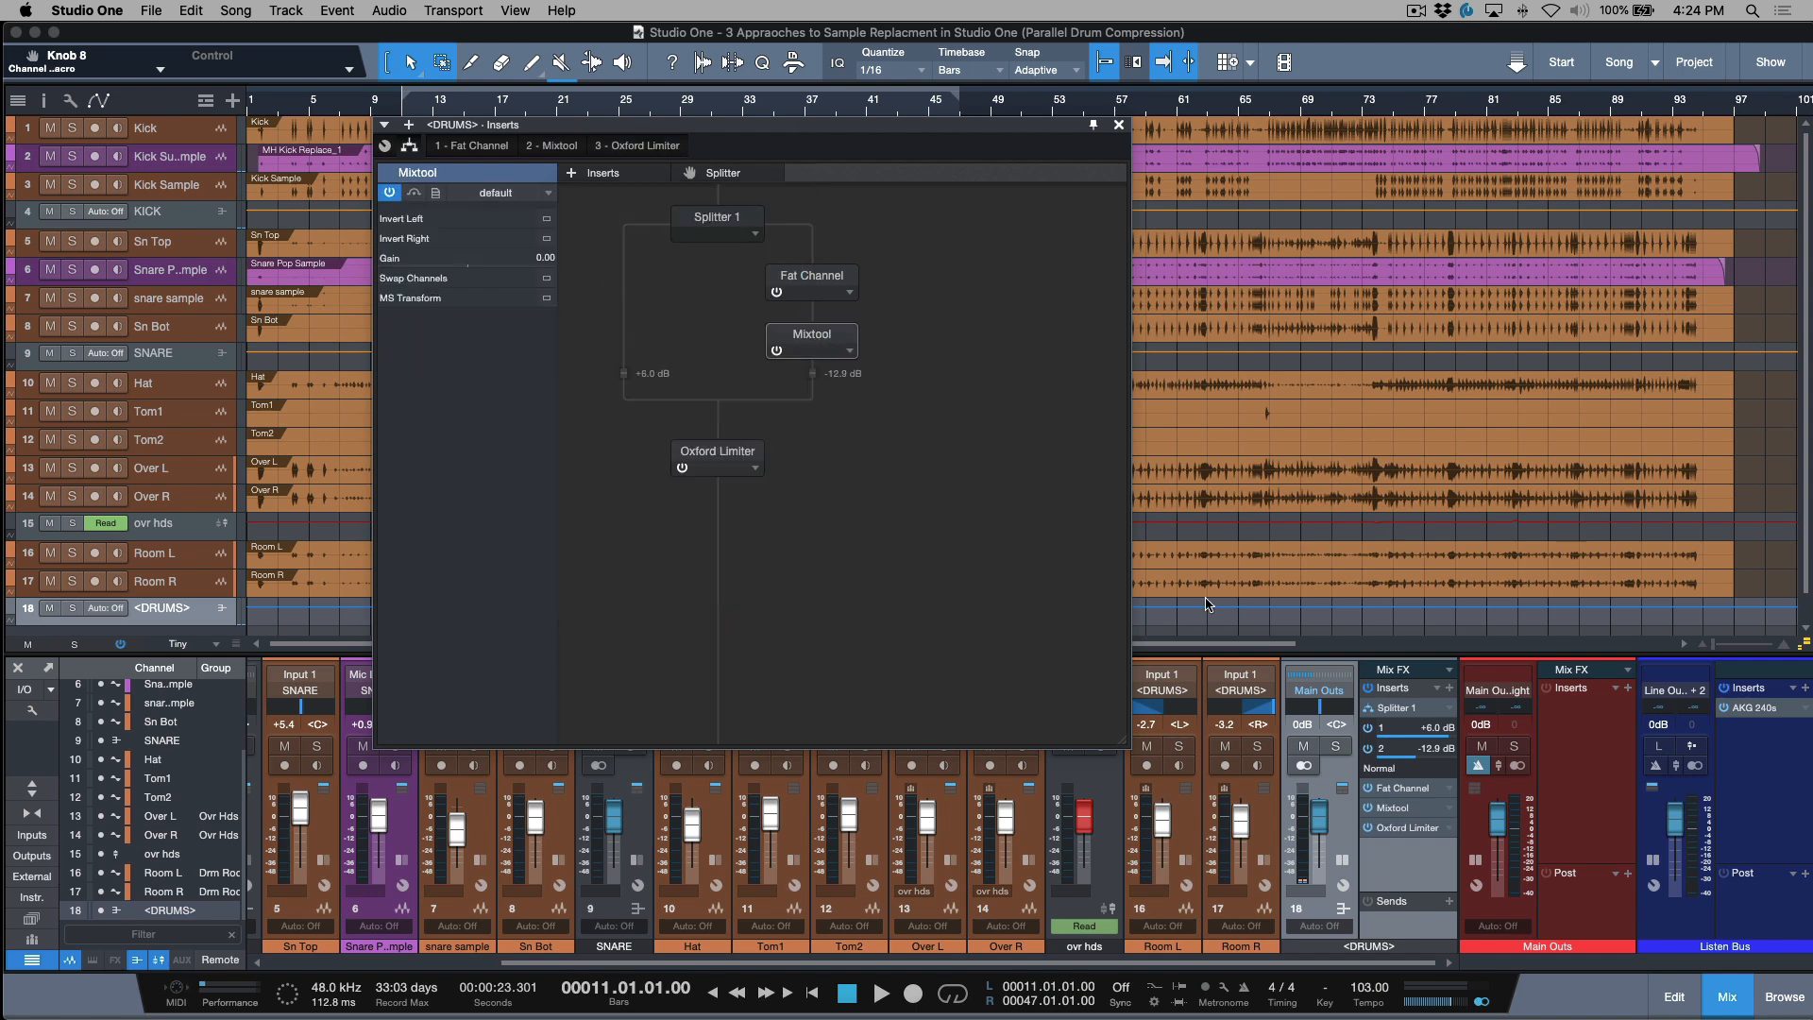
mouse_move(857, 290)
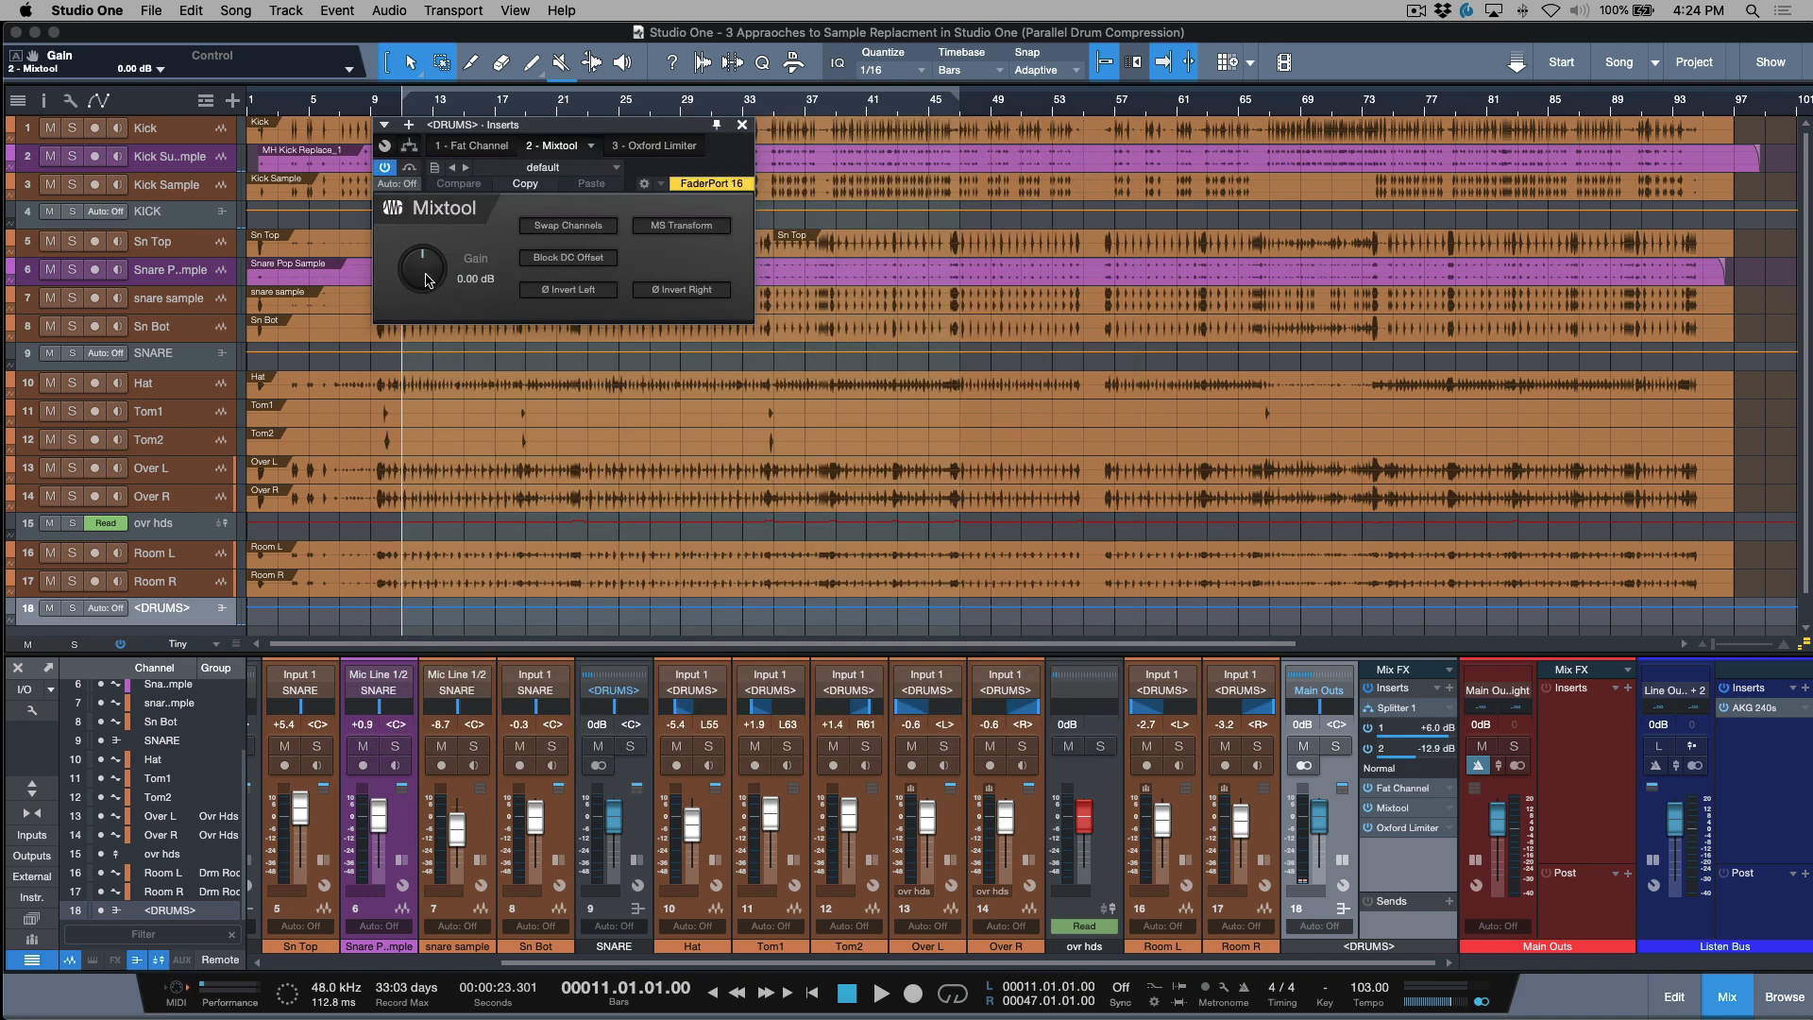
right_click(425, 268)
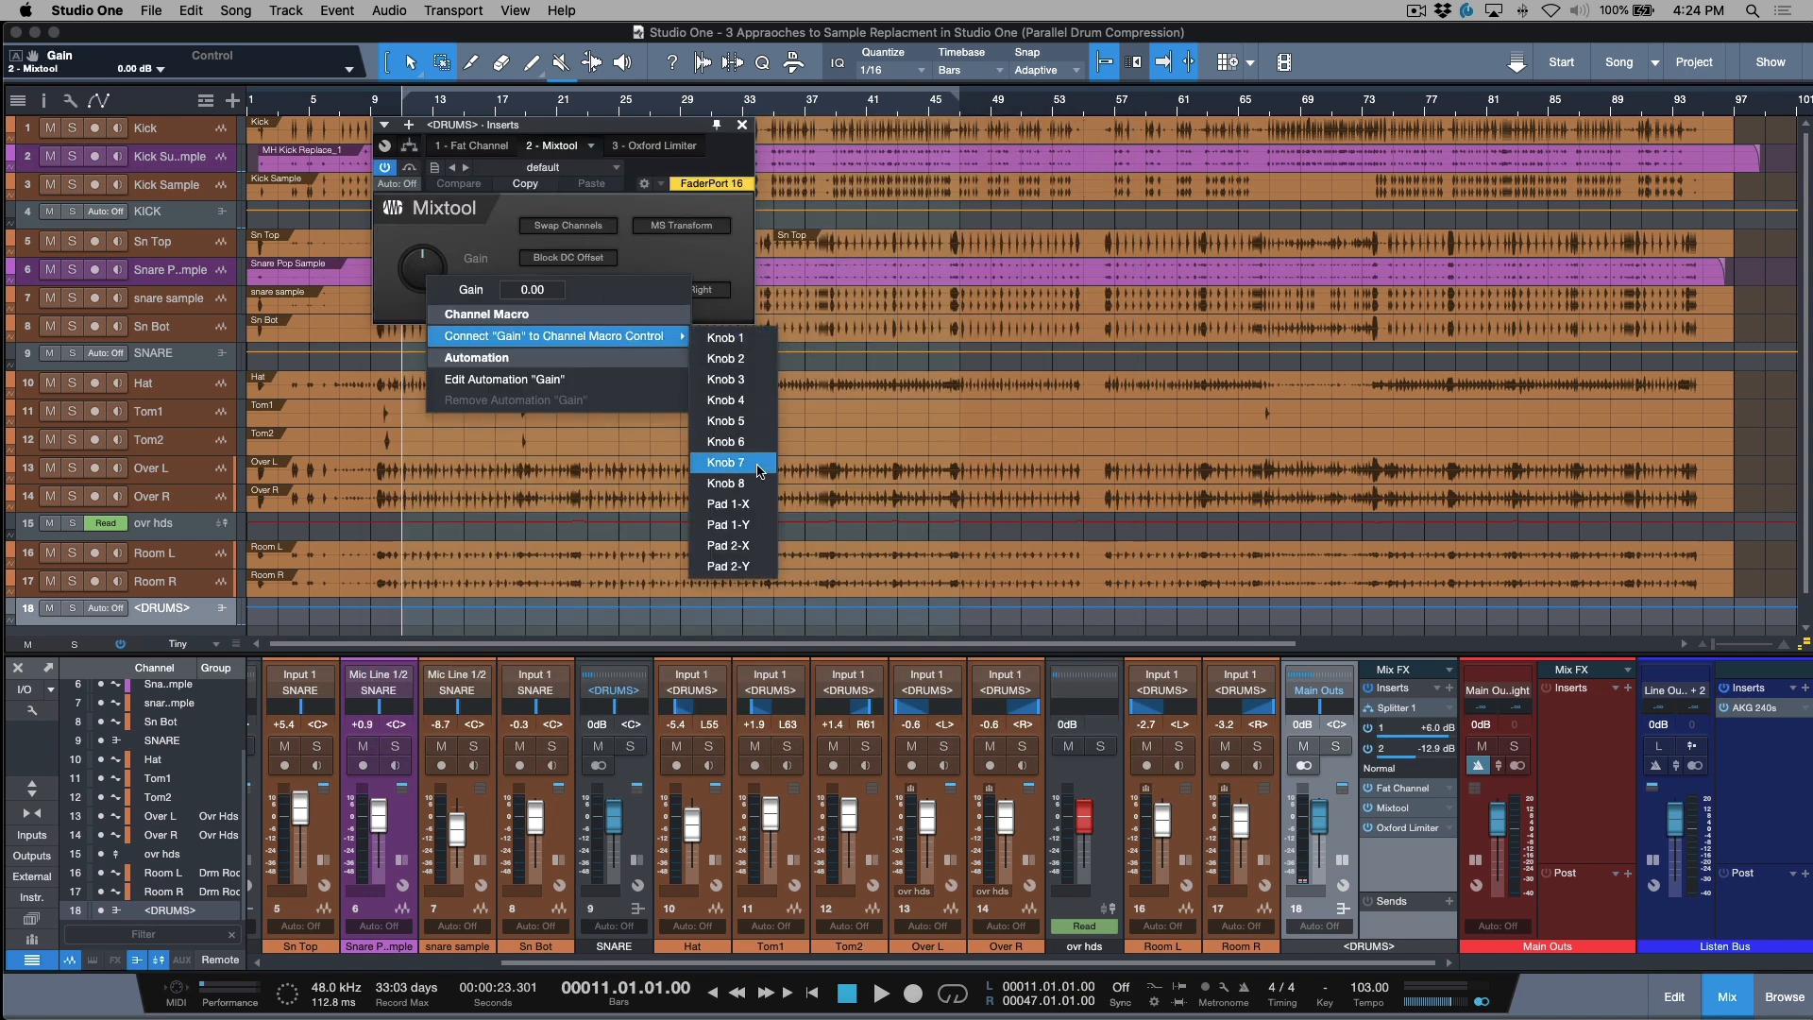
mouse_move(750, 481)
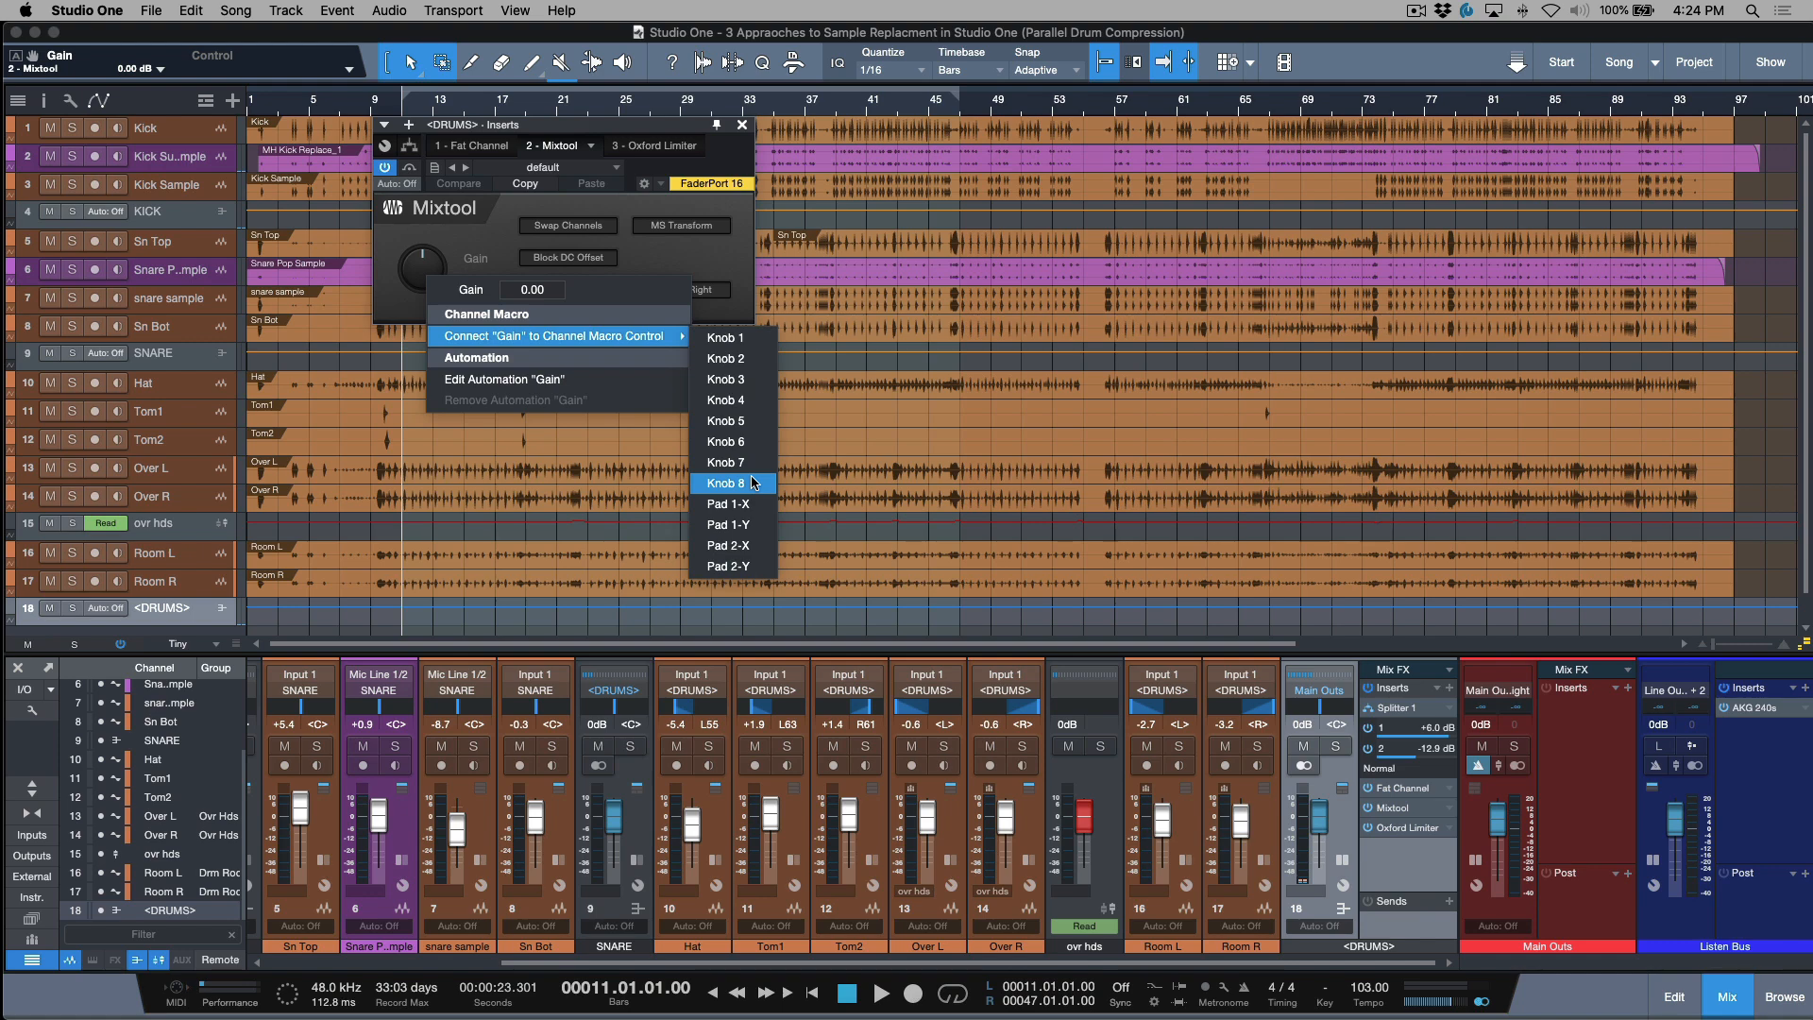
mouse_move(763, 176)
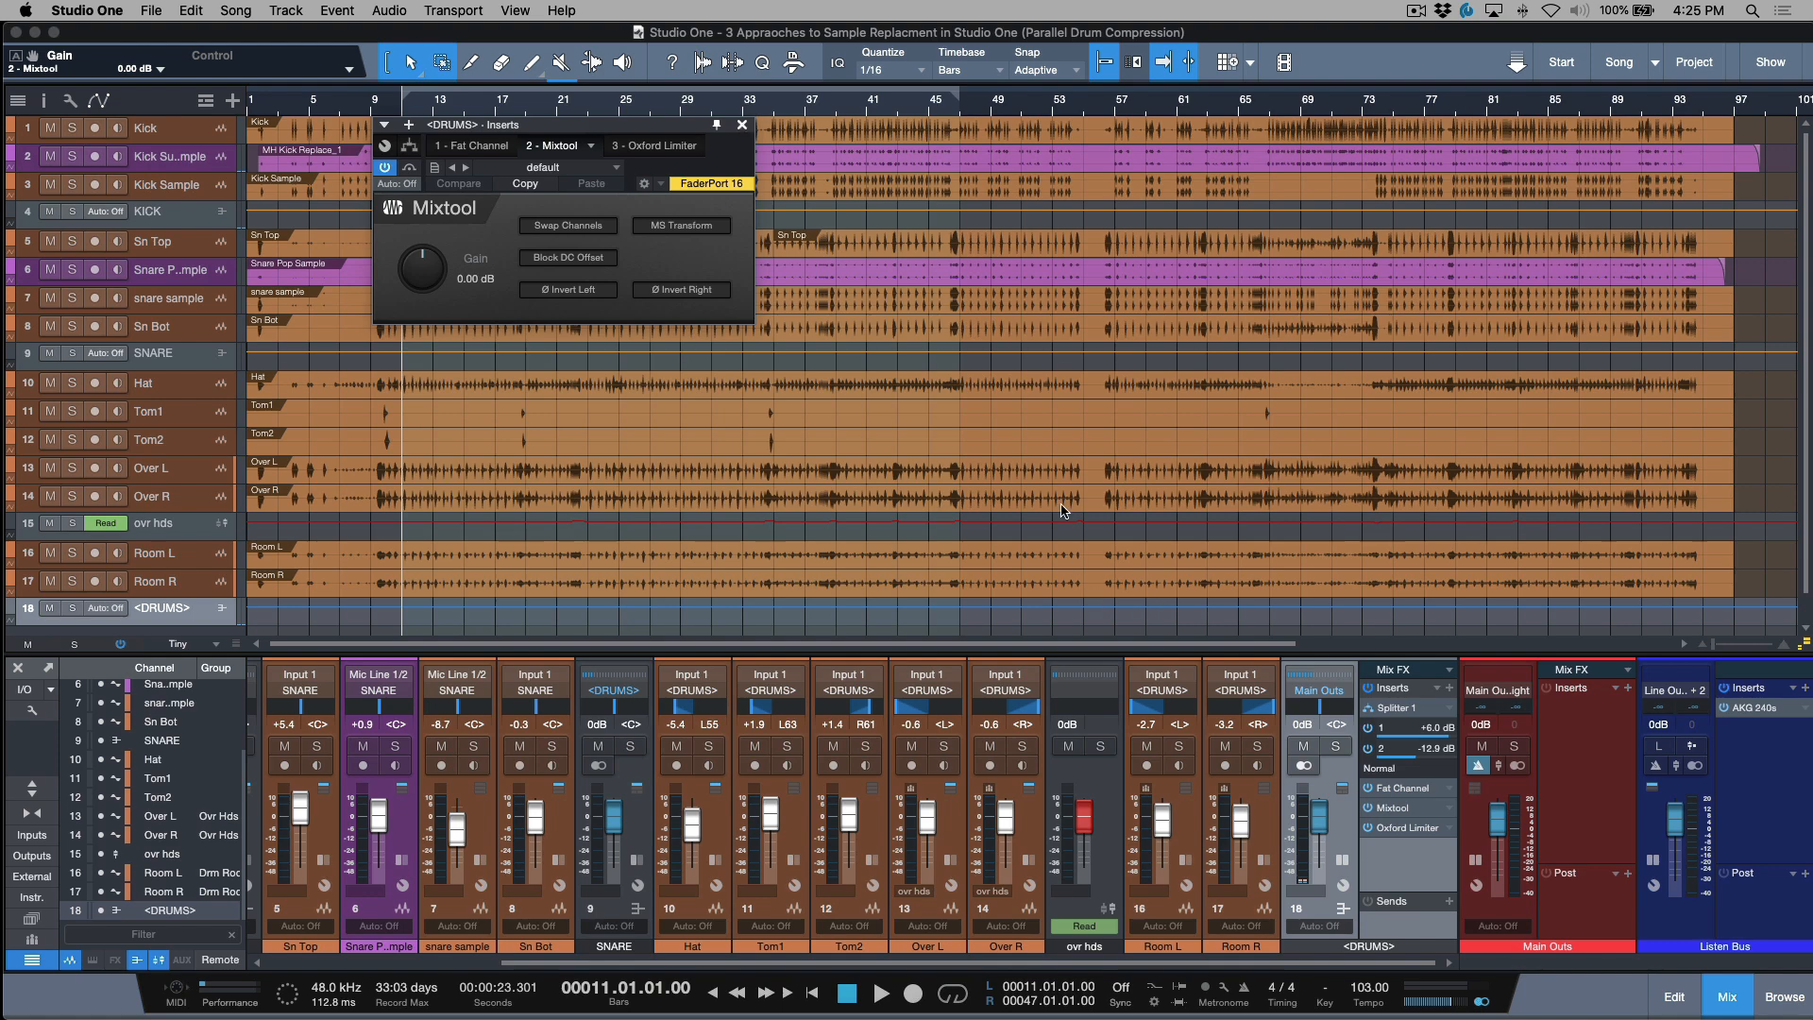
left_click(740, 125)
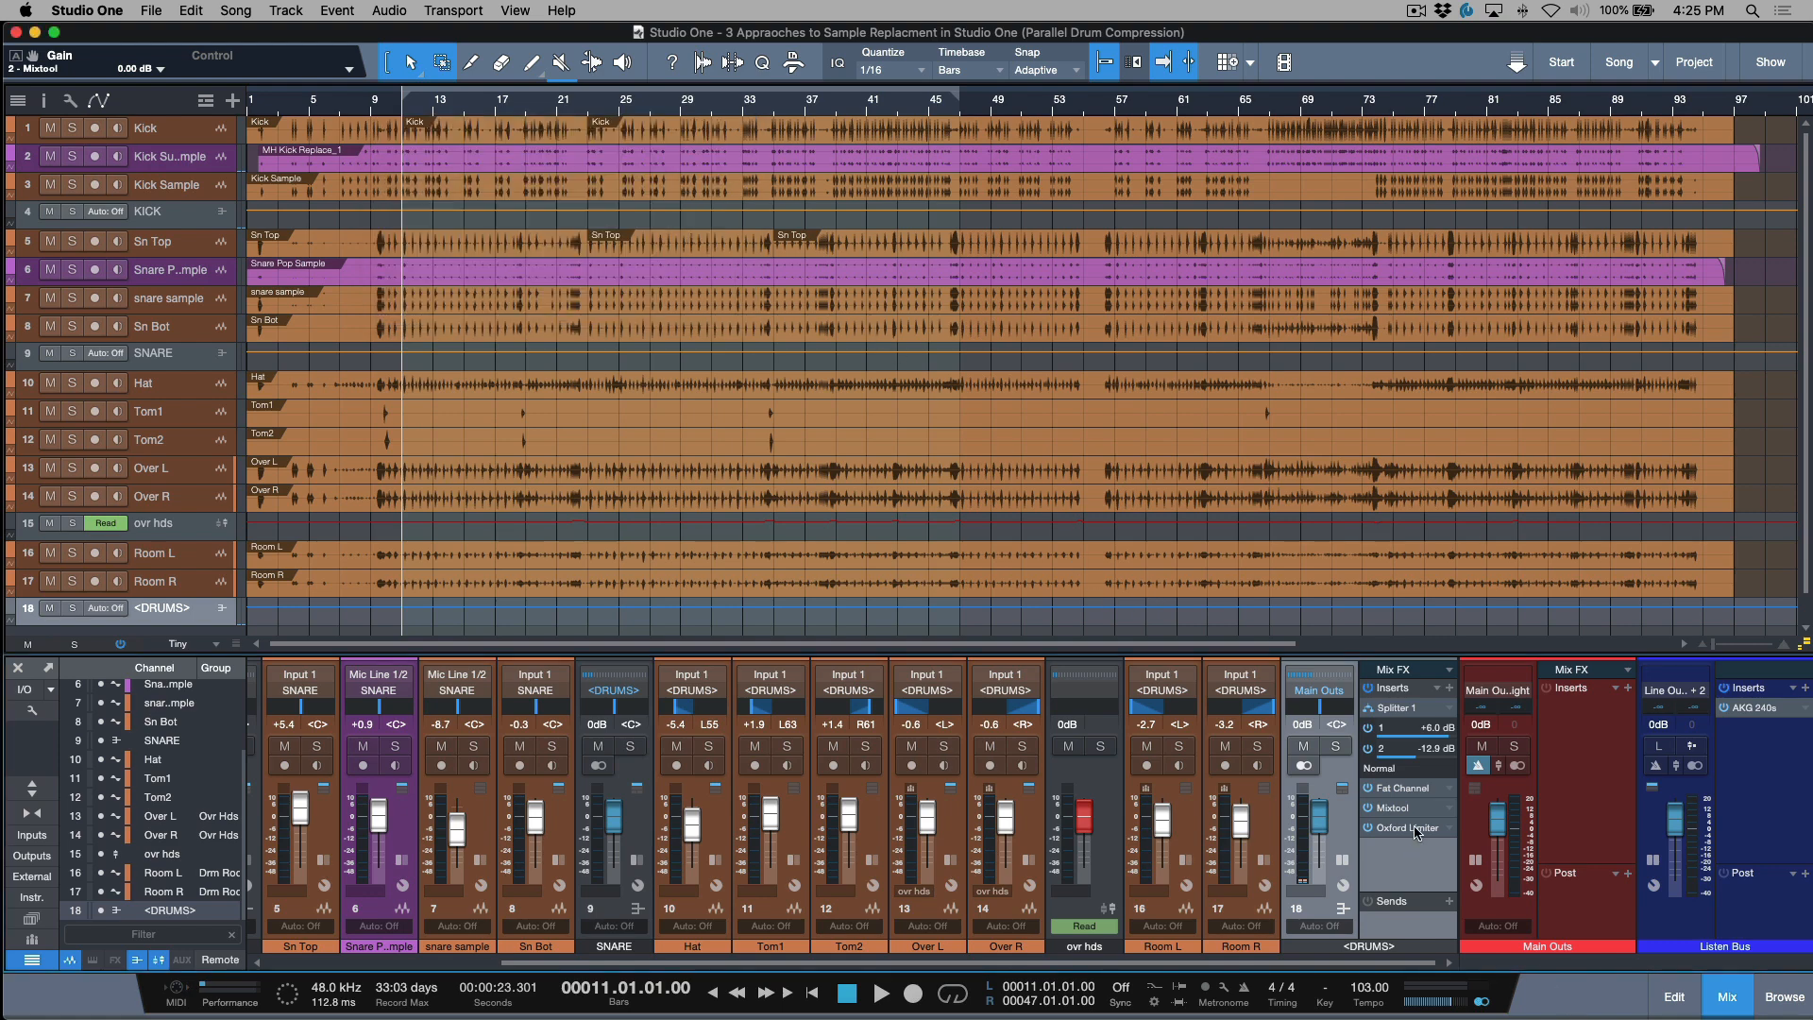
Step: Remove the Mixtool so the DRUMS chain runs Splitter, Fat Channel, Oxford Limiter
left_click(1405, 787)
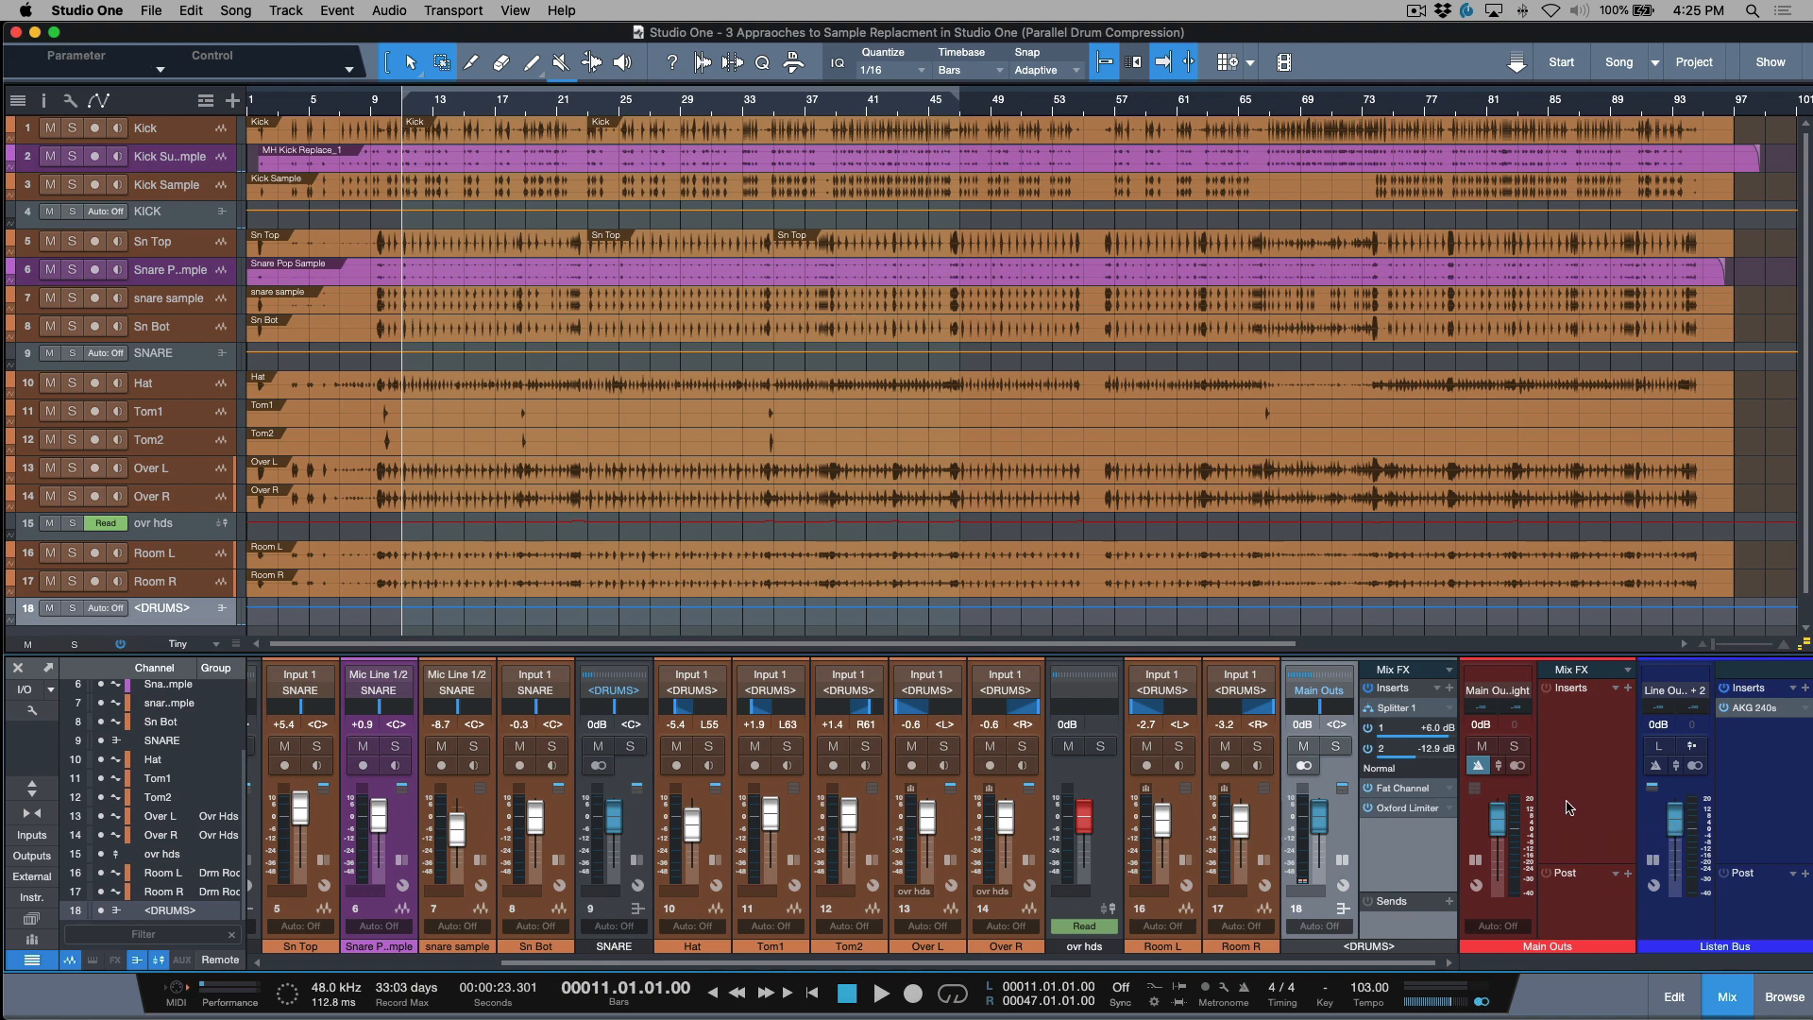
mouse_move(1409, 791)
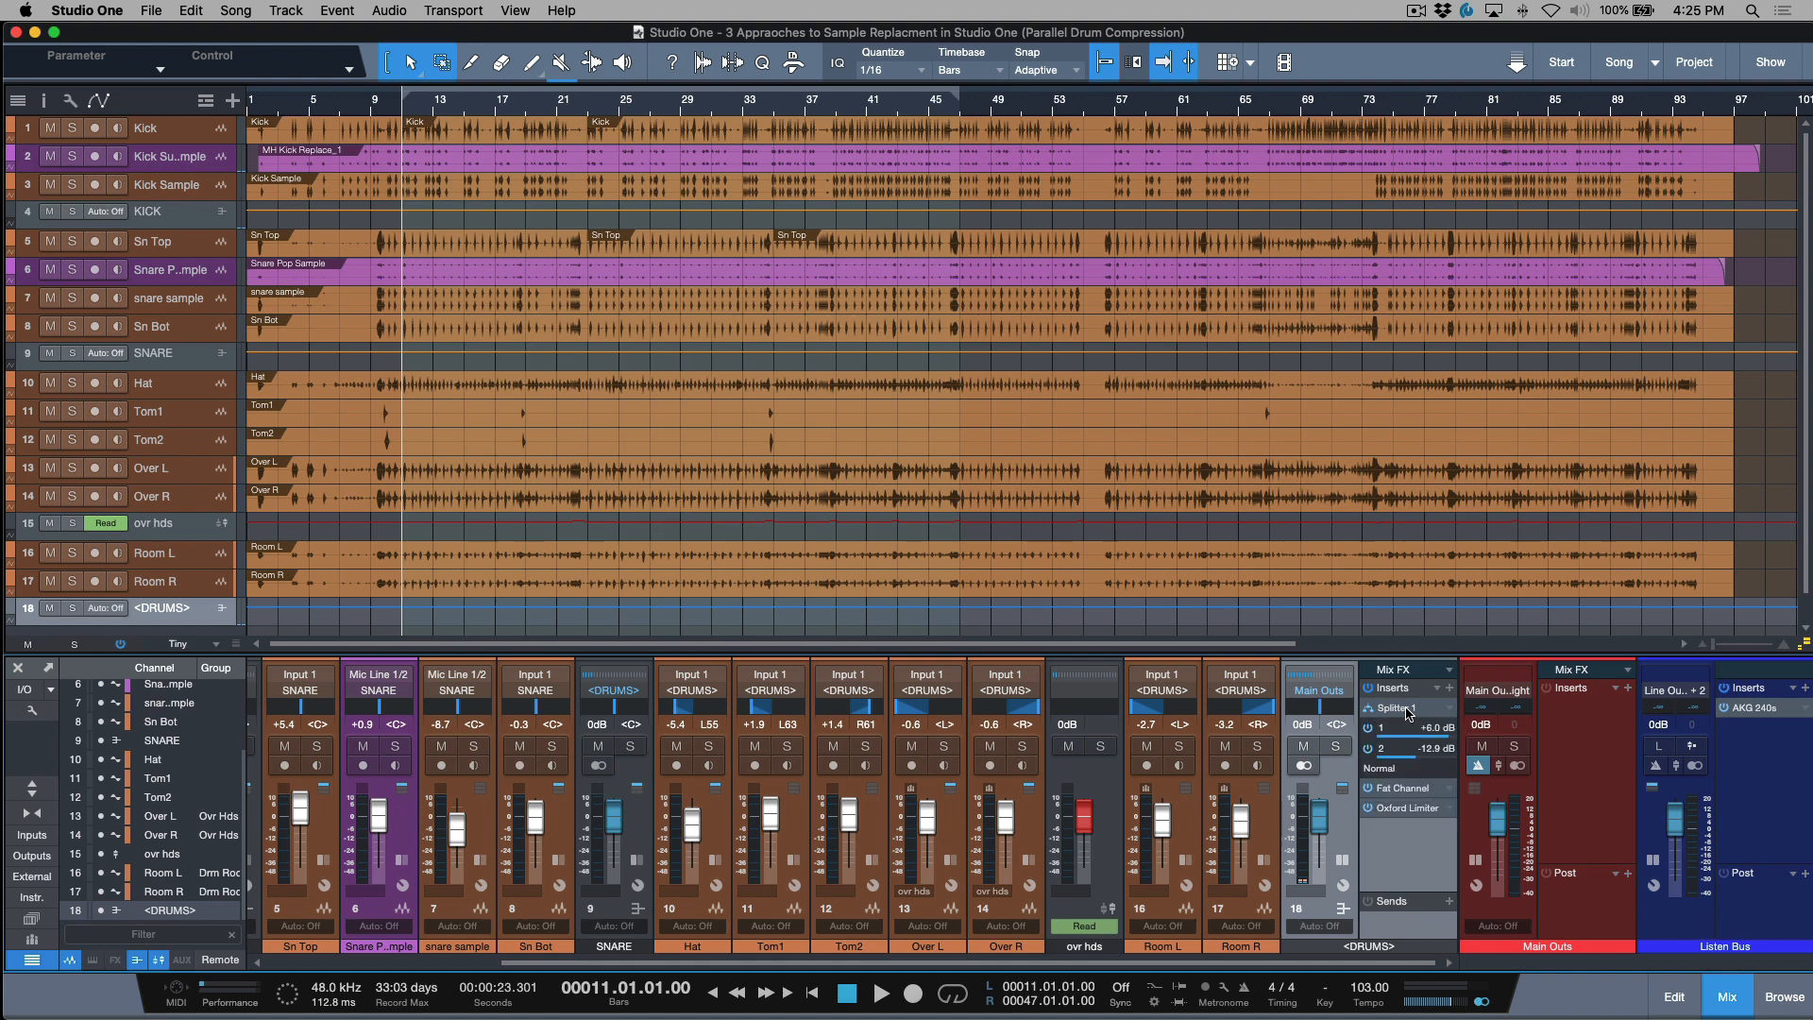
mouse_move(1388, 721)
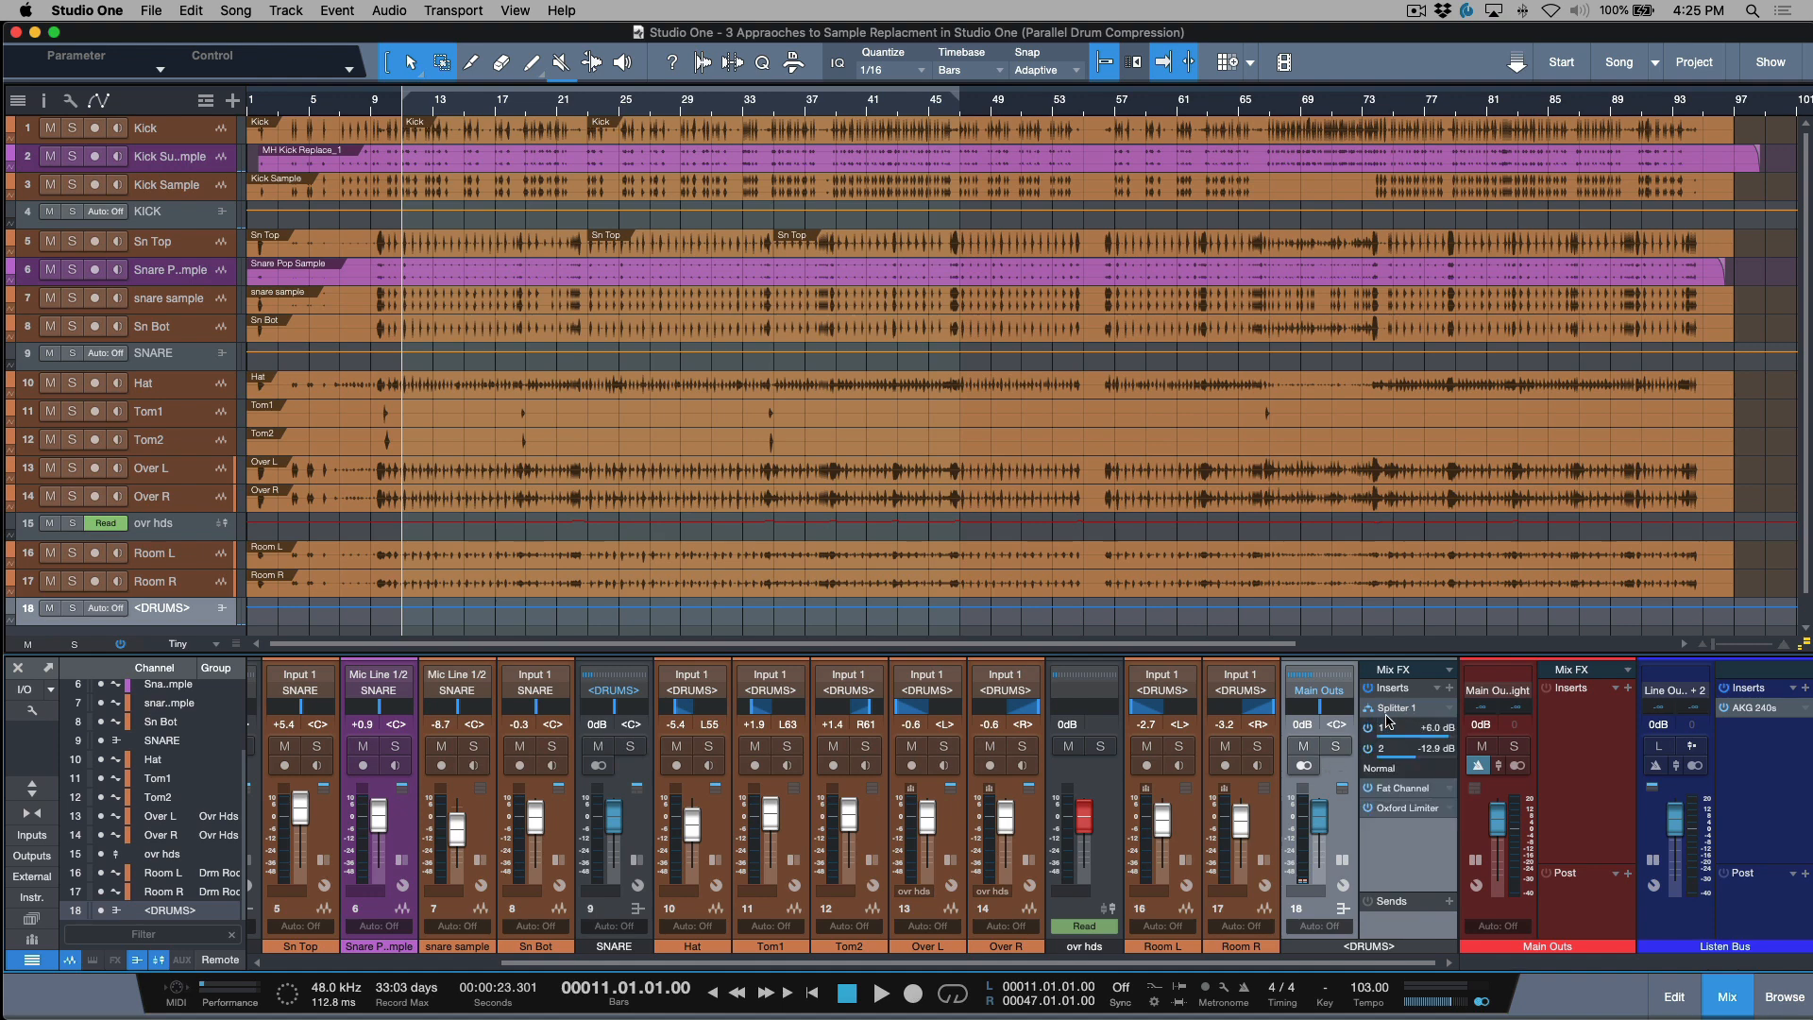
left_click(1400, 707)
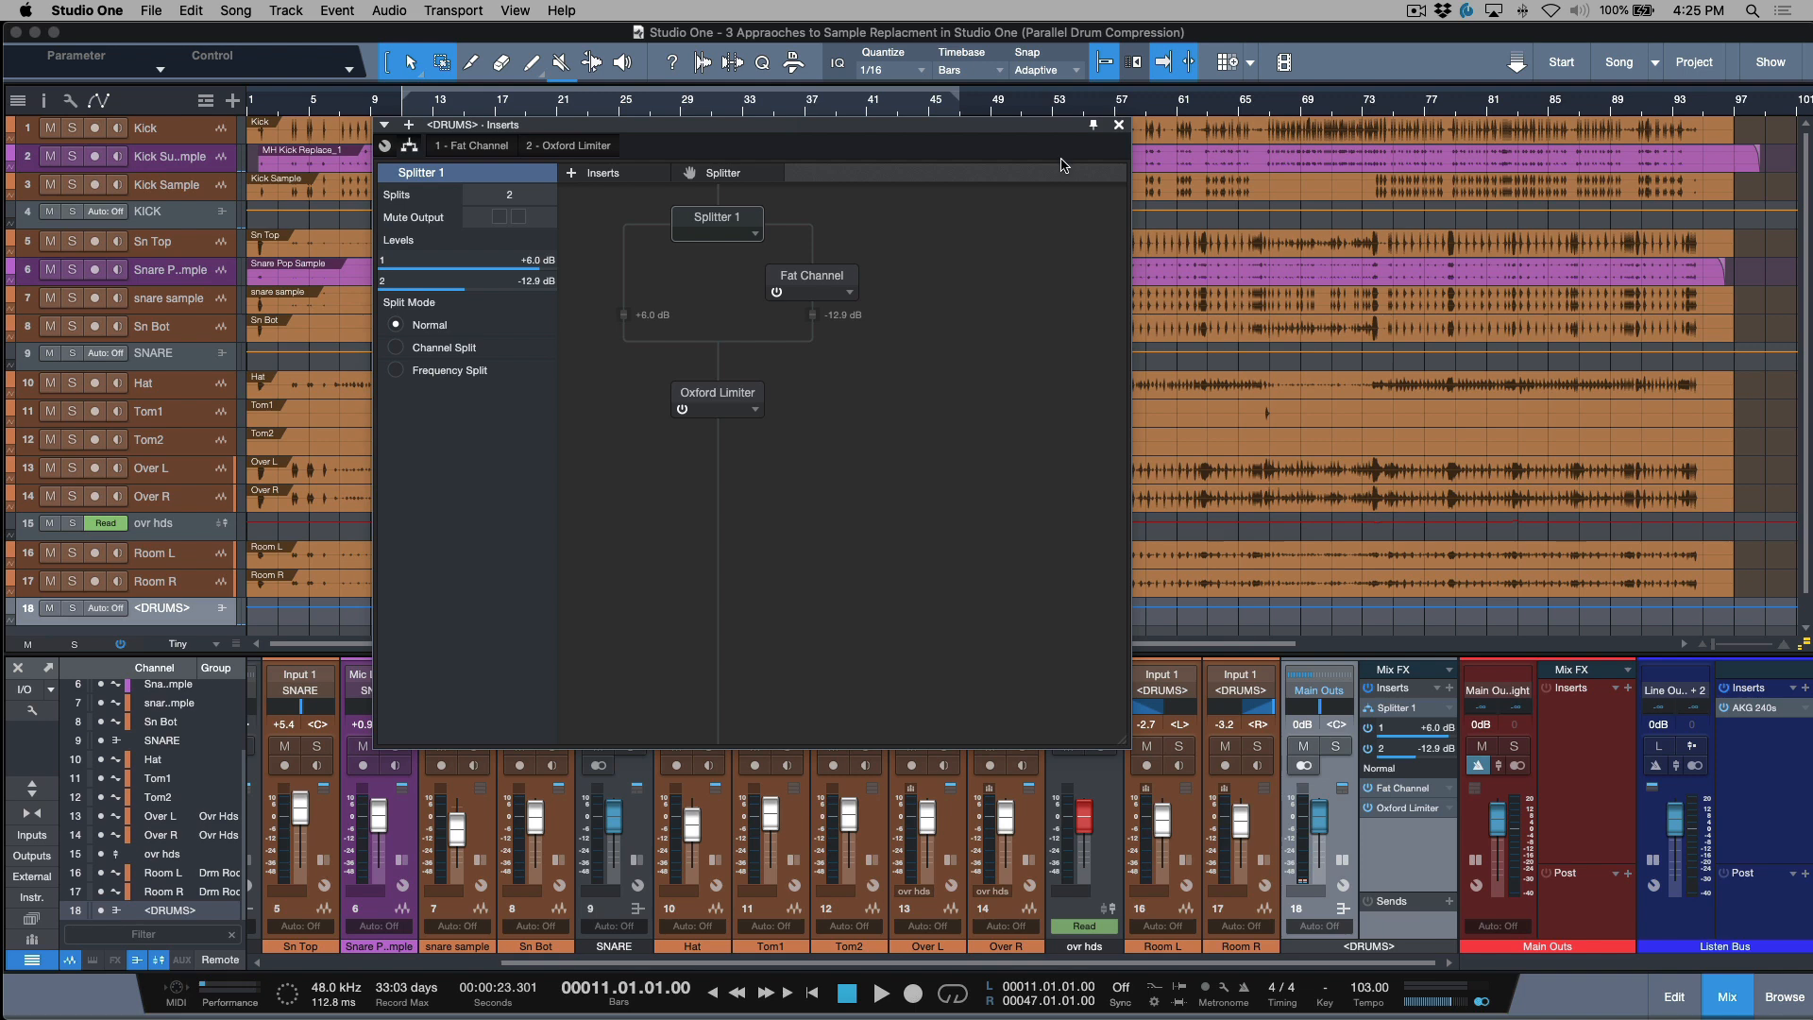
mouse_move(1116, 130)
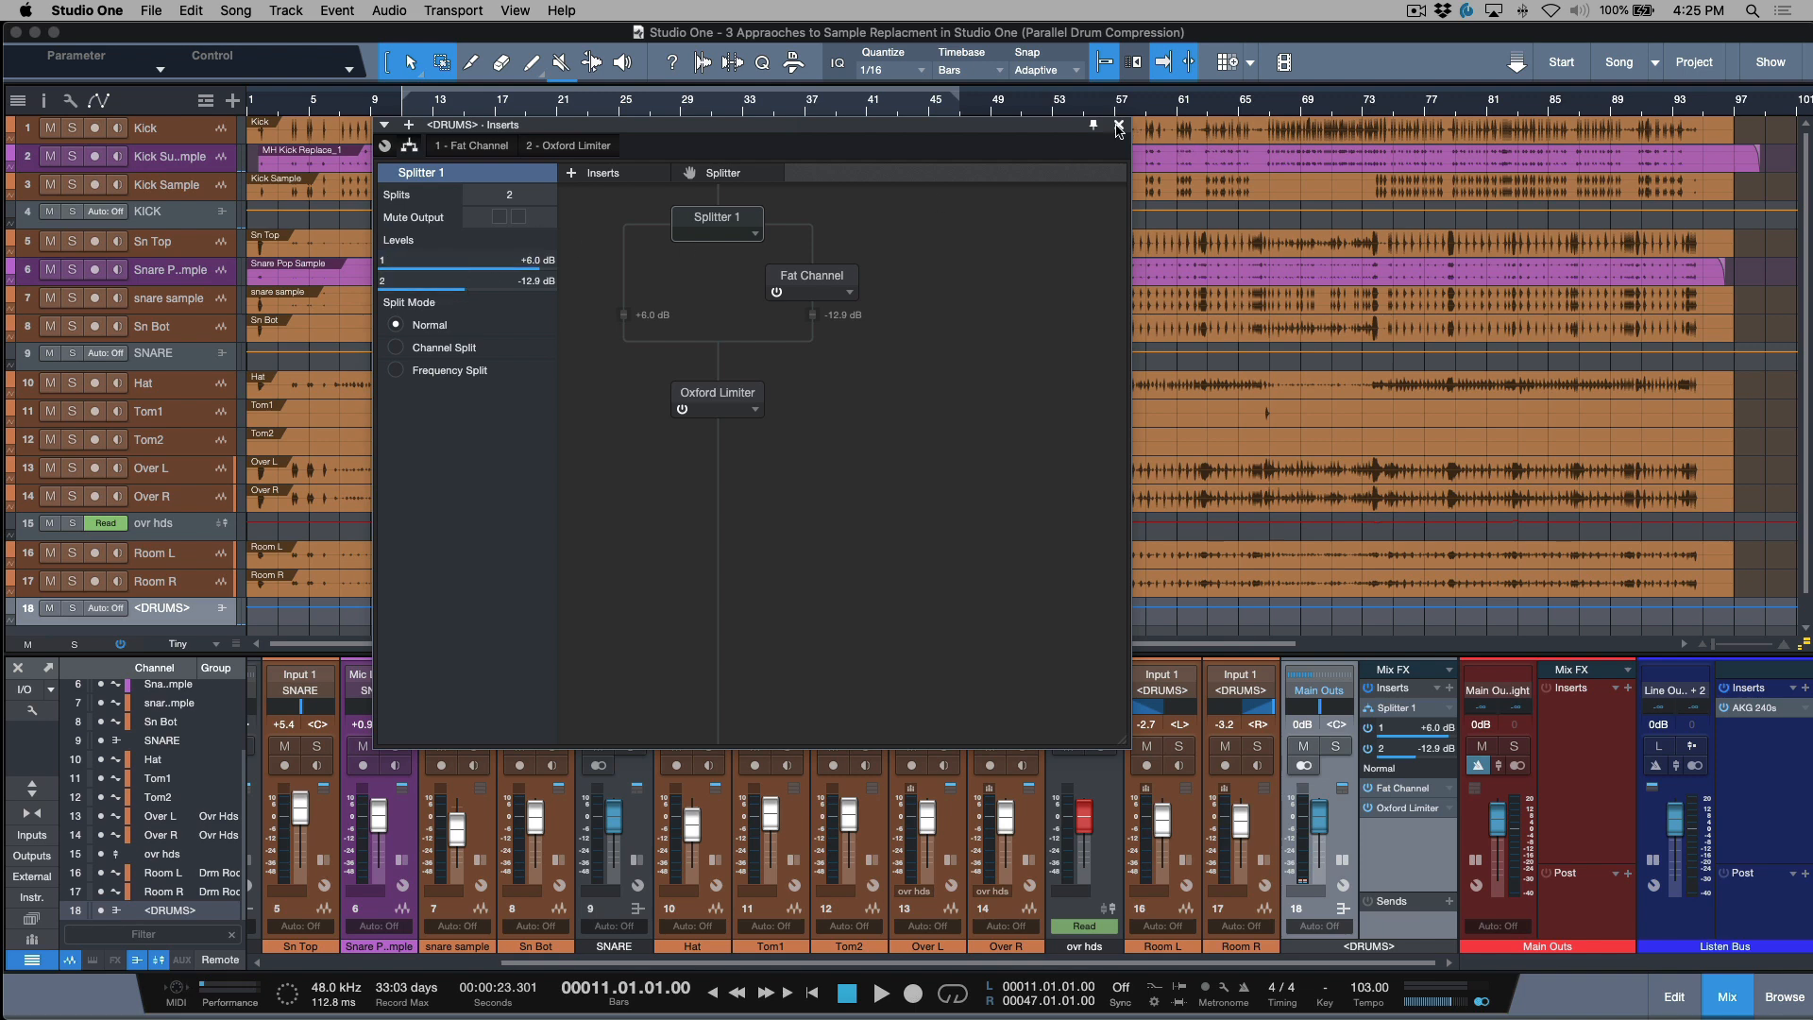
left_click(1116, 125)
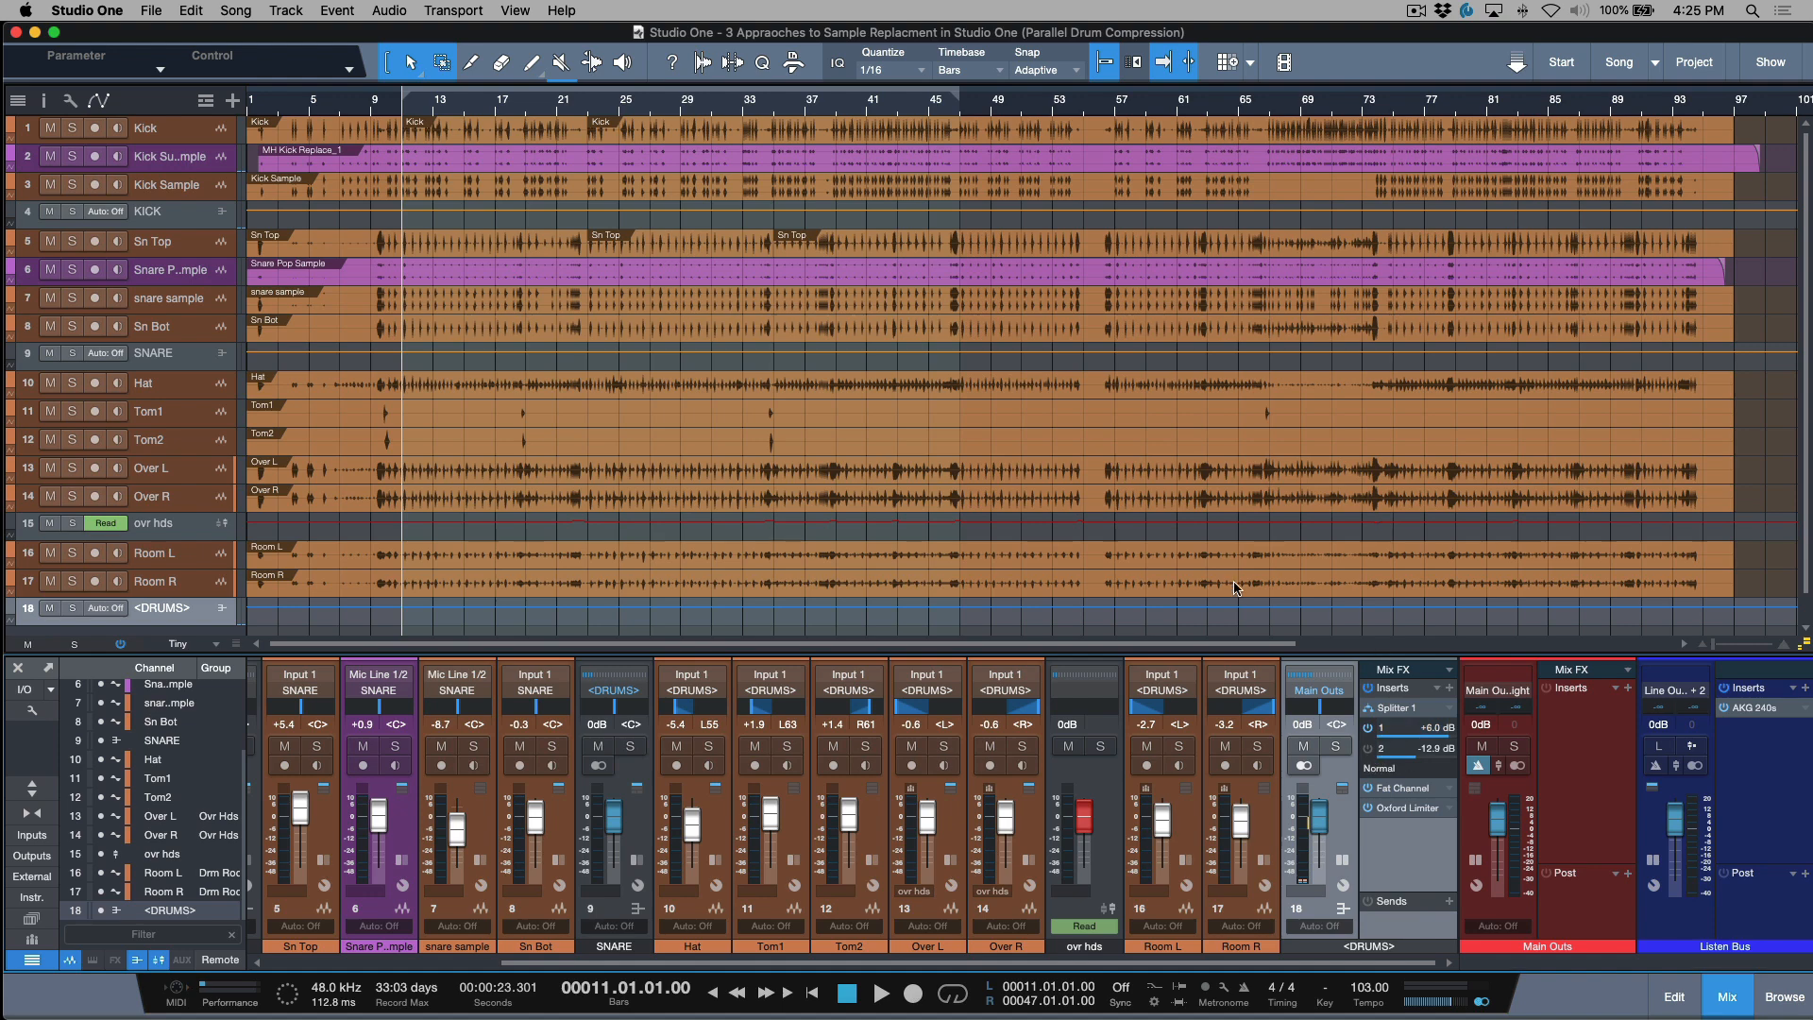
Step: Audition the drum bus during playback and bring up the Fat Channel compressor settings
left_click(881, 991)
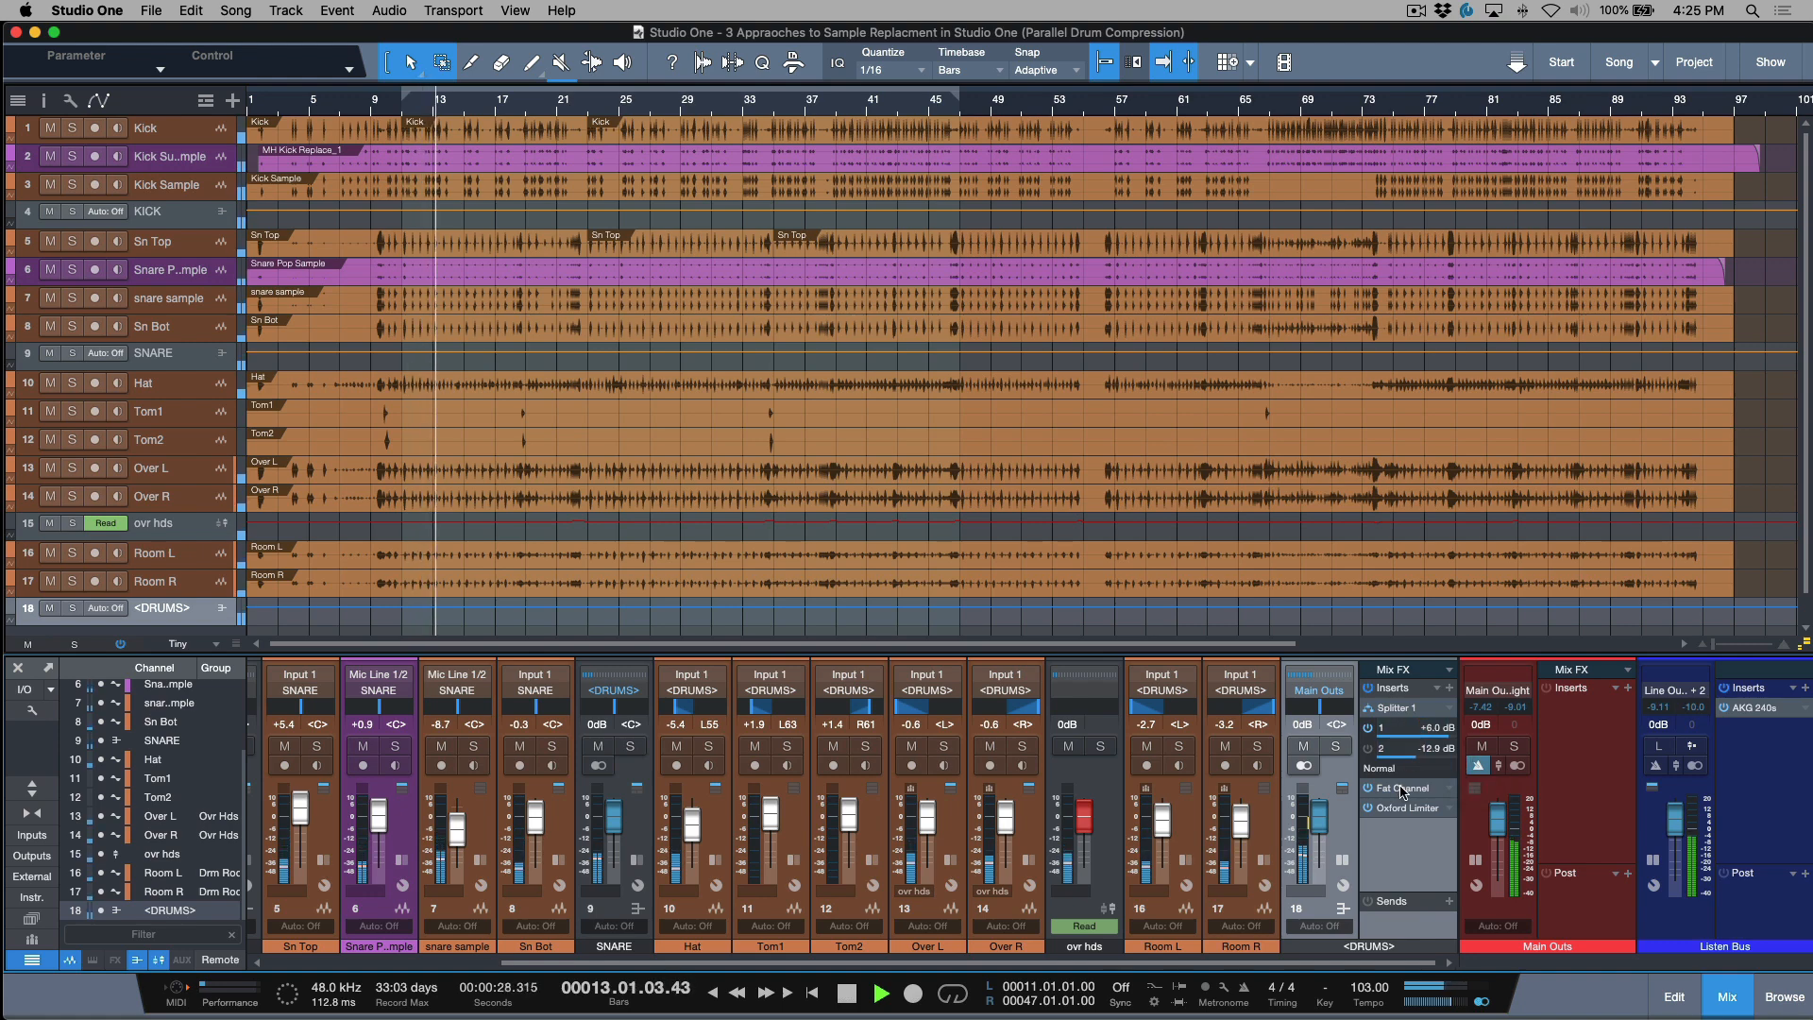
left_click(882, 991)
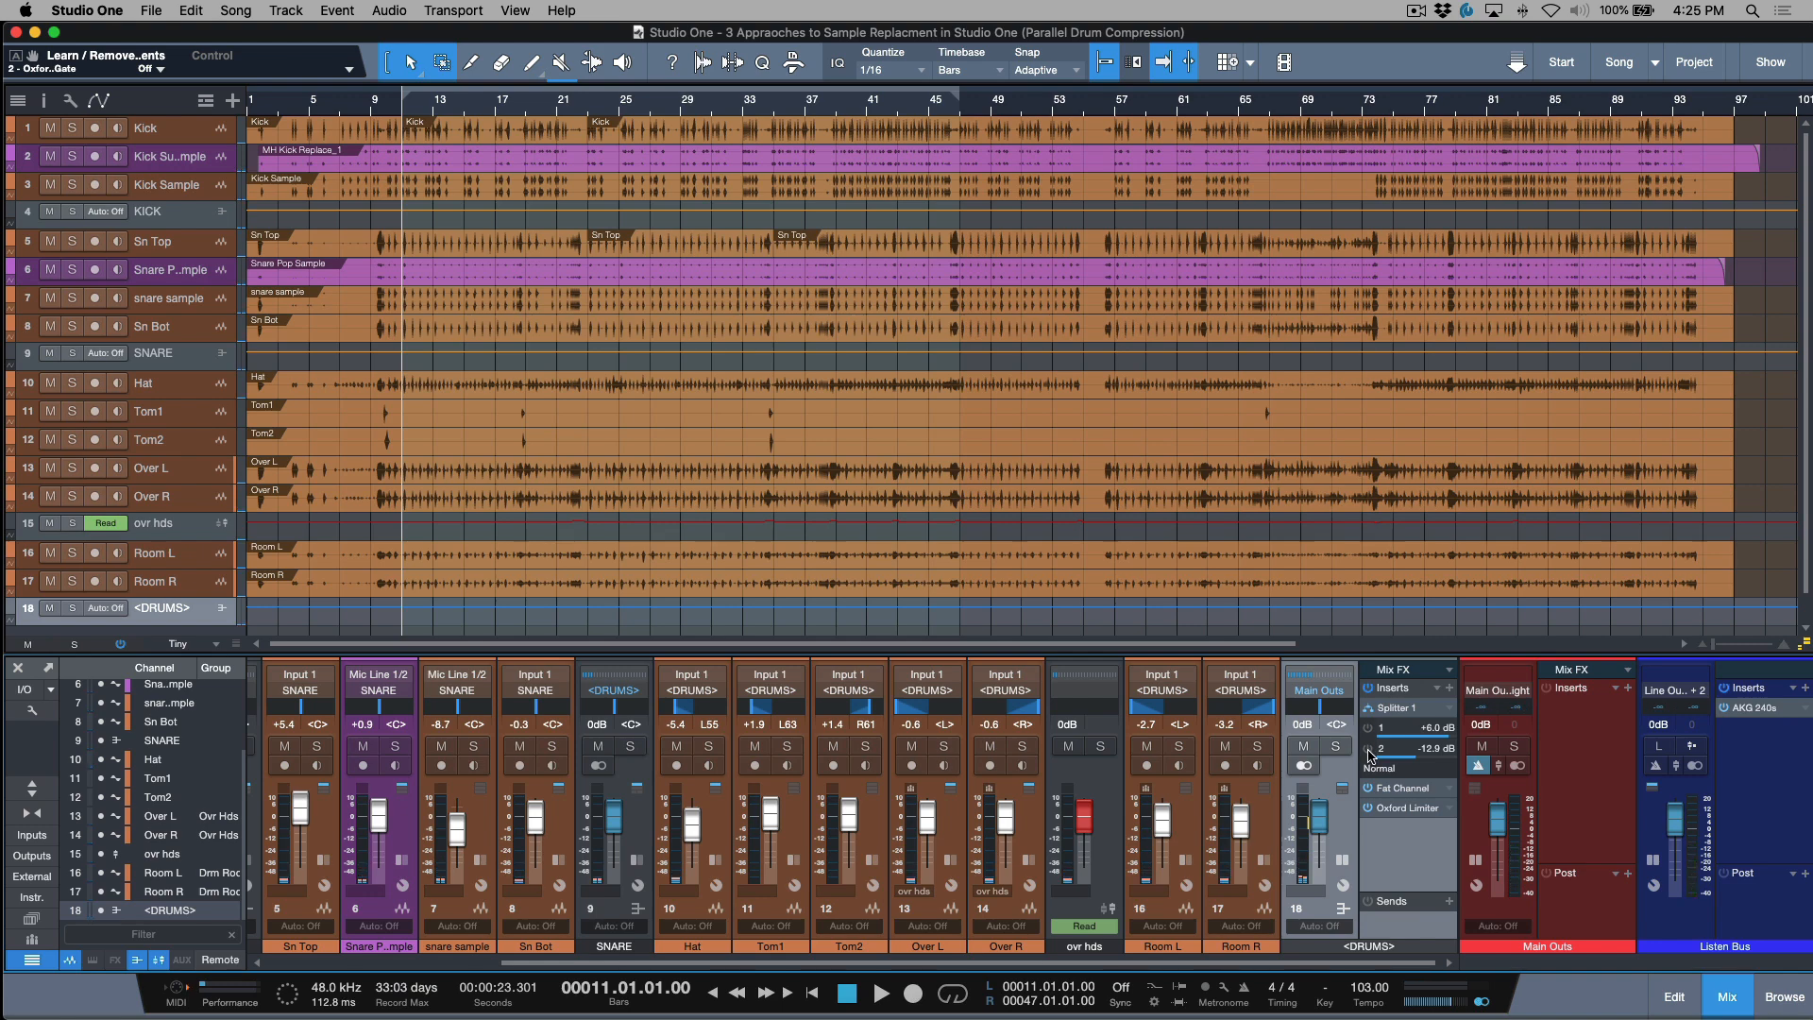
mouse_move(1369, 735)
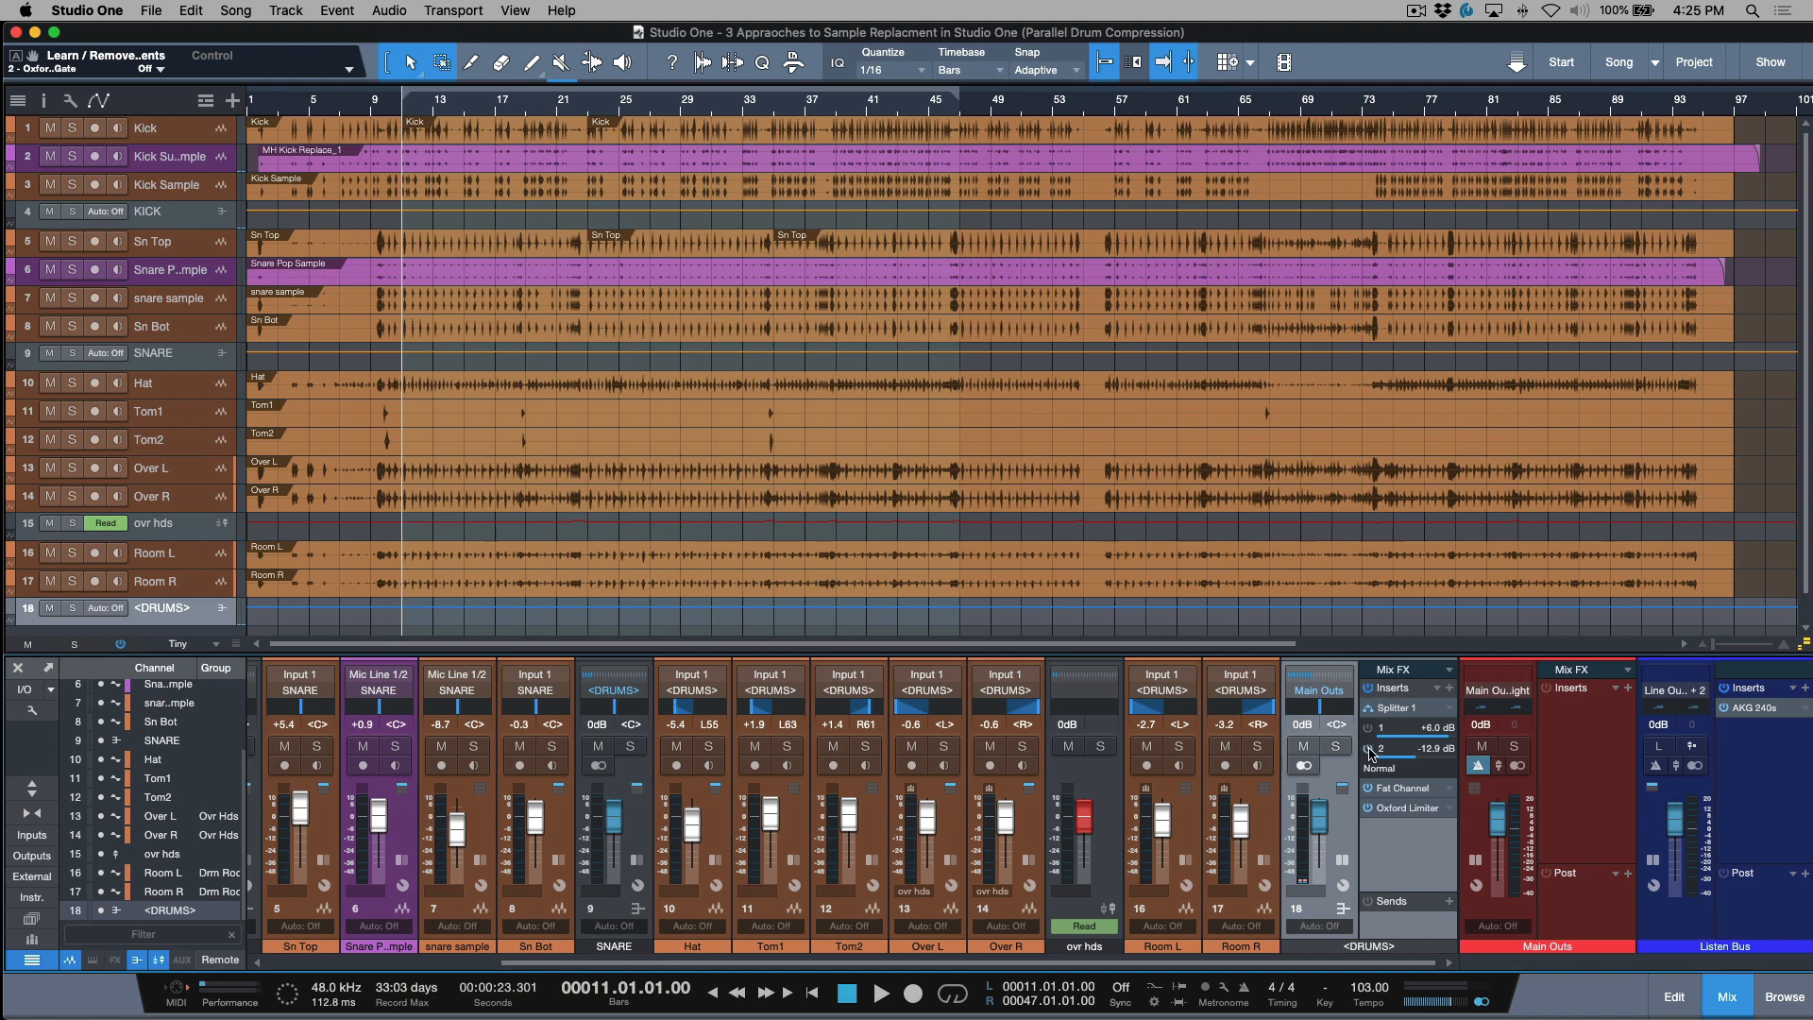
left_click(882, 992)
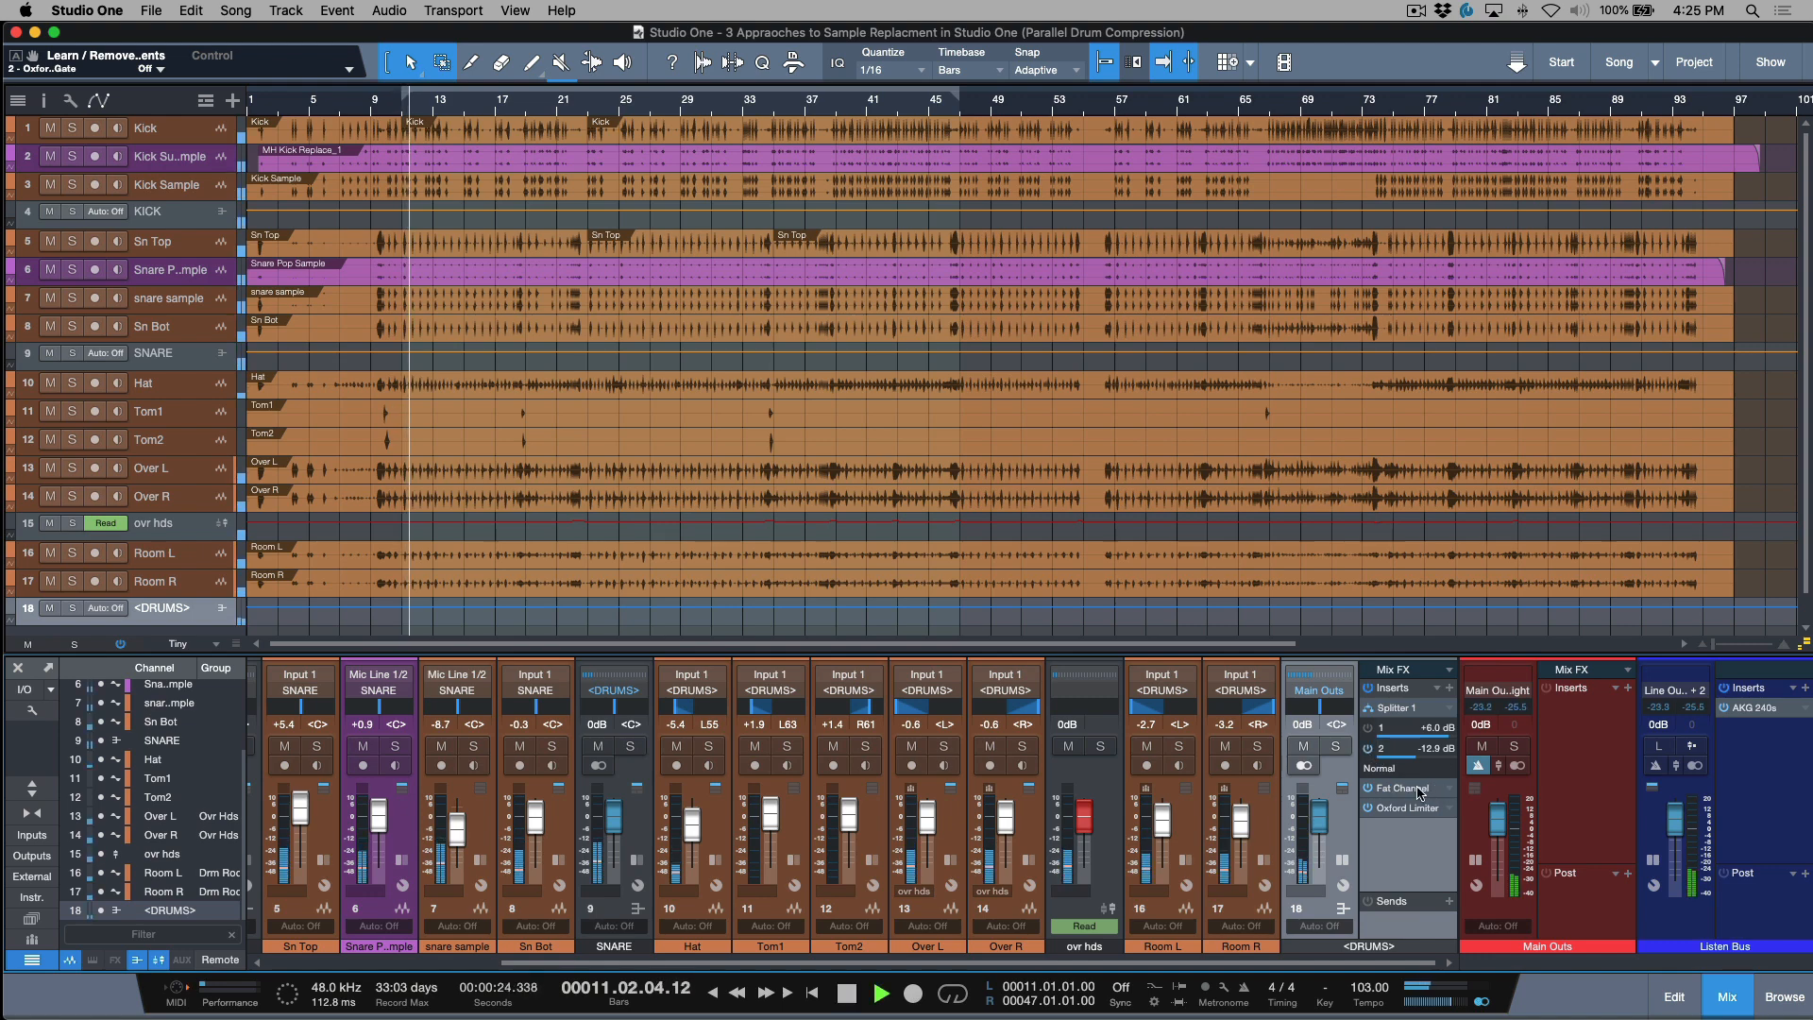
double_click(1398, 788)
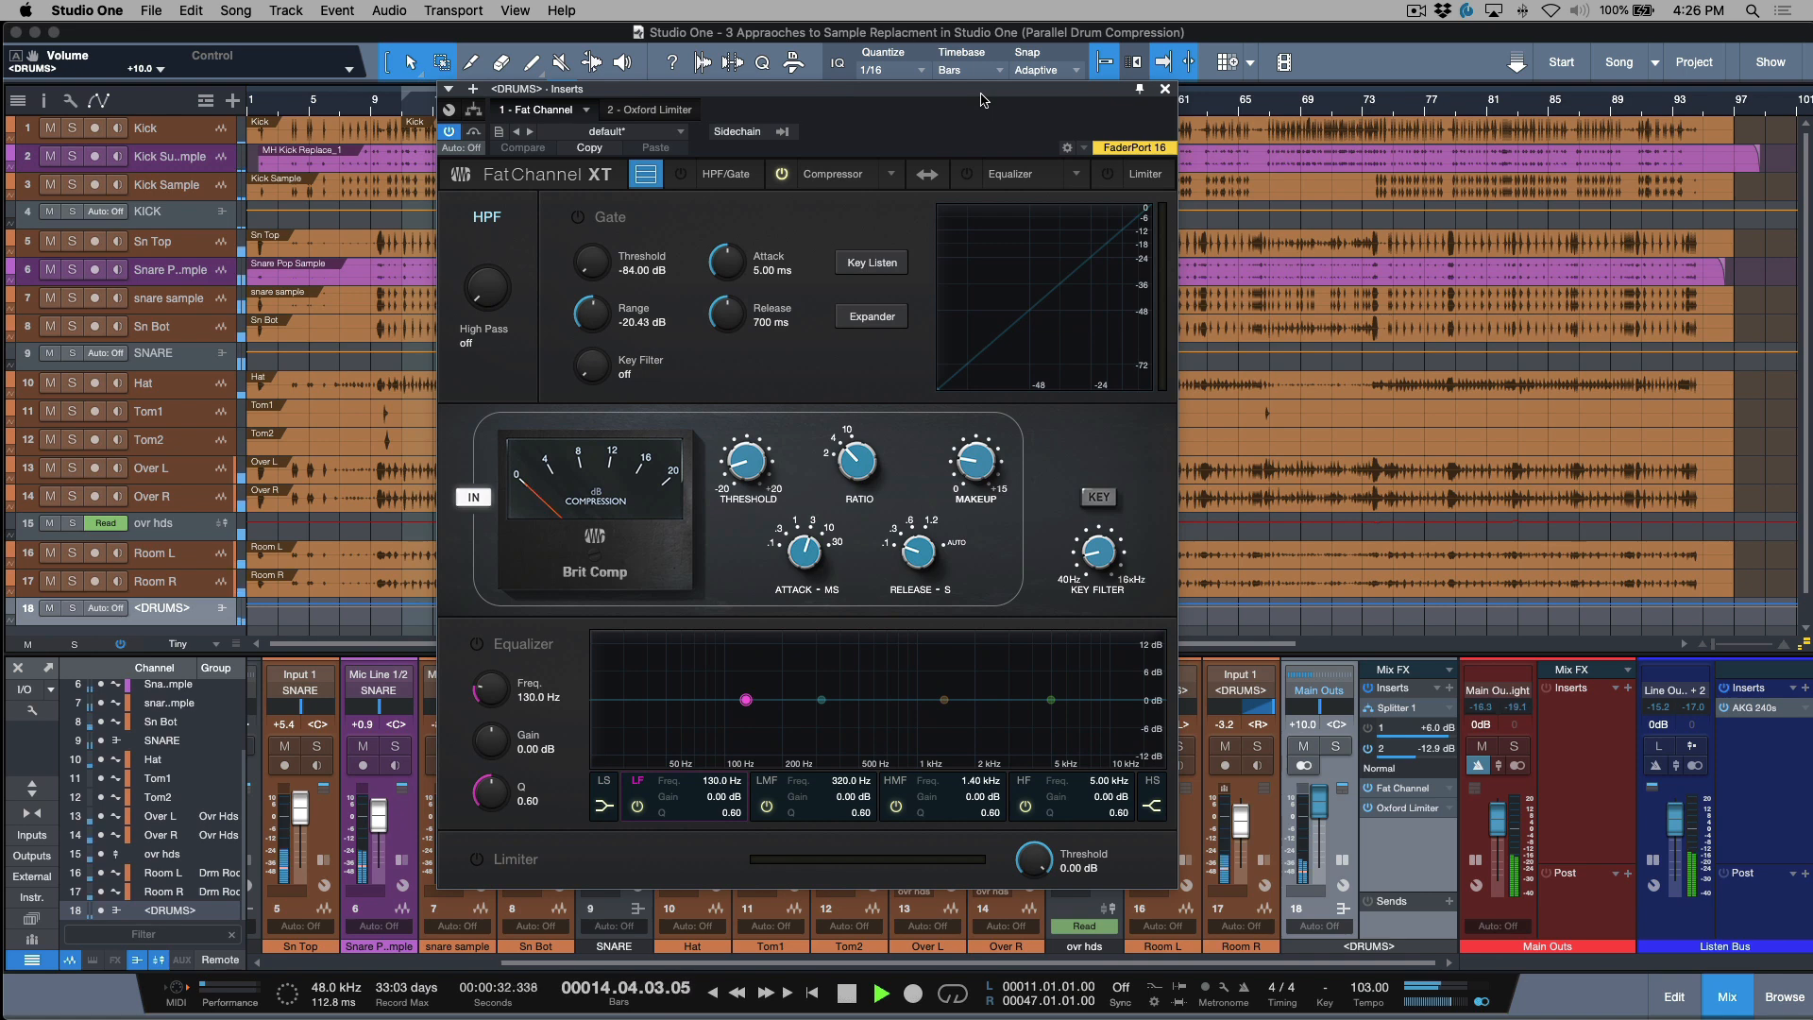
Step: Shorten the Brit Comp attack from 30 ms to about 3 ms with make-up gain at 3.60 dB
left_click(846, 995)
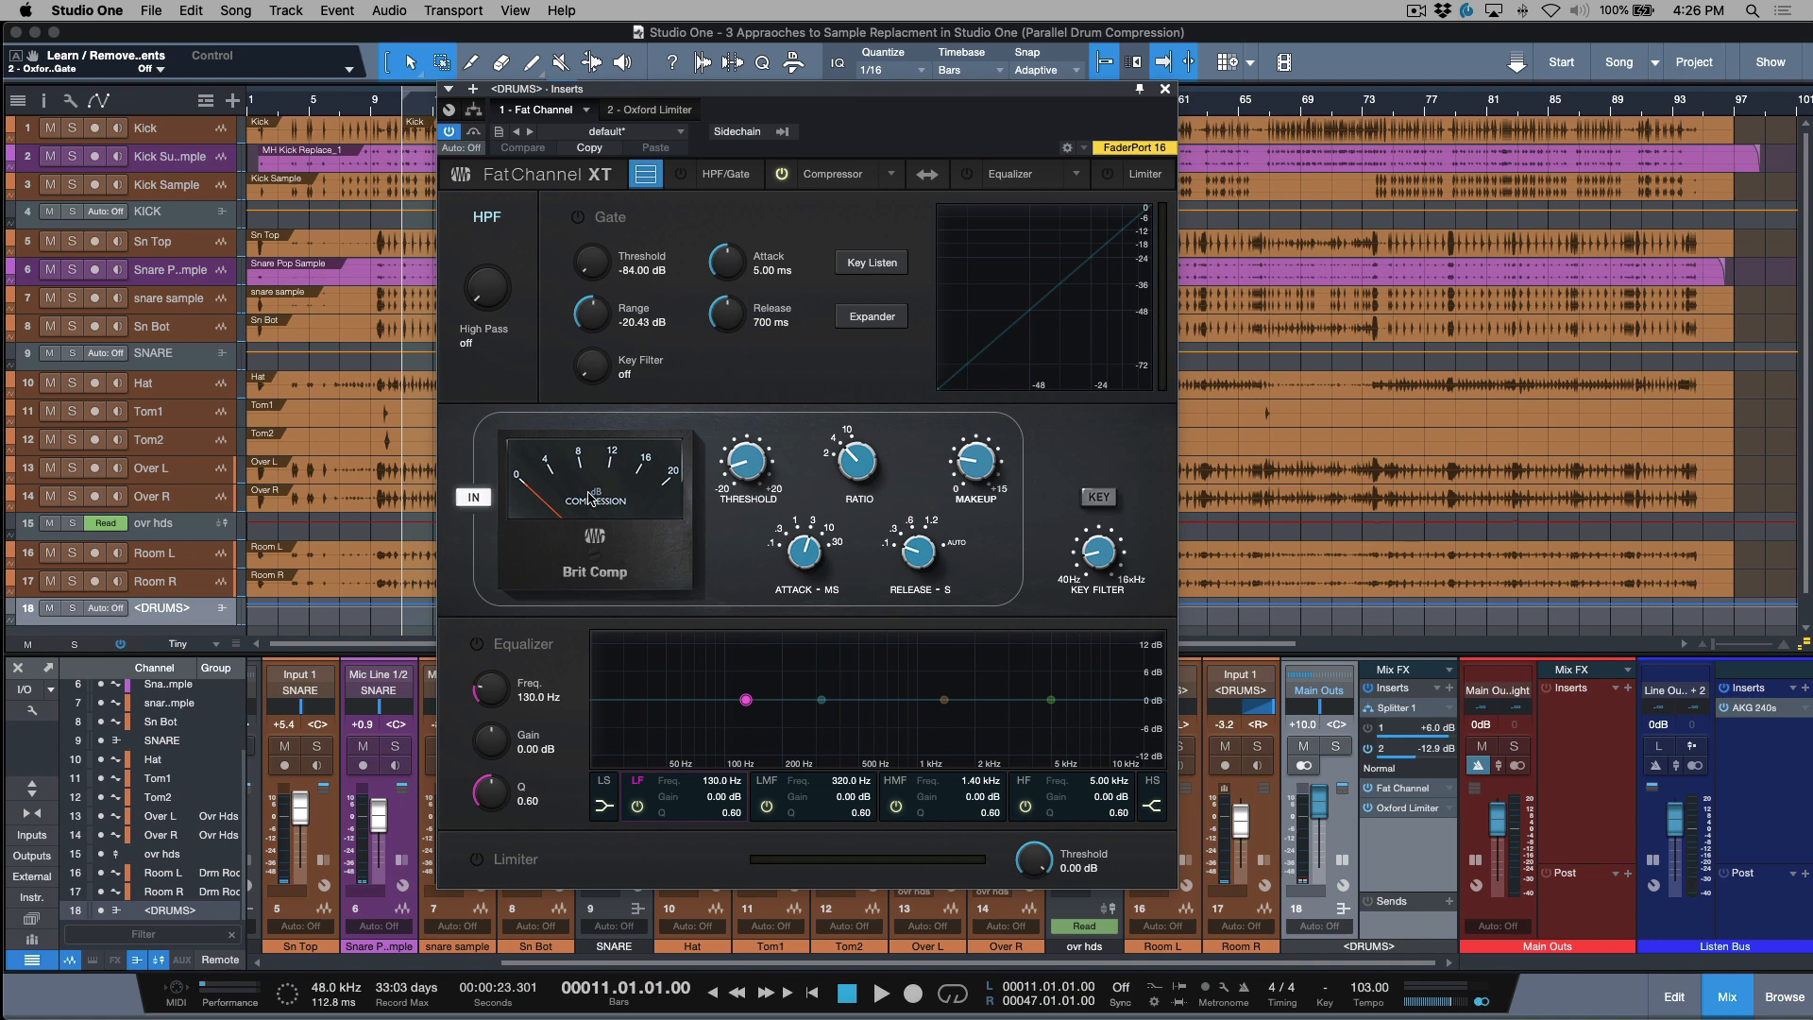
mouse_move(749, 474)
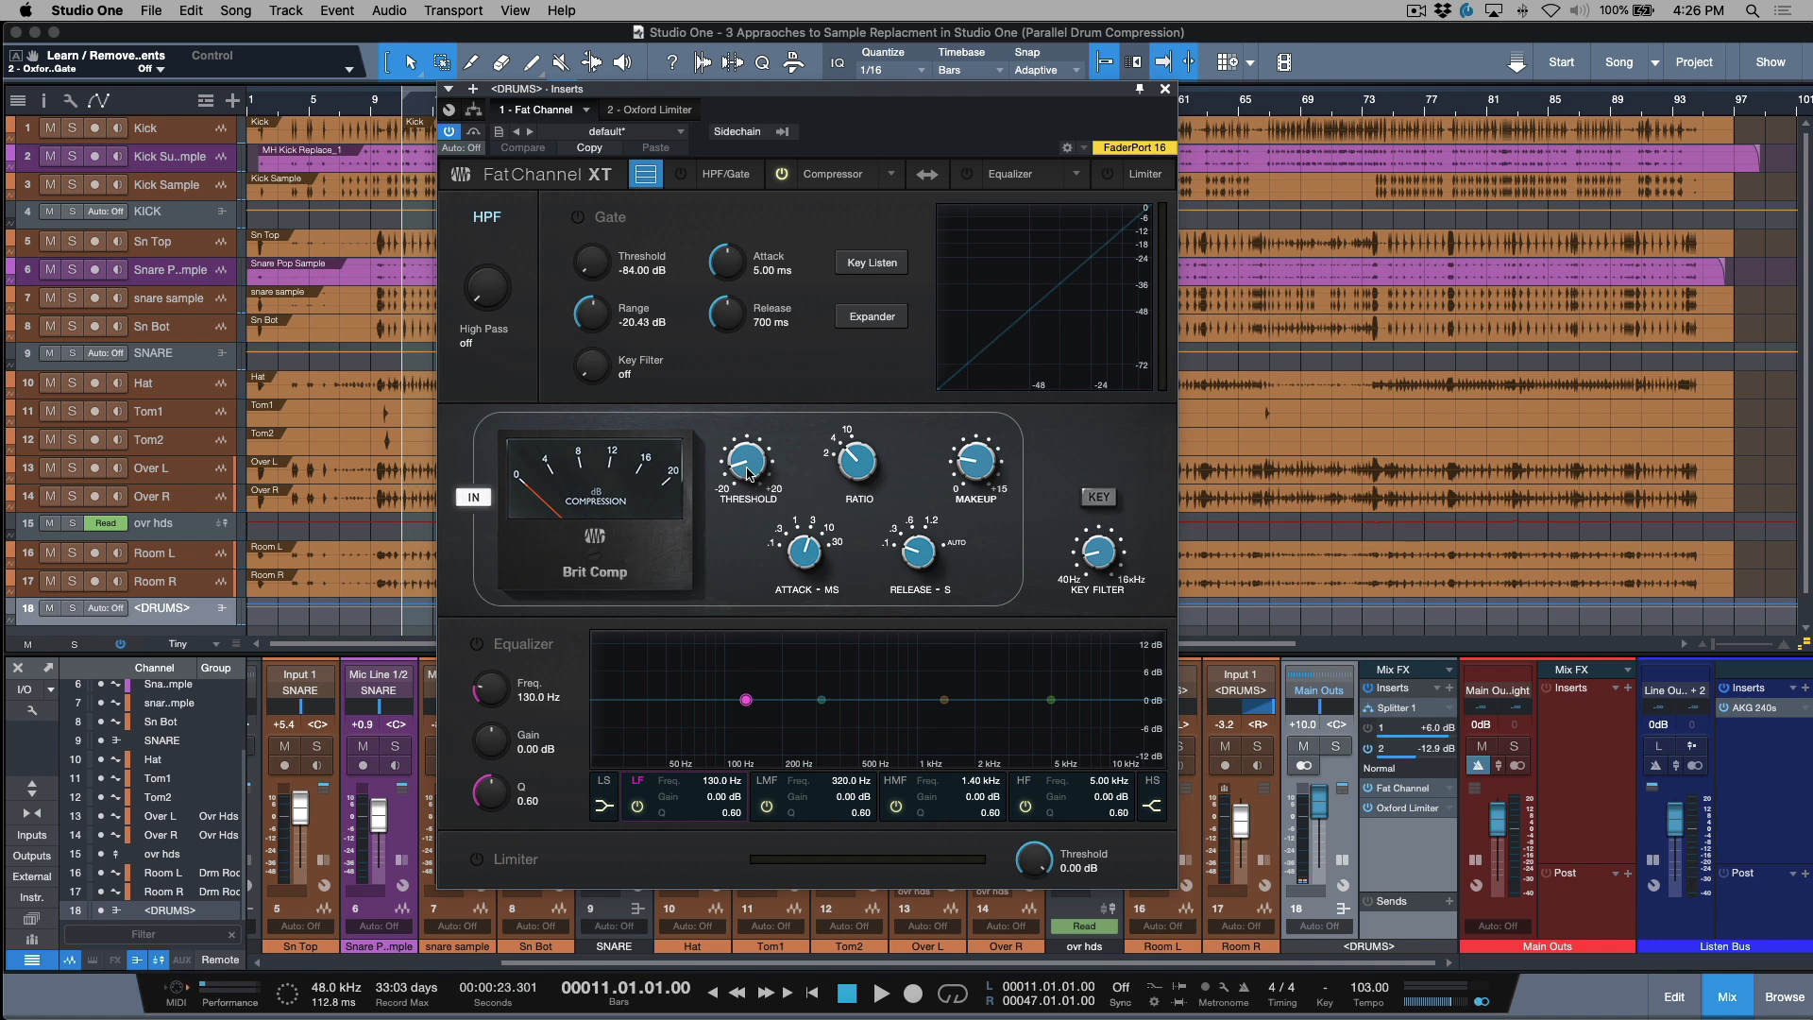
mouse_move(555, 495)
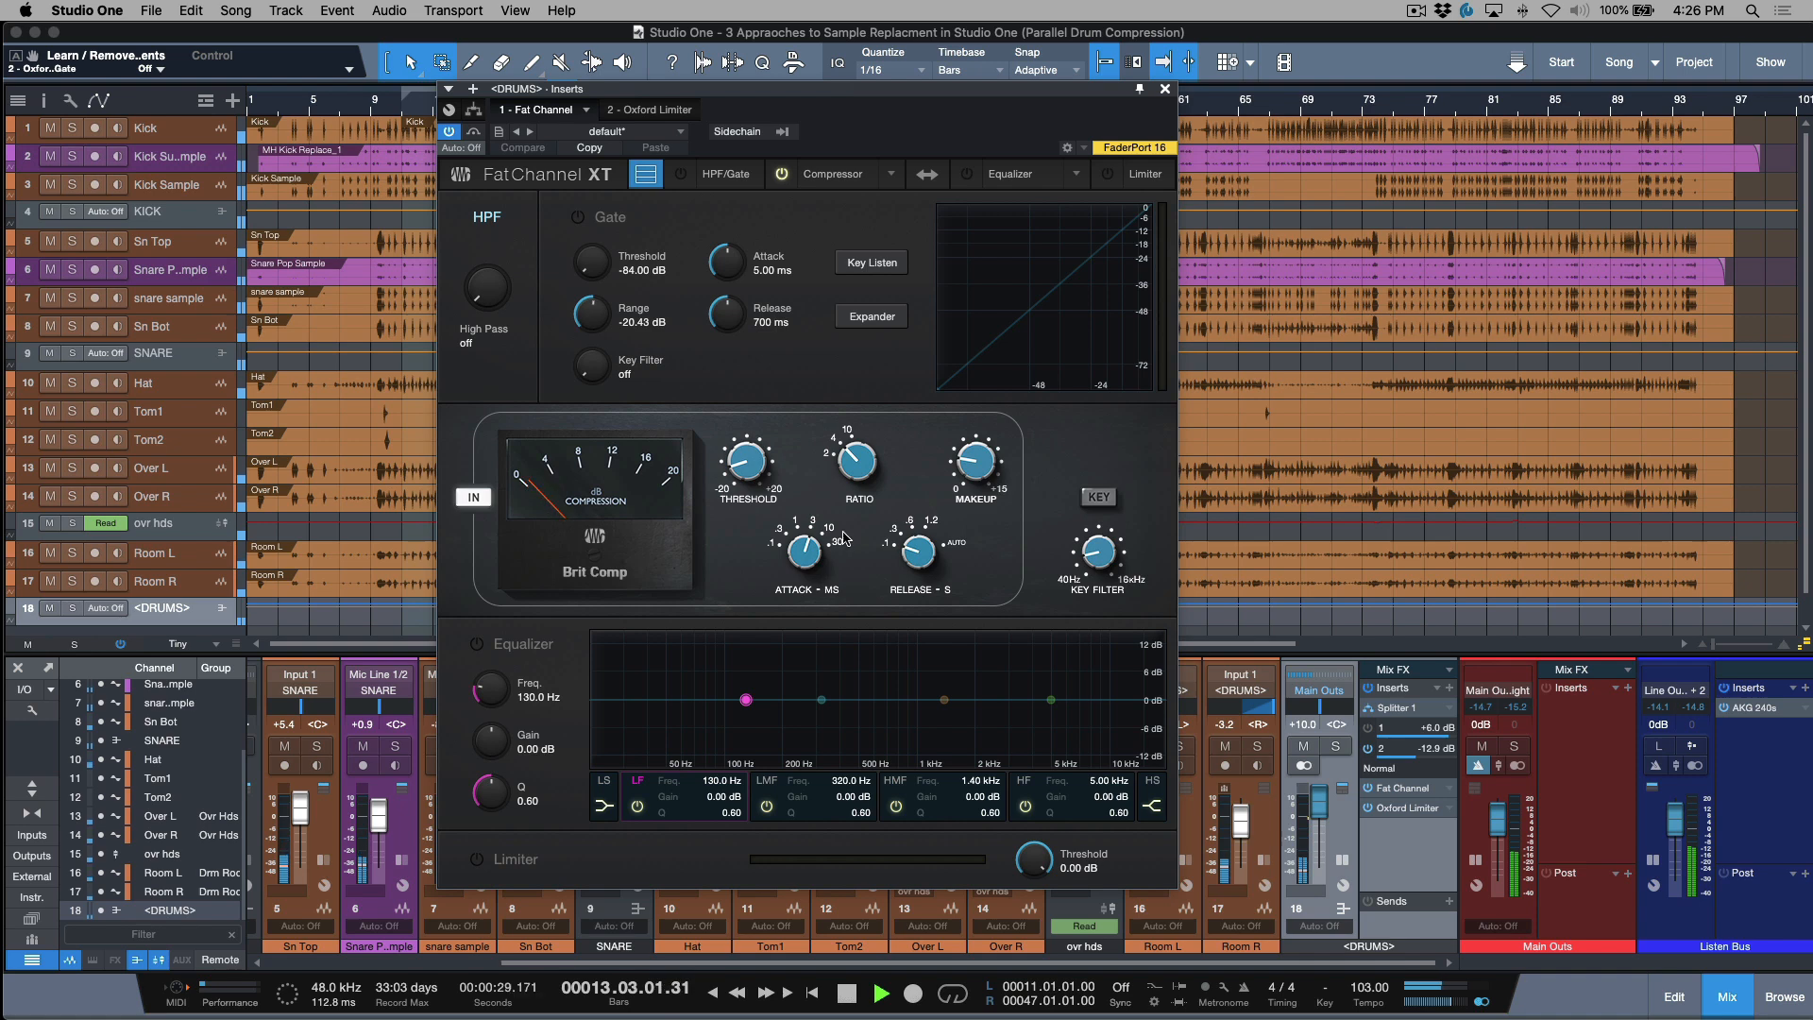
left_click(847, 991)
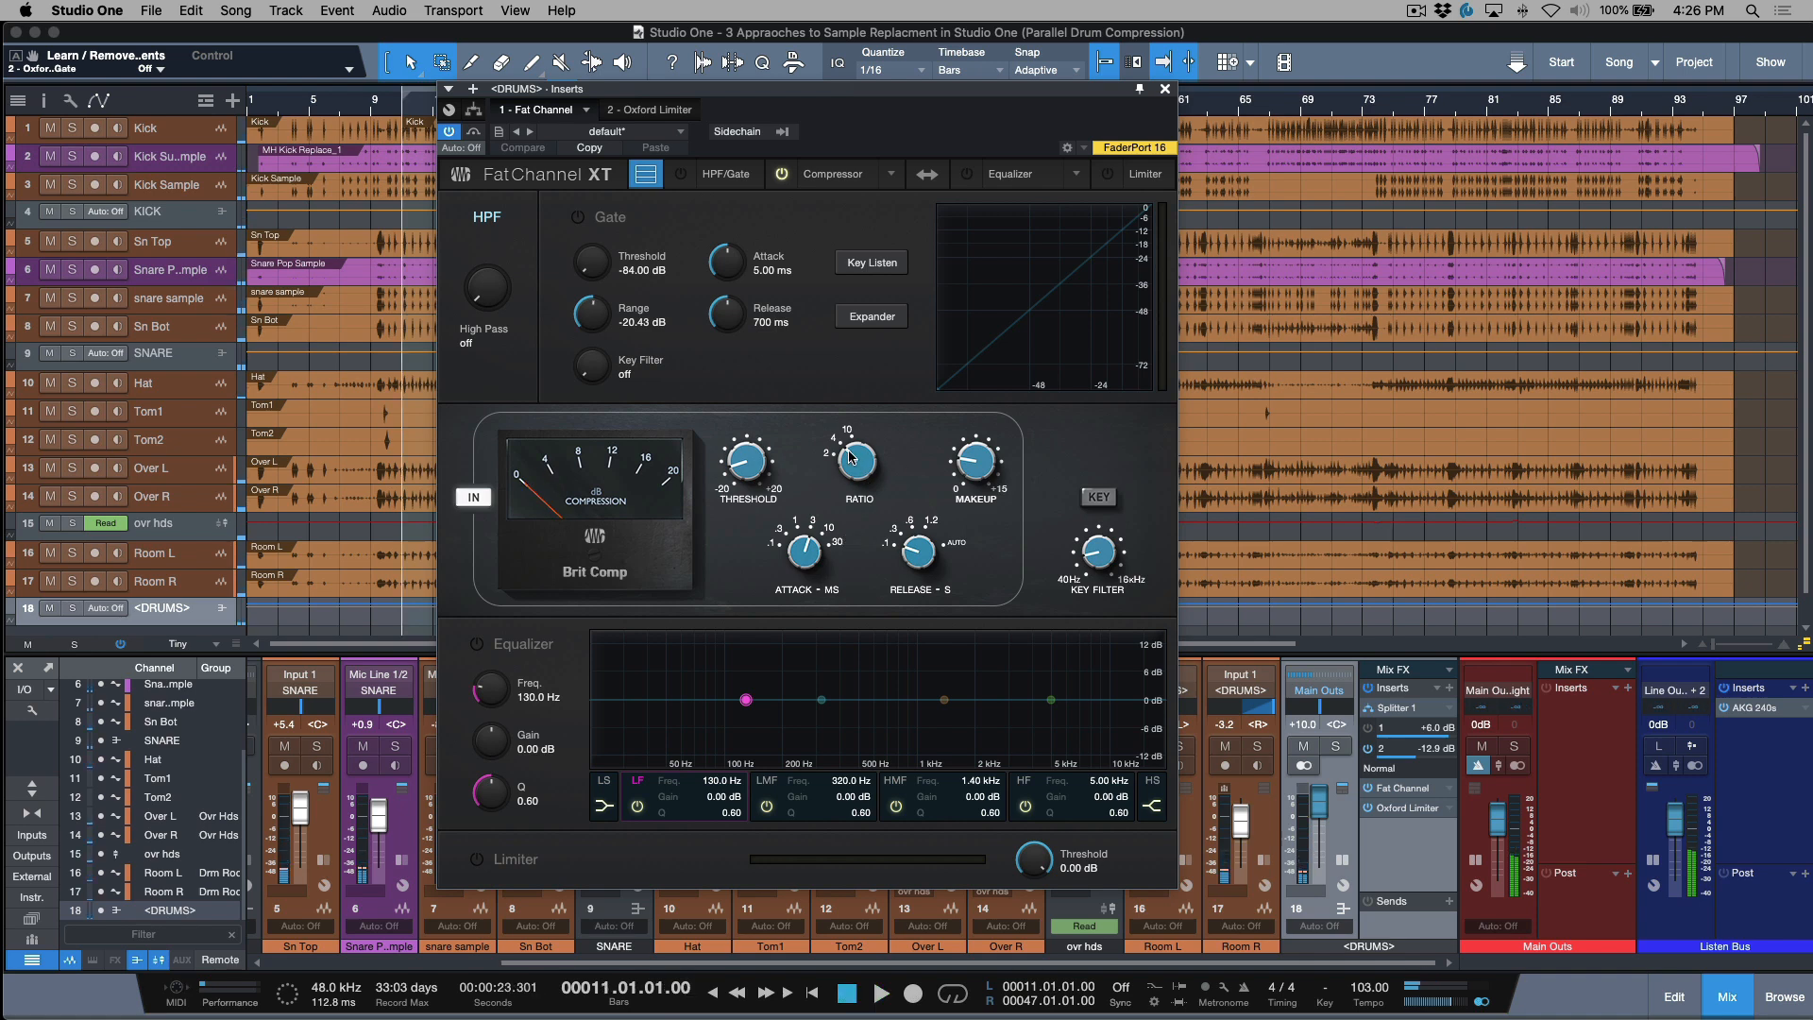
mouse_move(810, 559)
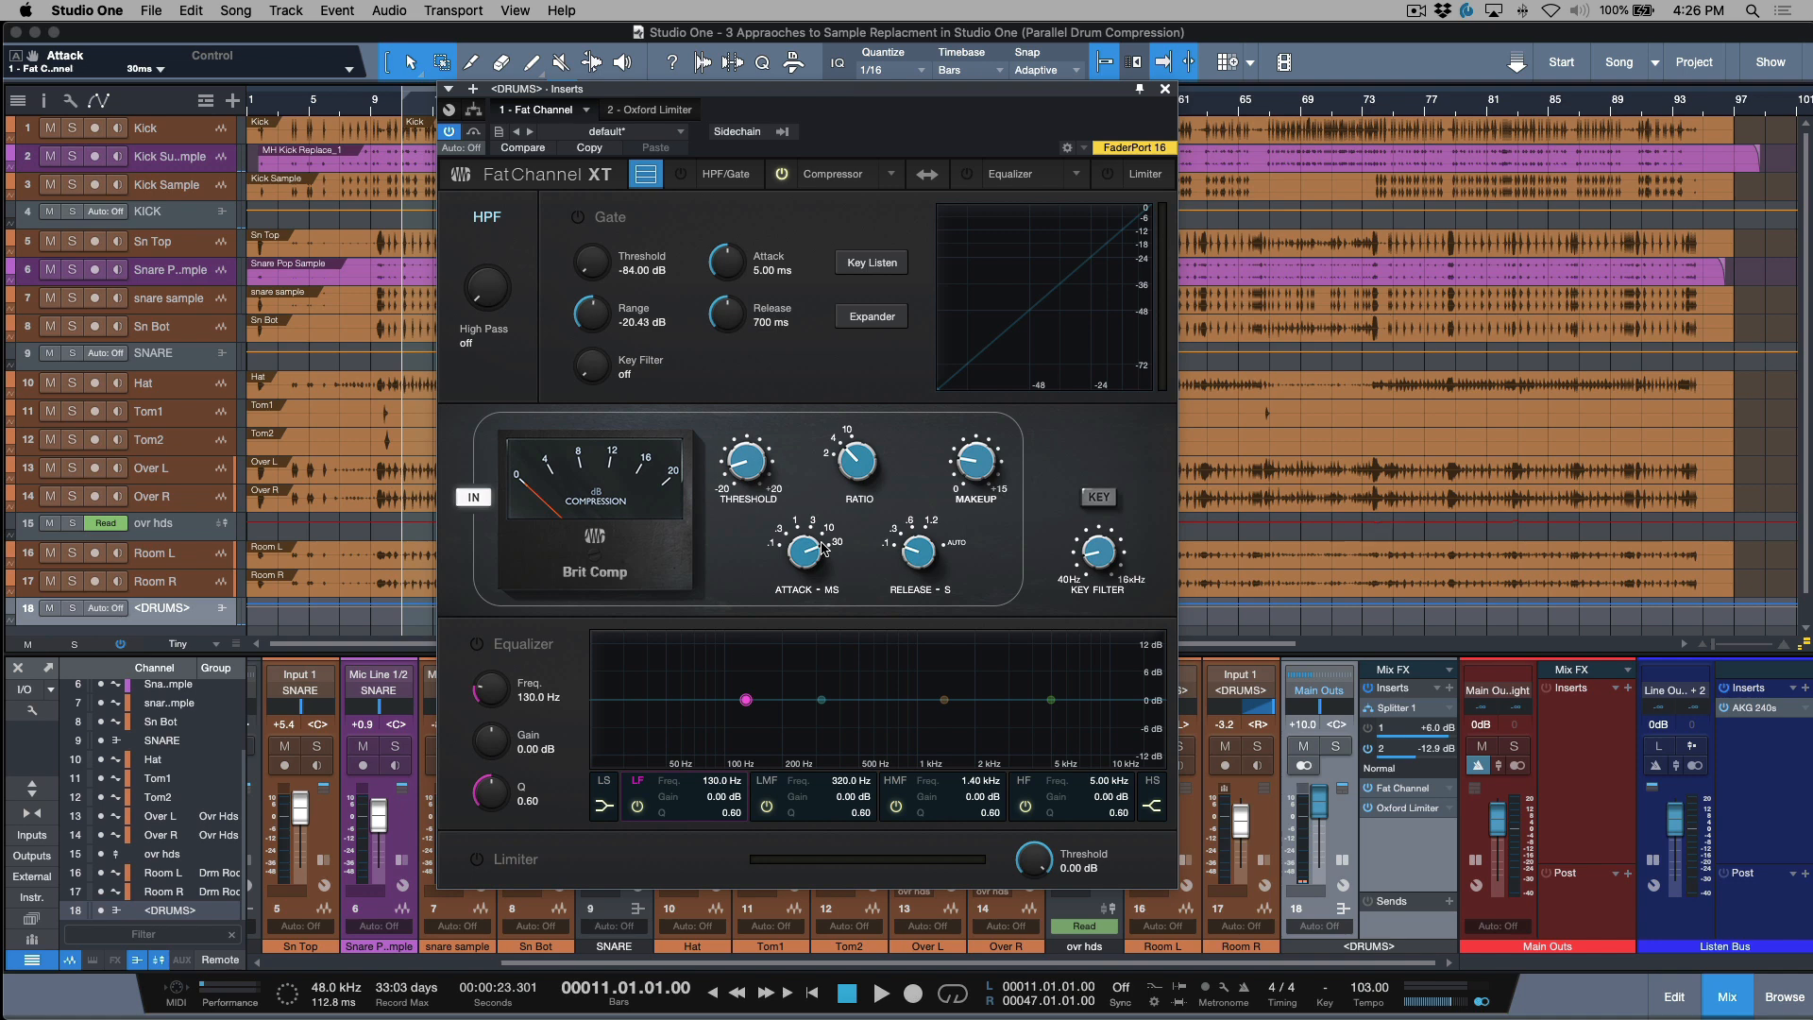
left_click(882, 992)
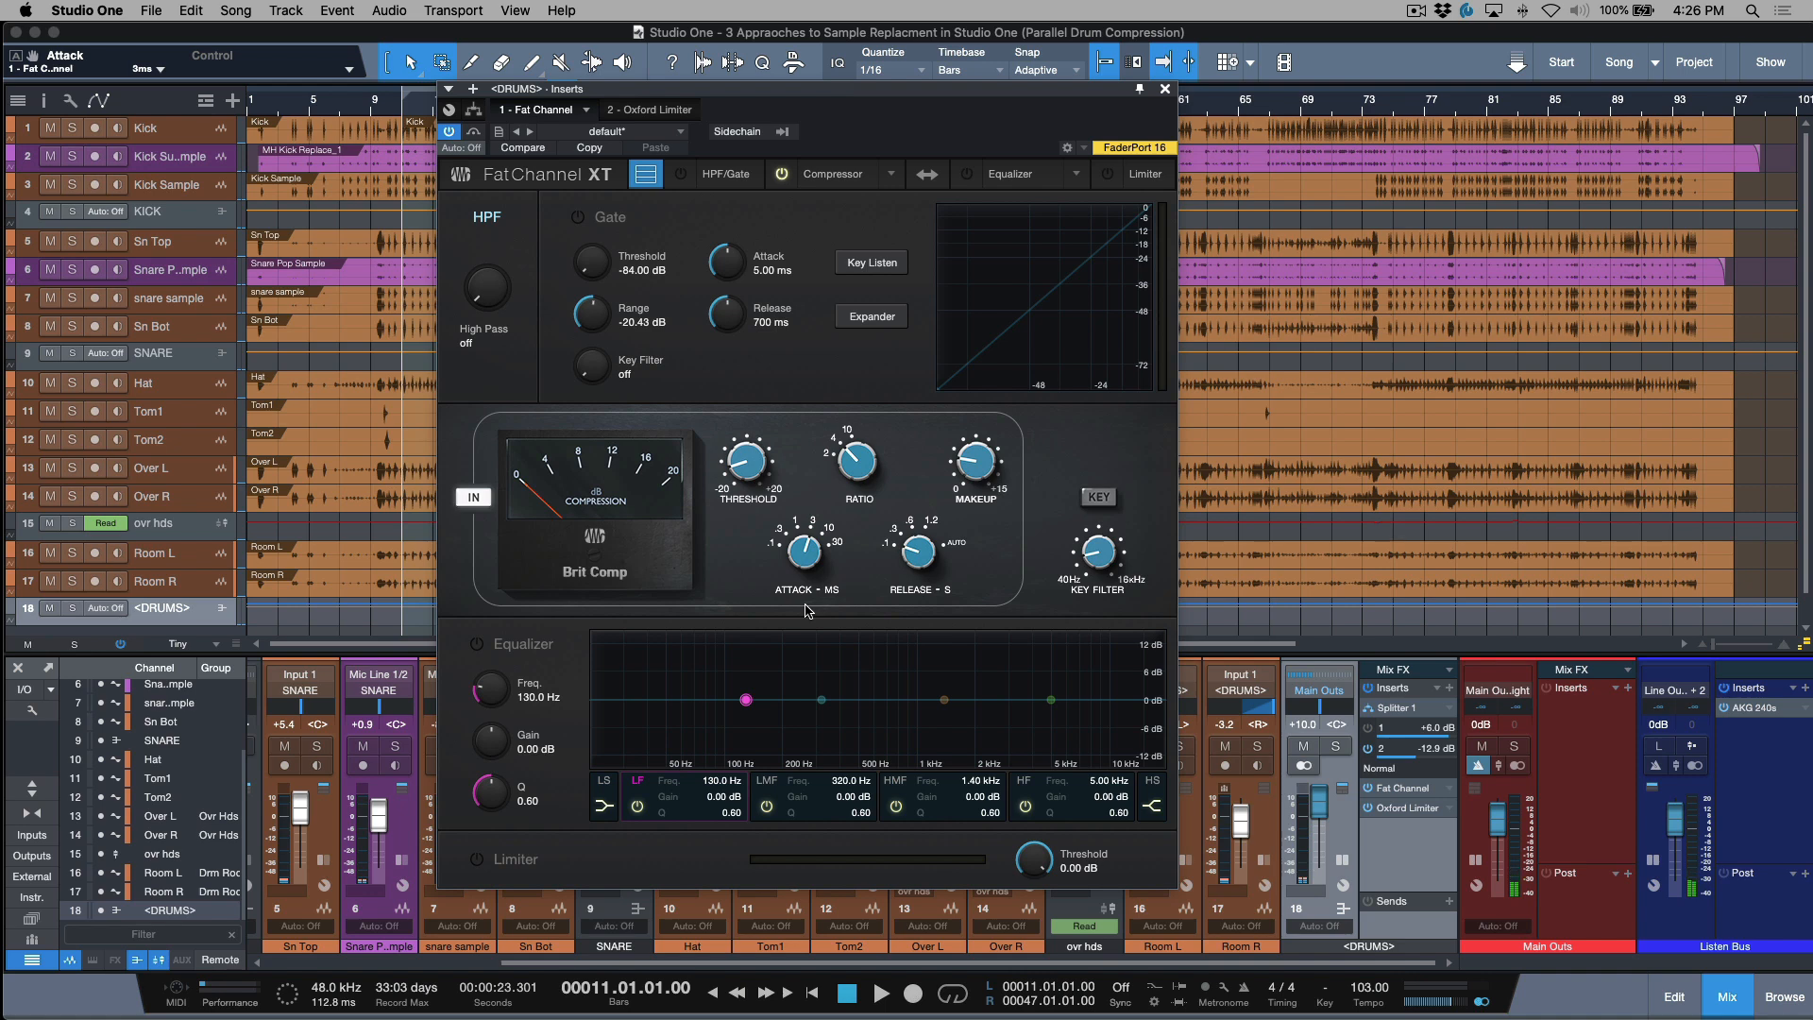
mouse_move(827, 599)
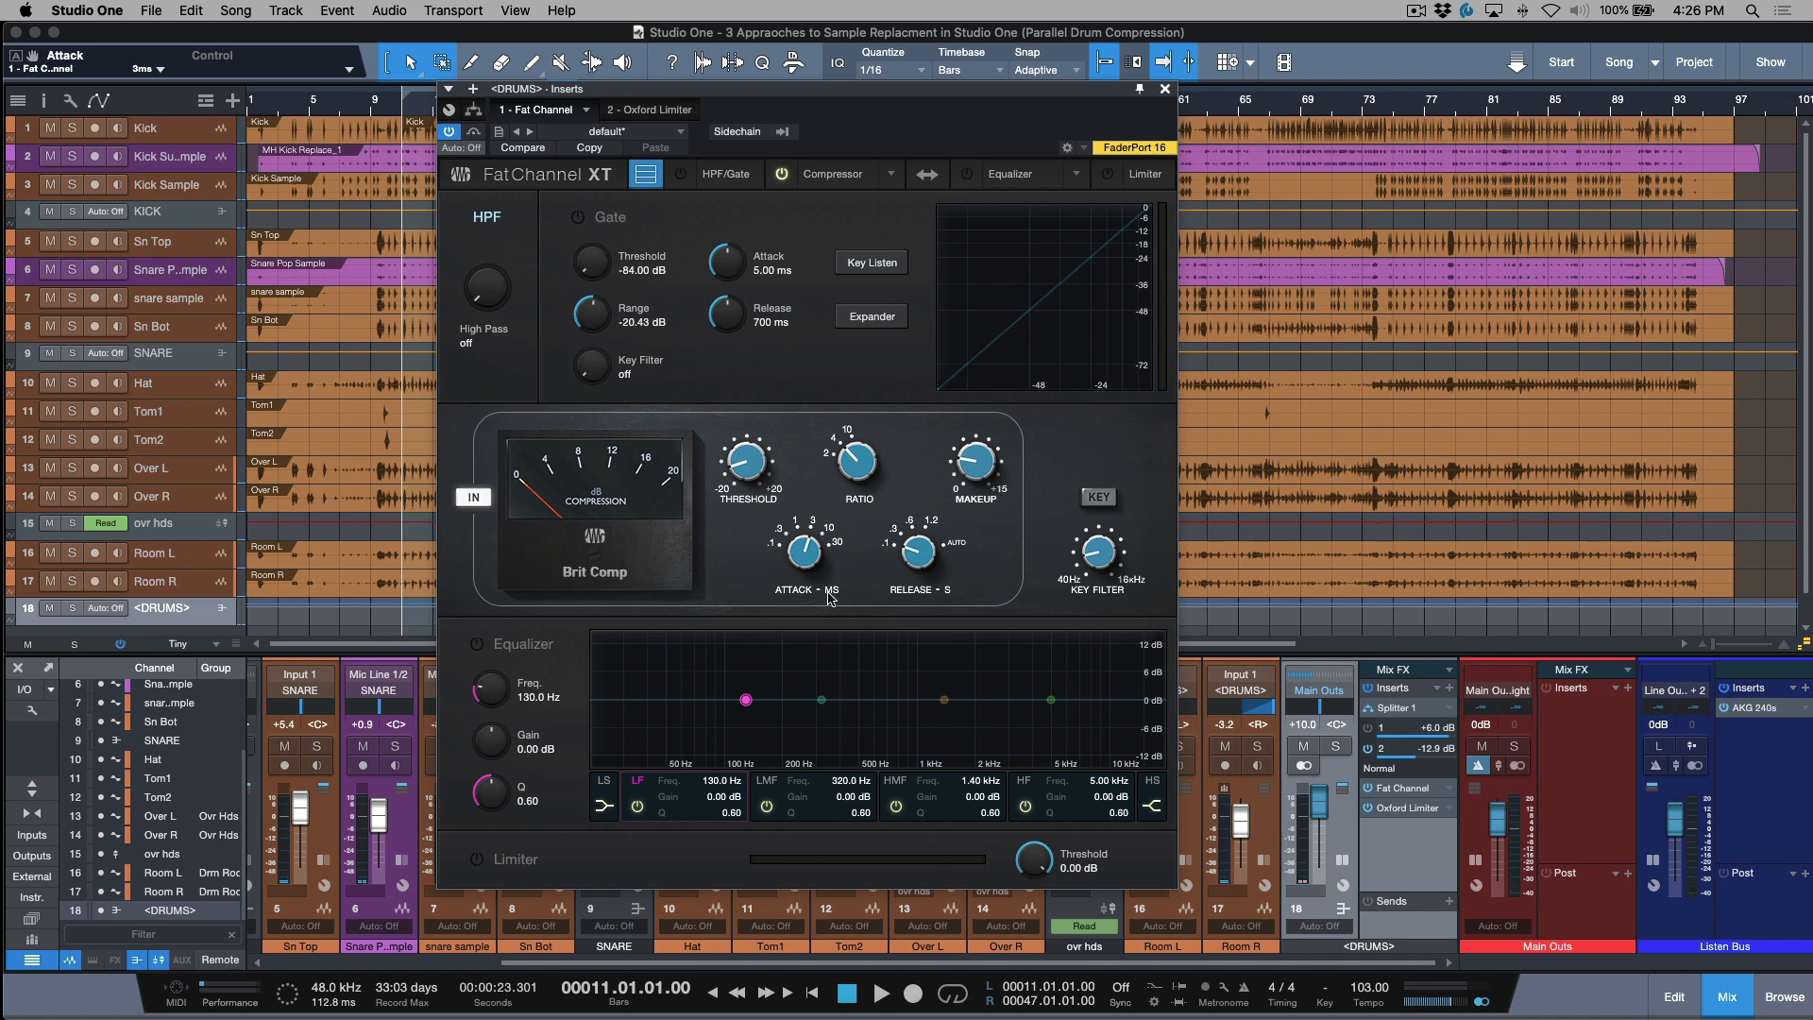
left_click(882, 991)
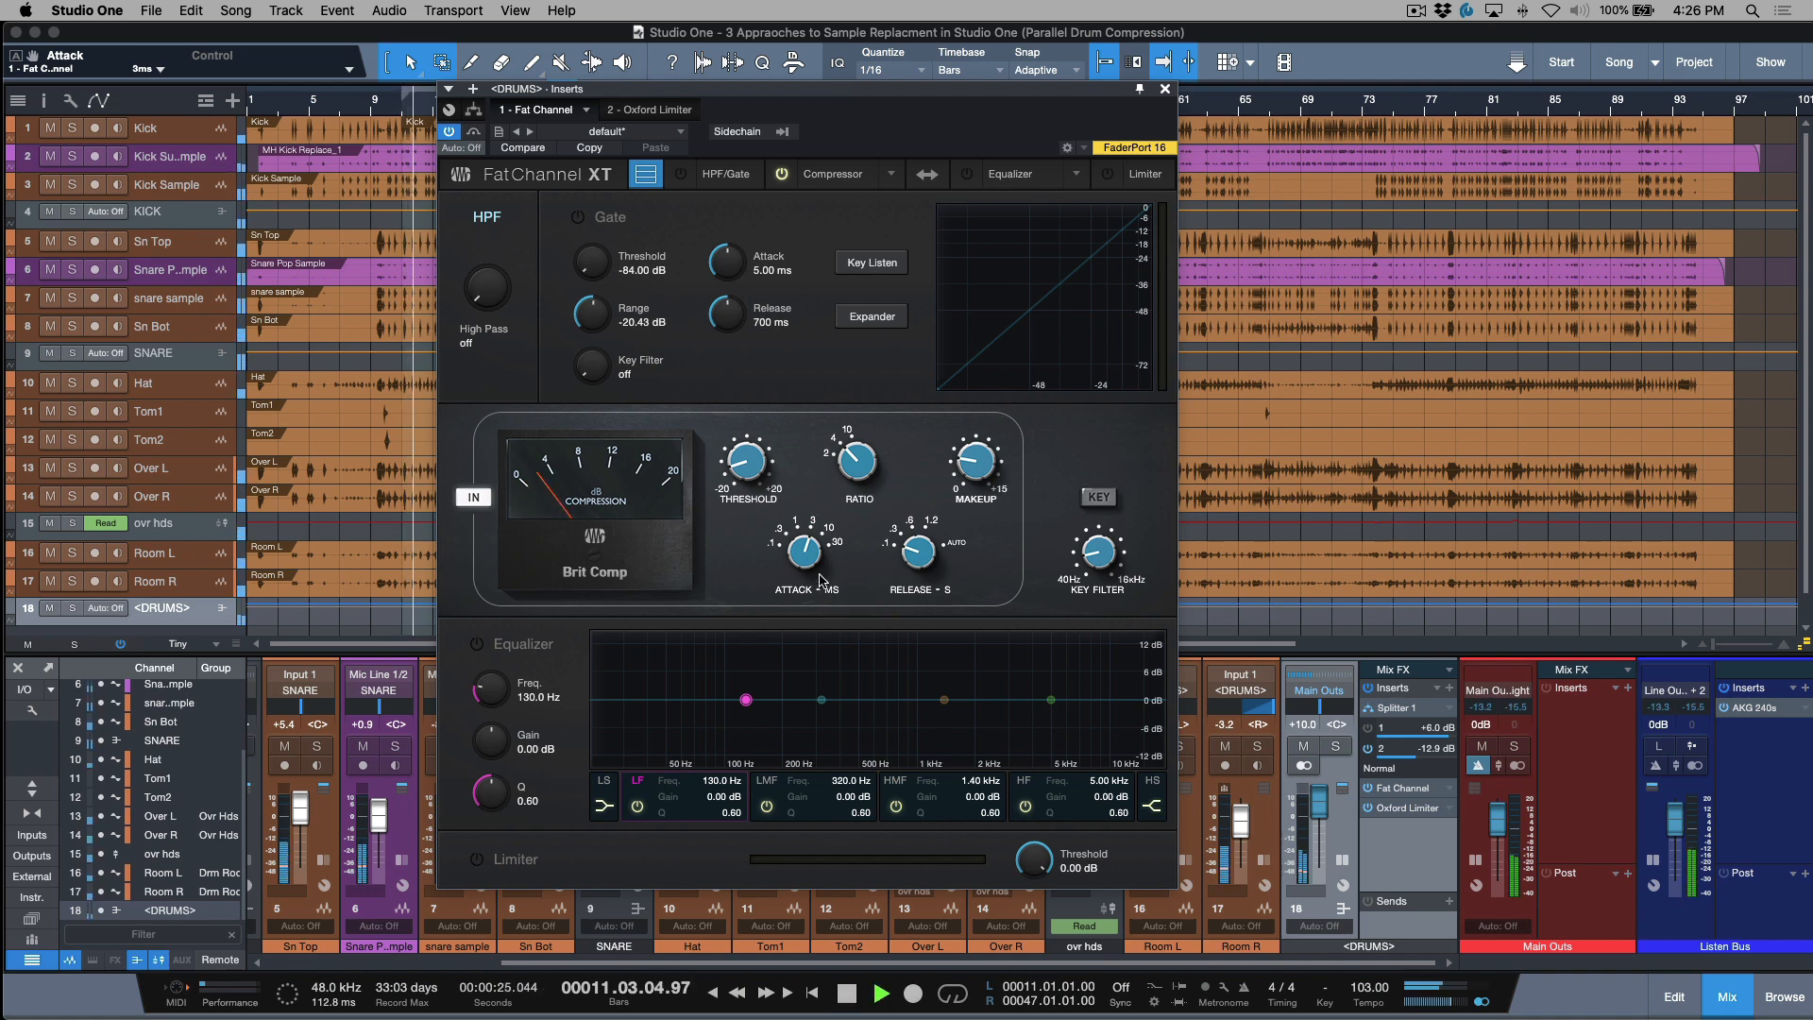
left_click(846, 991)
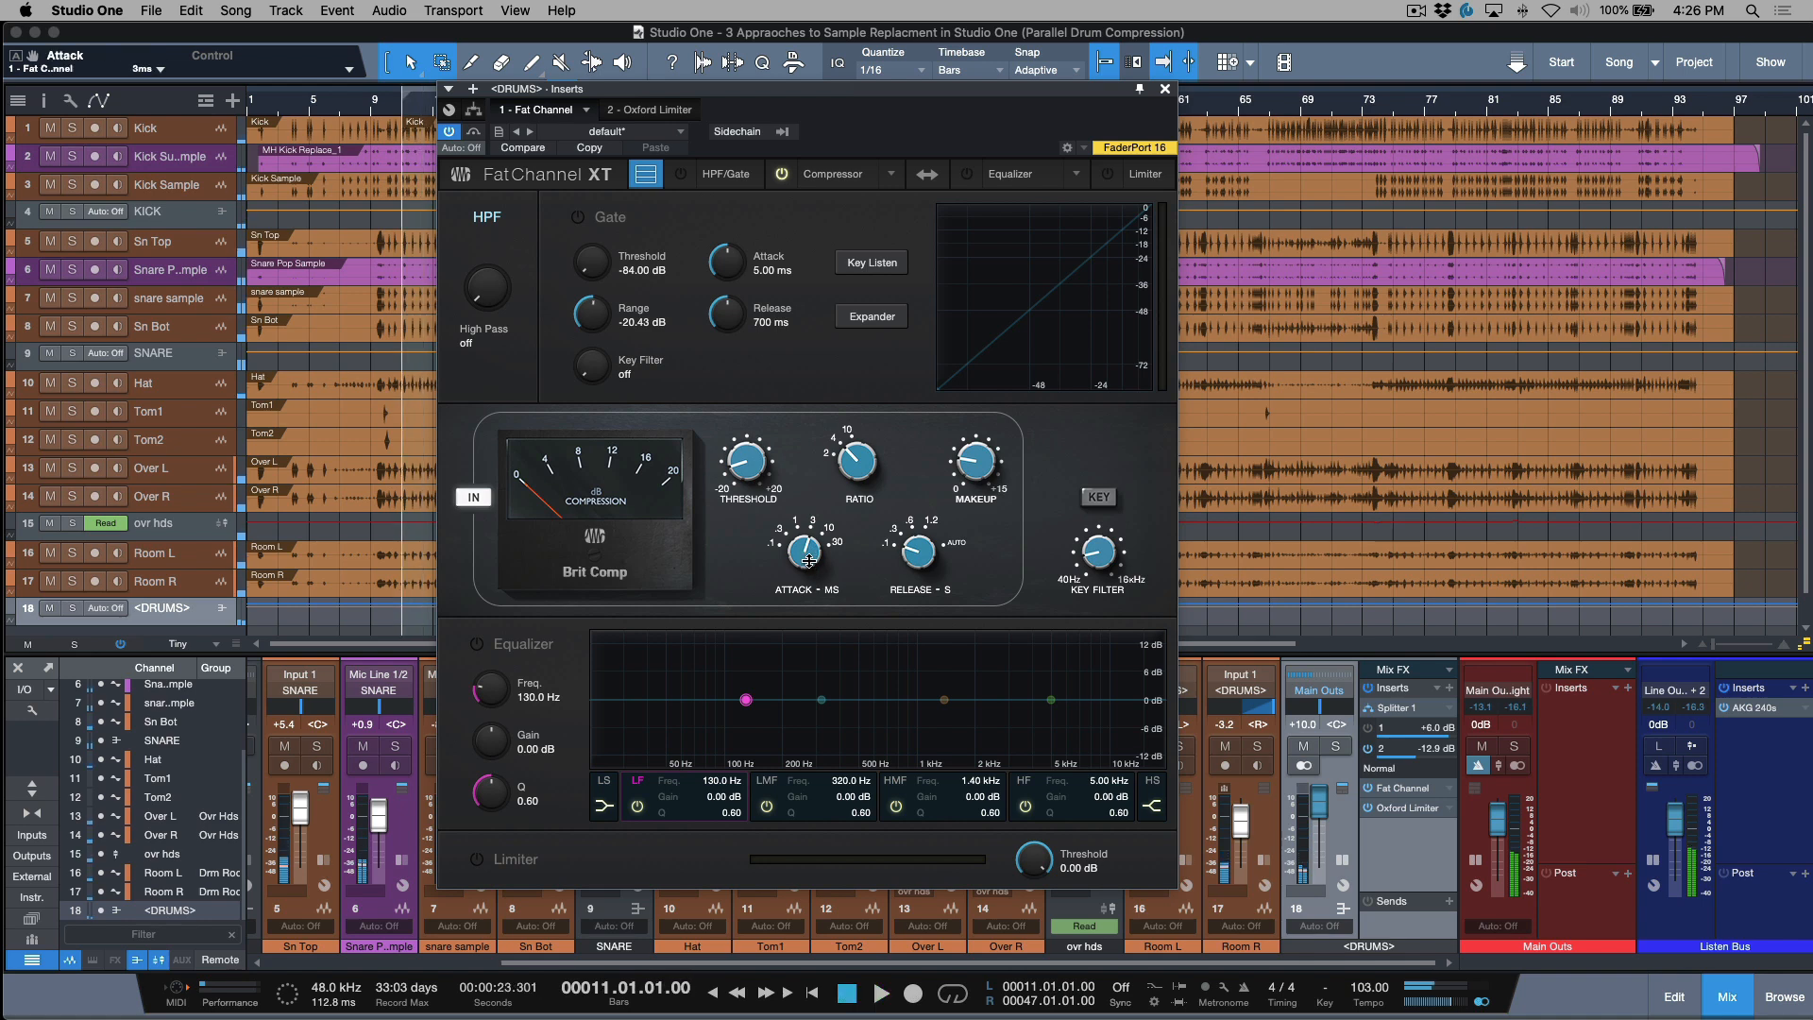
left_click(882, 993)
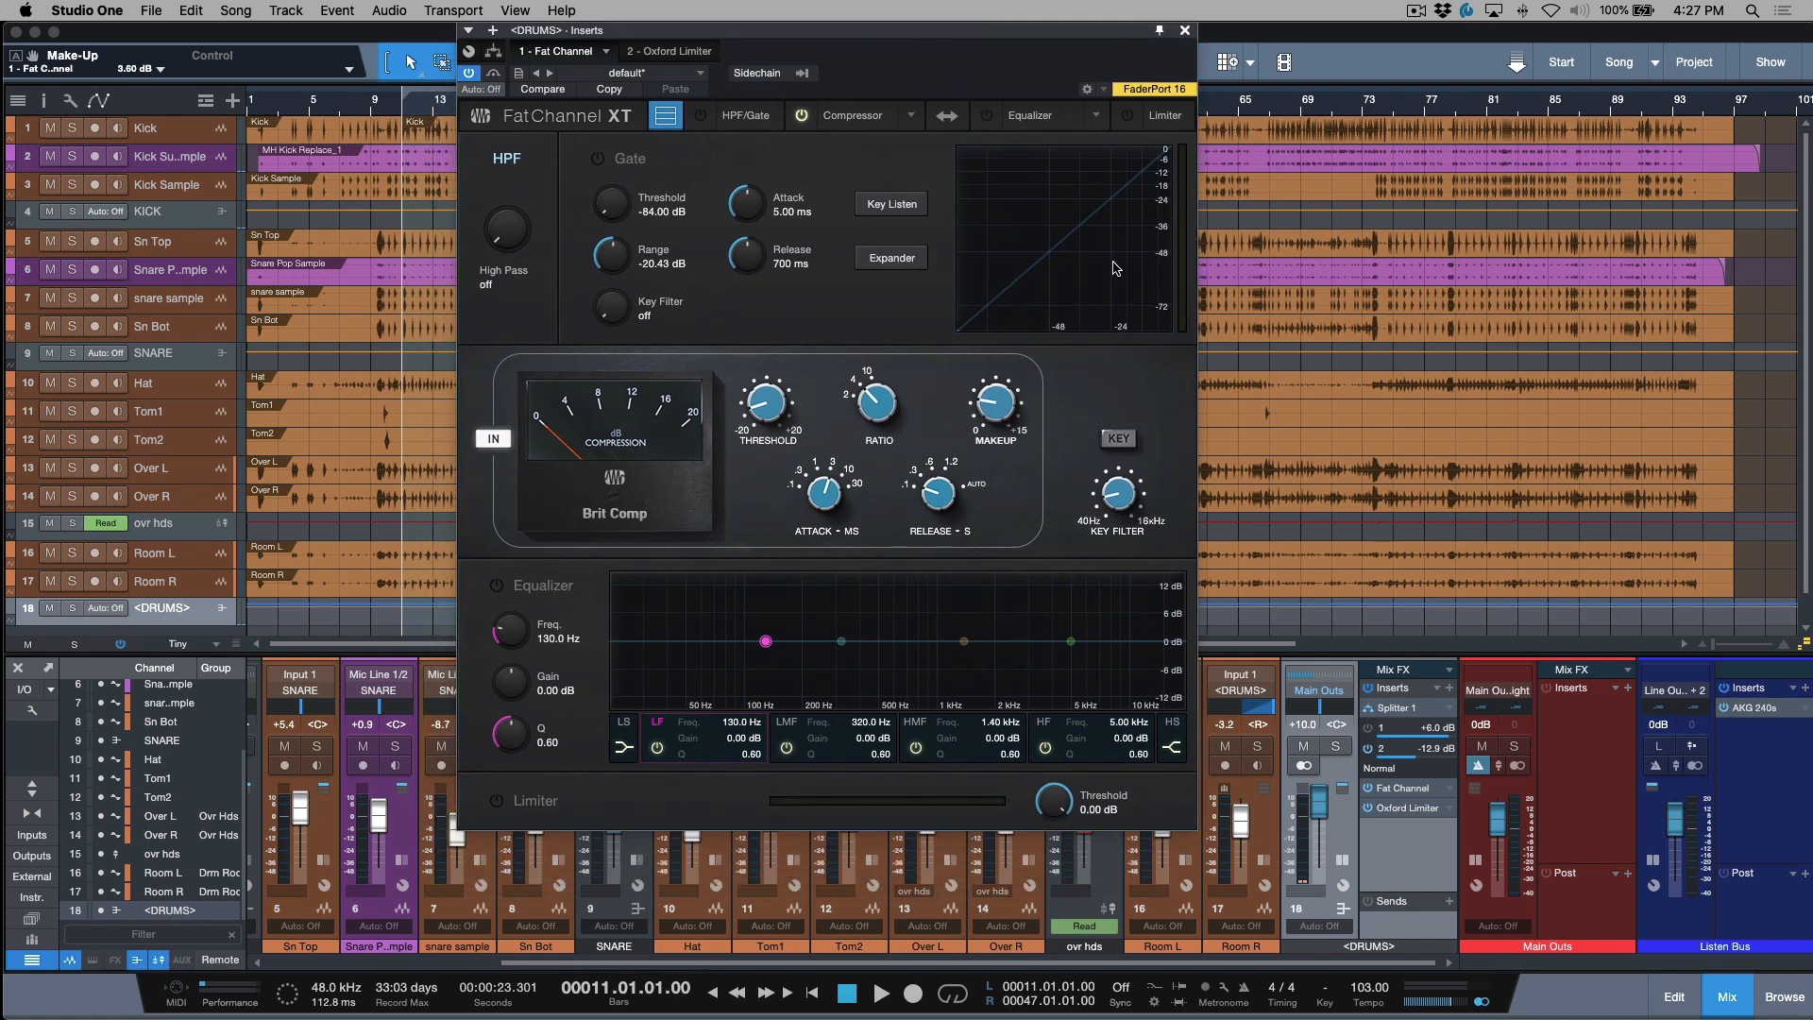
mouse_move(1129, 506)
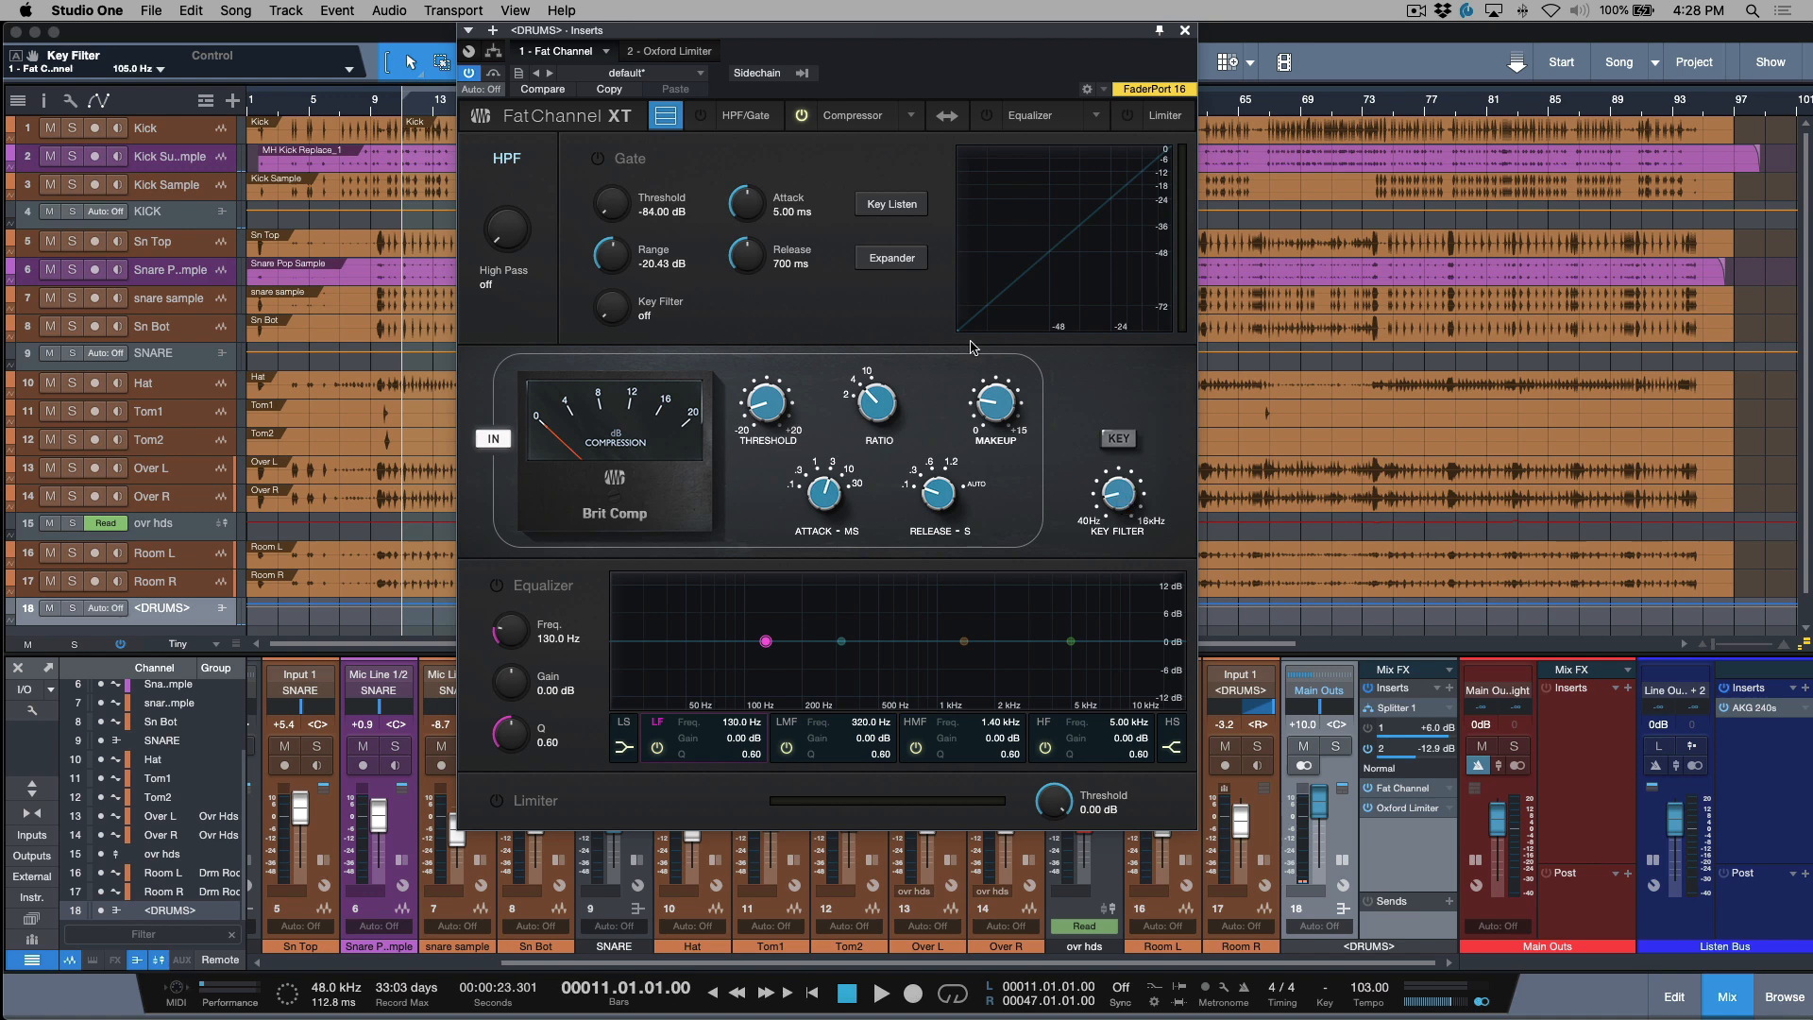
mouse_move(918, 58)
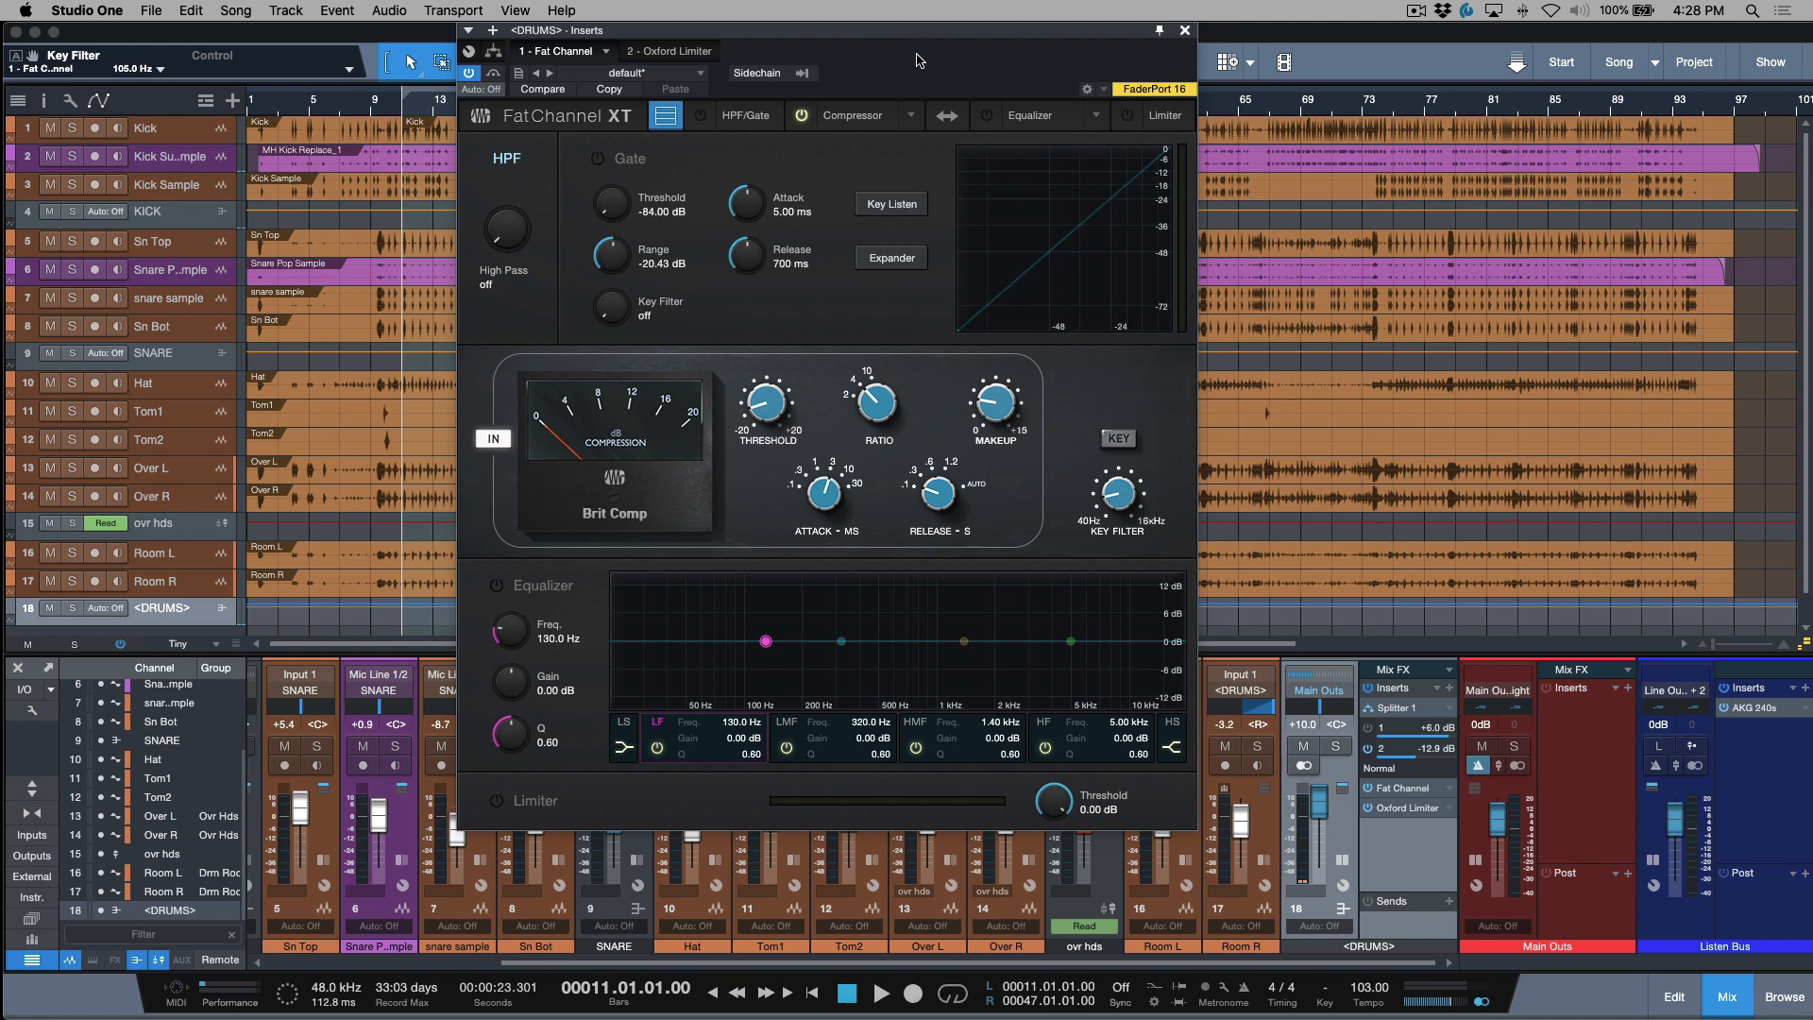
mouse_move(853, 517)
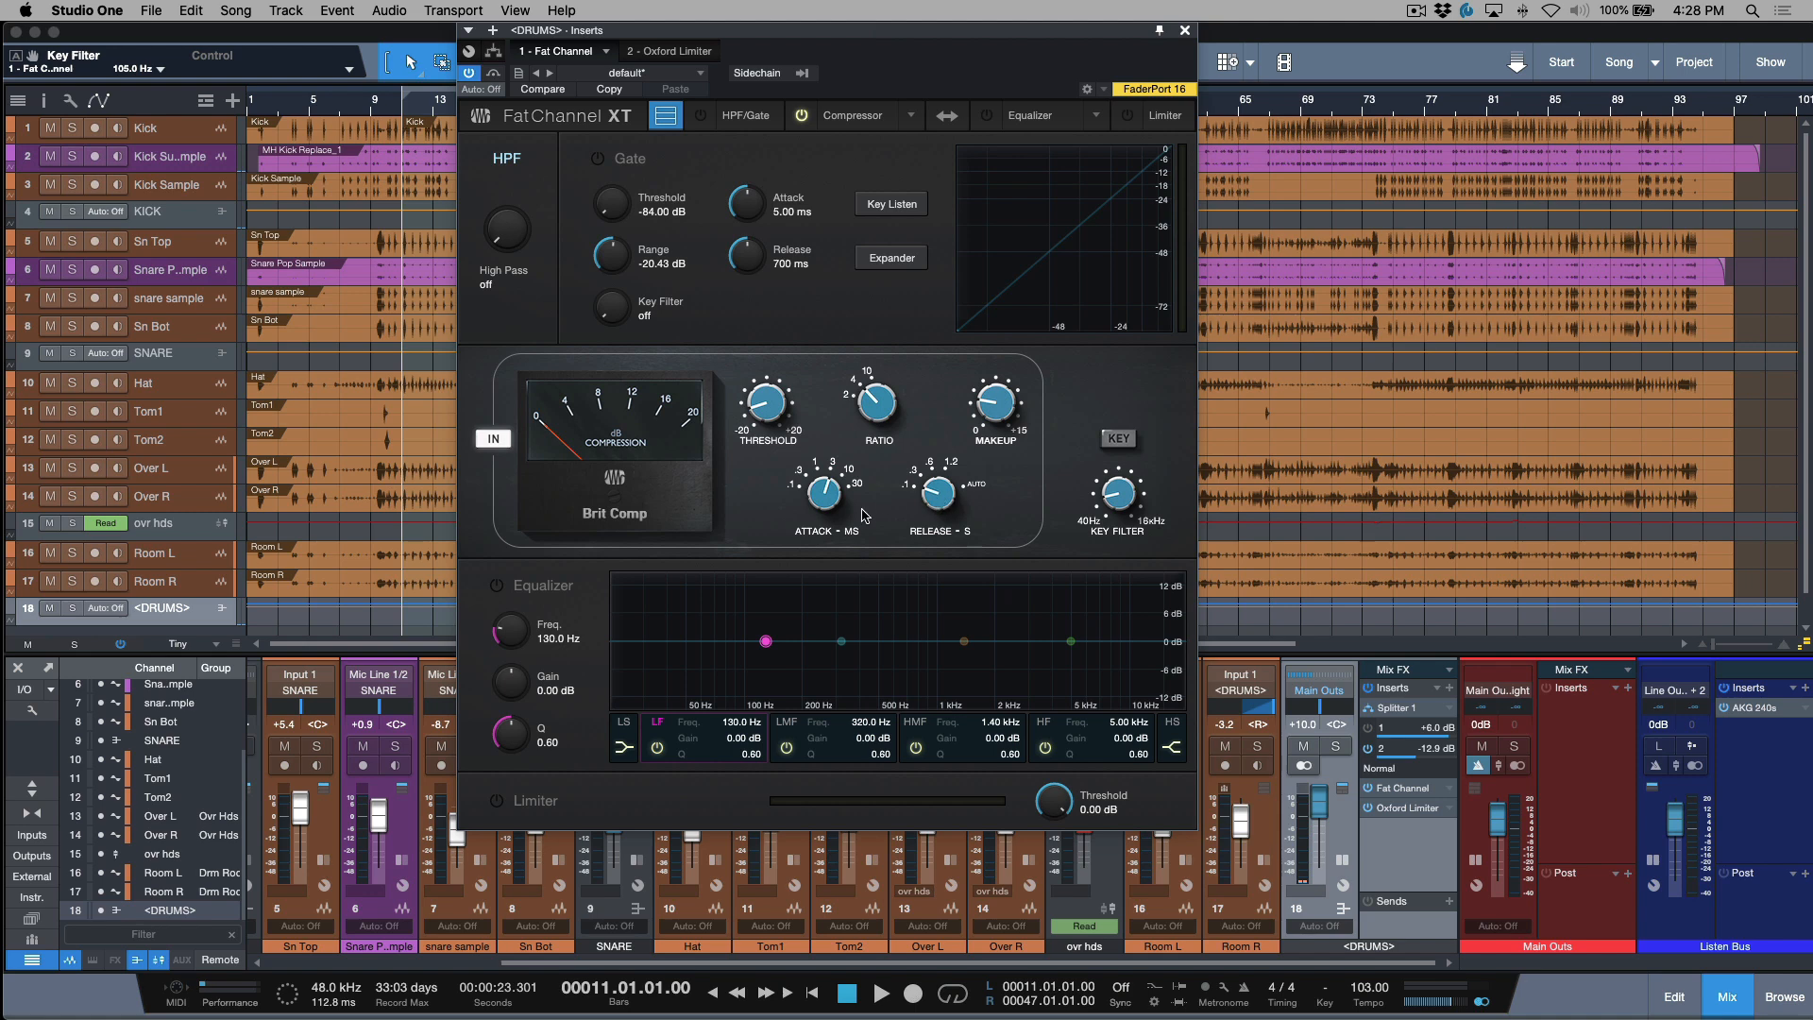
mouse_move(836, 510)
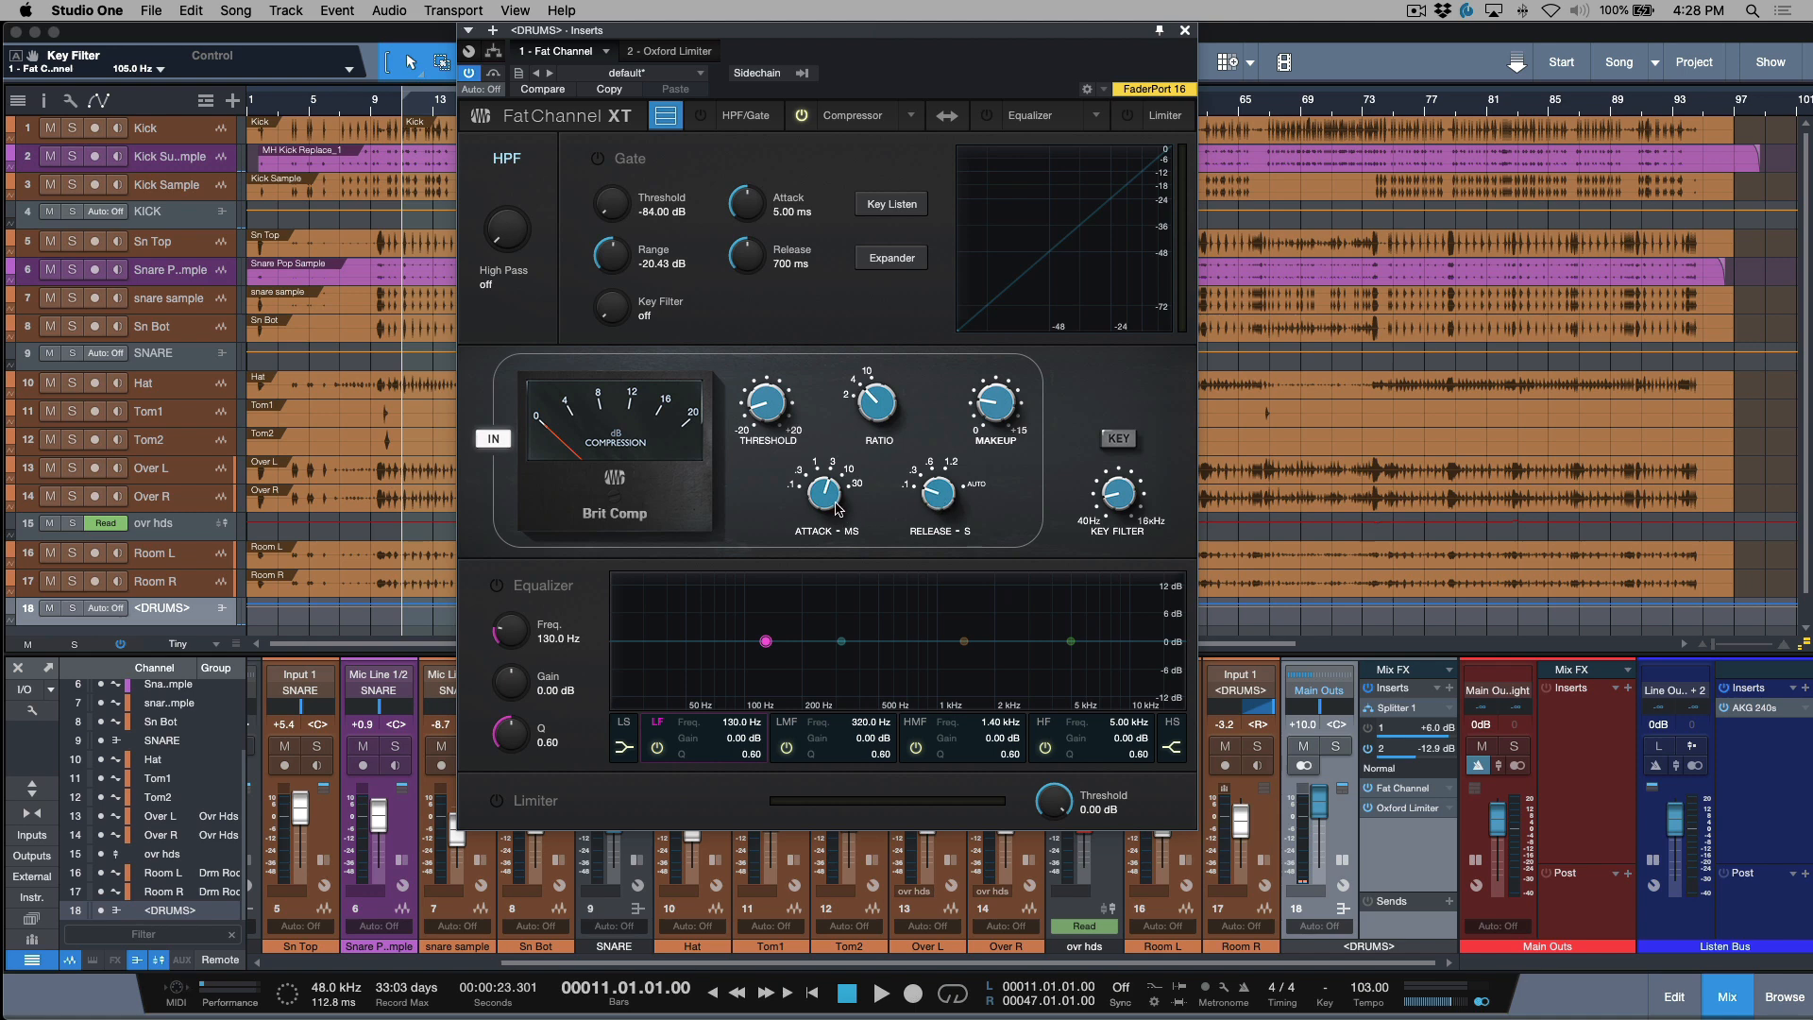
mouse_move(869, 472)
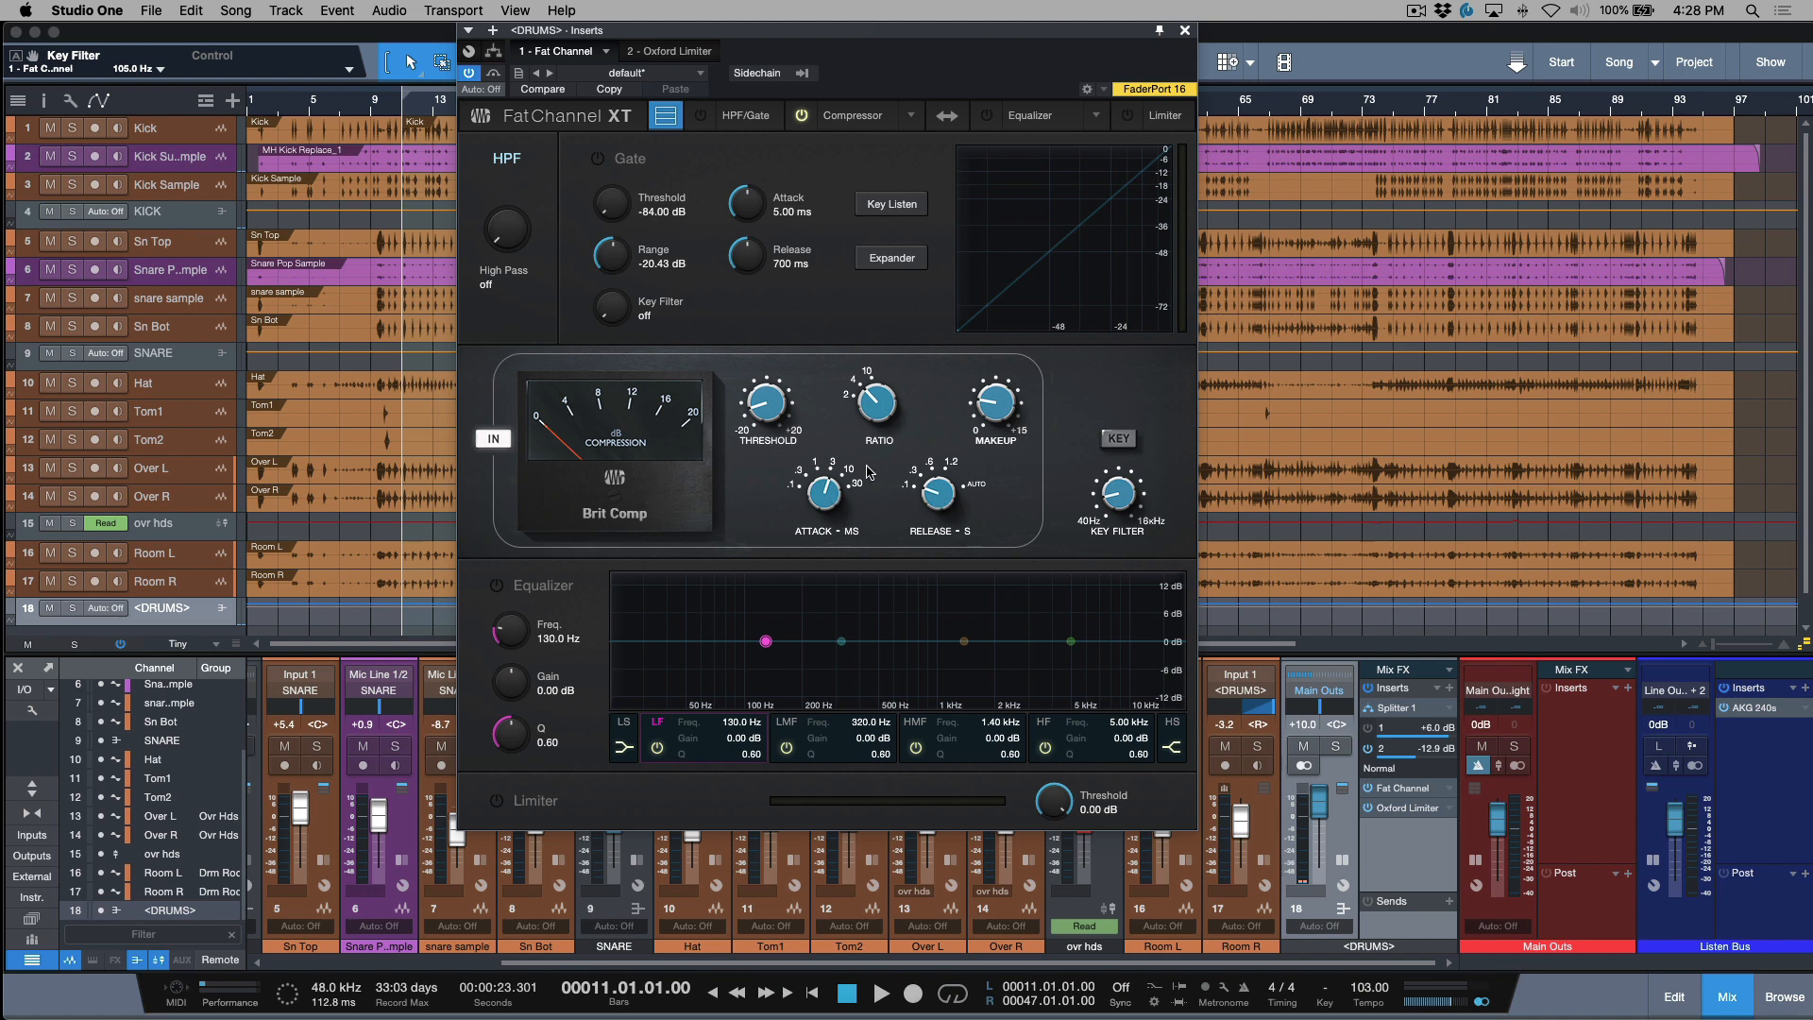
Step: Check the Splitter's second-path level and close the Fat Channel XT editor
left_click(882, 991)
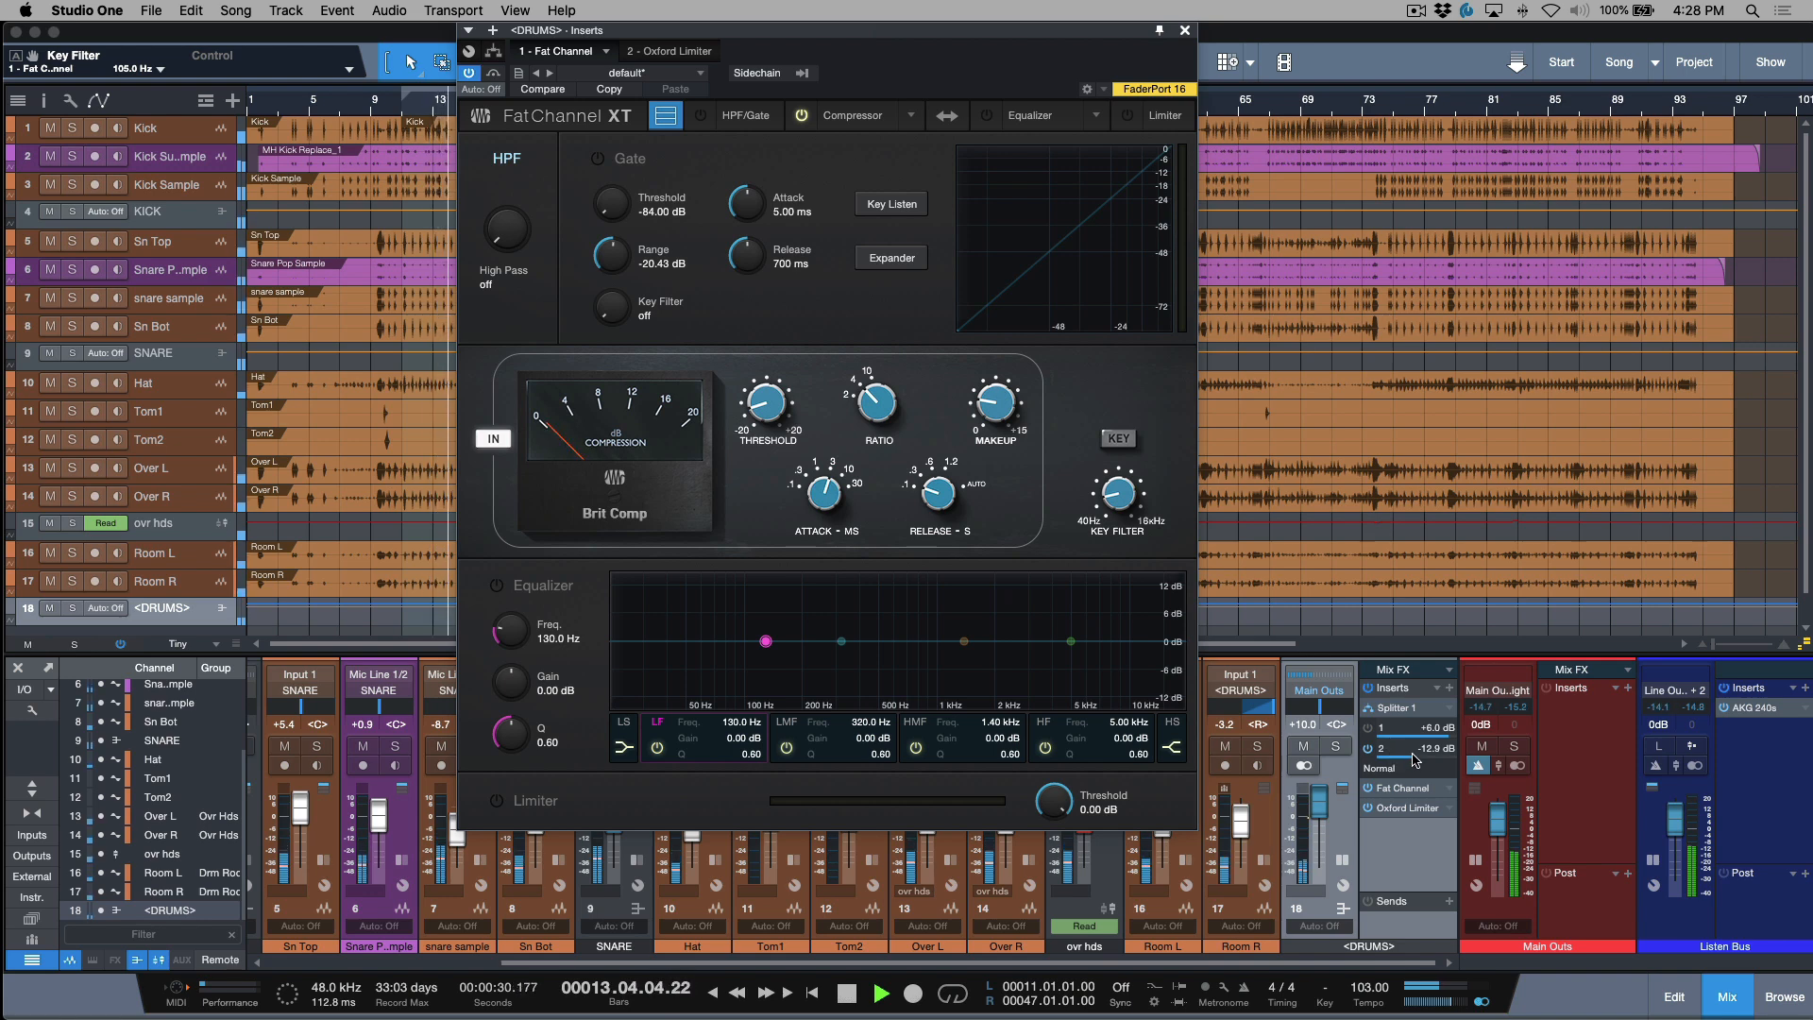
left_click(846, 991)
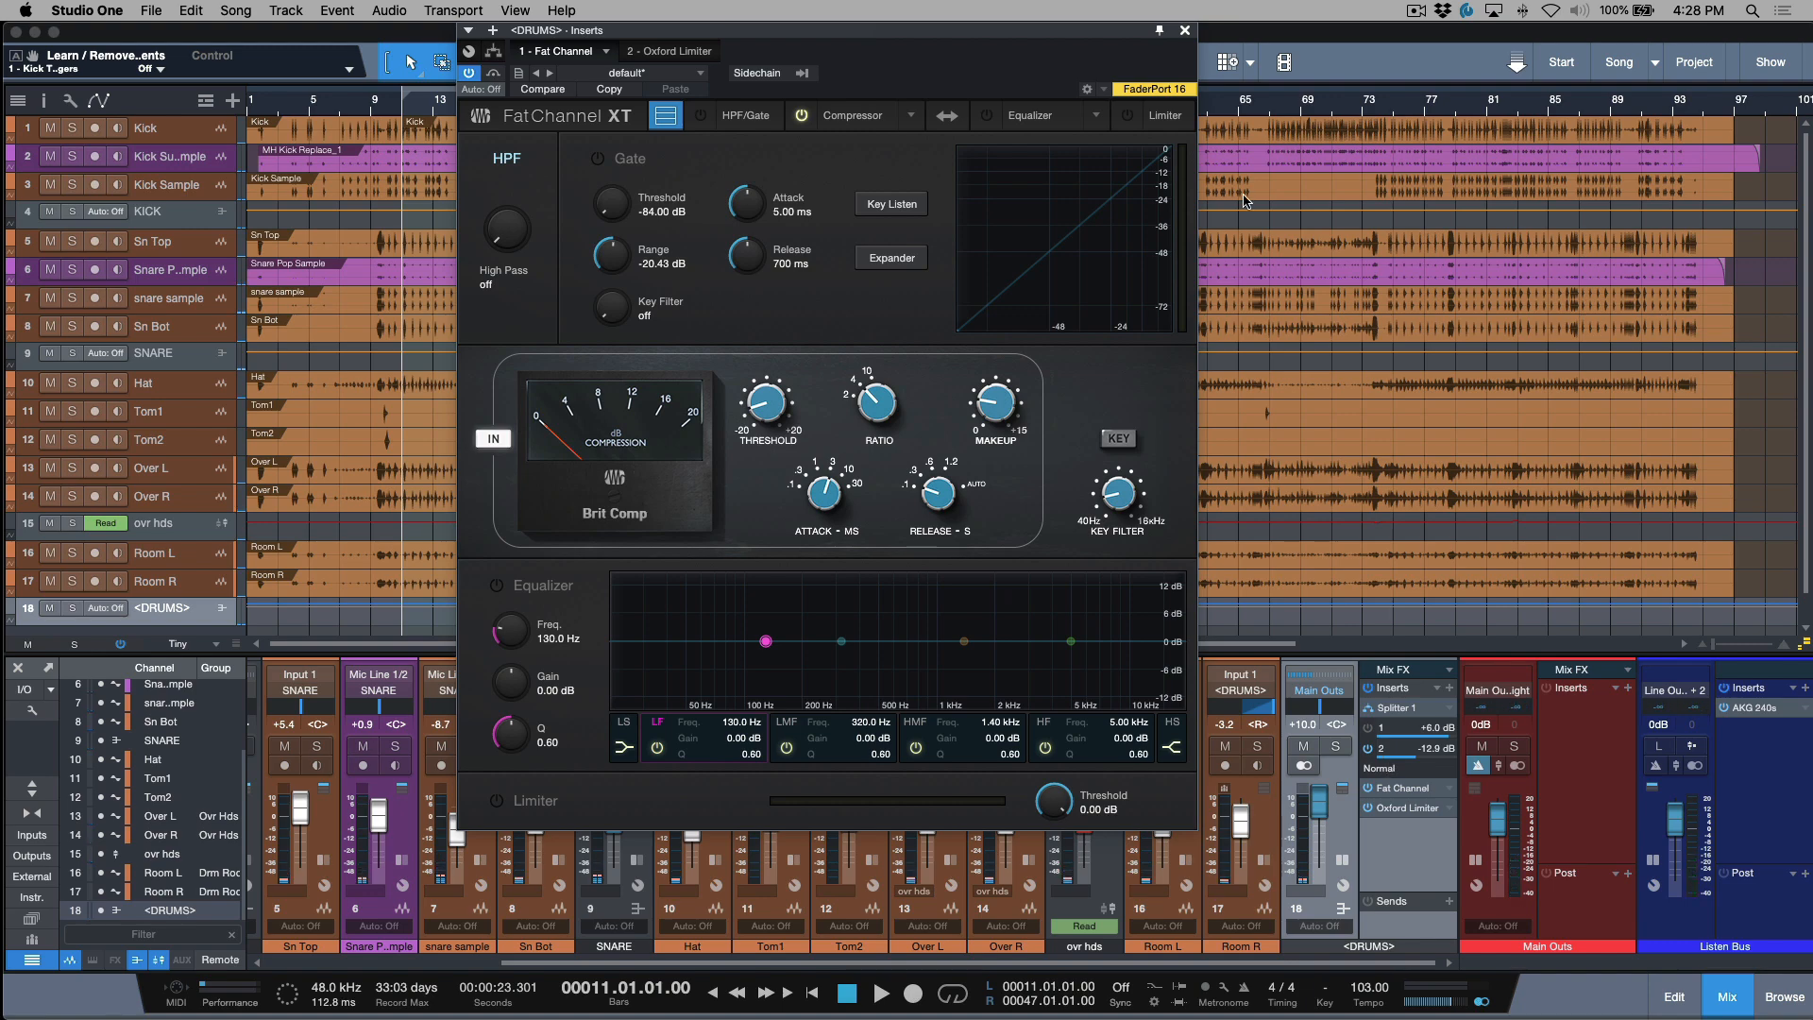
left_click(1184, 31)
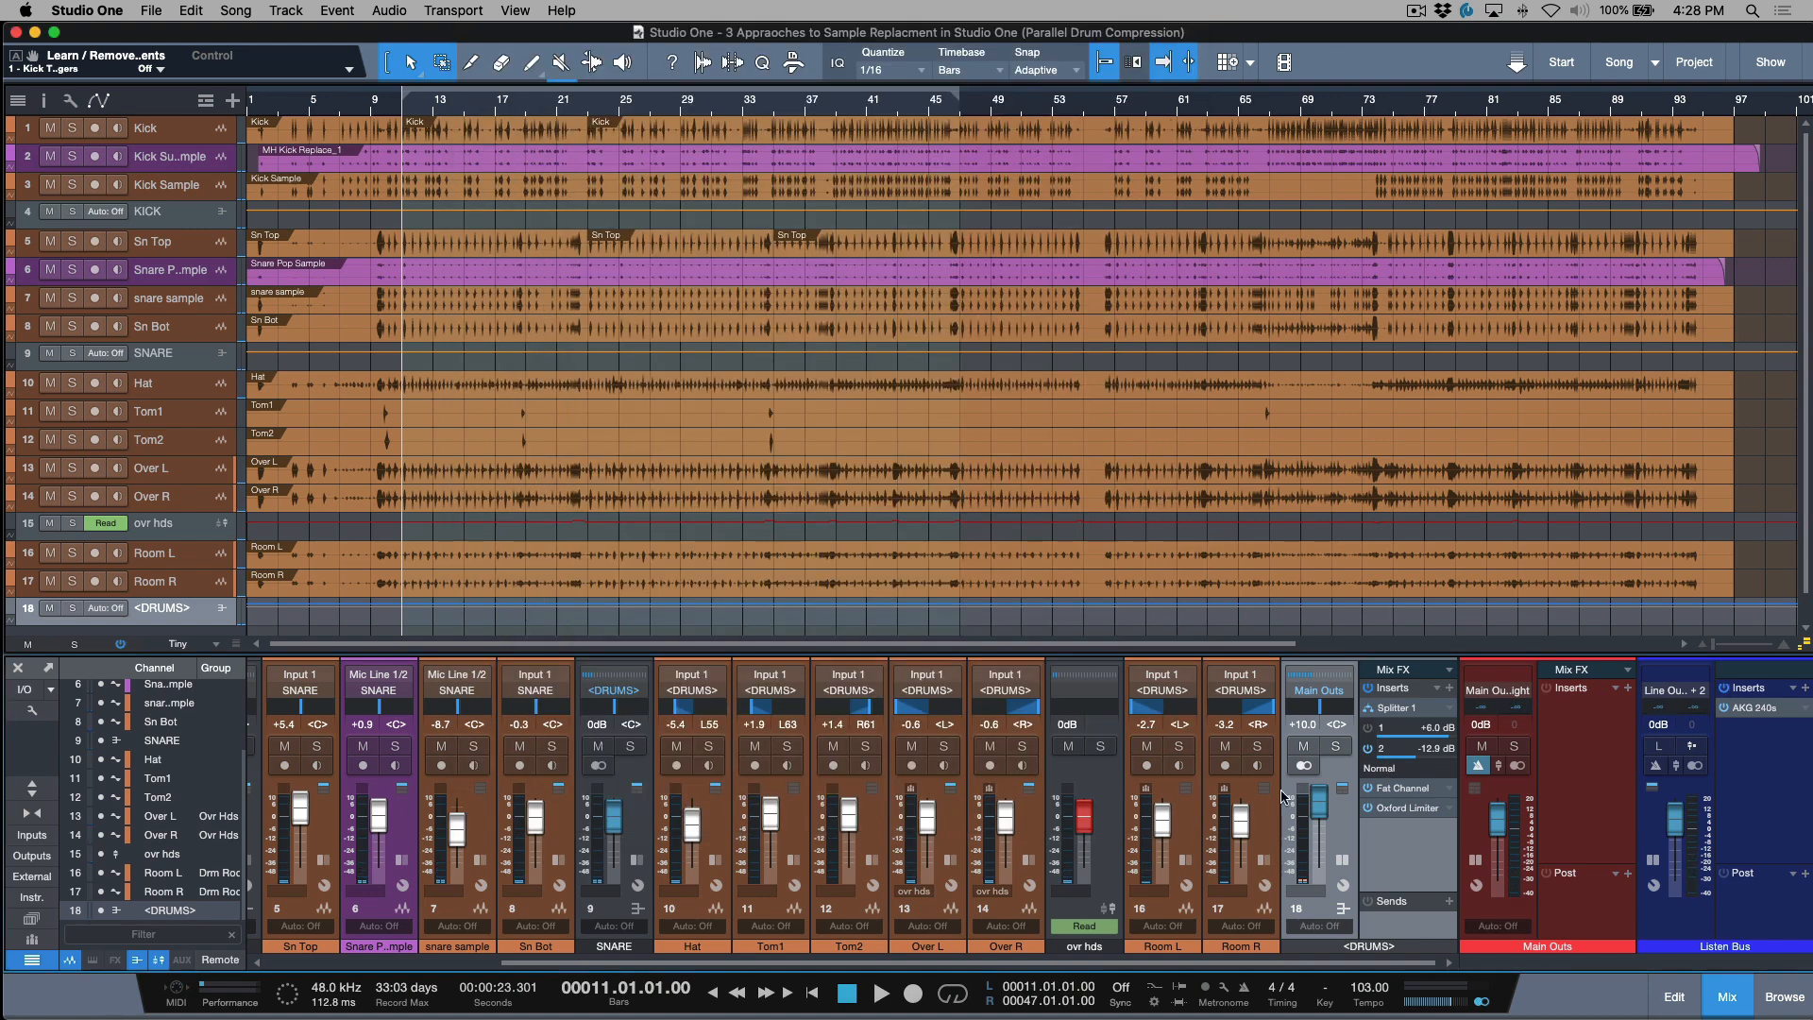
mouse_move(1263, 961)
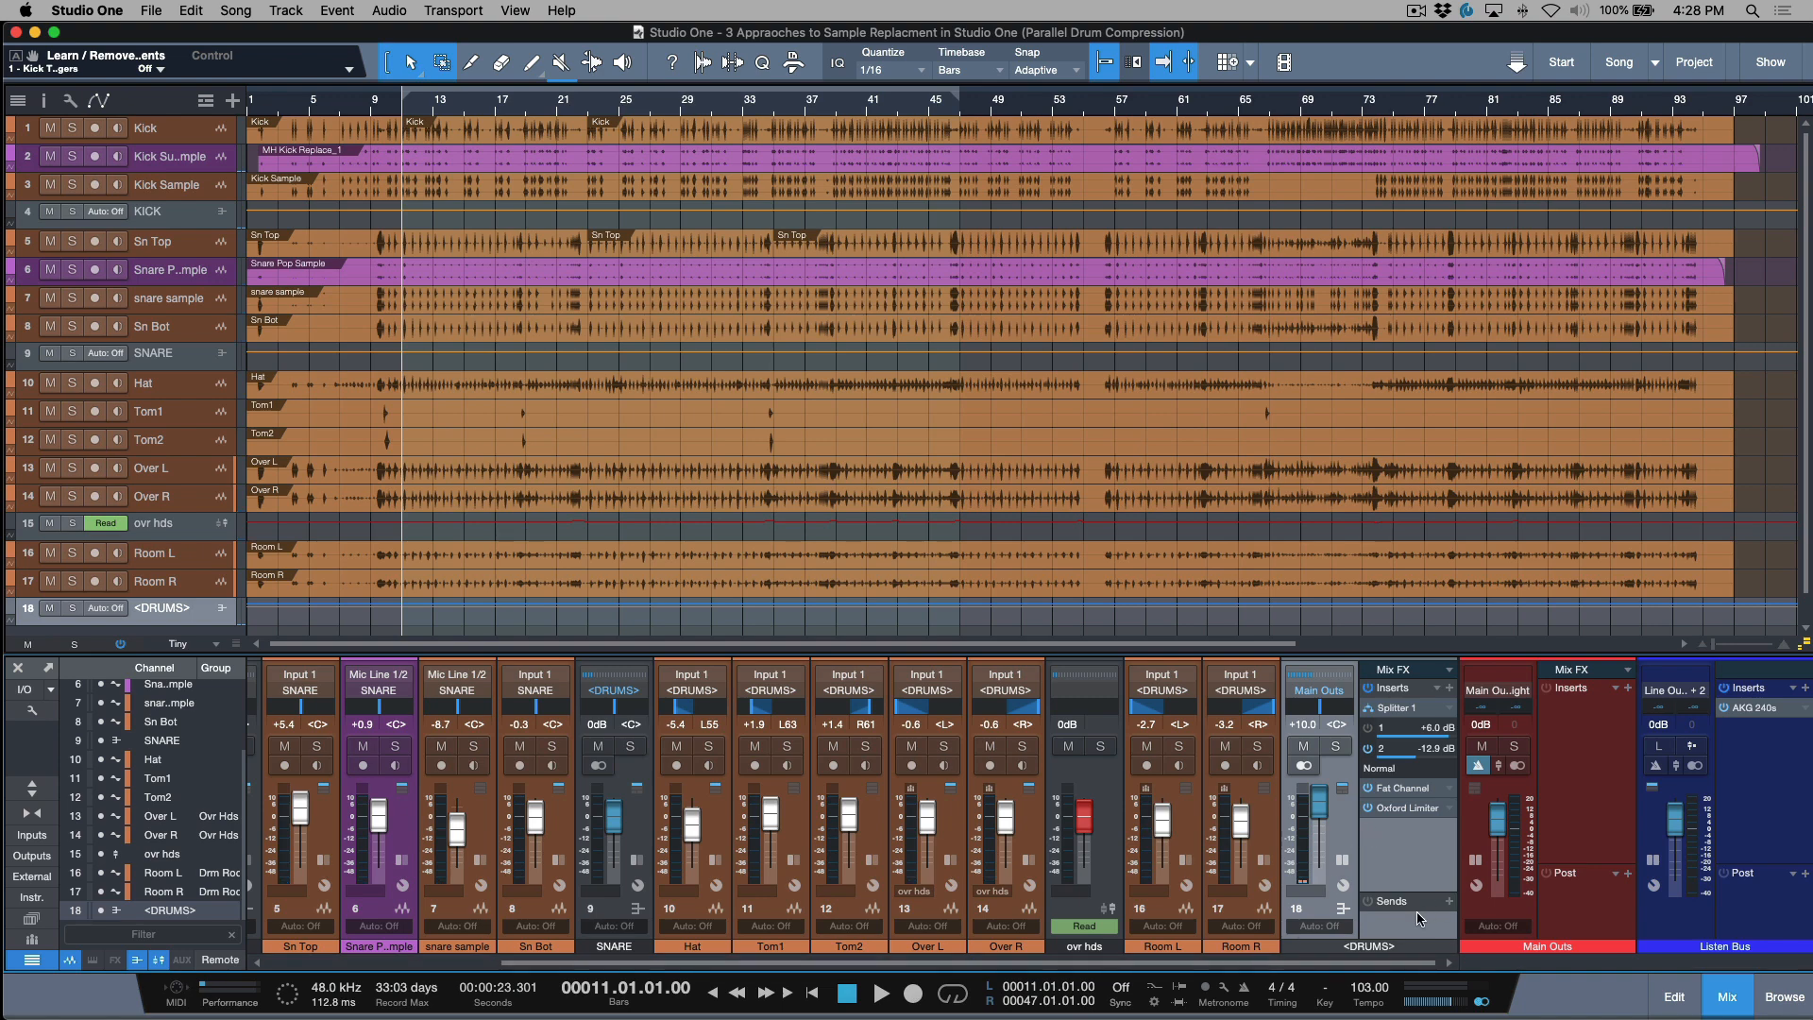
mouse_move(1343, 830)
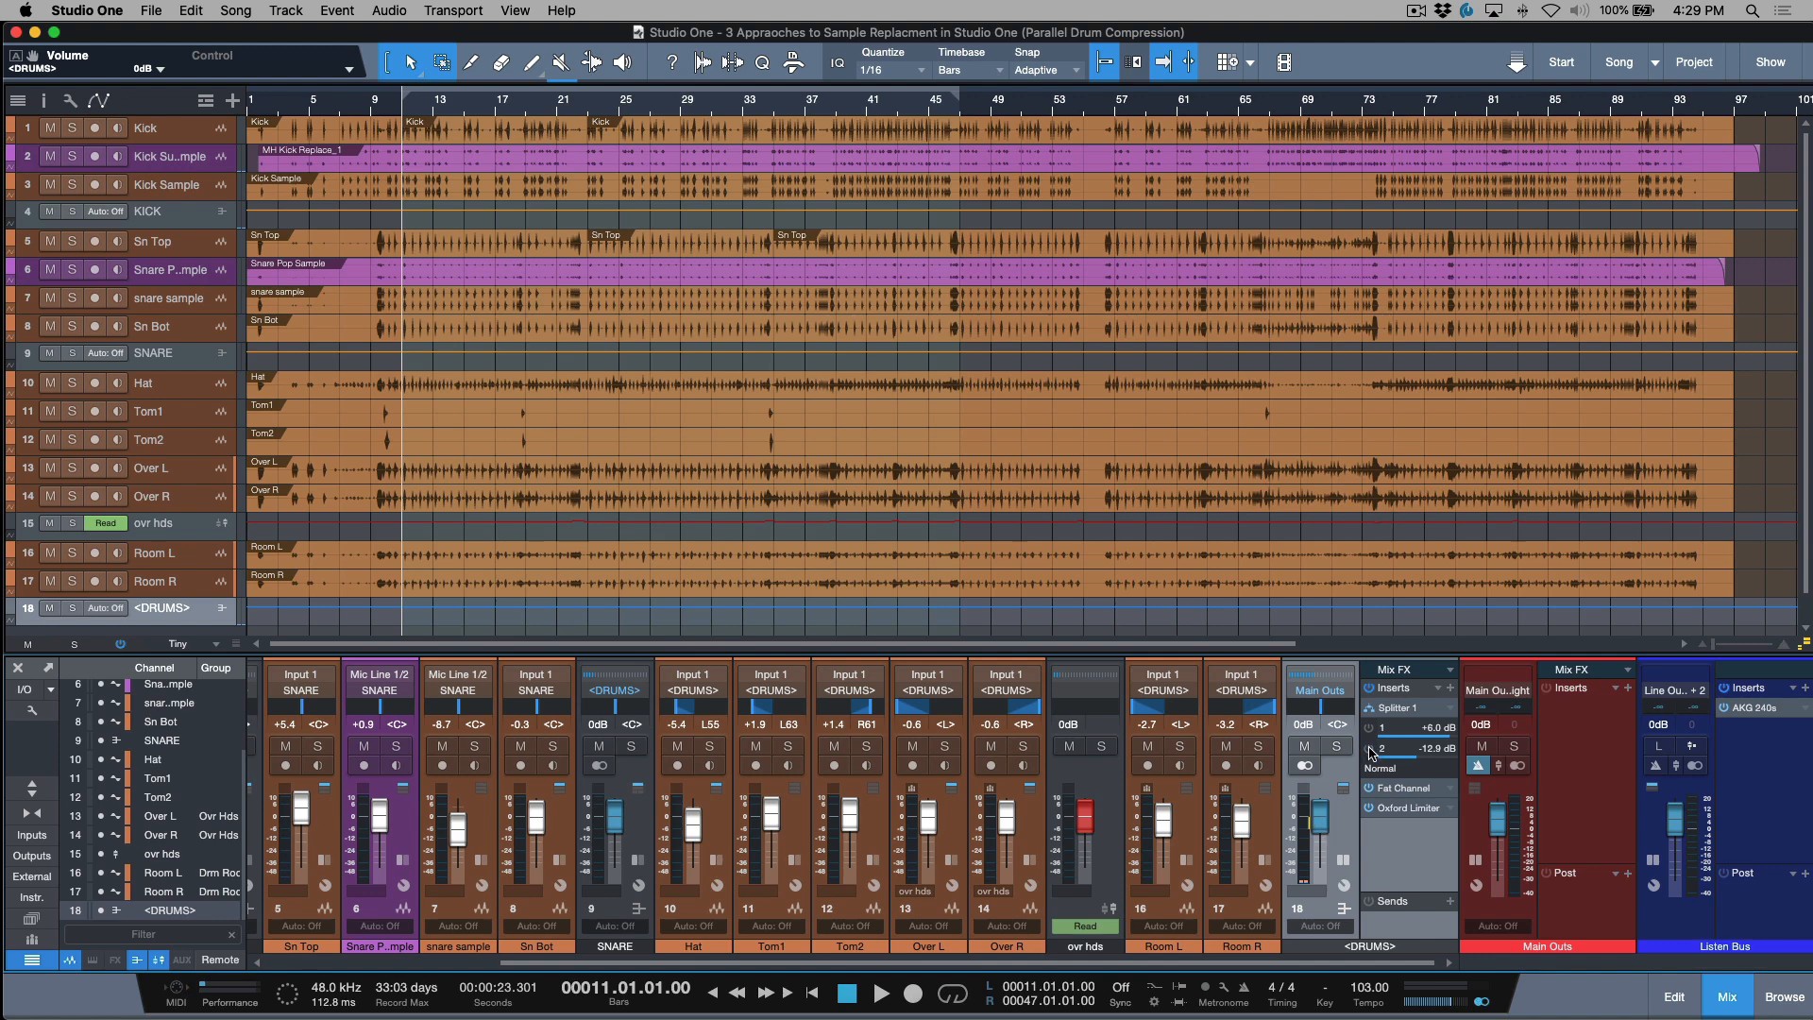
mouse_move(1399, 751)
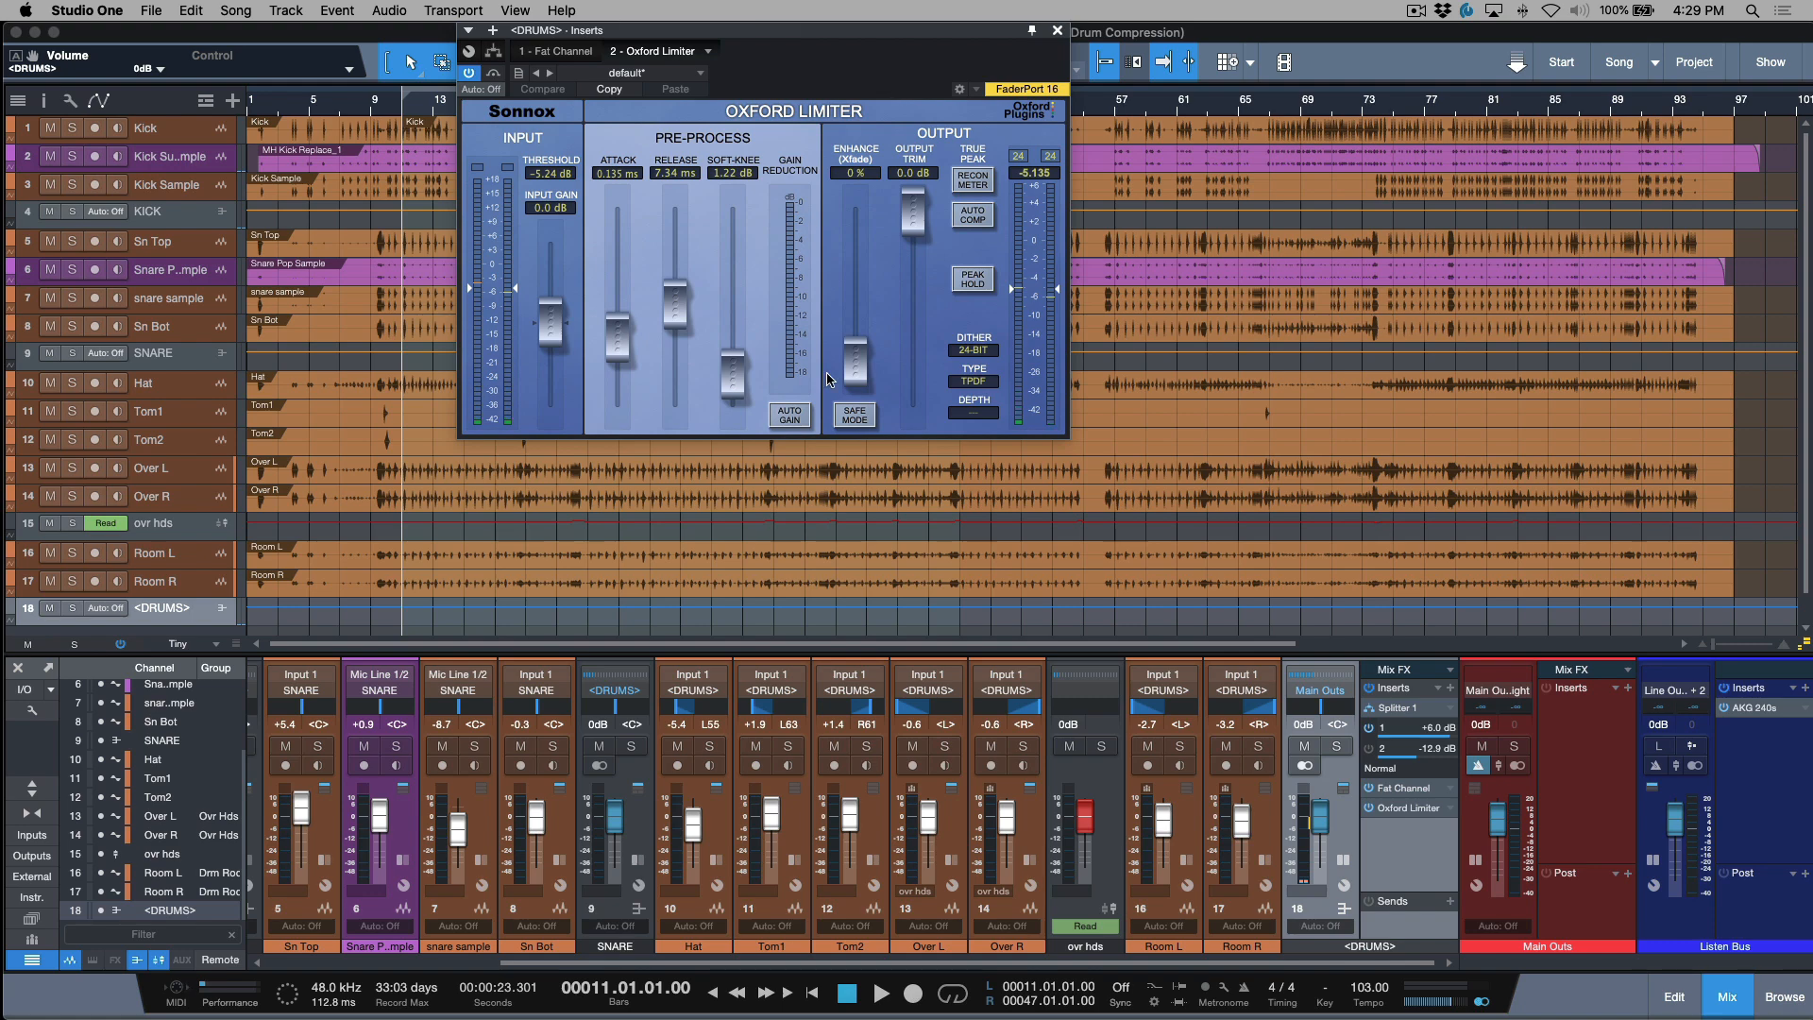
mouse_move(780, 421)
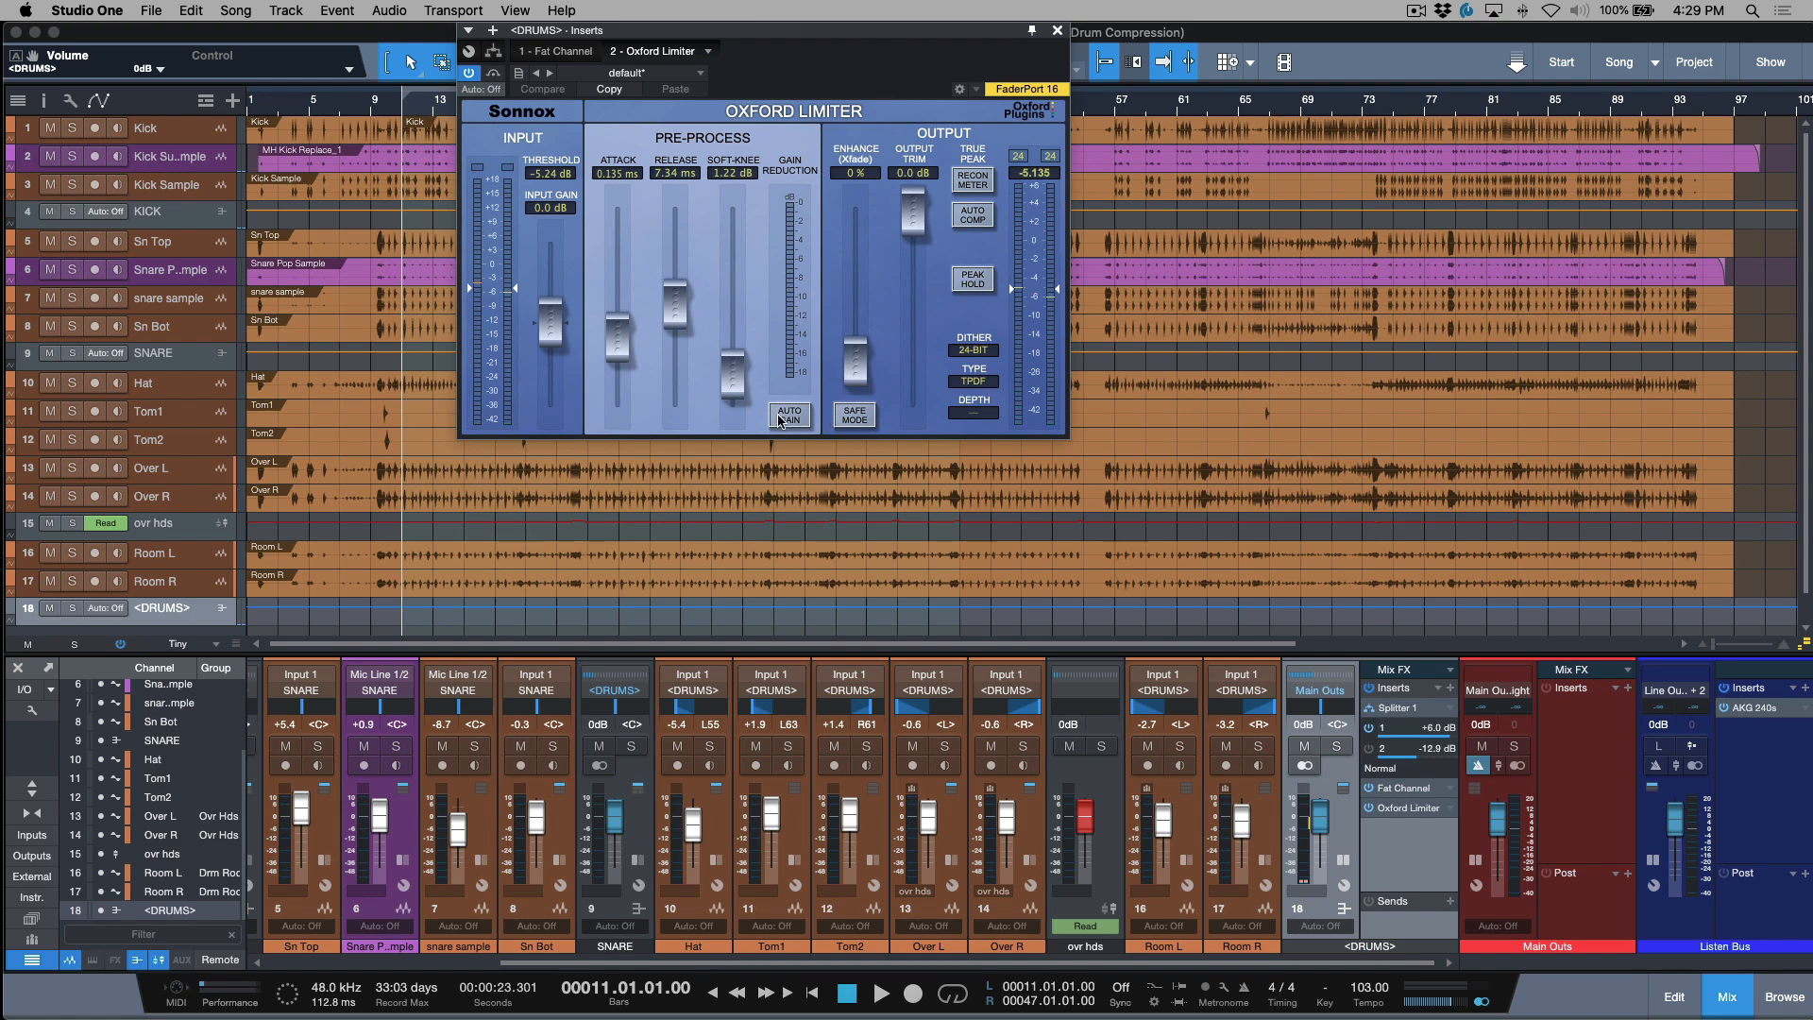
mouse_move(636, 206)
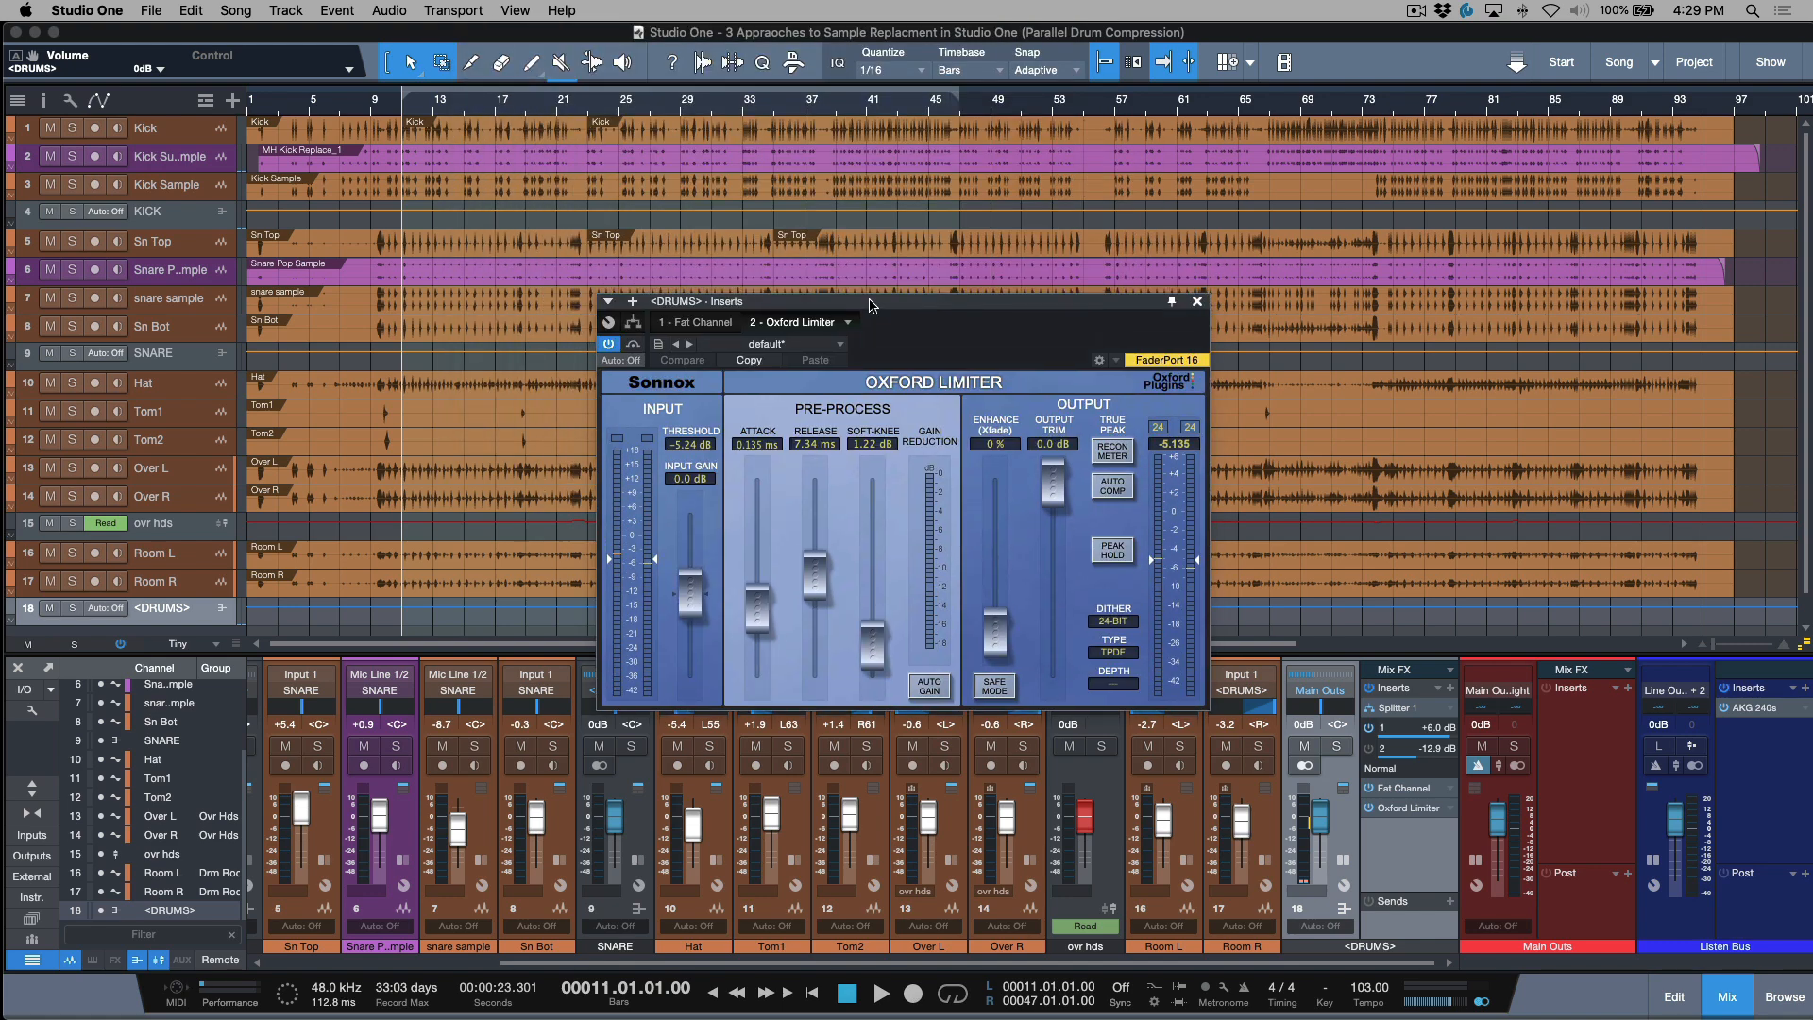
Step: Audition the Oxford Limiter from different song positions, then close its window
left_click(882, 991)
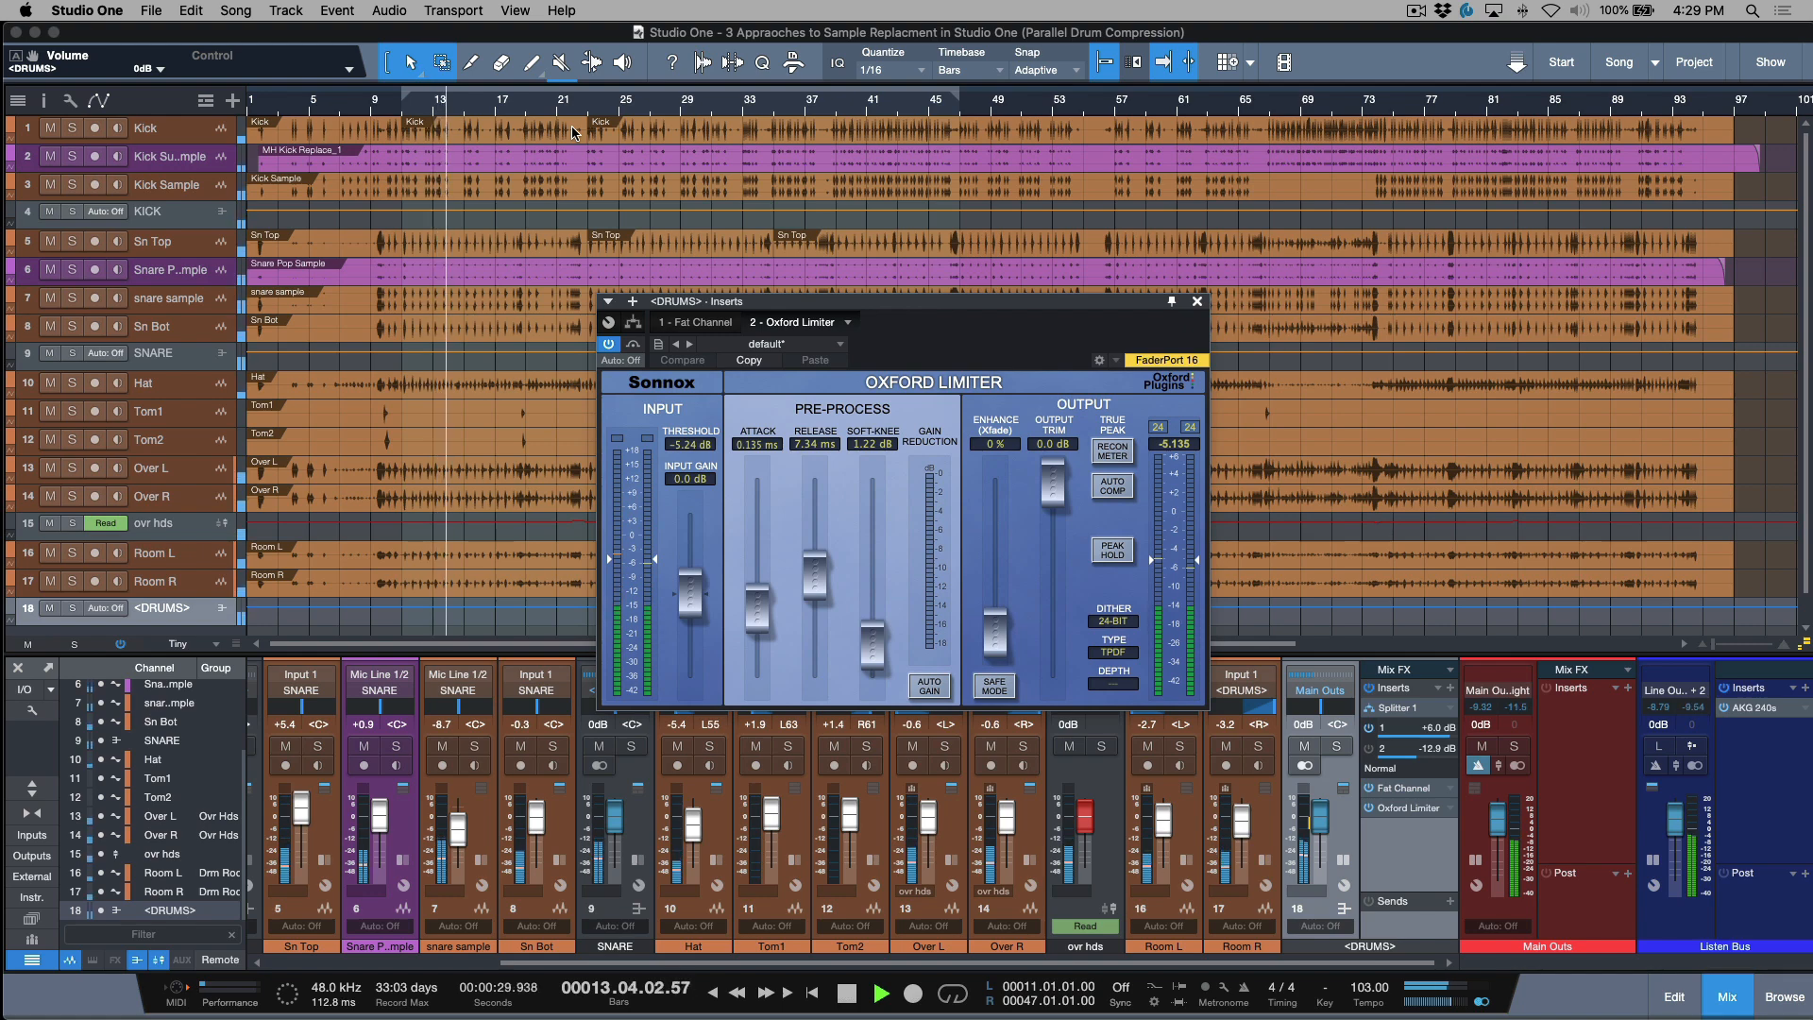
left_click(880, 991)
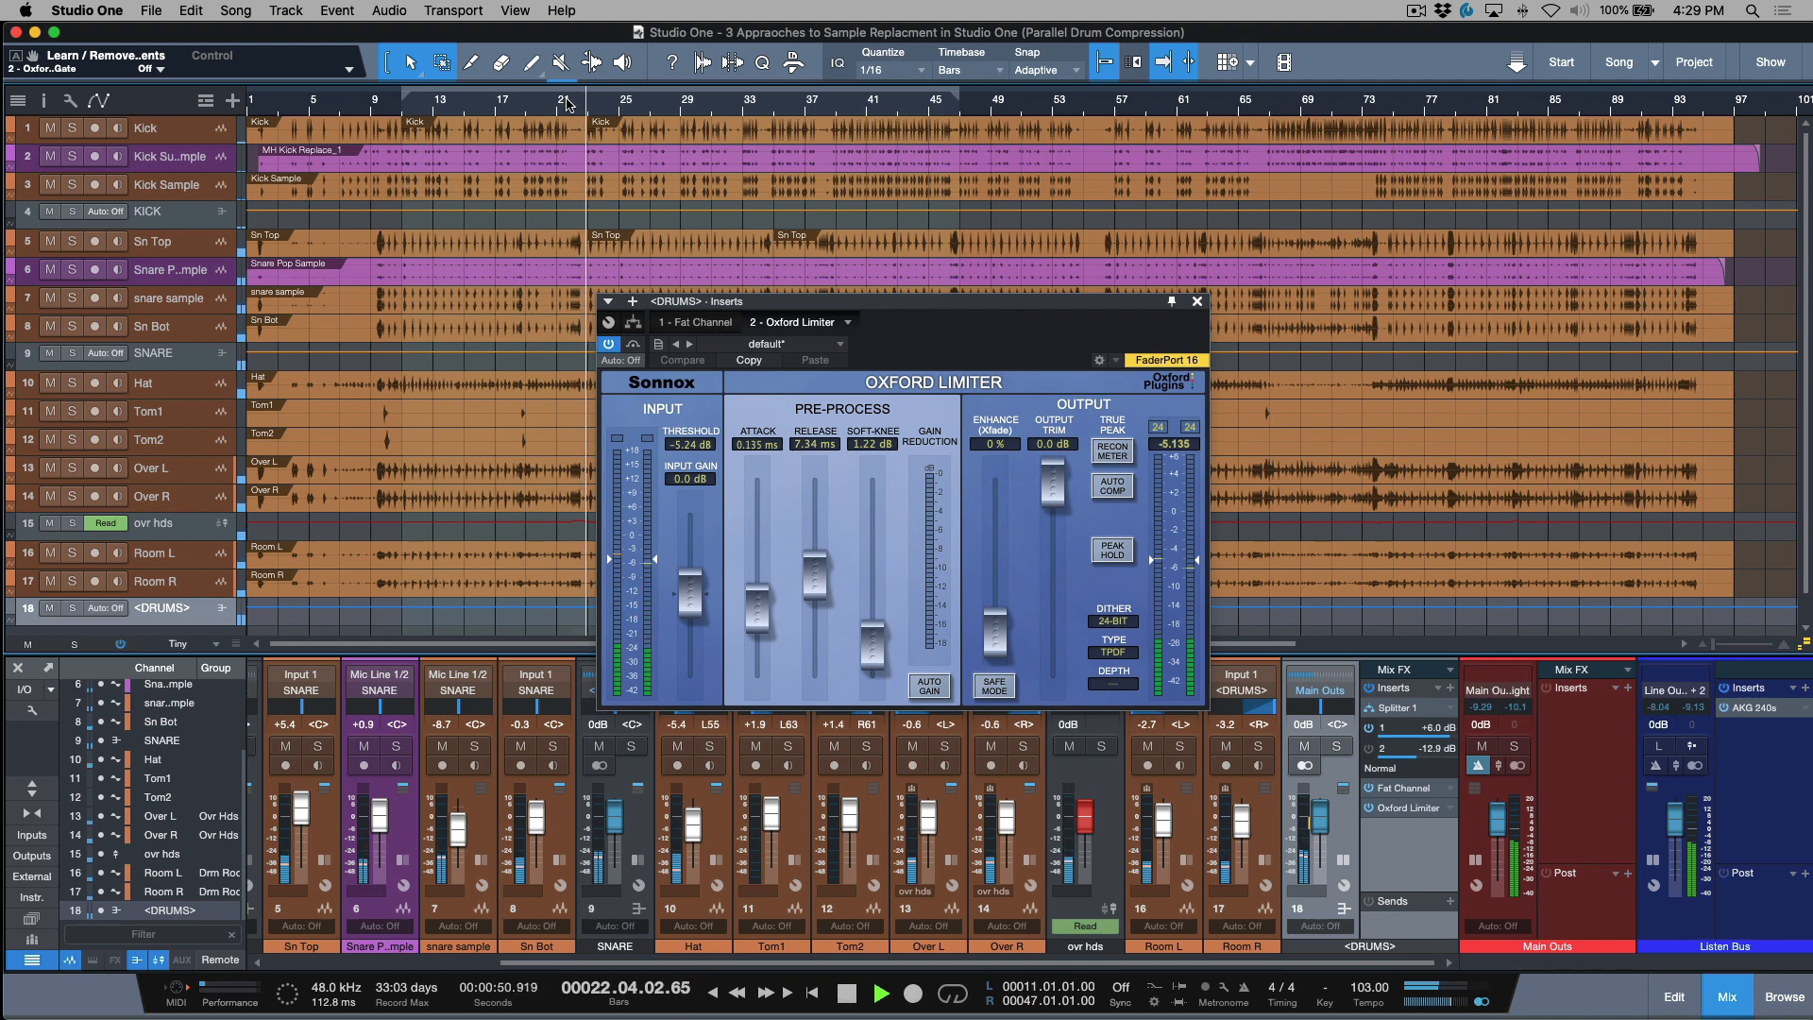
left_click(846, 992)
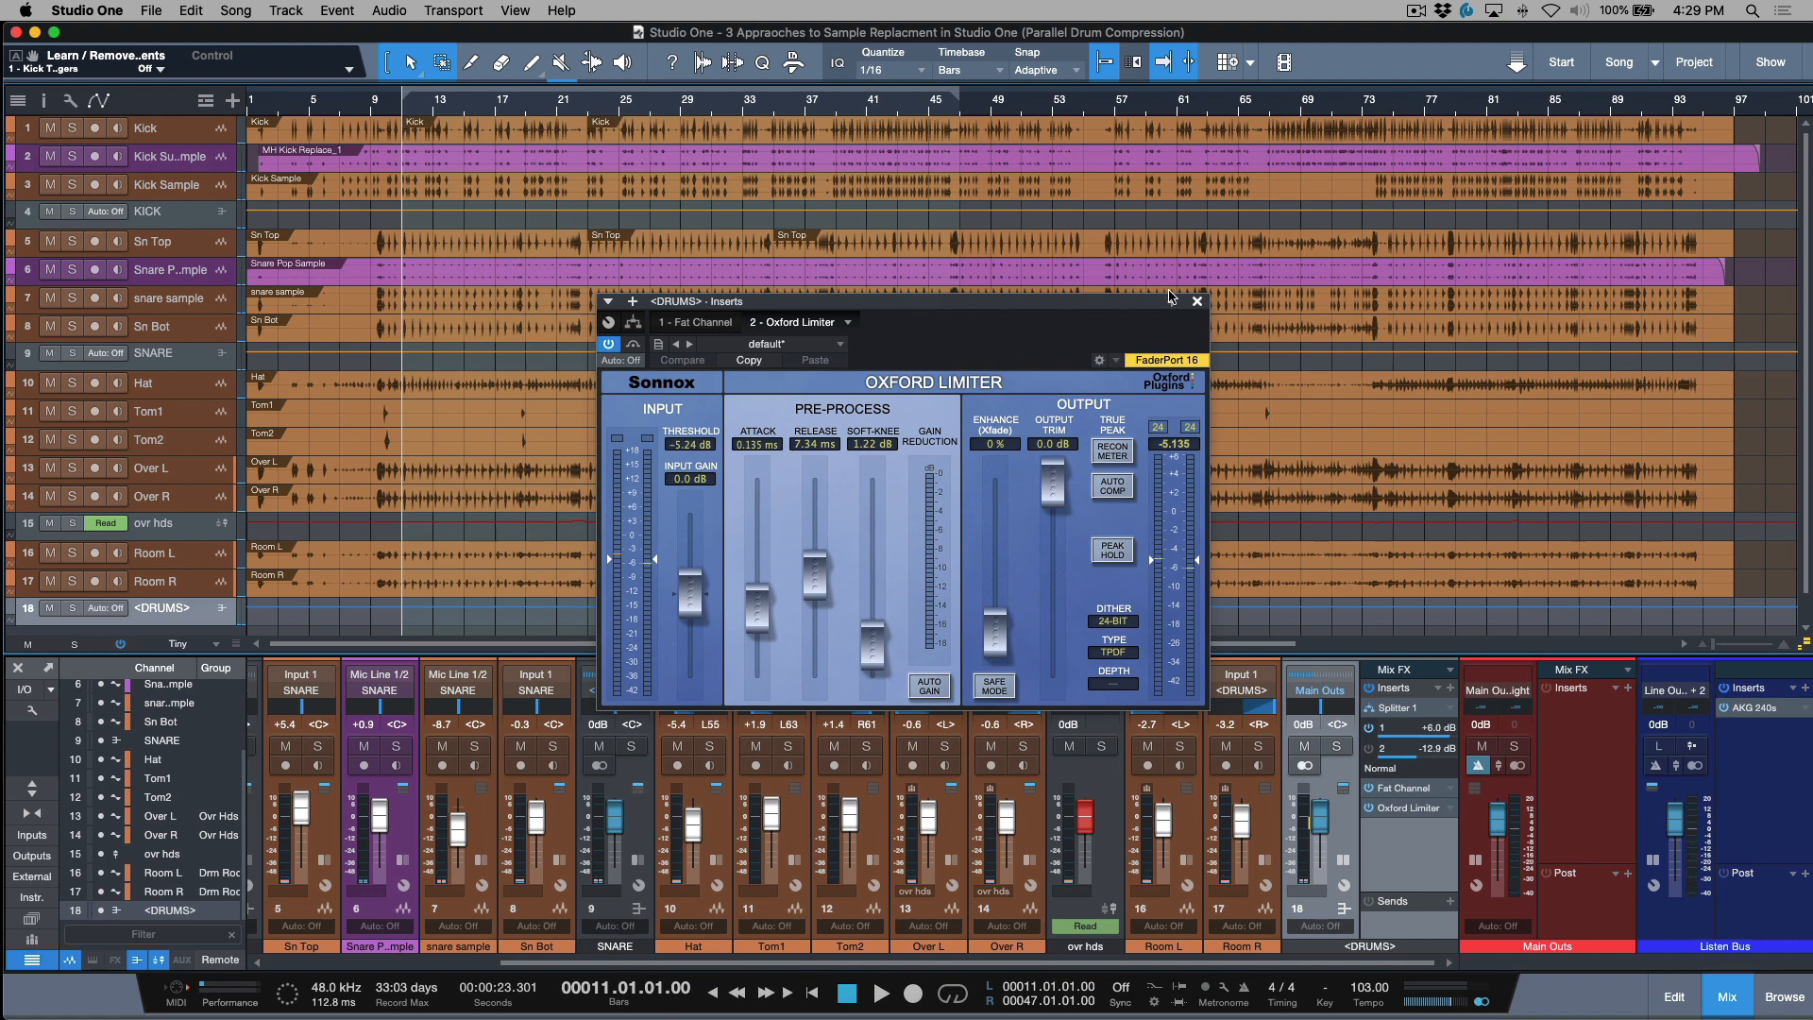
left_click(1197, 302)
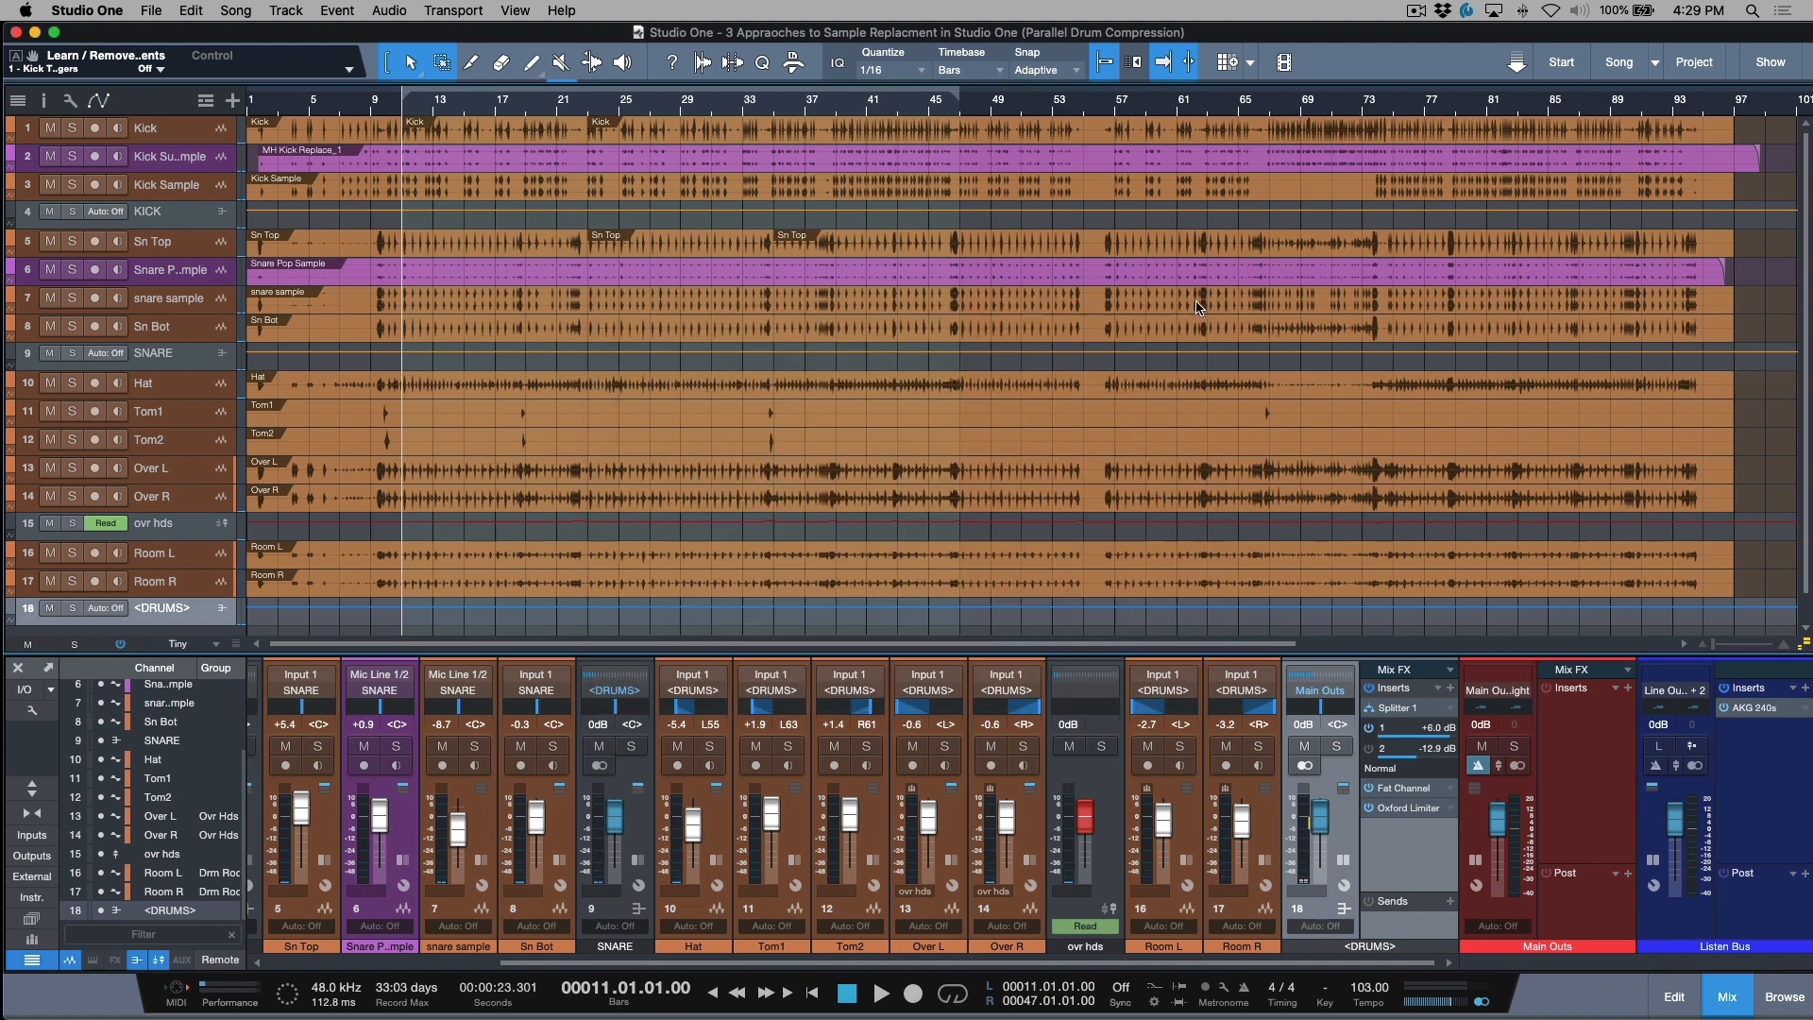
mouse_move(1316, 632)
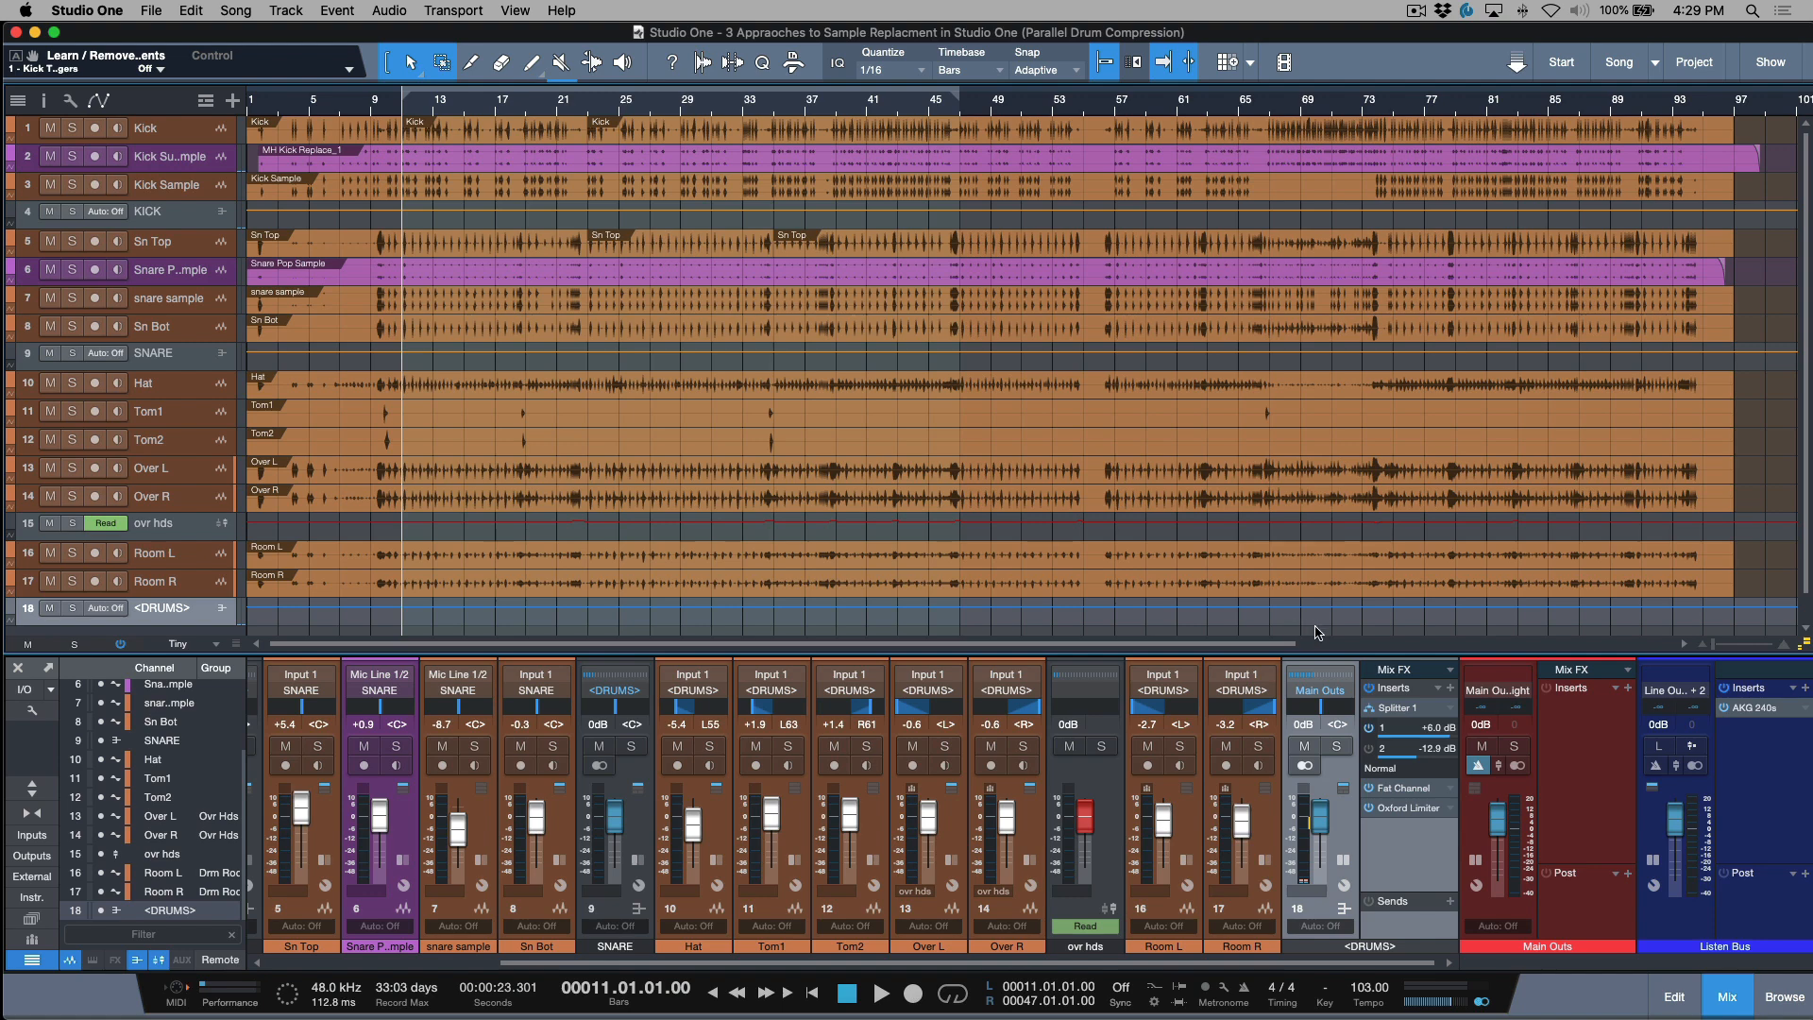
mouse_move(1339, 831)
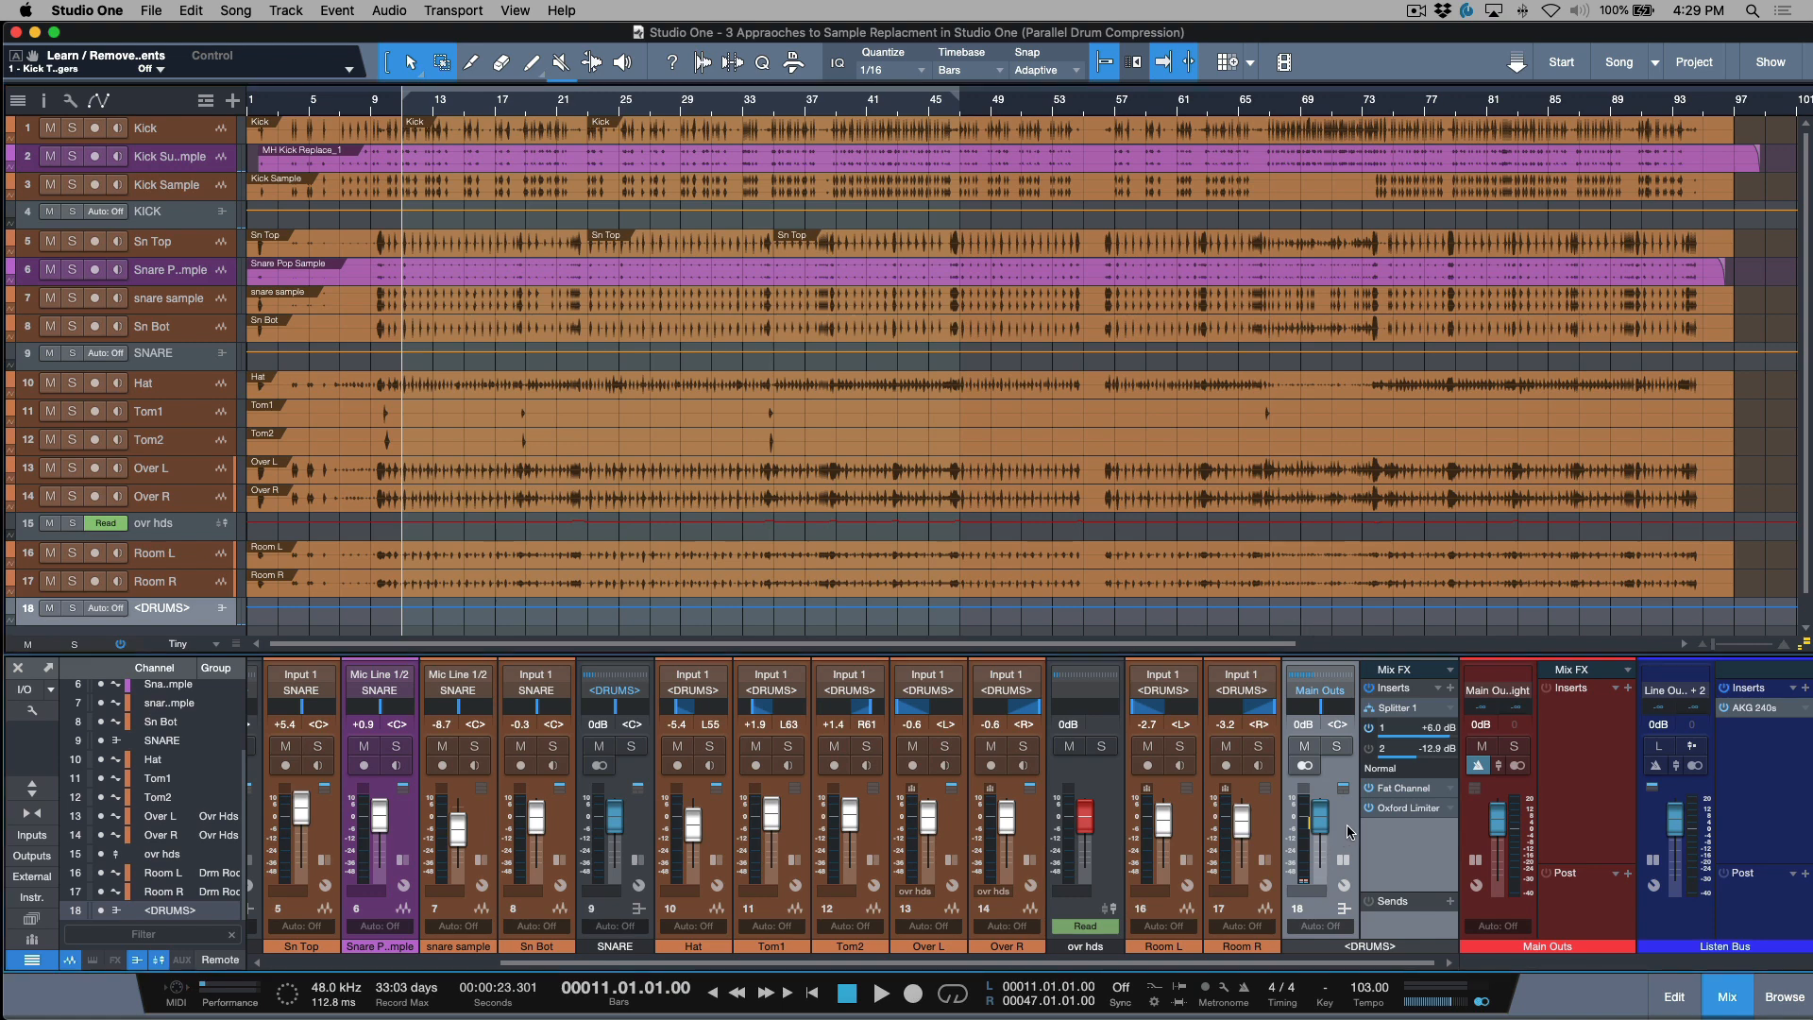
mouse_move(1452, 909)
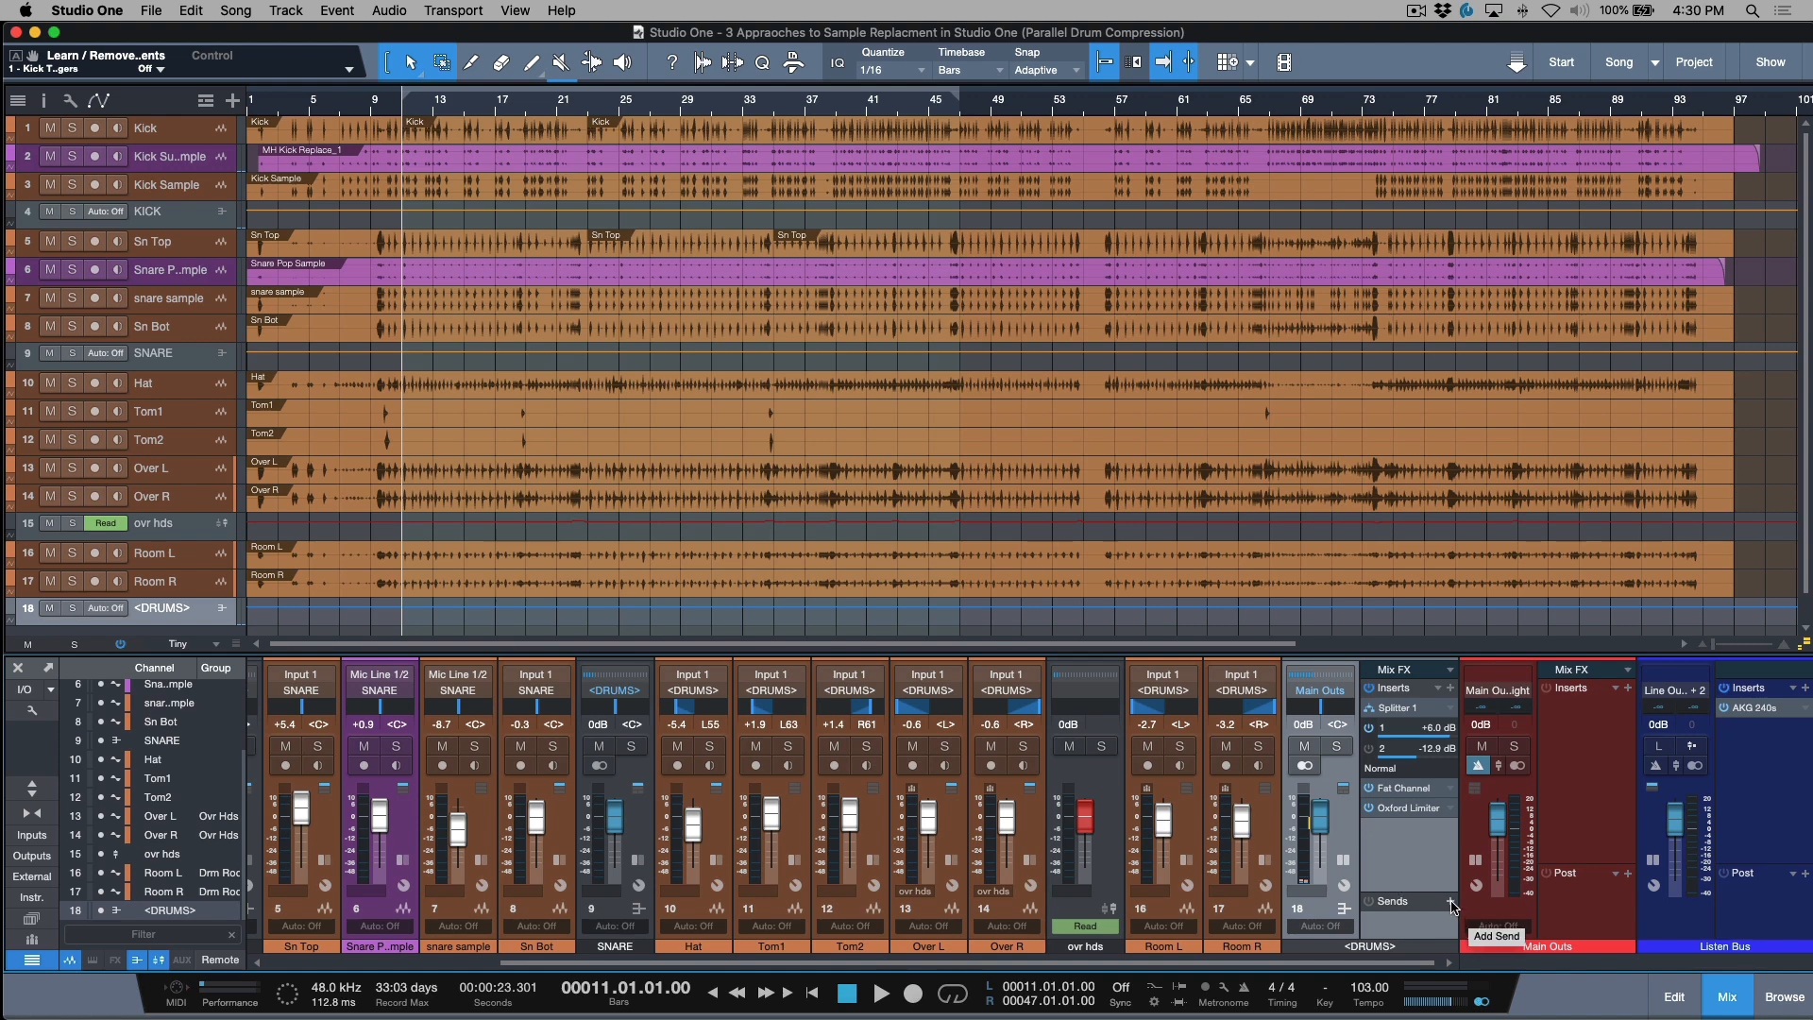
mouse_move(1448, 907)
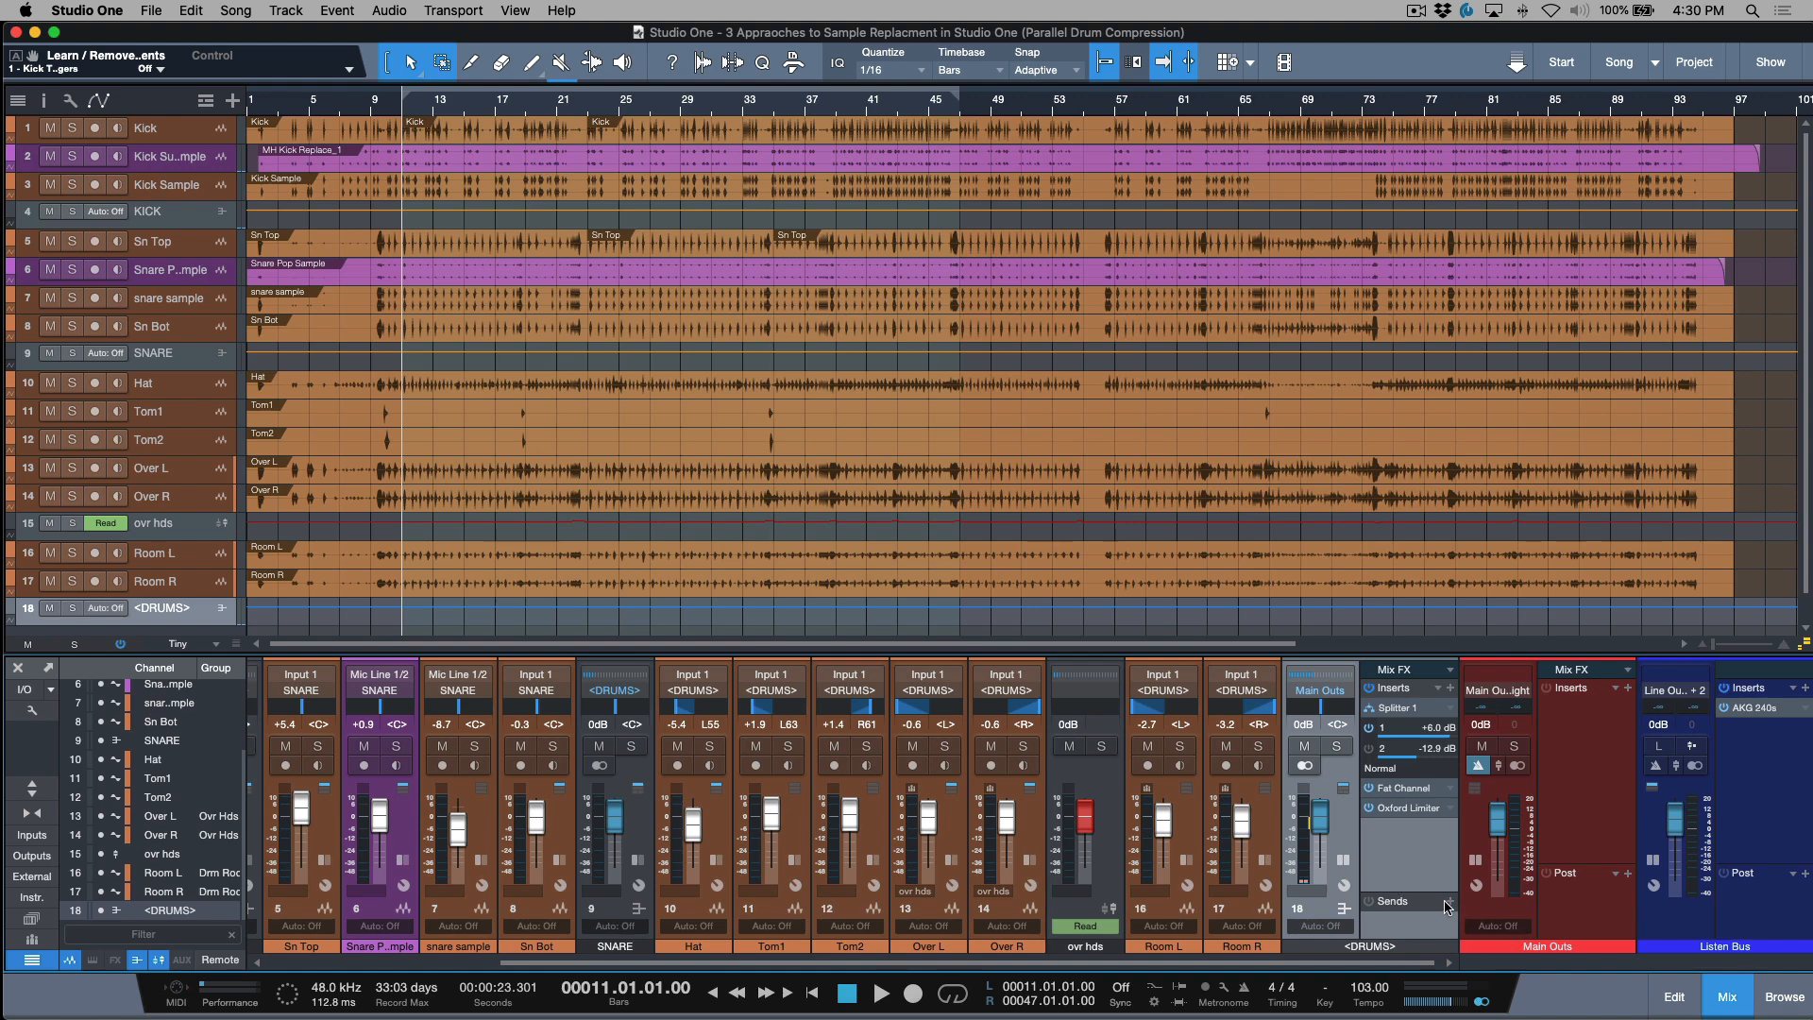
mouse_move(1447, 904)
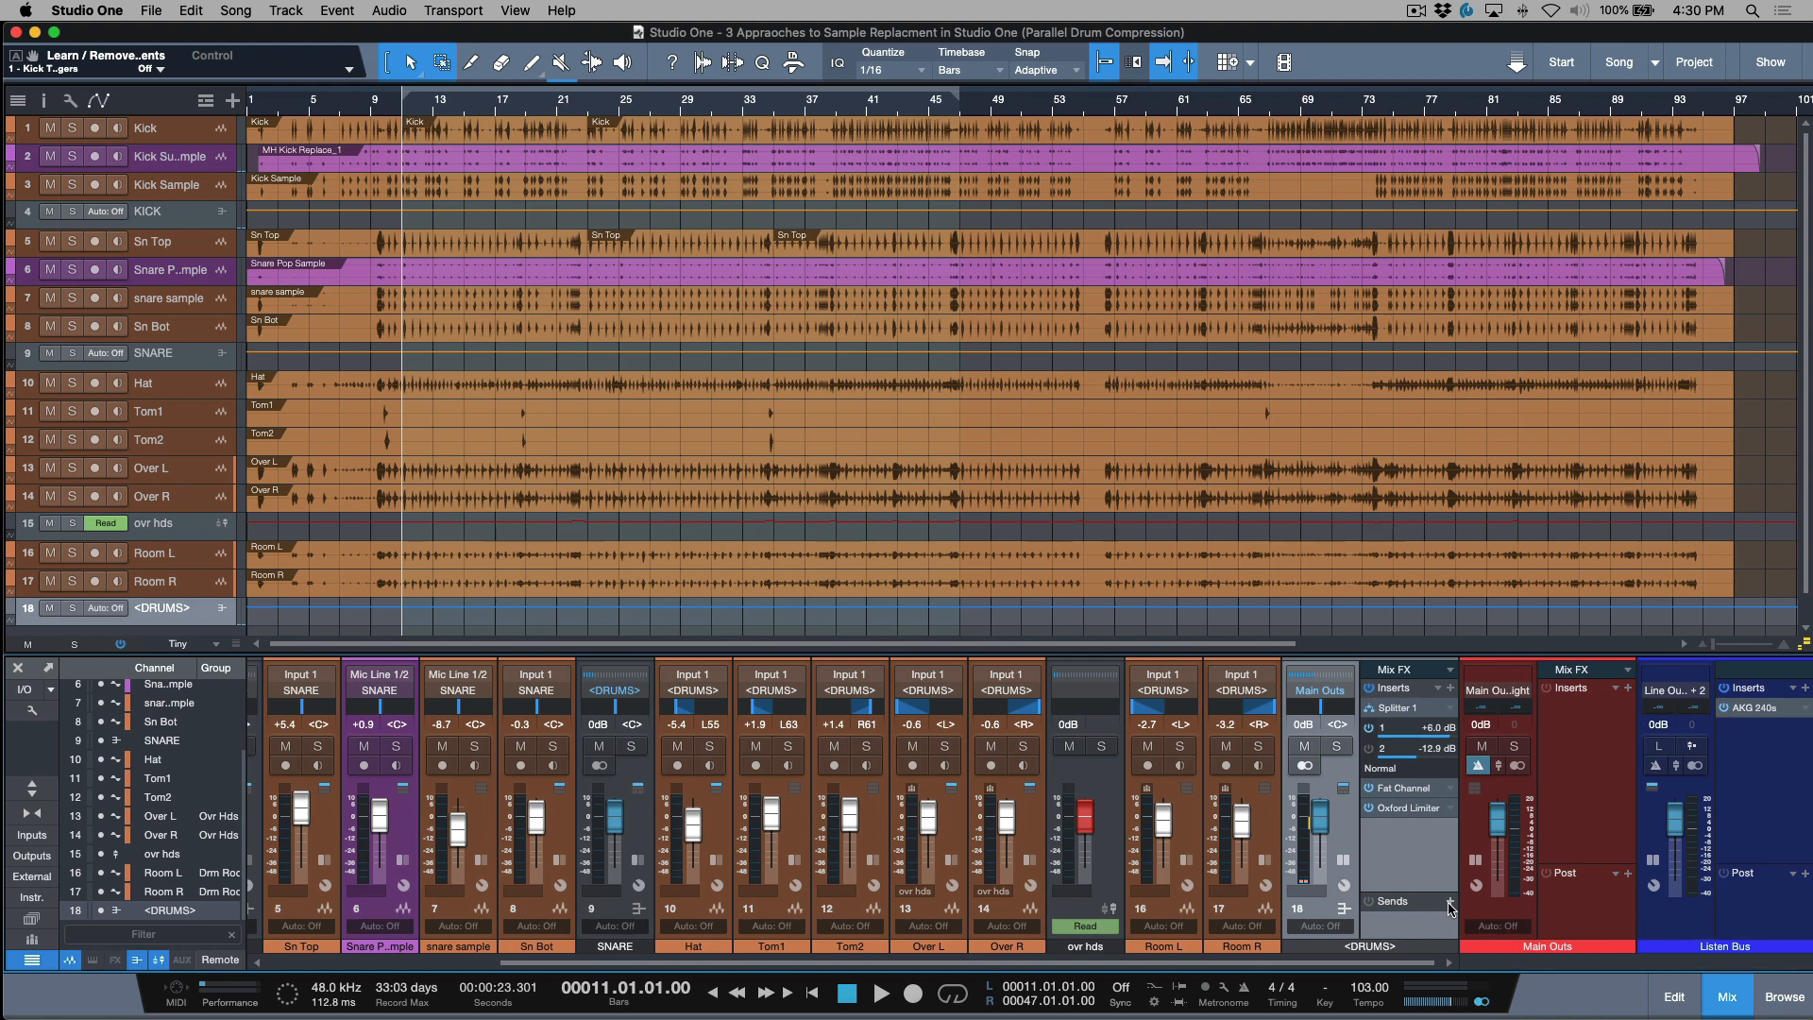
mouse_move(1371, 737)
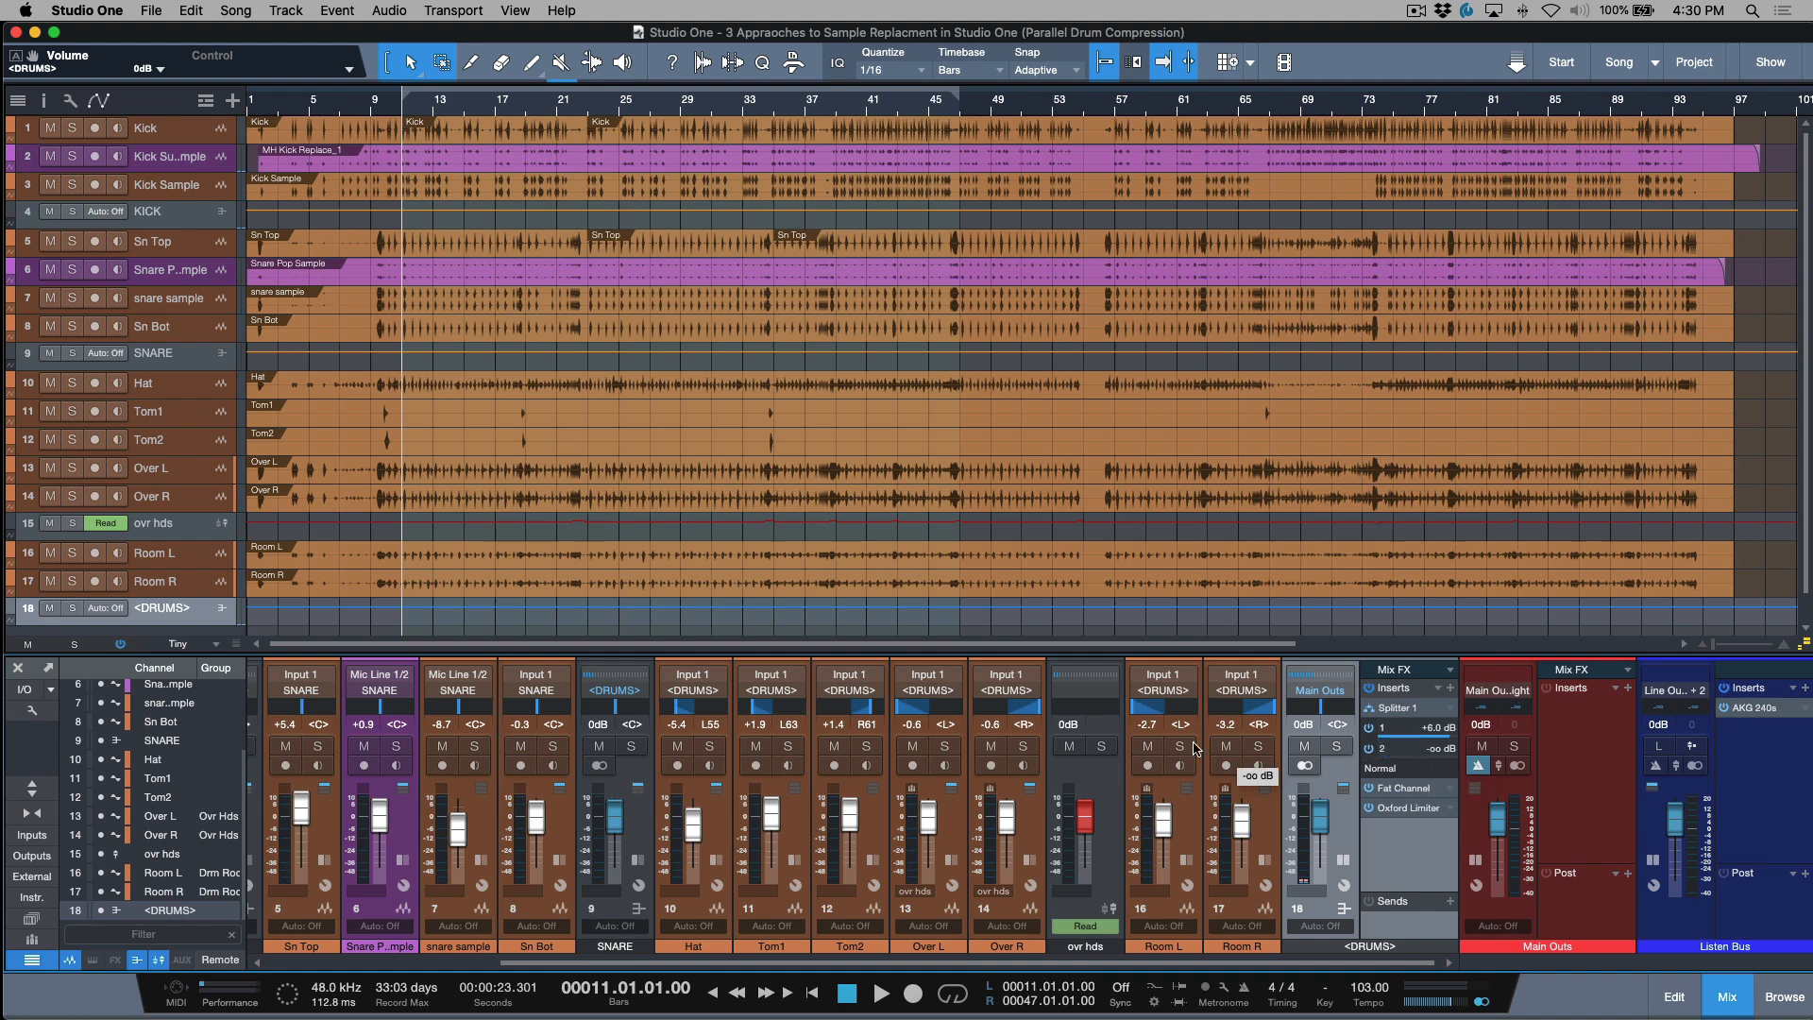
mouse_move(986, 543)
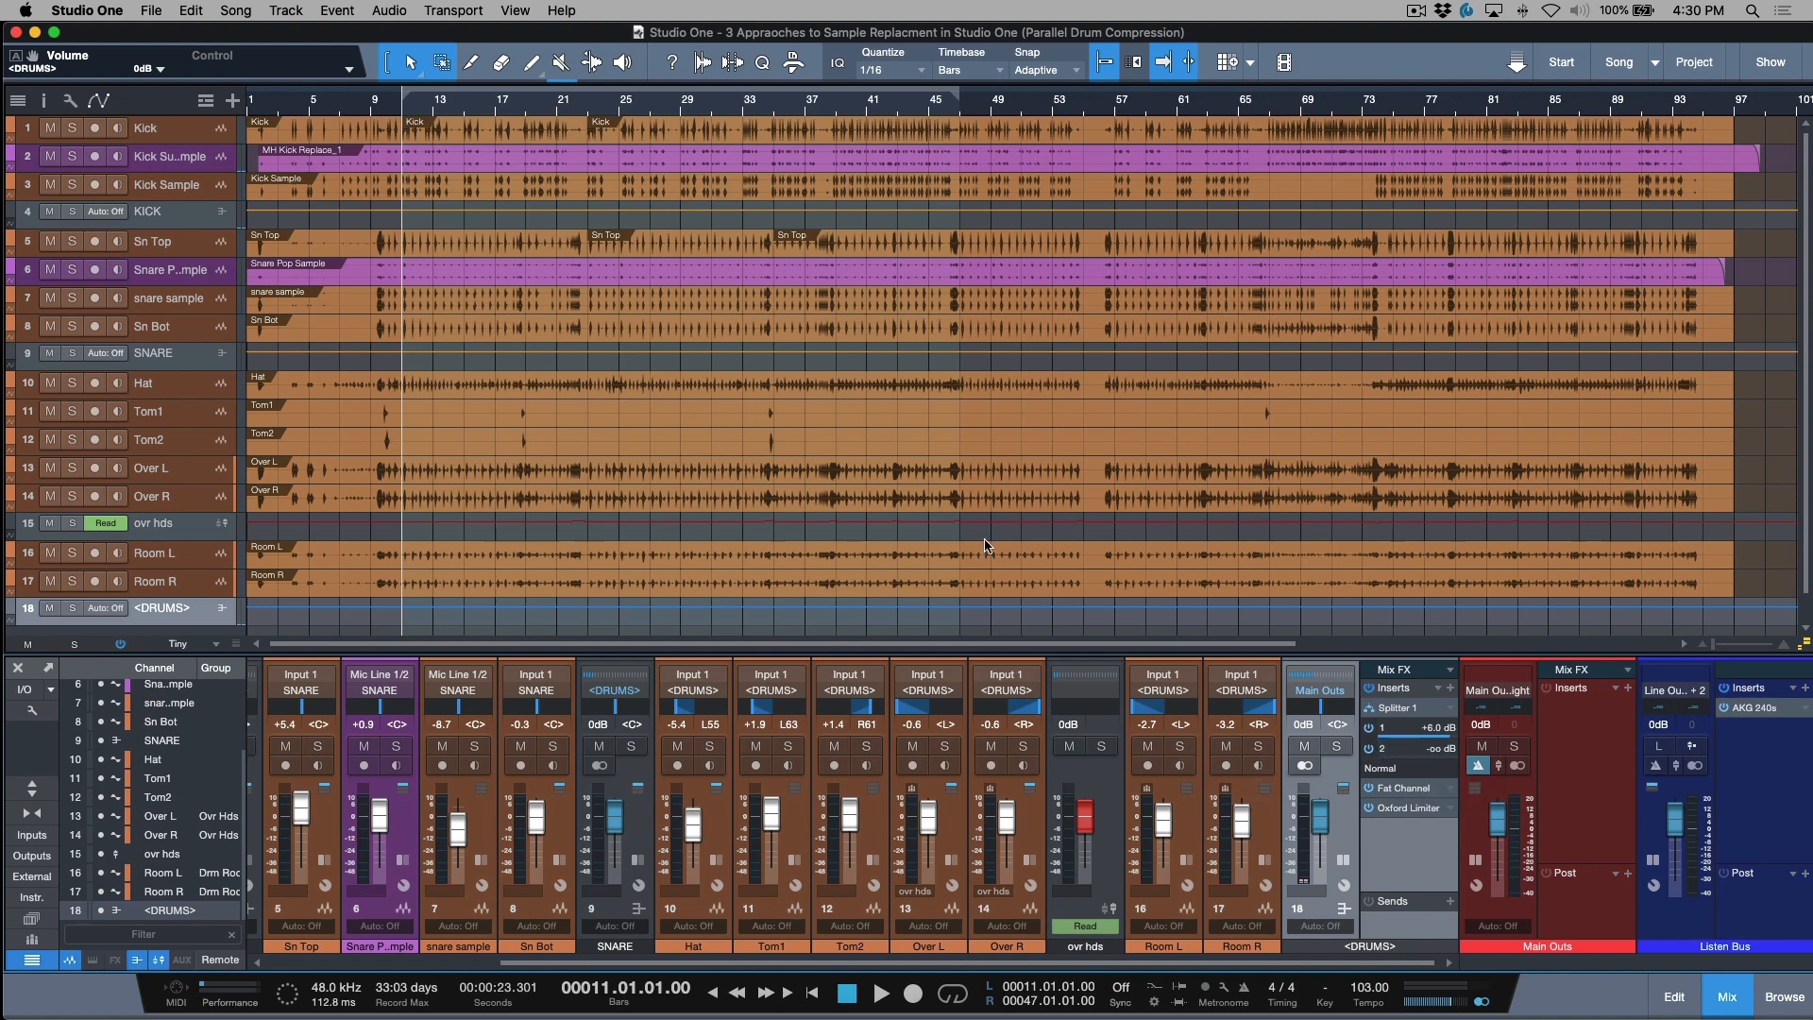
Step: Start playback to hear the drums with the compressed parallel path silenced
left_click(881, 991)
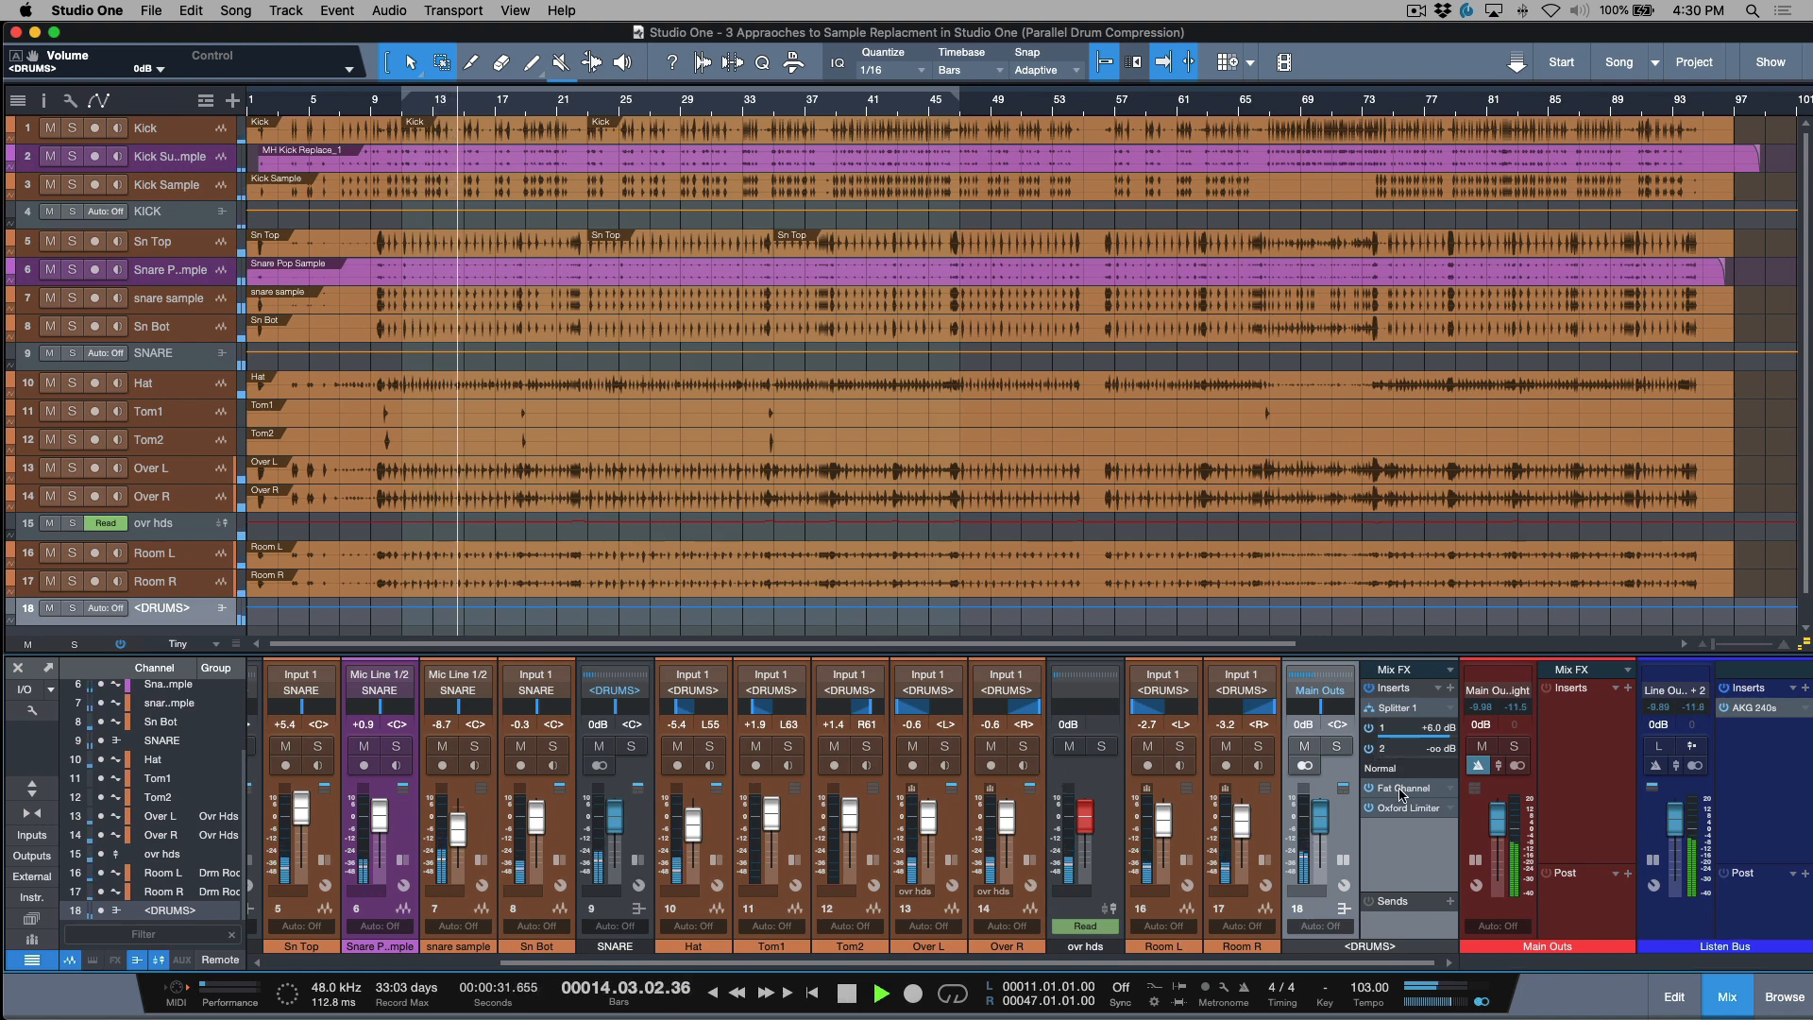
Step: Inspect the Fat Channel compressor, audition Splitter branch 2 at -10.2 dB, then return it to -∞ and stop
double_click(1397, 788)
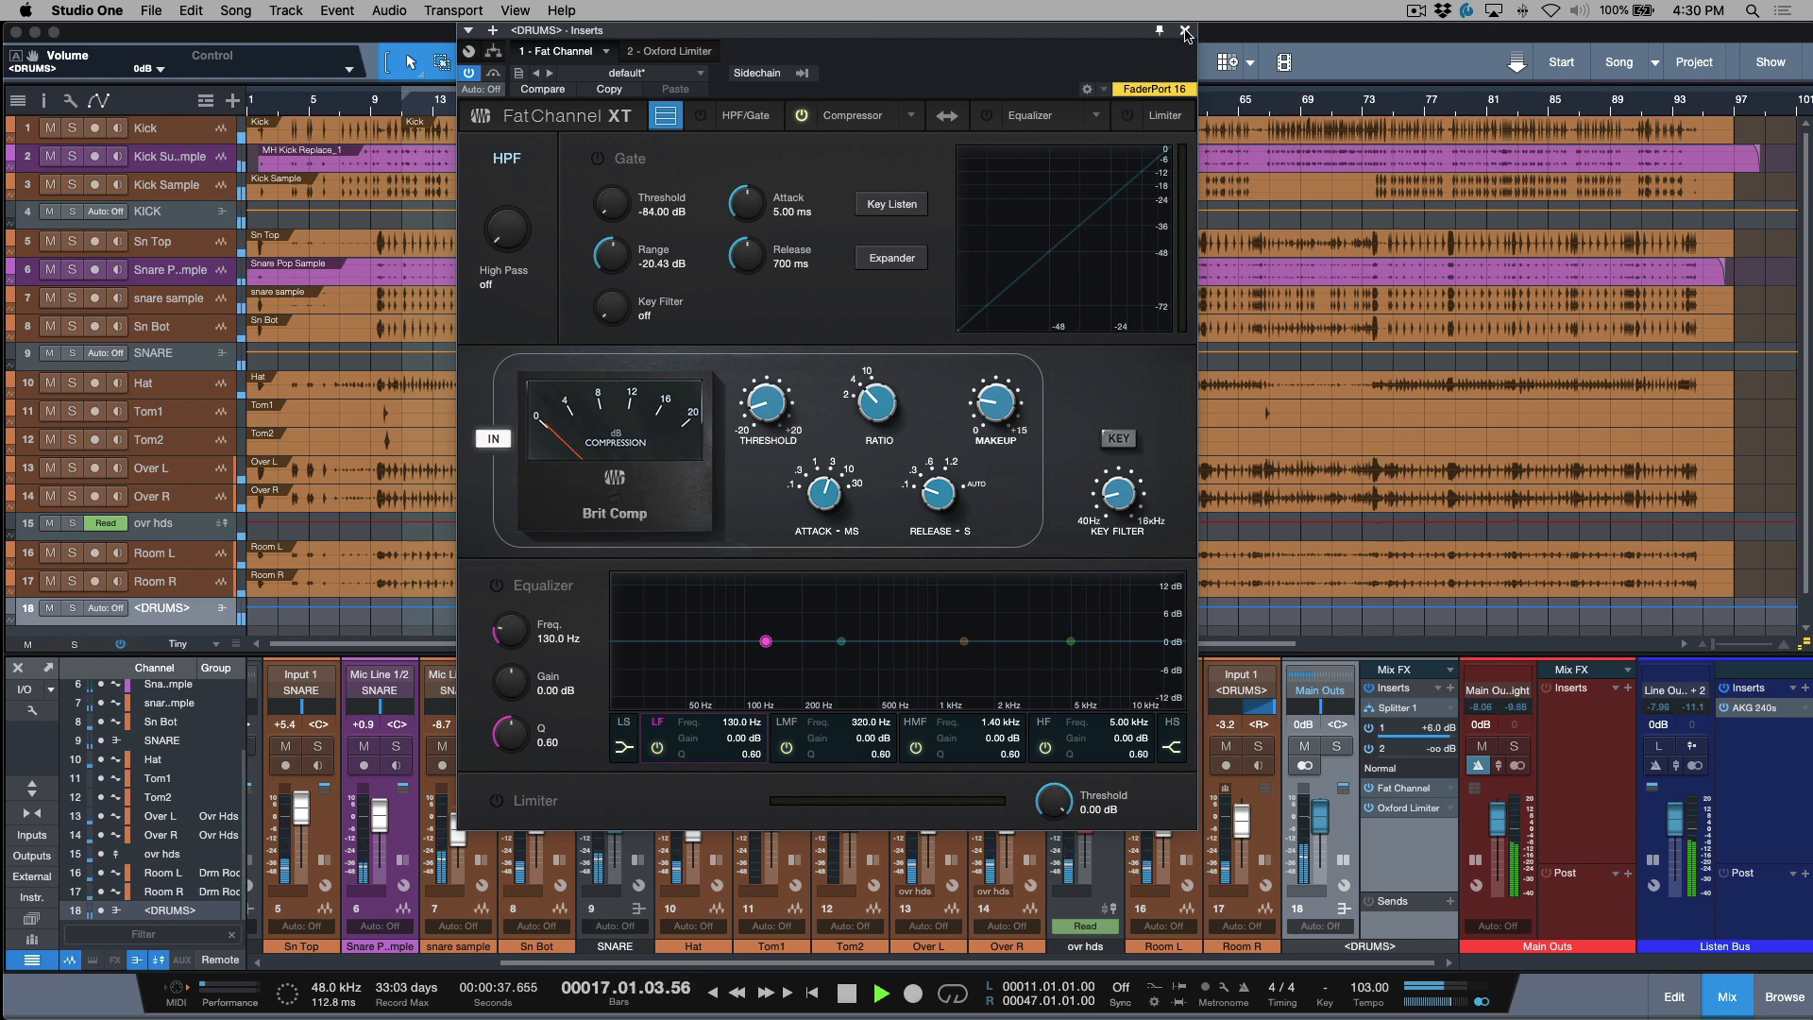
left_click(1184, 30)
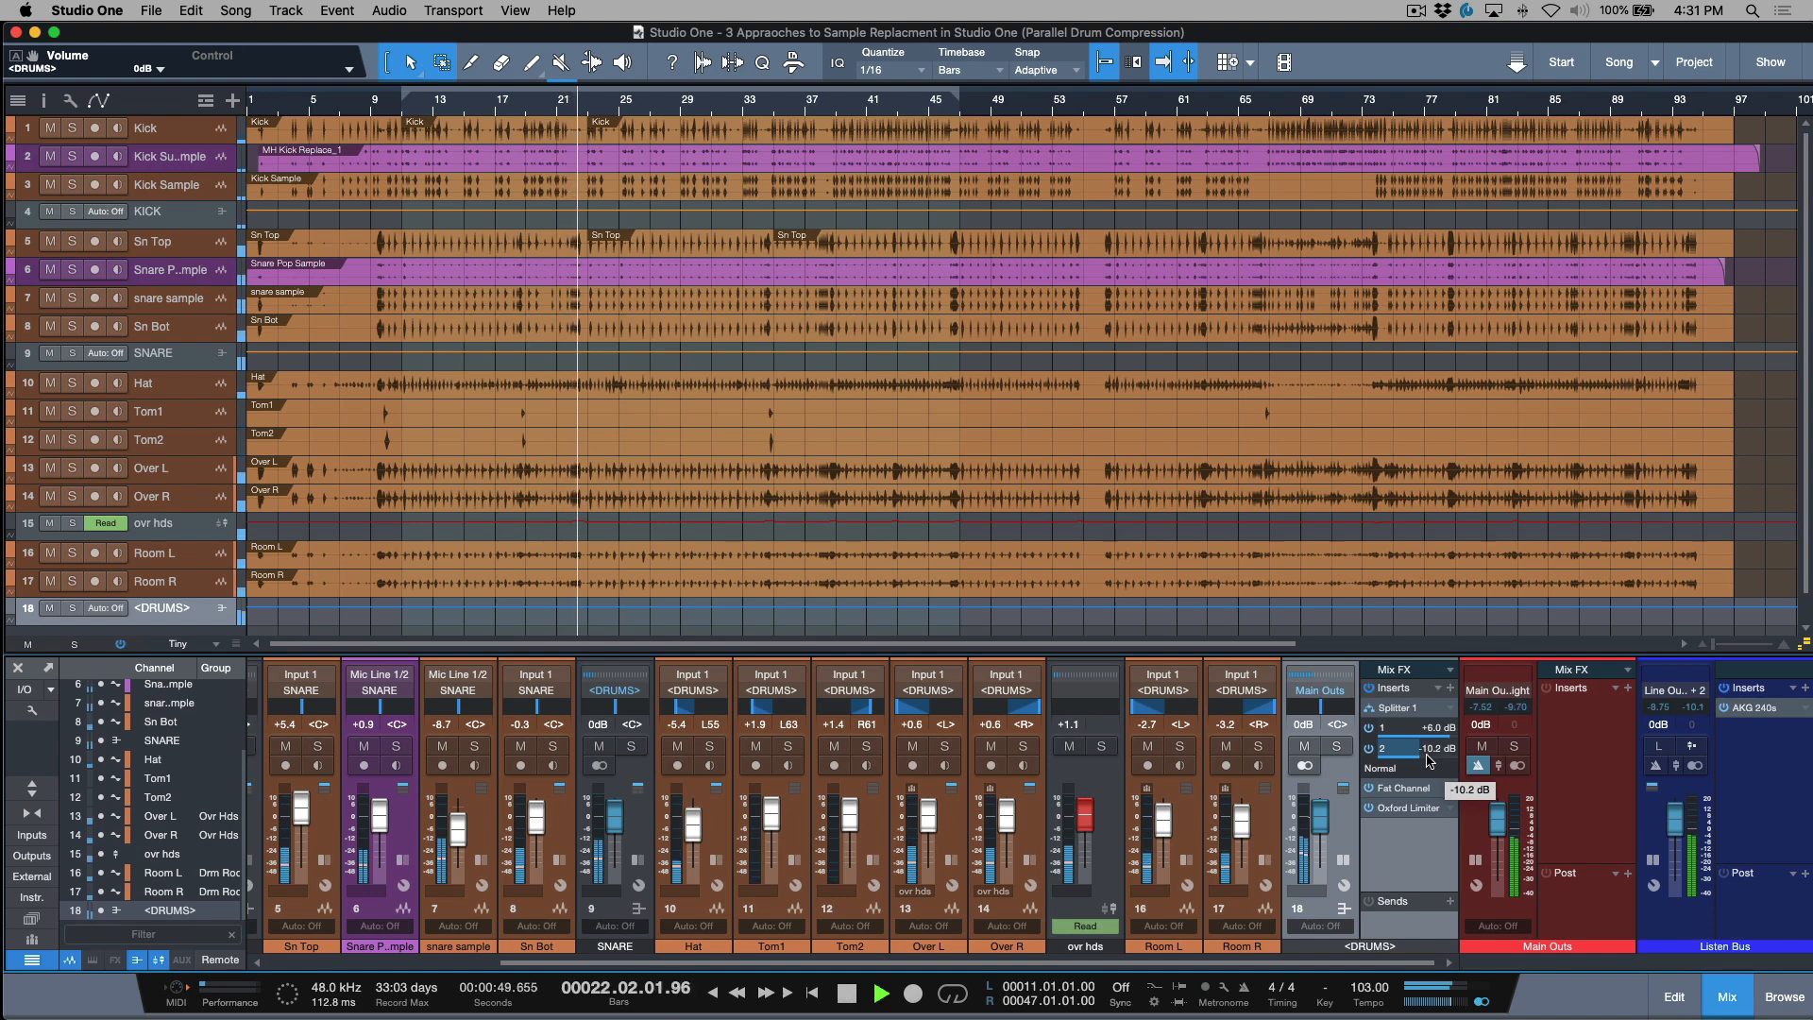
left_click(846, 992)
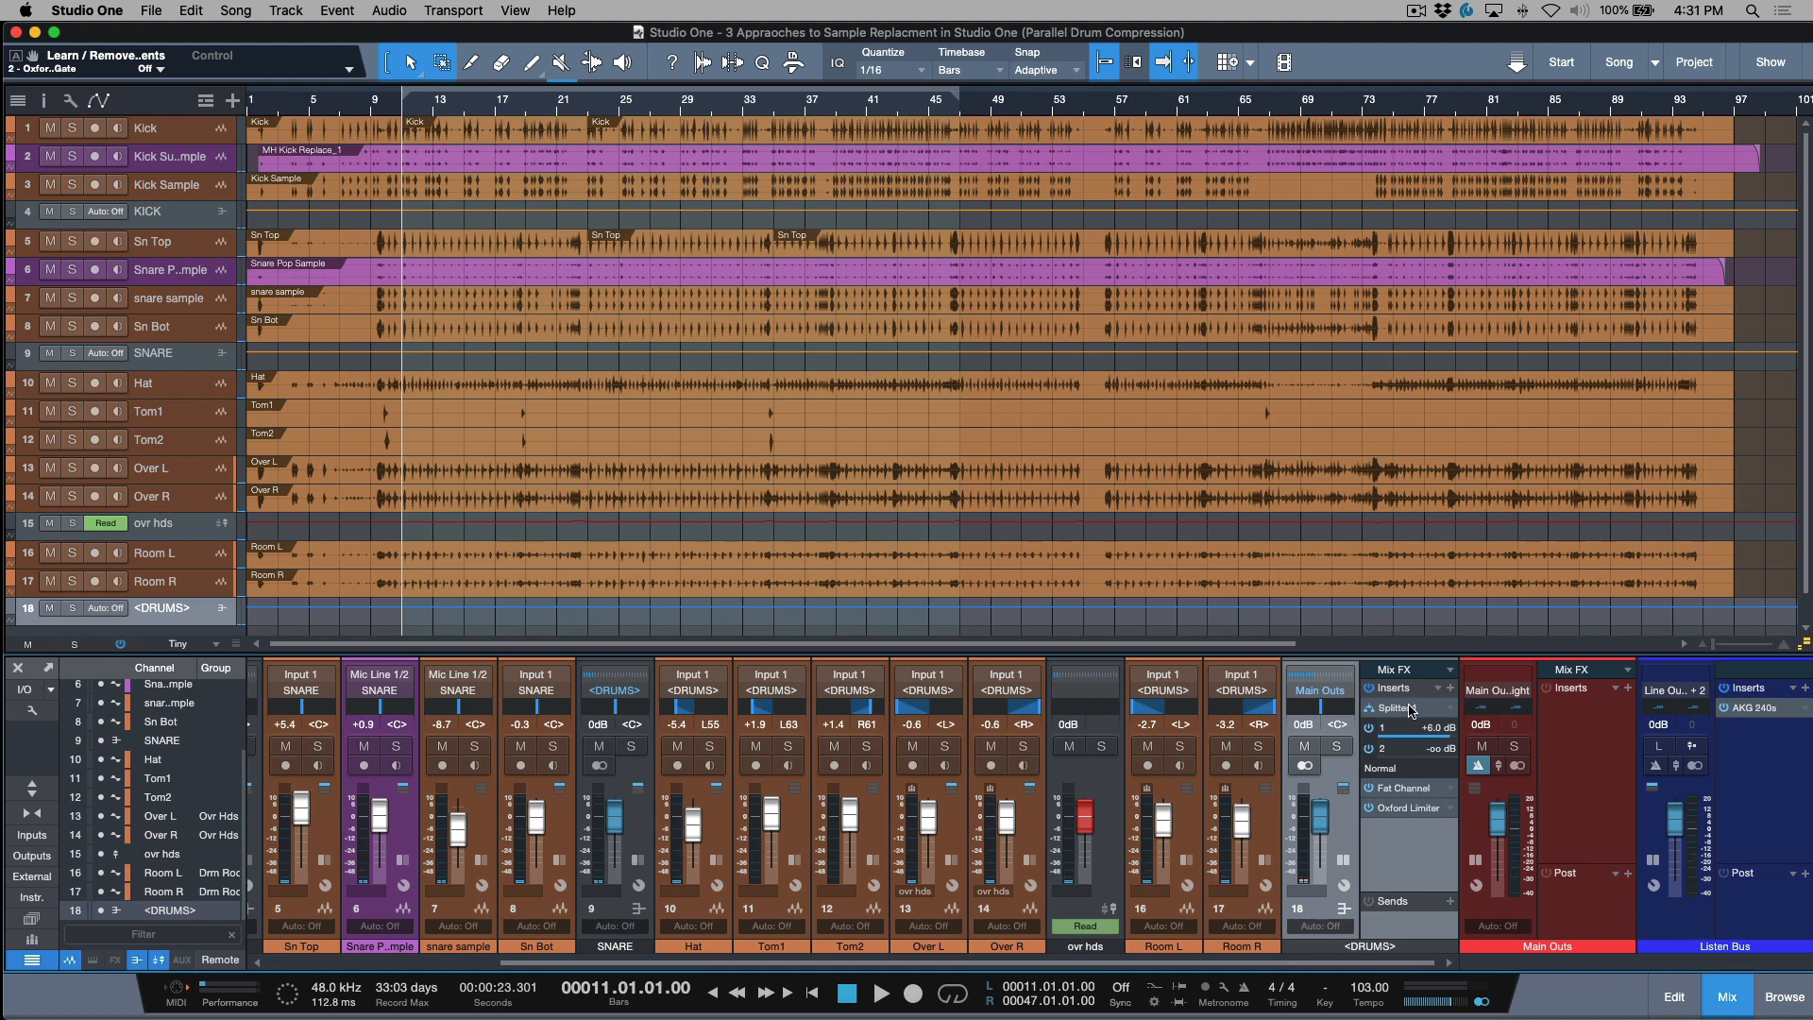
Step: Drag Splitter output 2 between -15 and -10 dB and settle the parallel path at -13.5 dB
left_click(1407, 706)
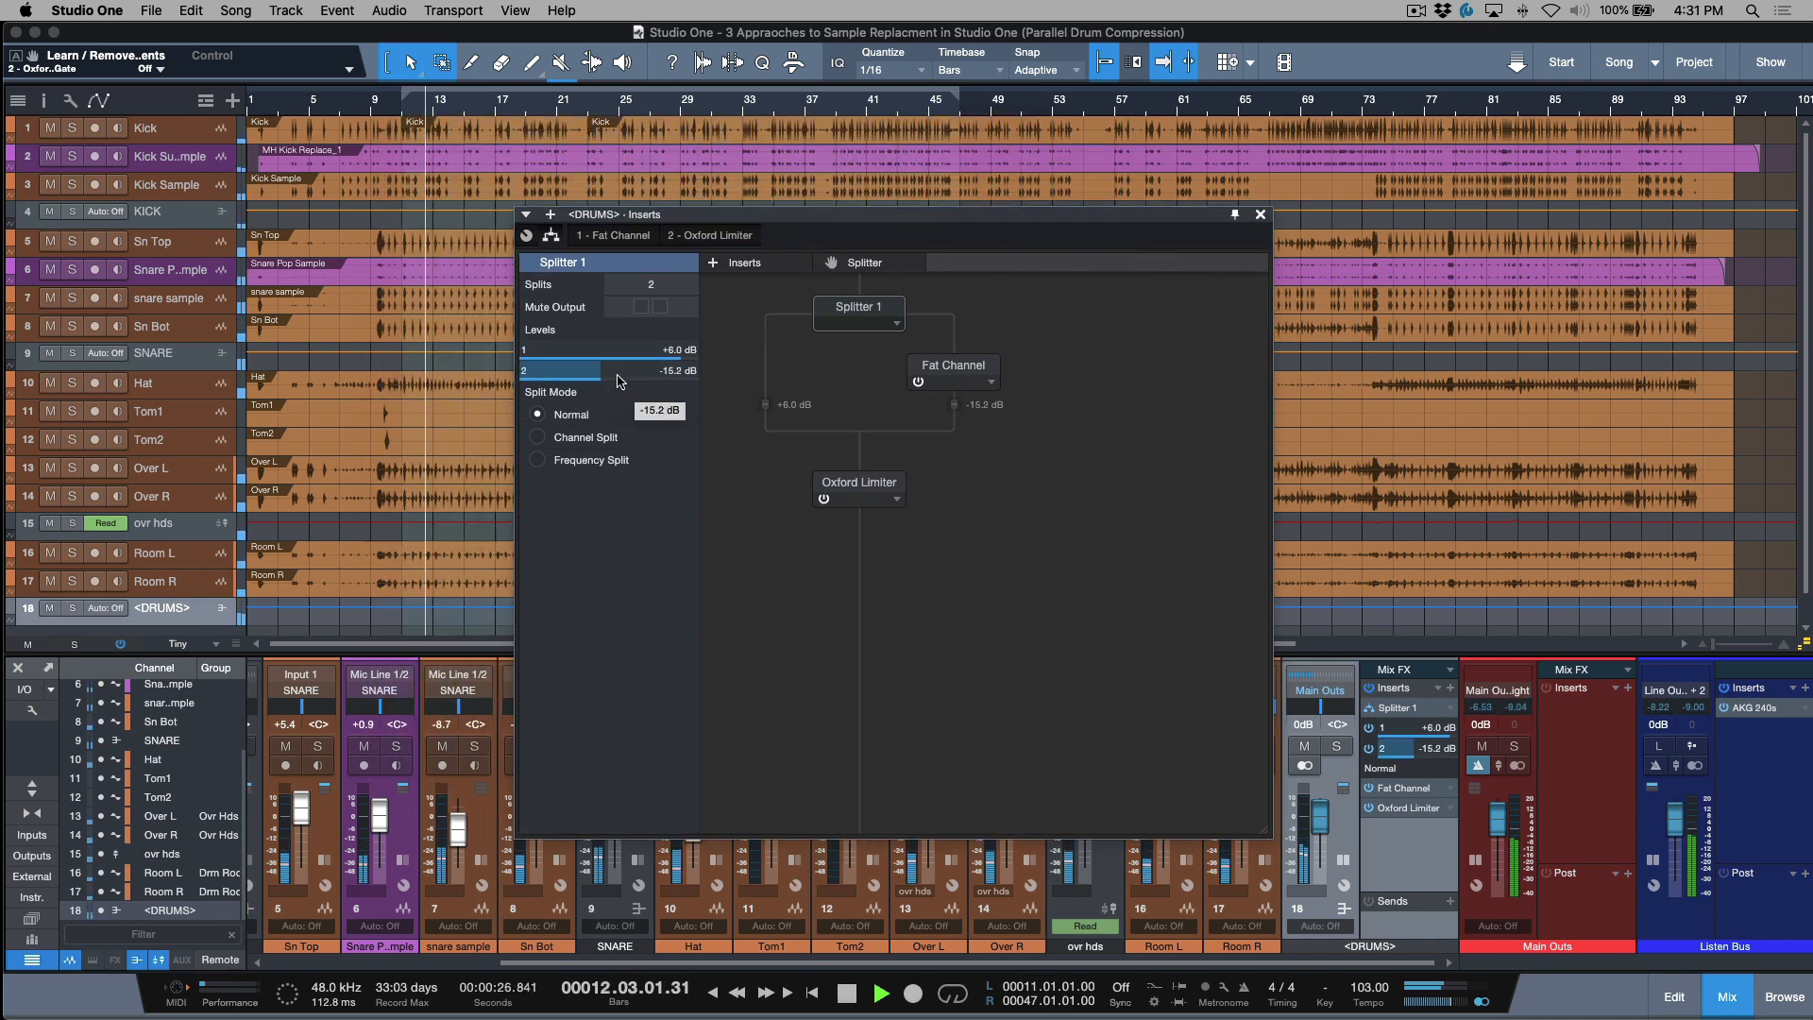
left_click_drag(561, 370, 589, 370)
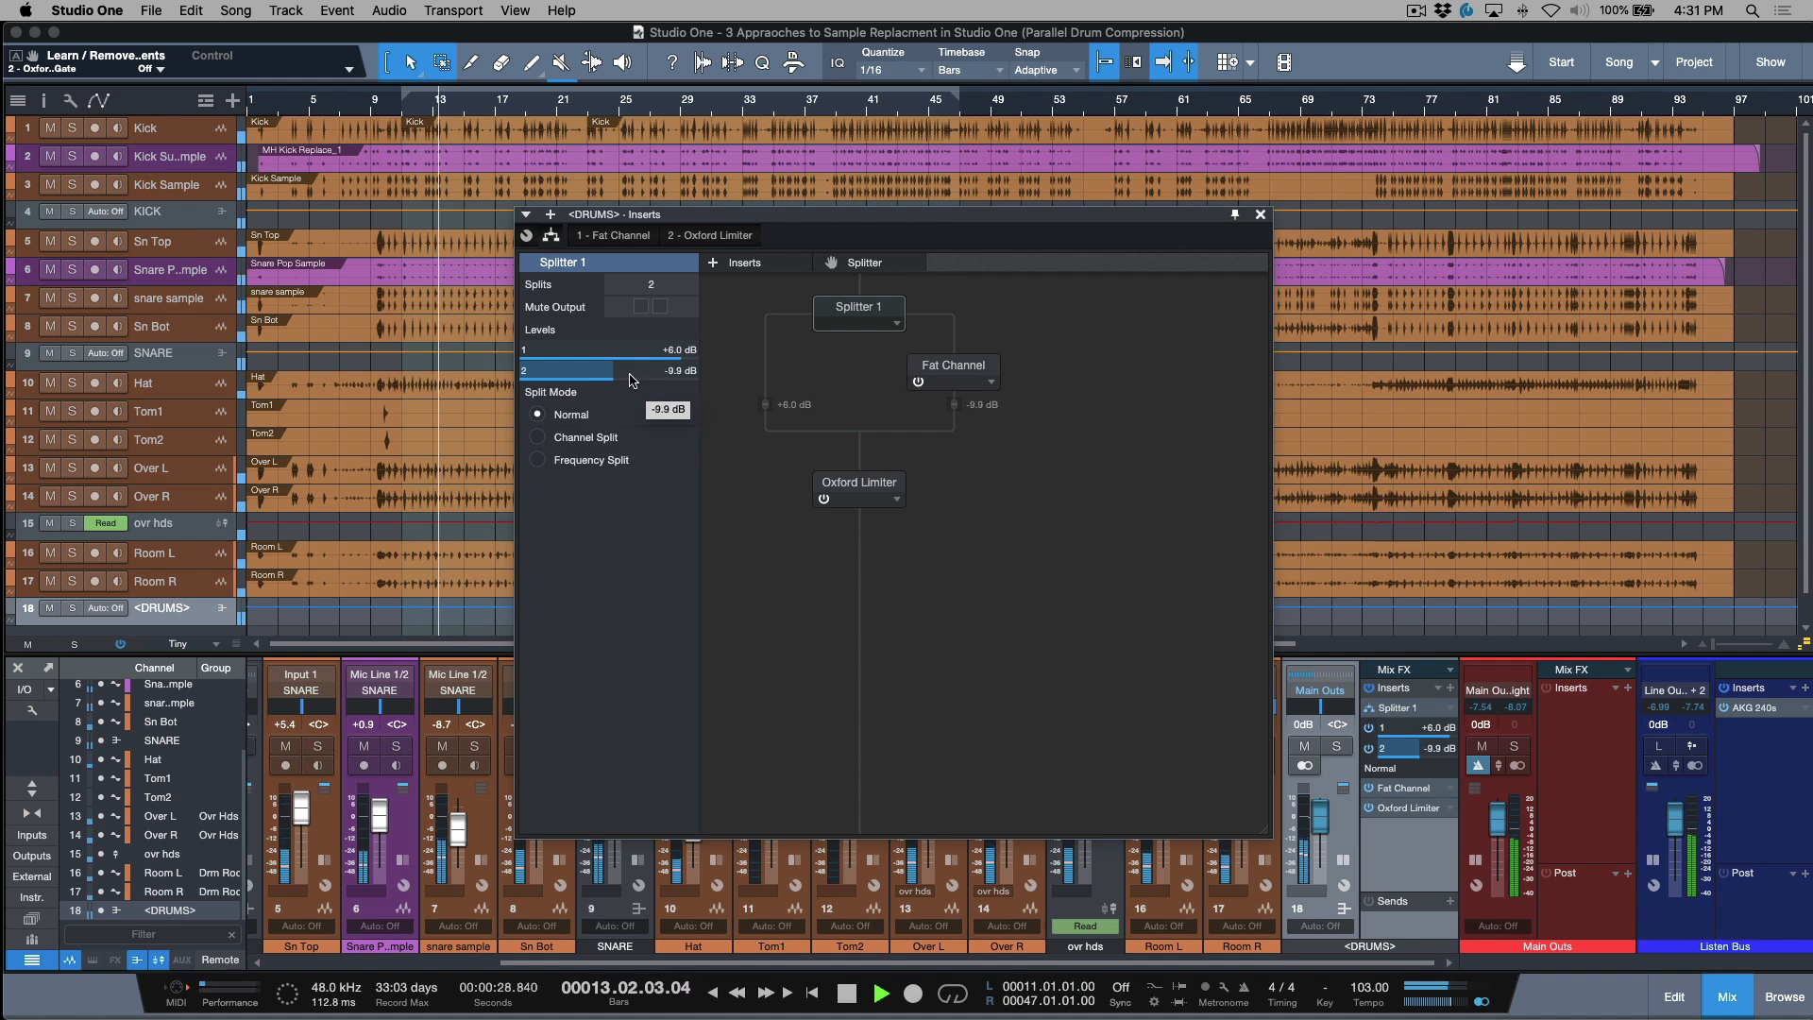
left_click_drag(566, 370, 569, 370)
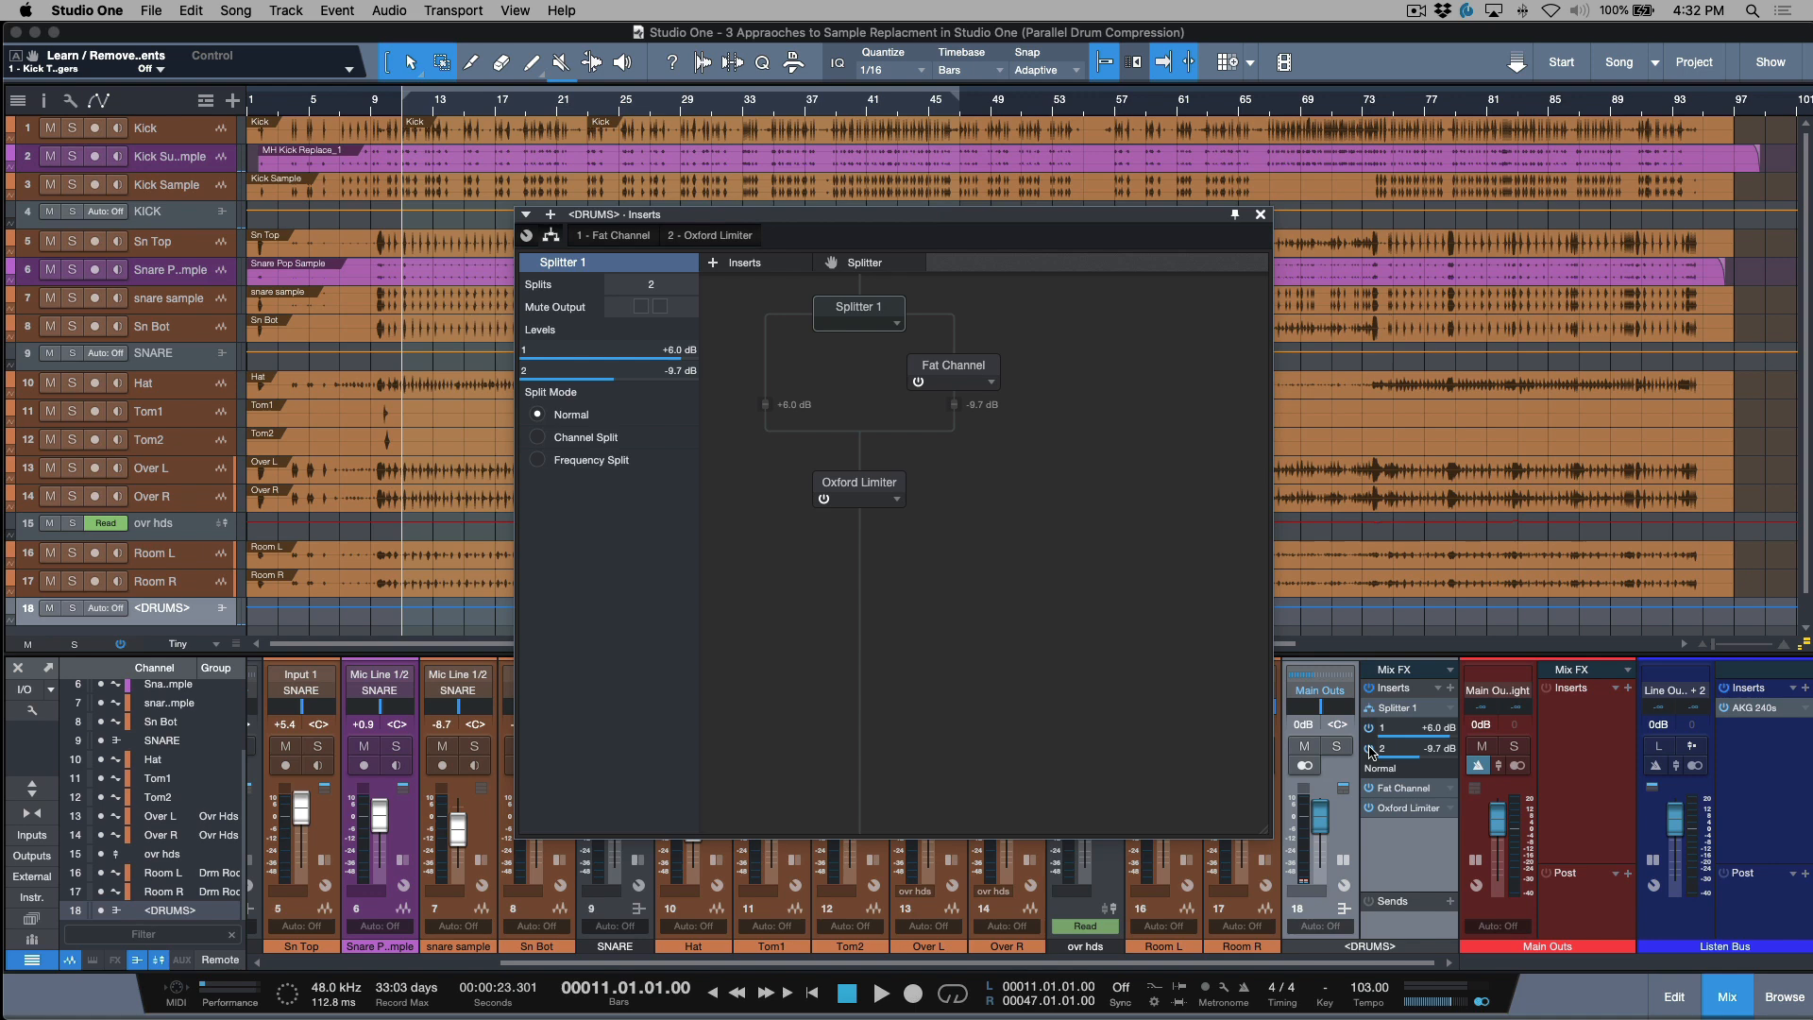
mouse_move(1403, 751)
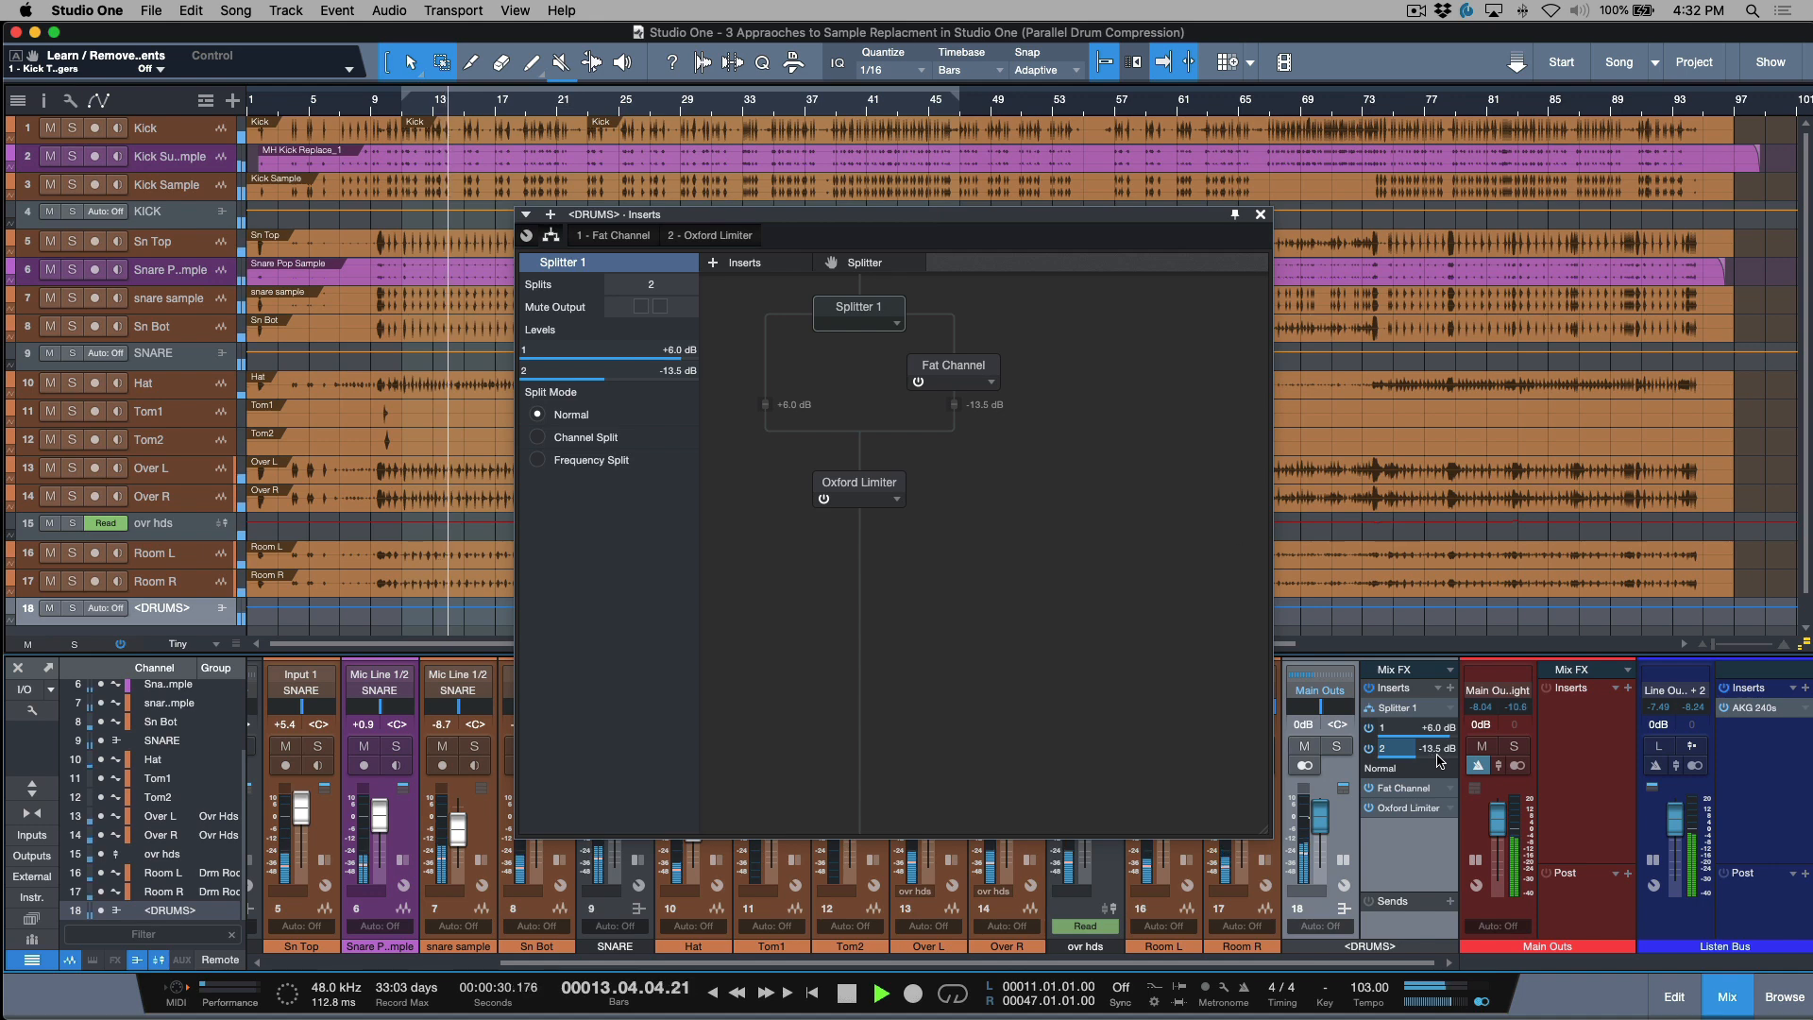
left_click(1259, 214)
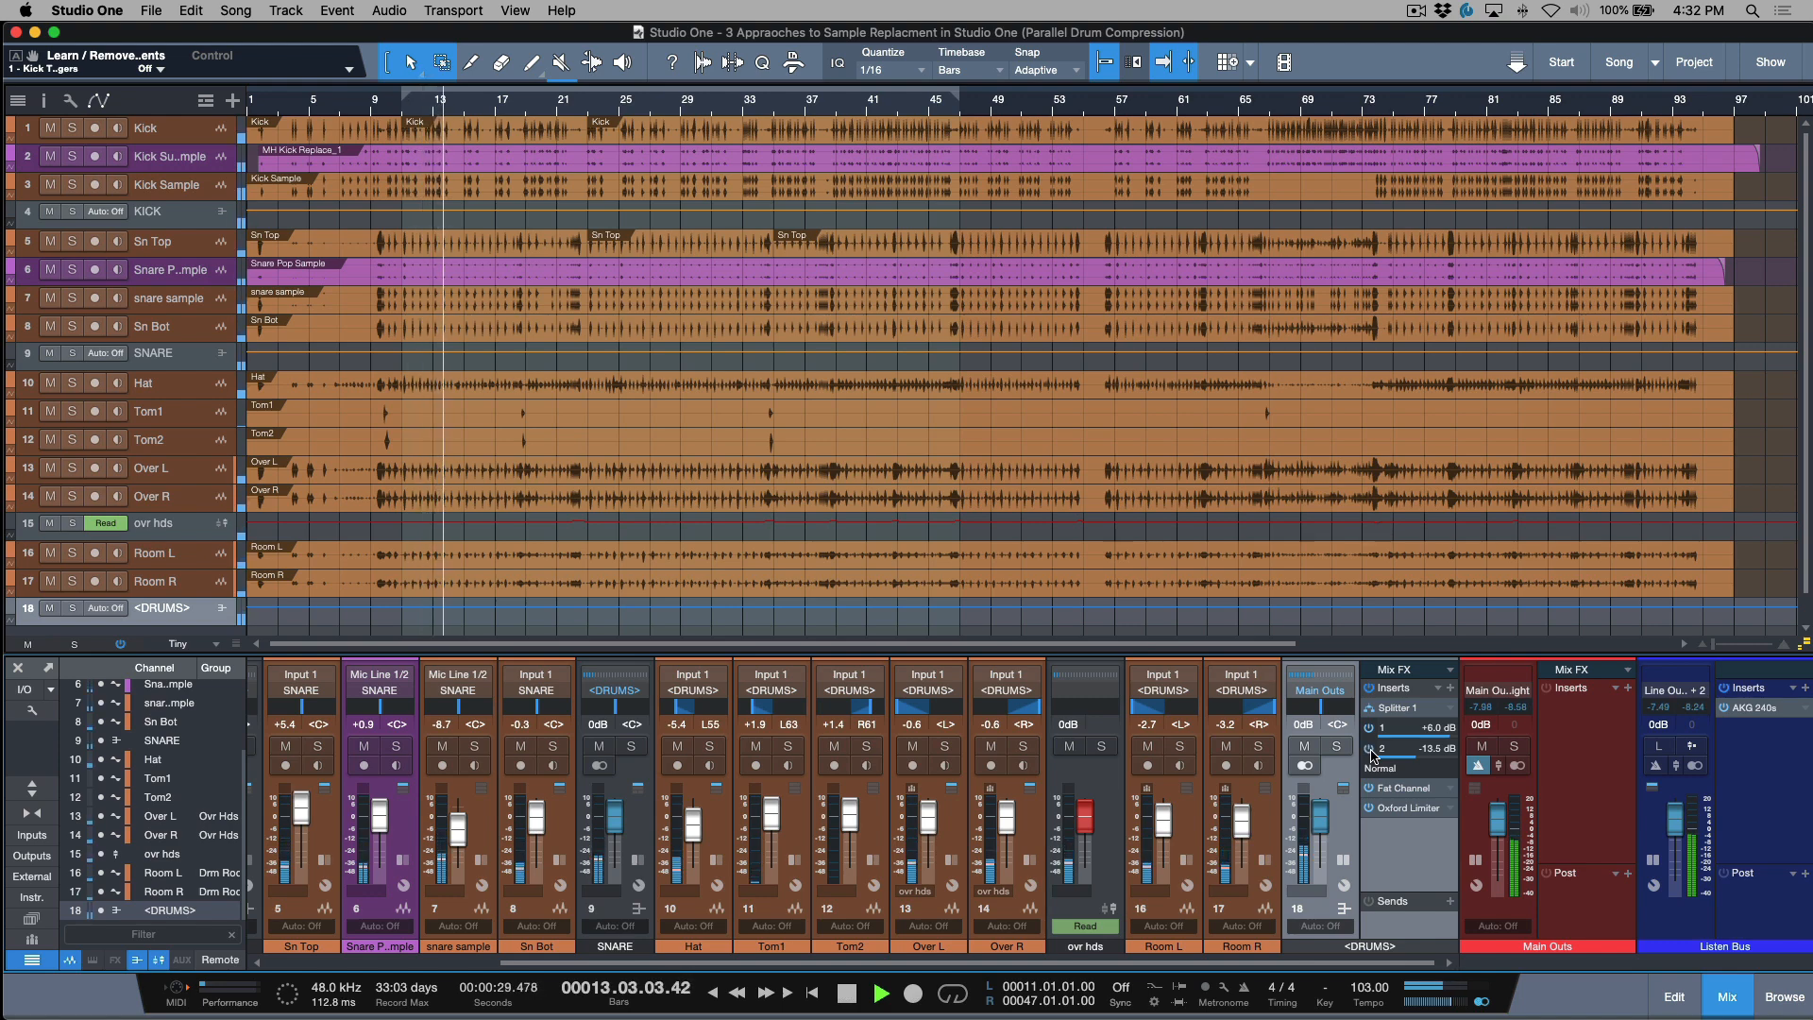
Step: Insert a second Fat Channel XT after the first on DRUMS and lower Splitter branch 2 to -17.1 dB
left_click(846, 991)
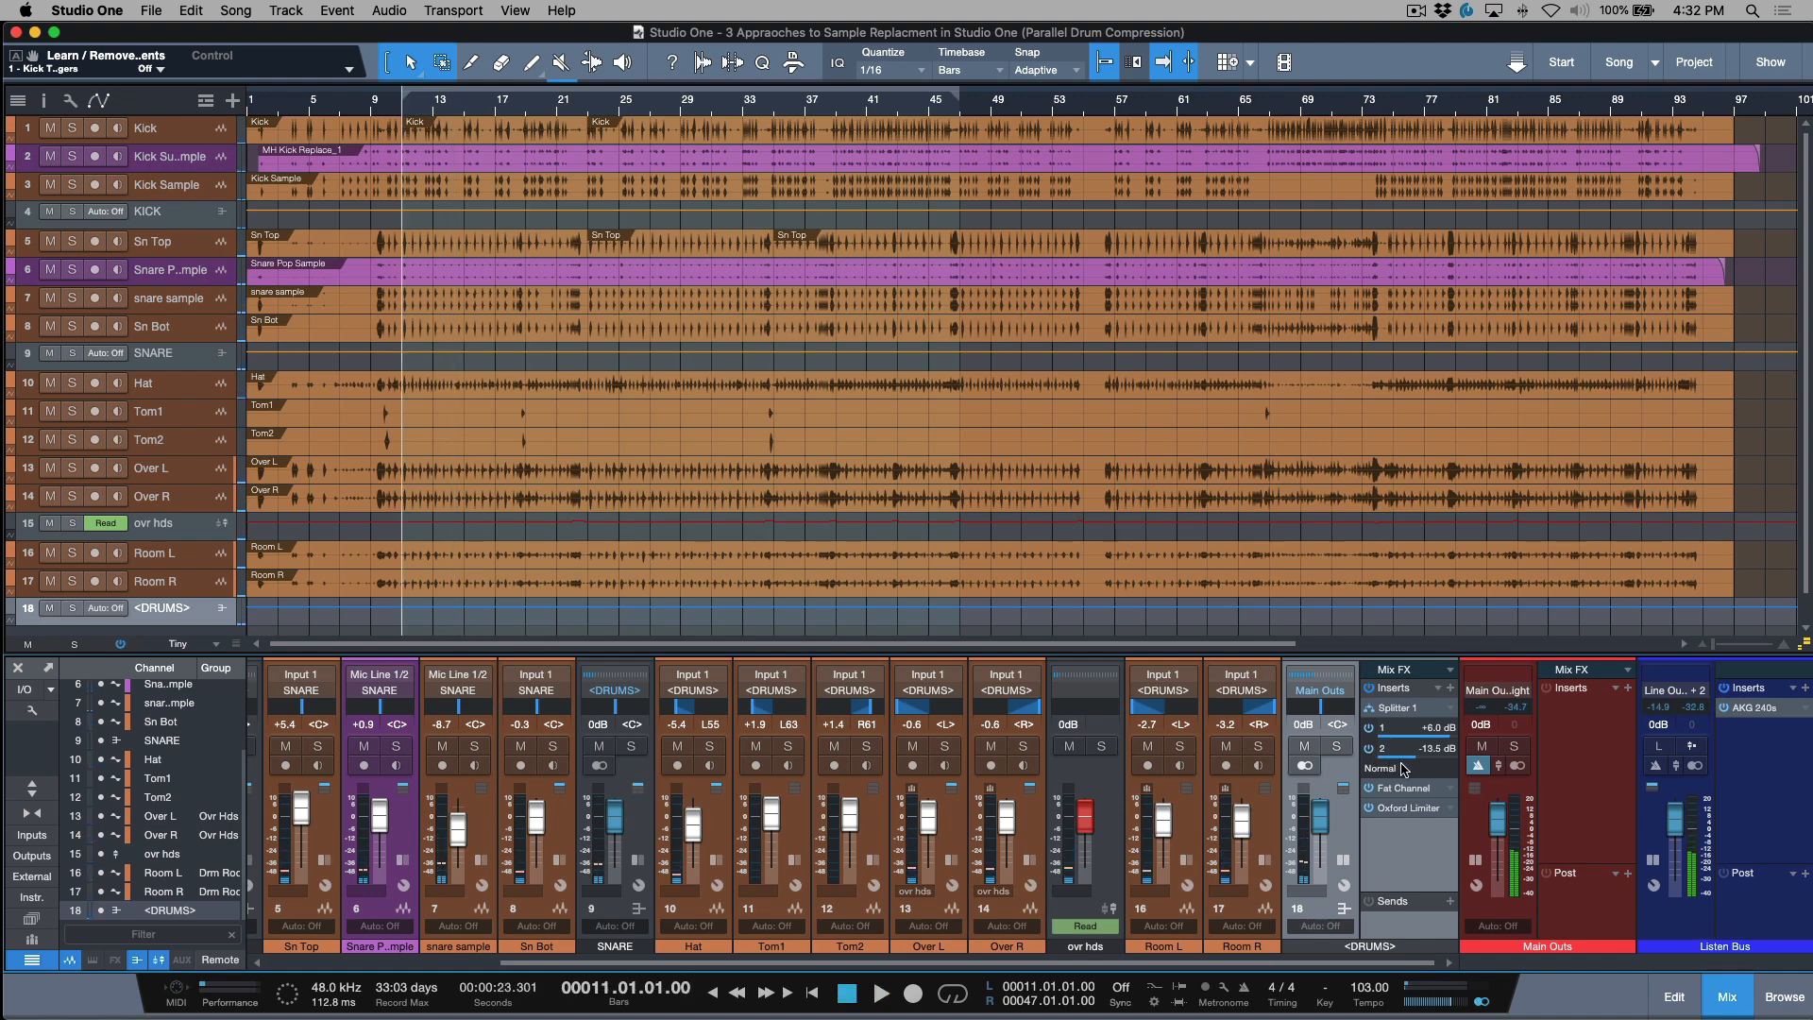
mouse_move(1416, 767)
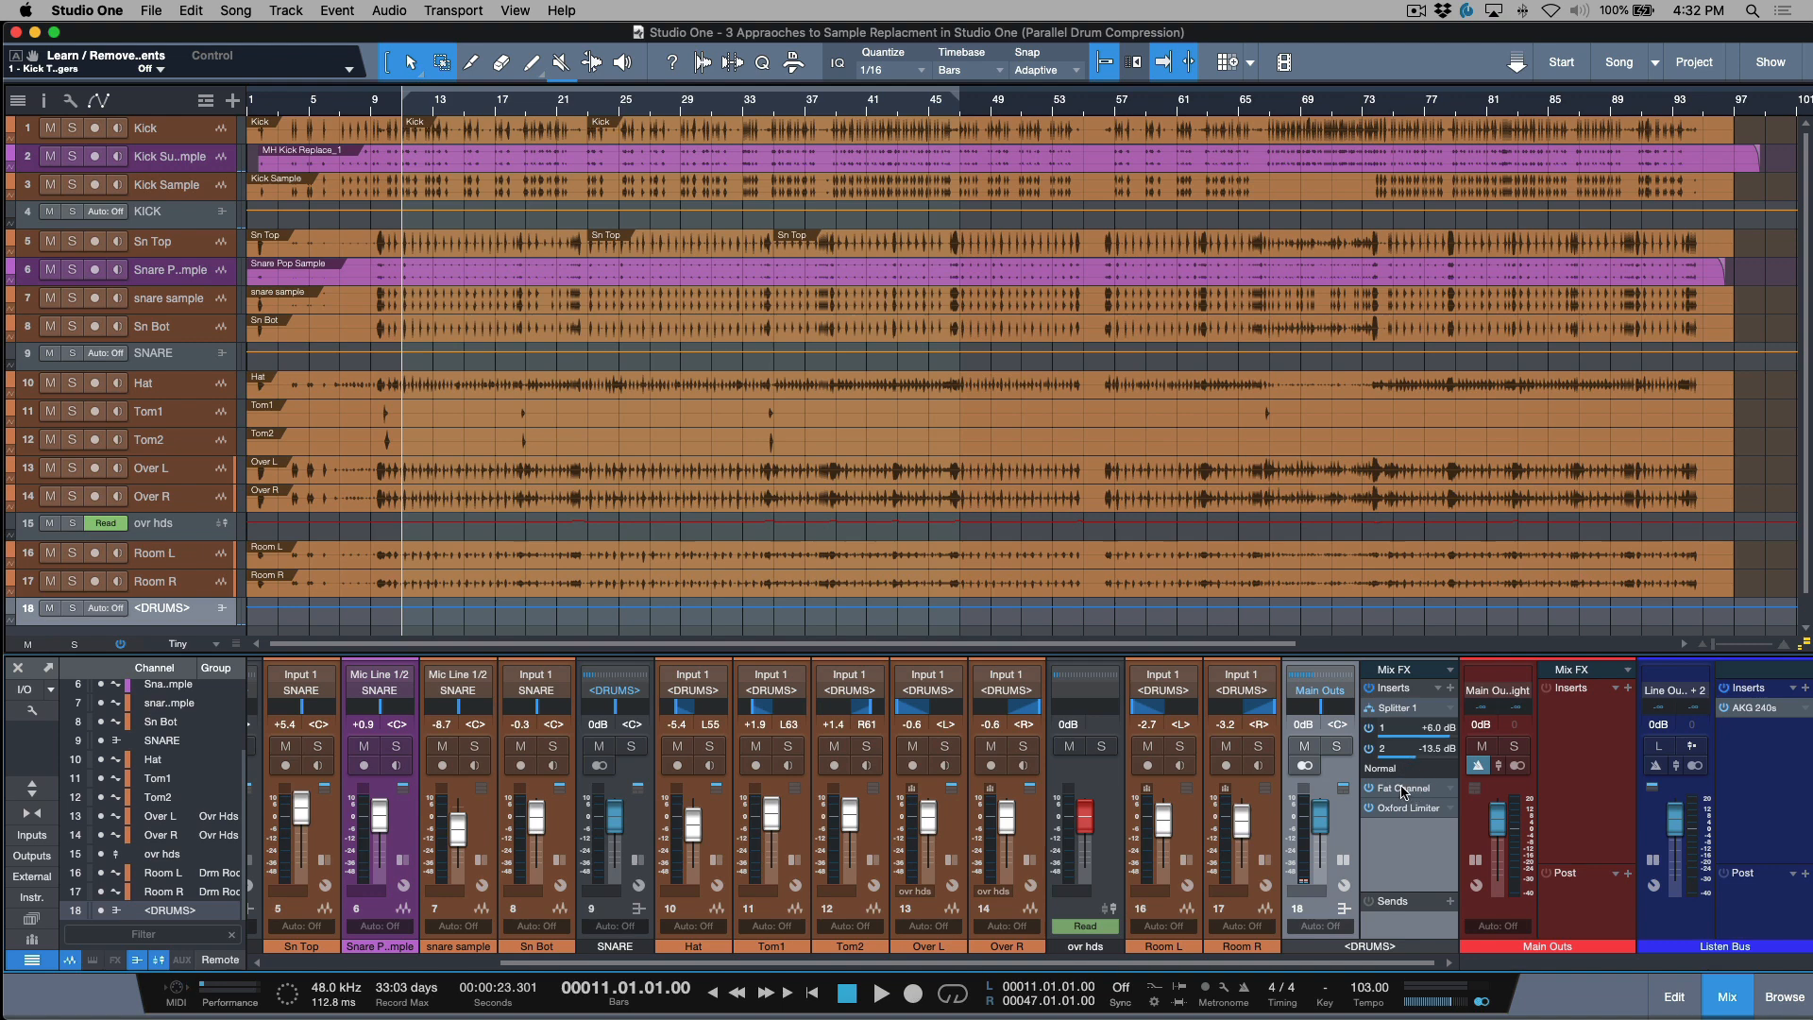
mouse_move(1403, 793)
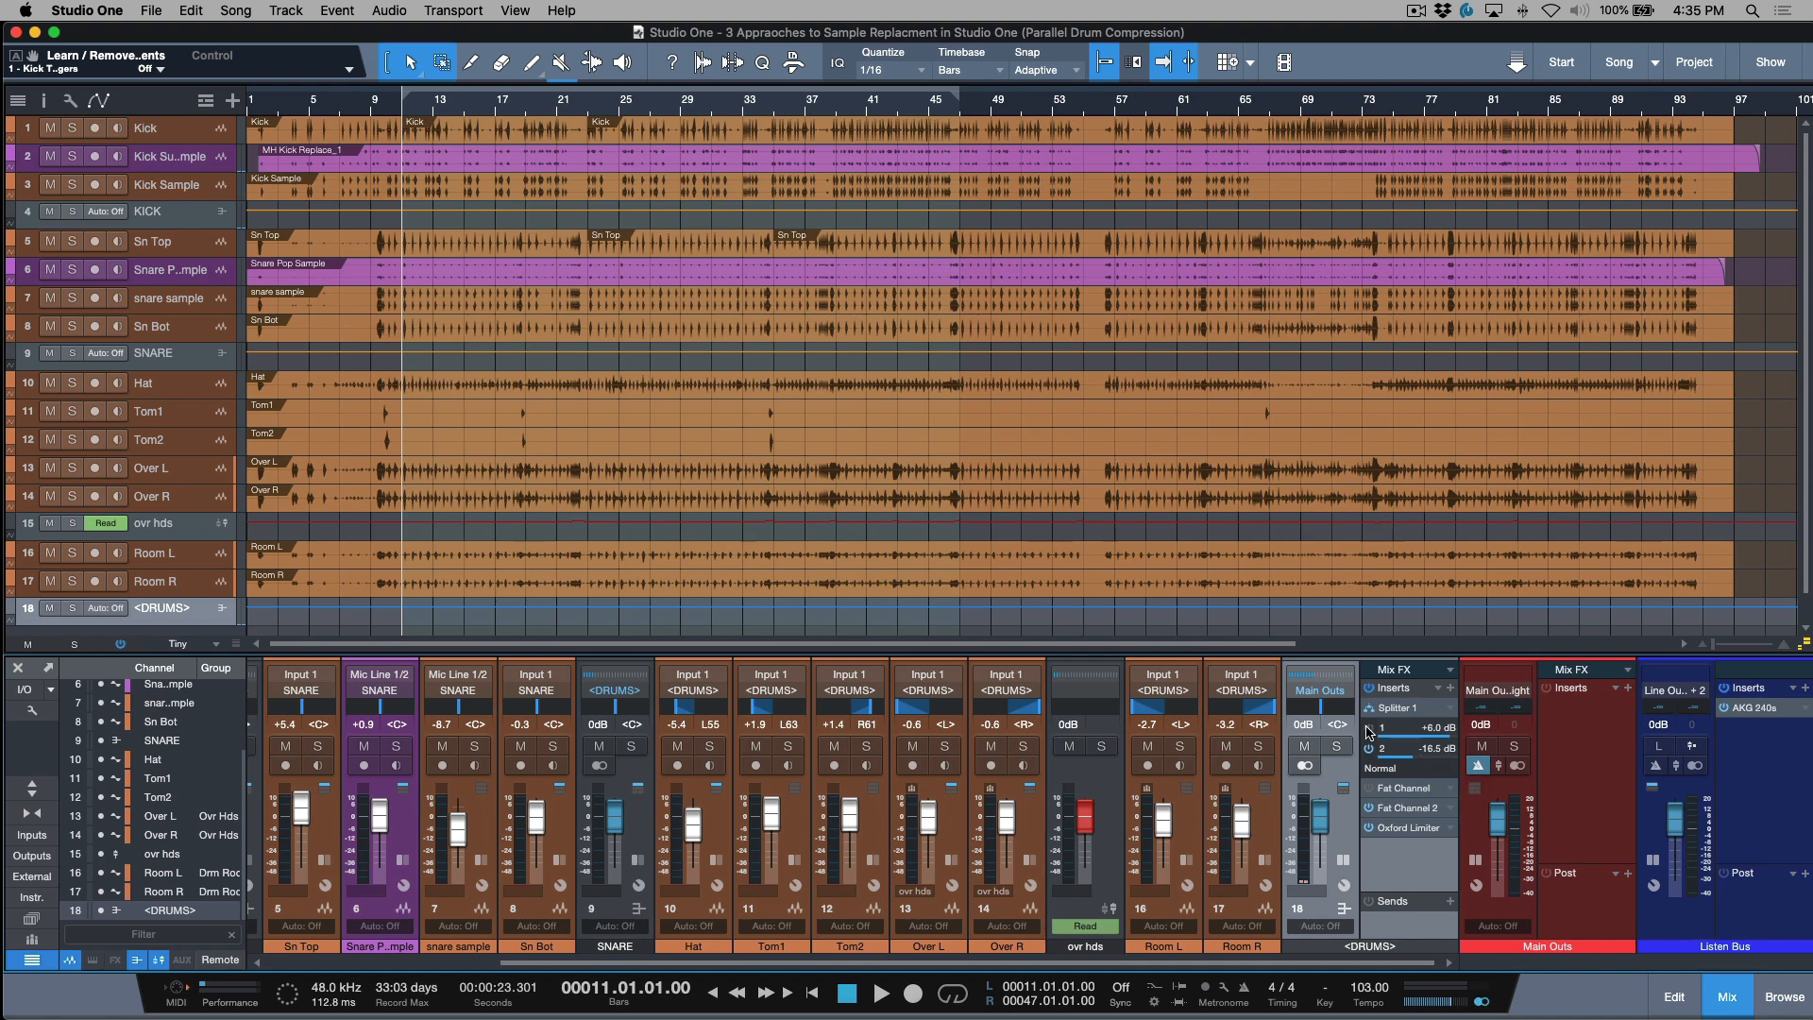
left_click(1388, 746)
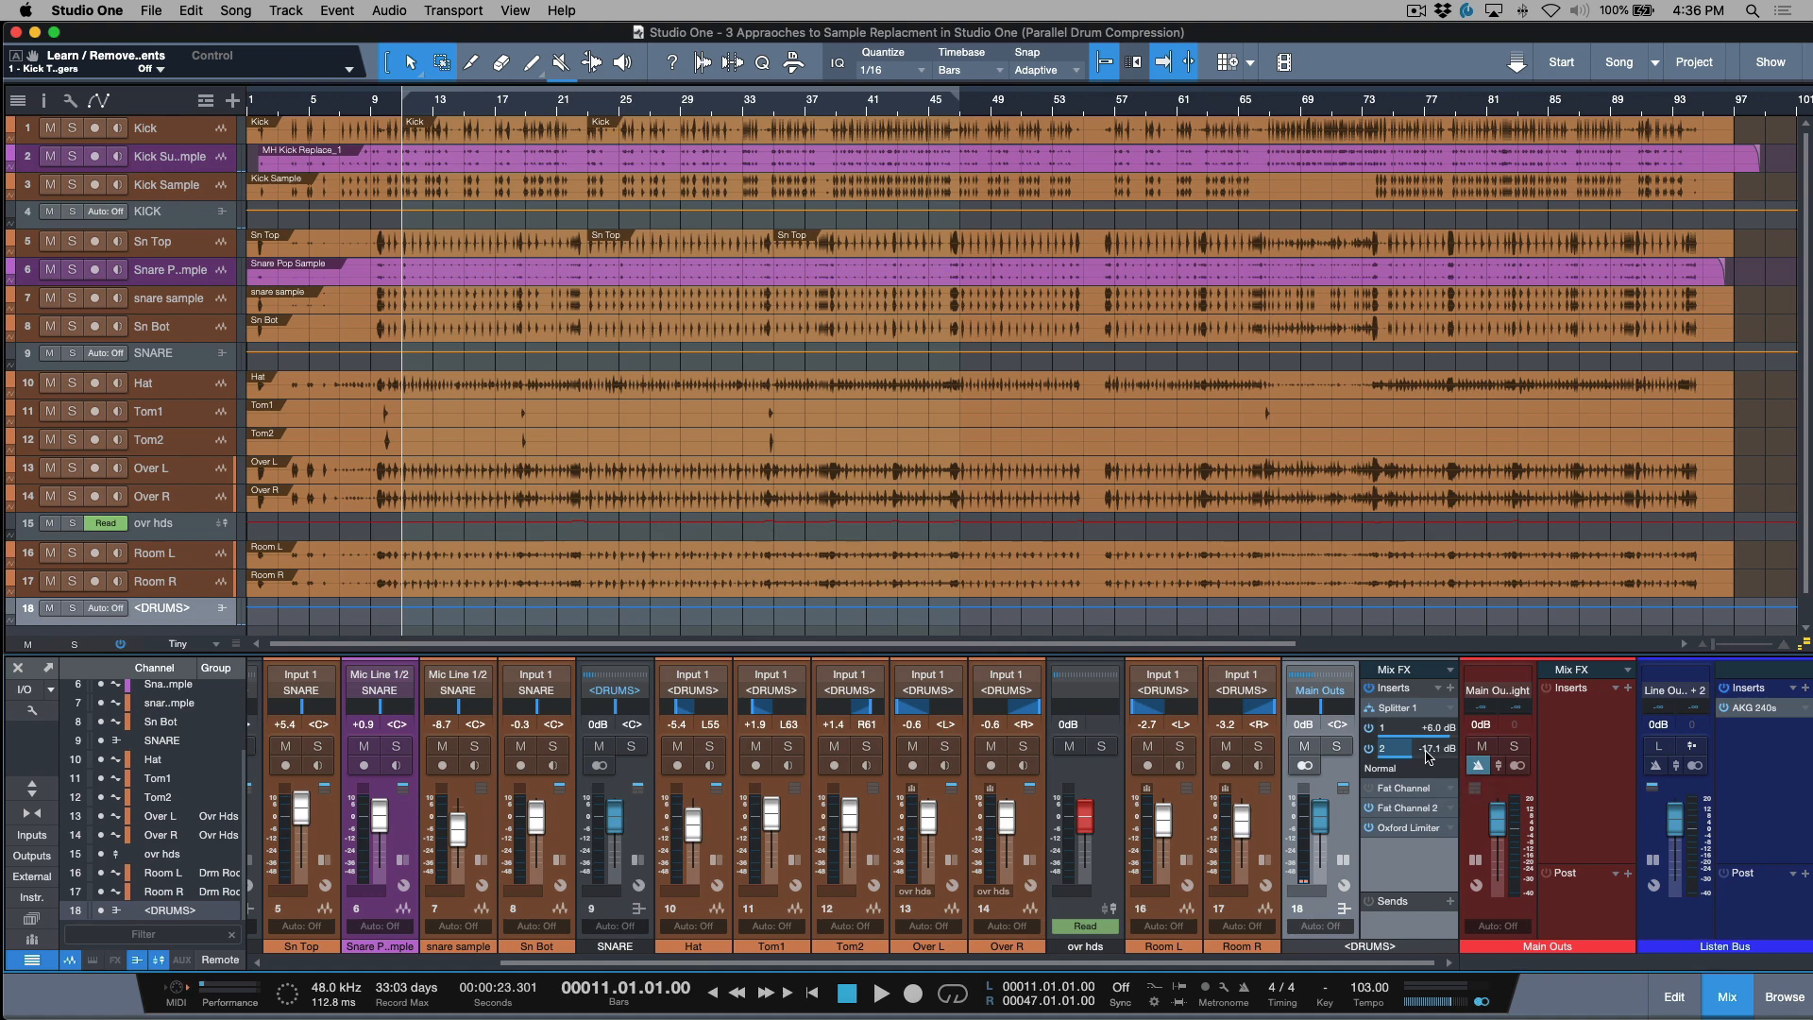
mouse_move(1439, 759)
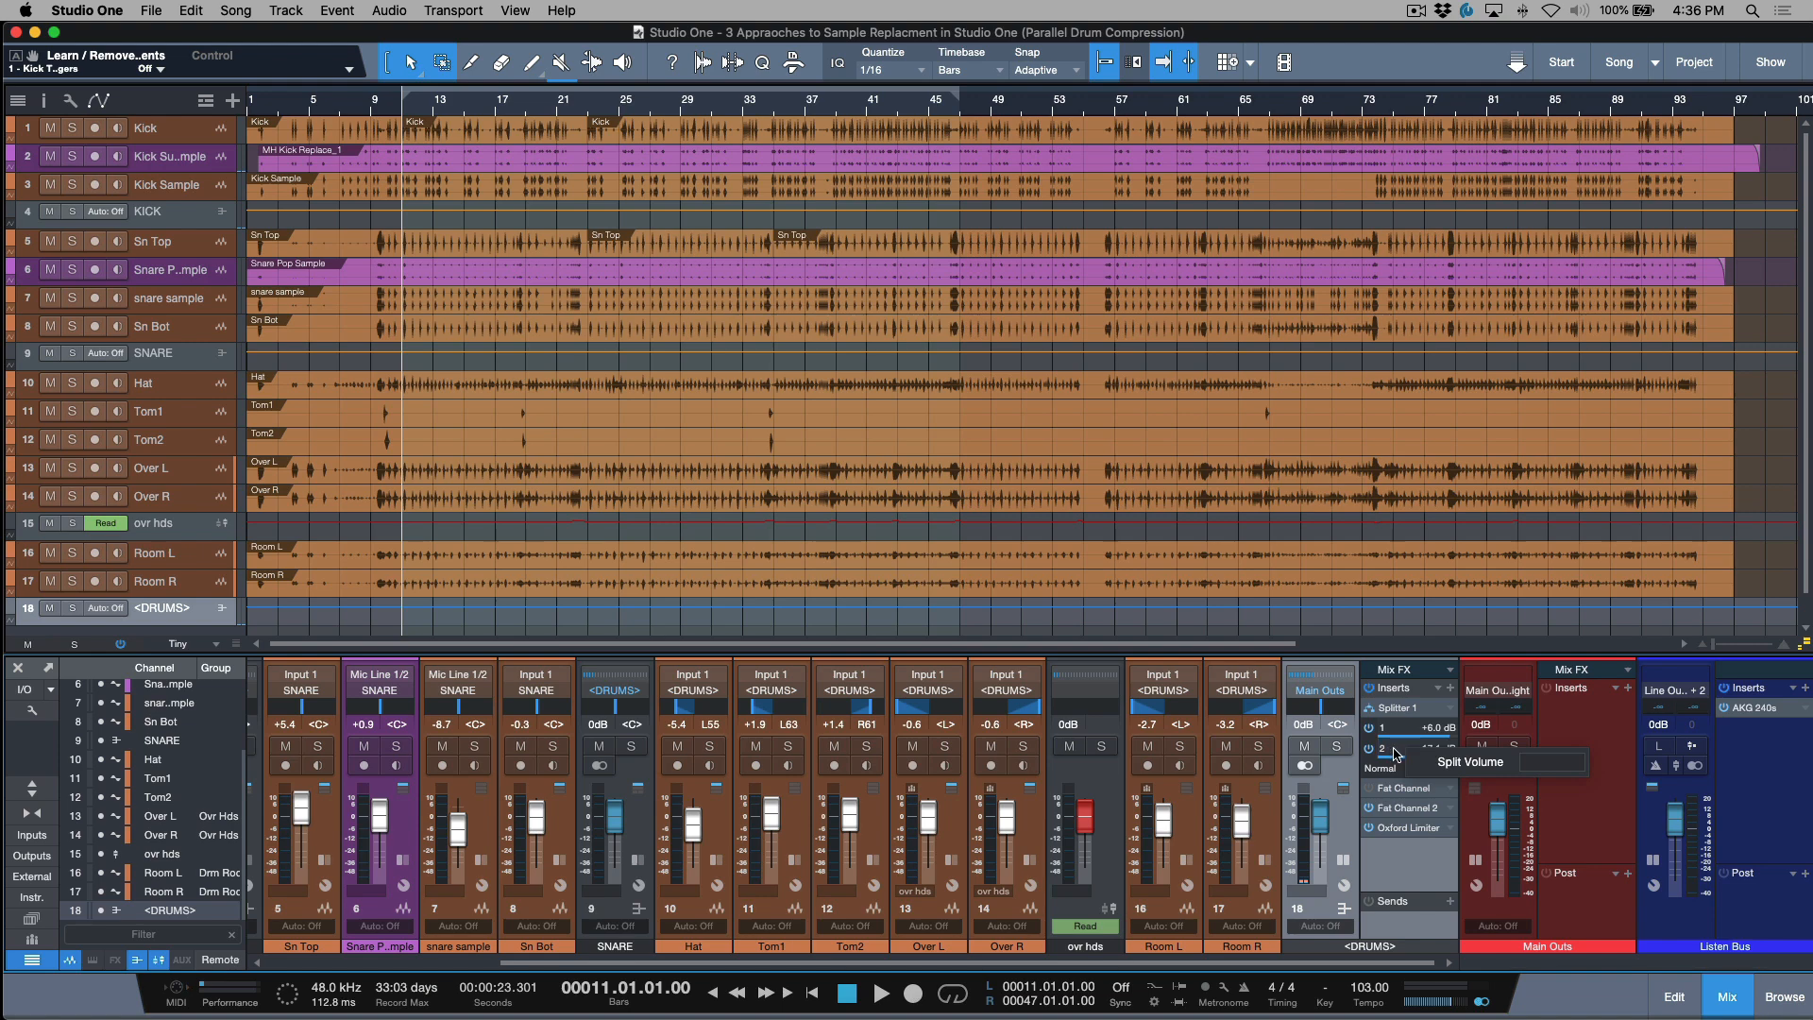
mouse_move(1352, 841)
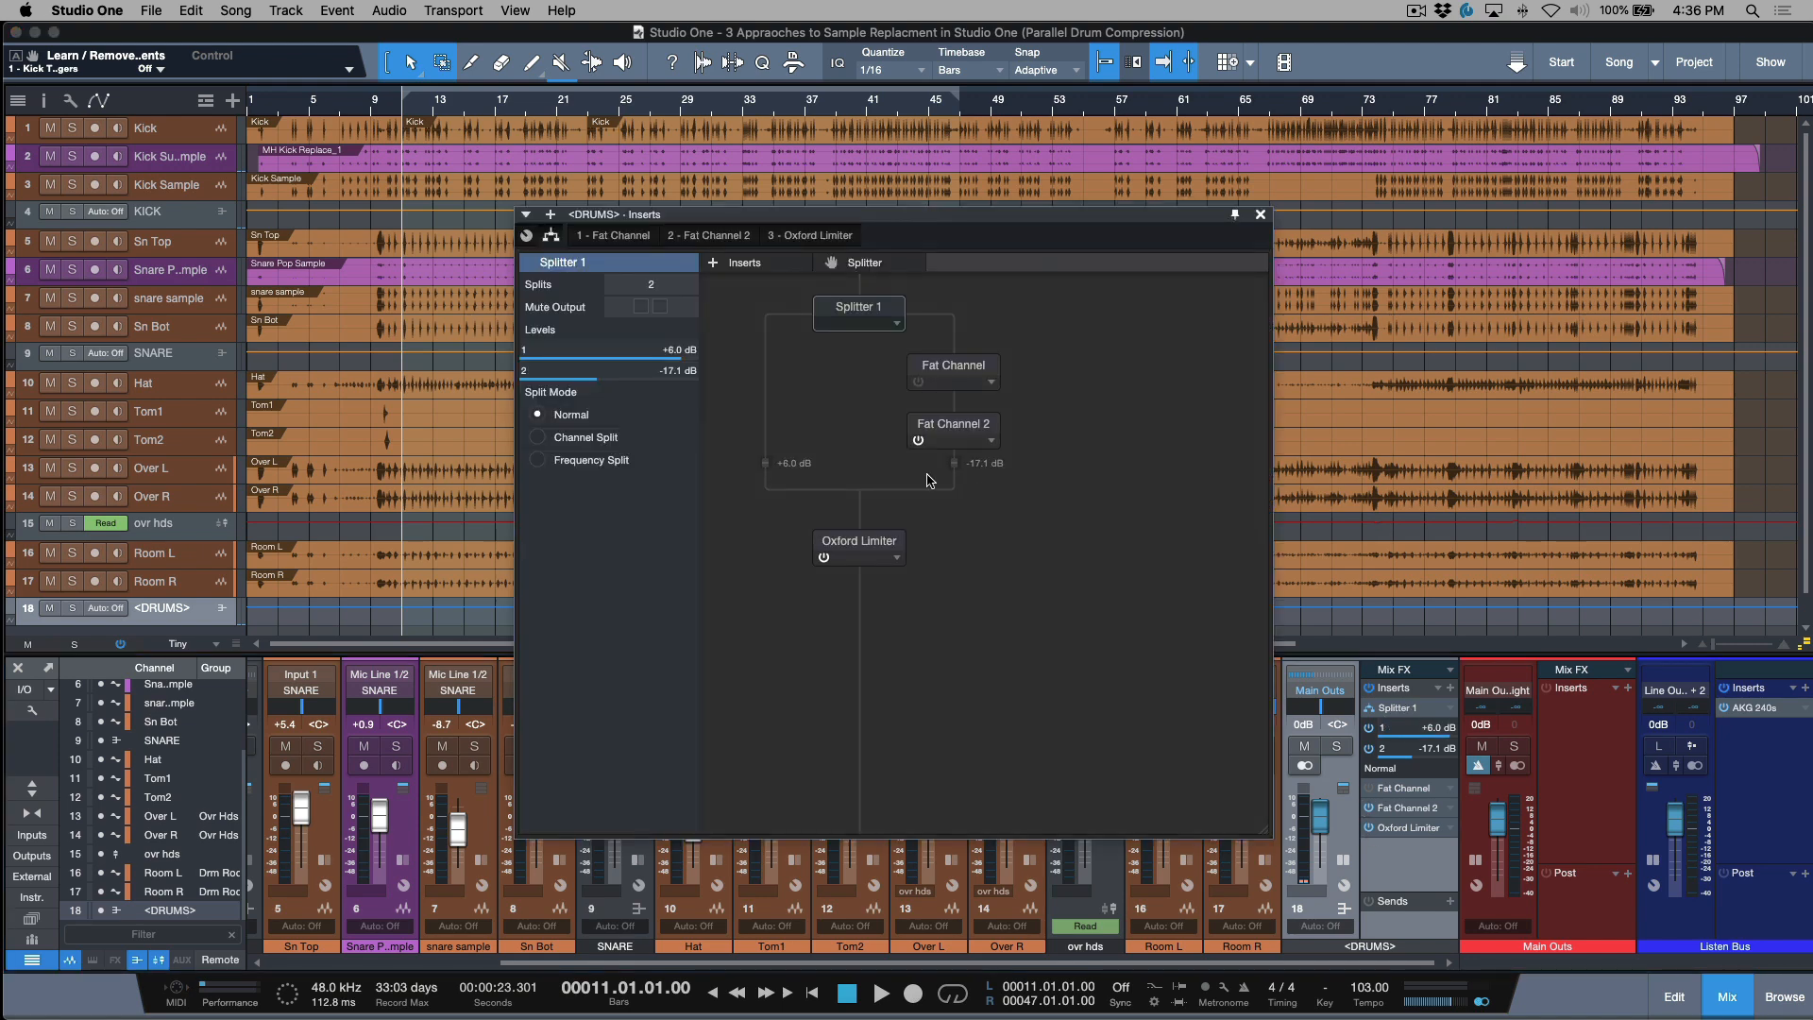
mouse_move(950, 487)
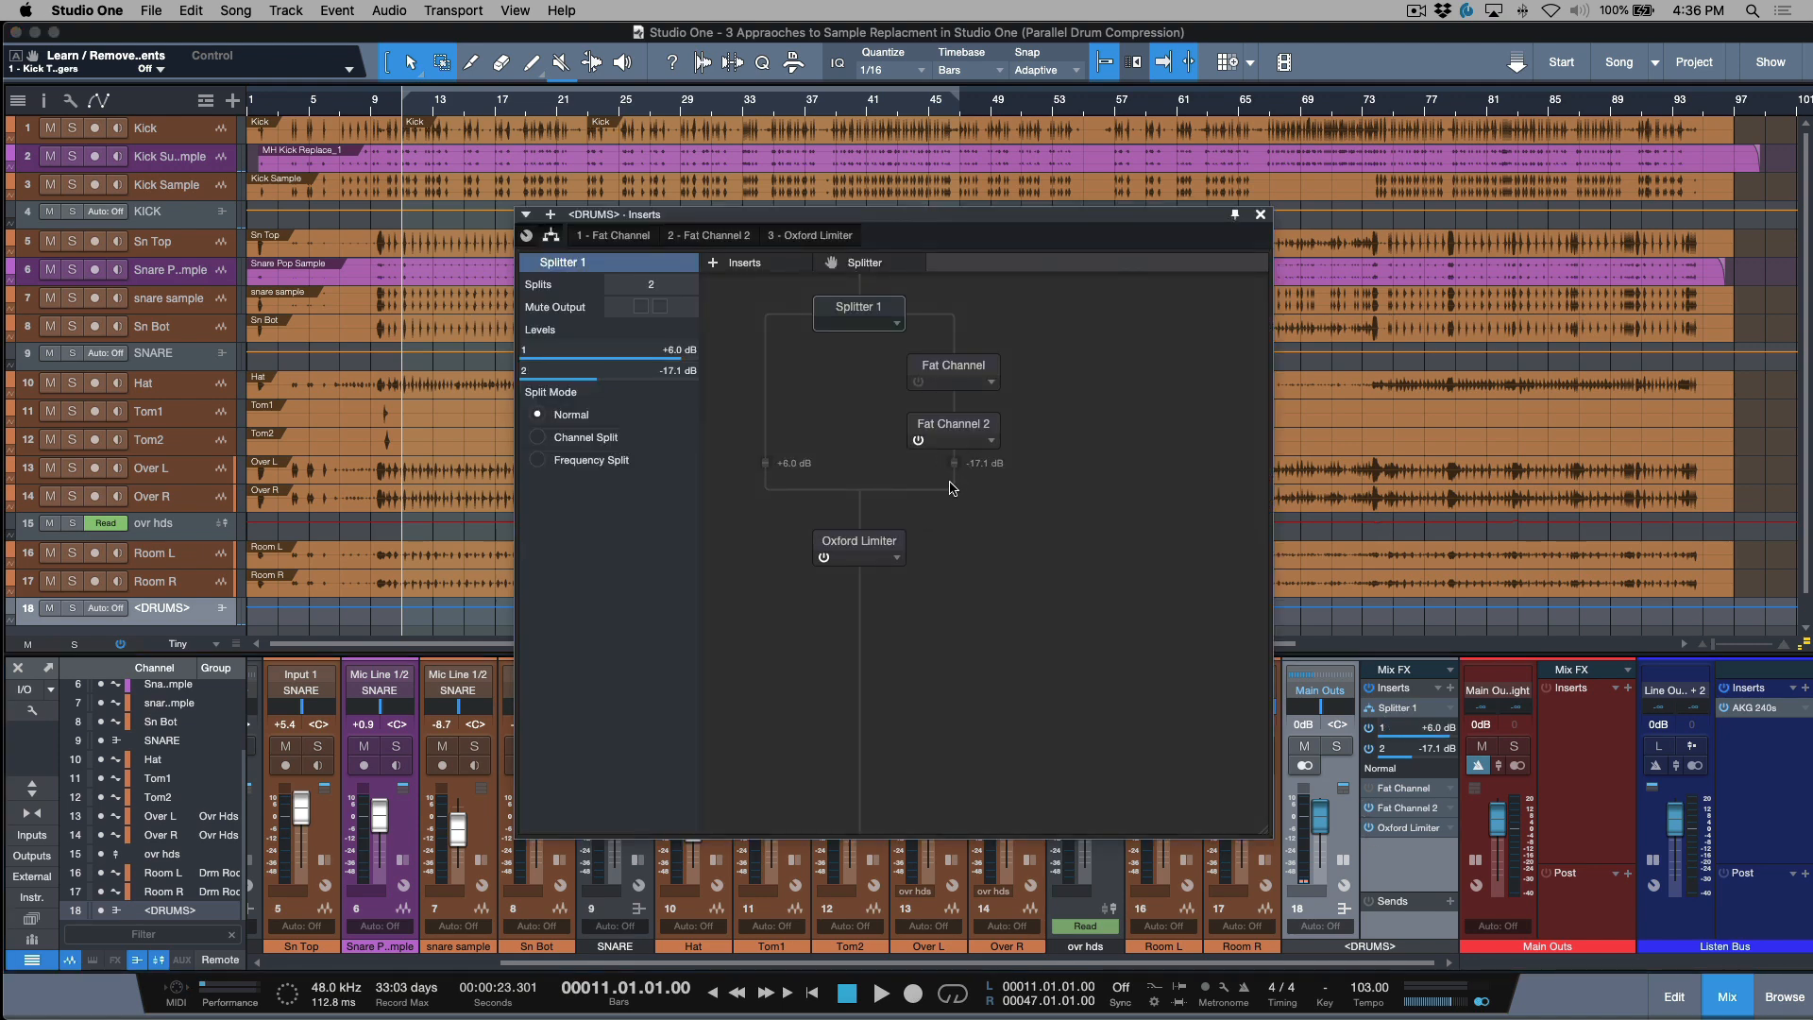
mouse_move(999, 229)
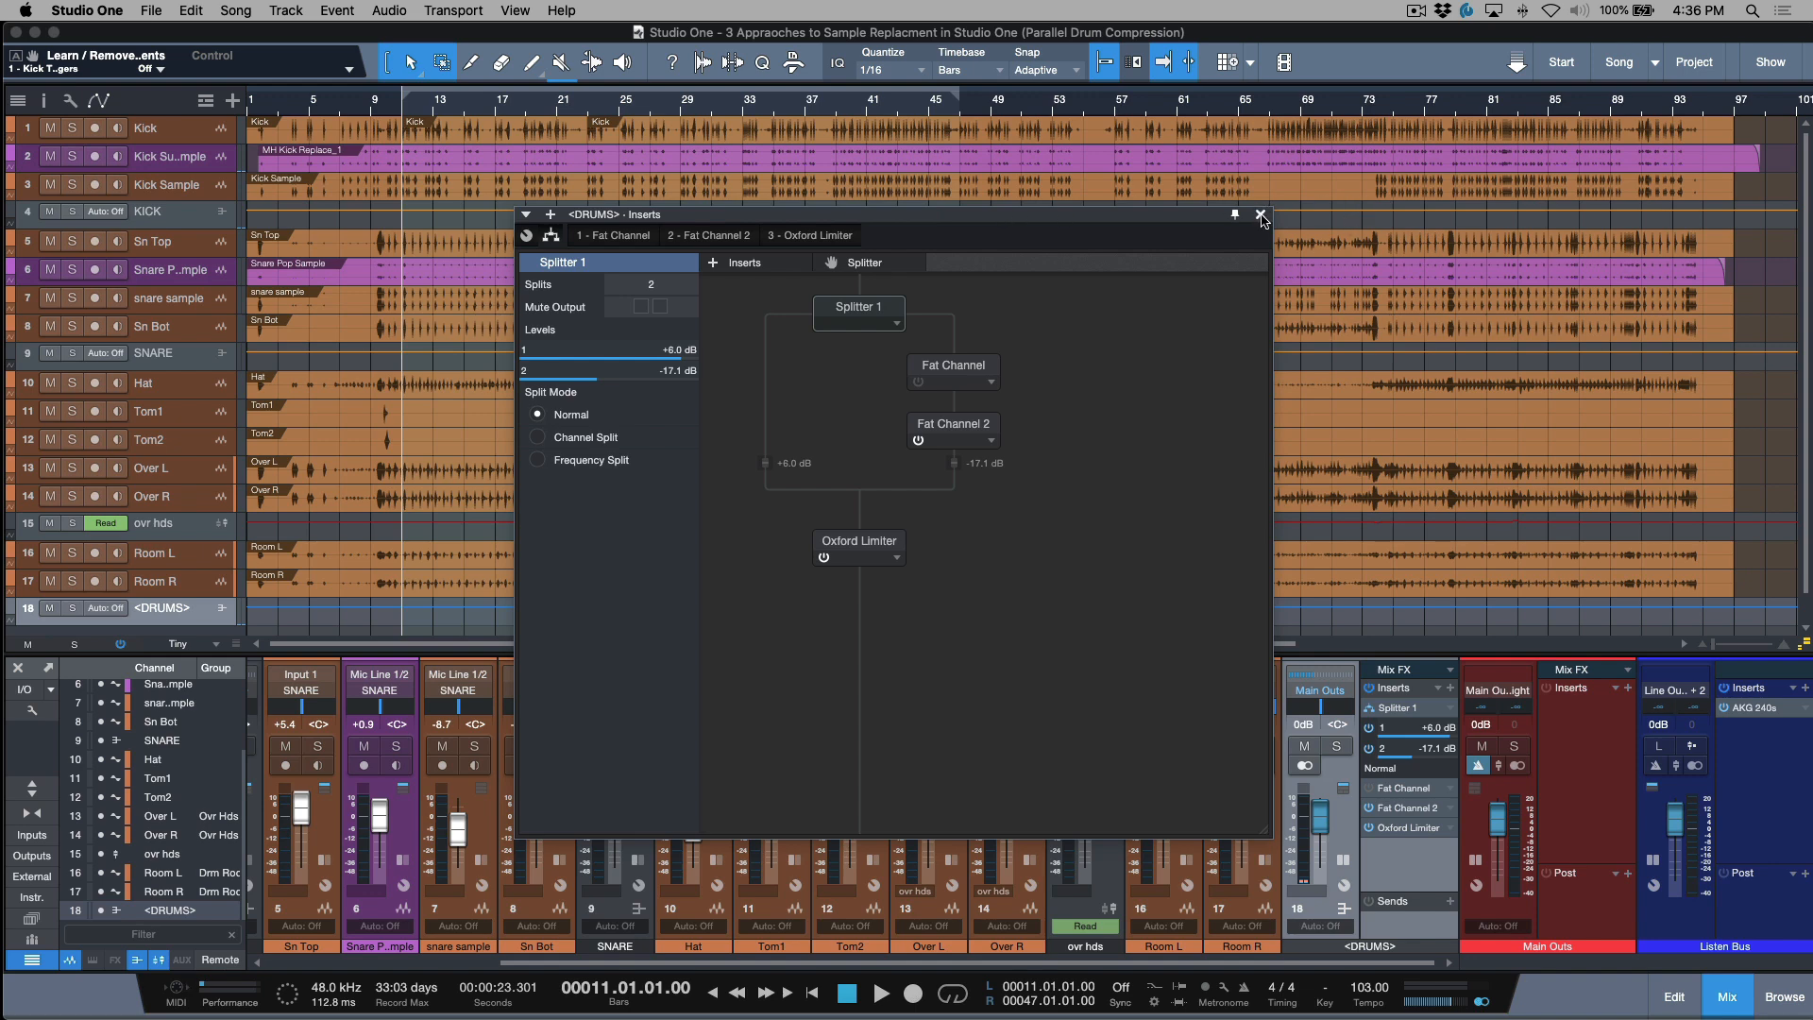
left_click(1259, 215)
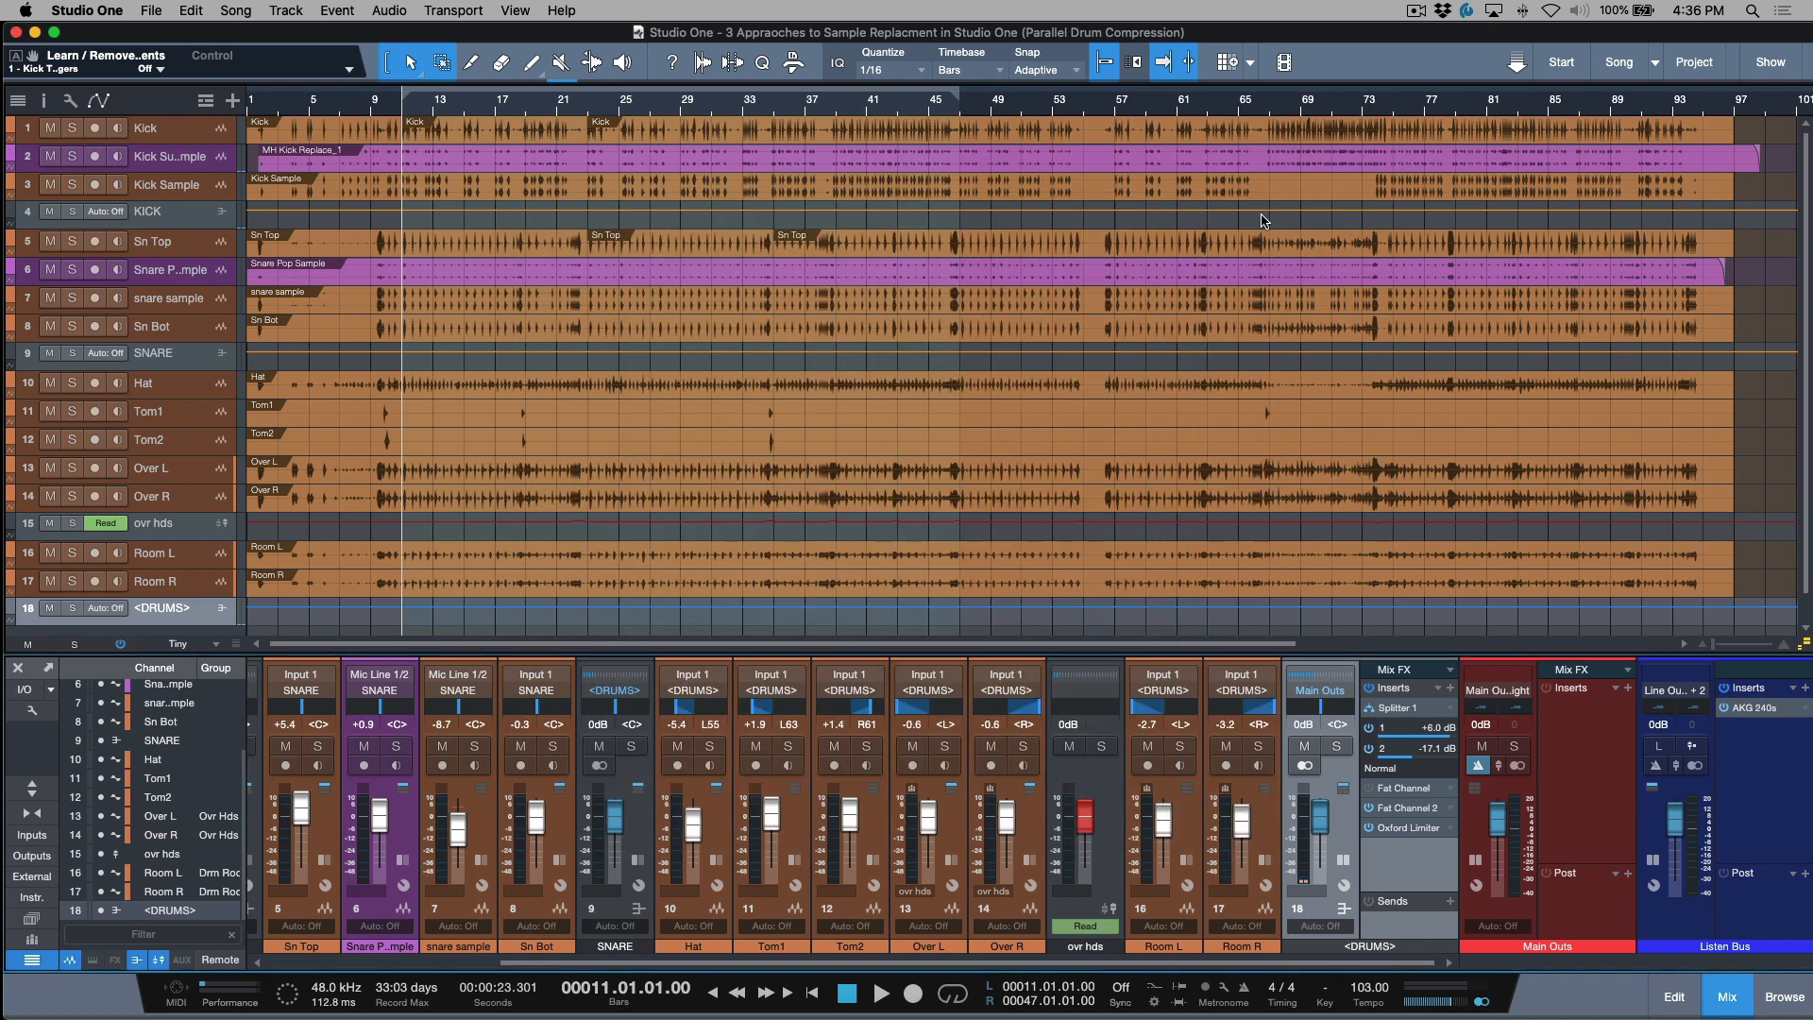